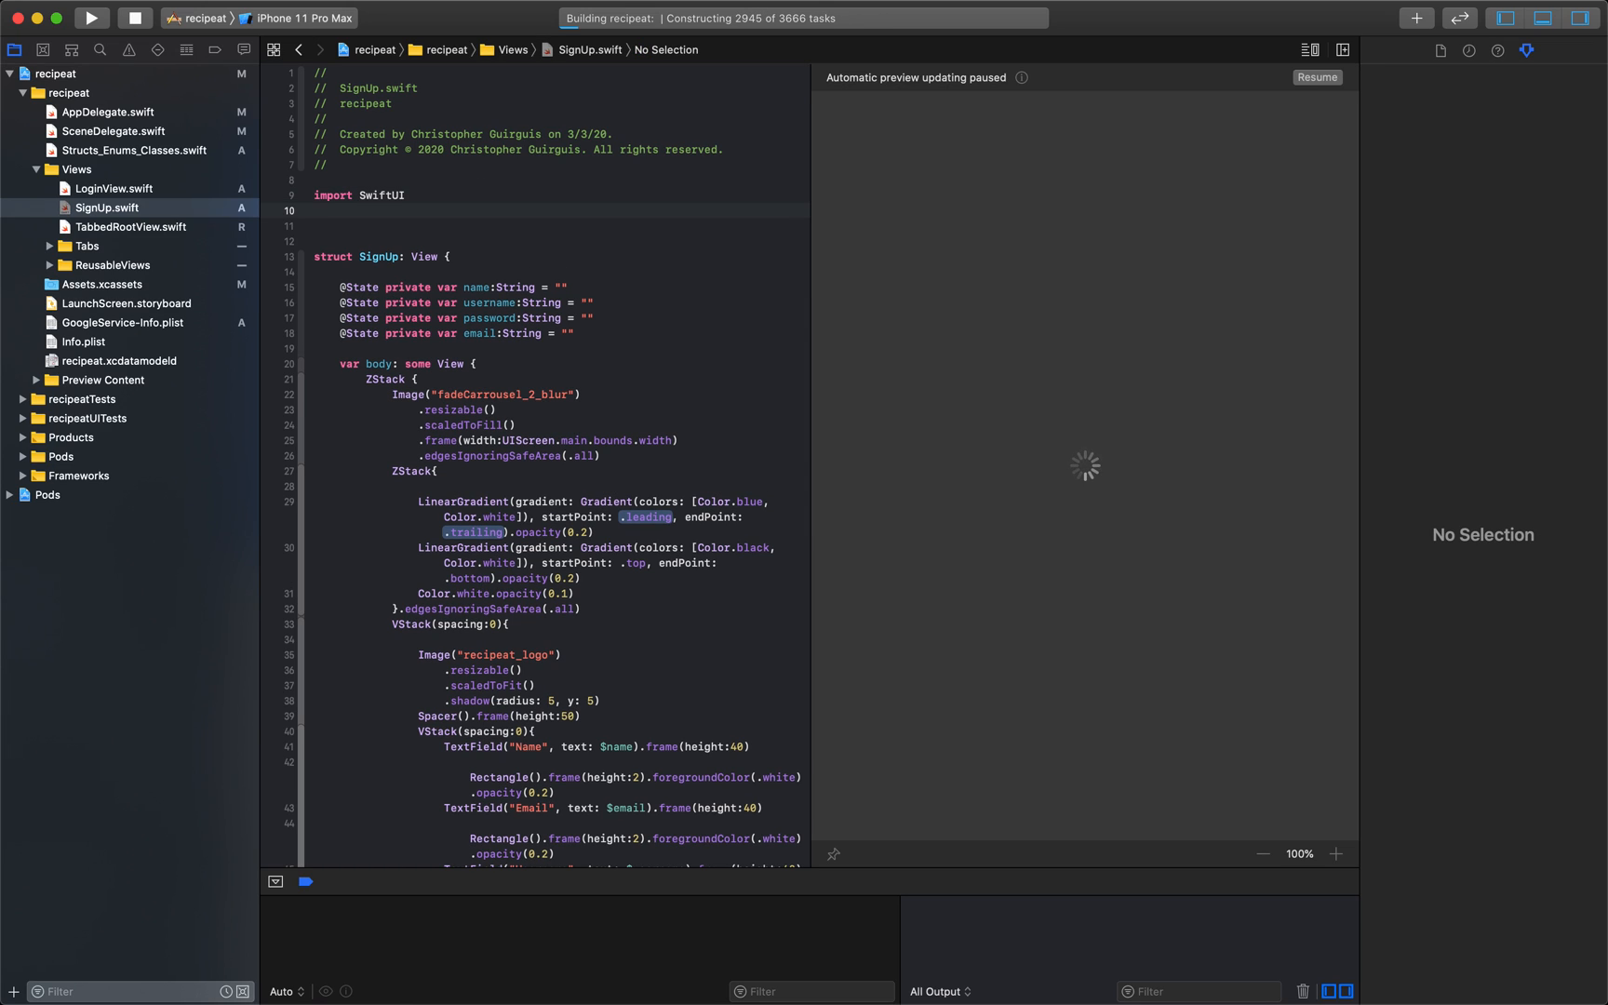
Add an 'import Firebase' line below 'import SwiftUI' in SignUp.swift.
{"action": "type", "text": "import"}
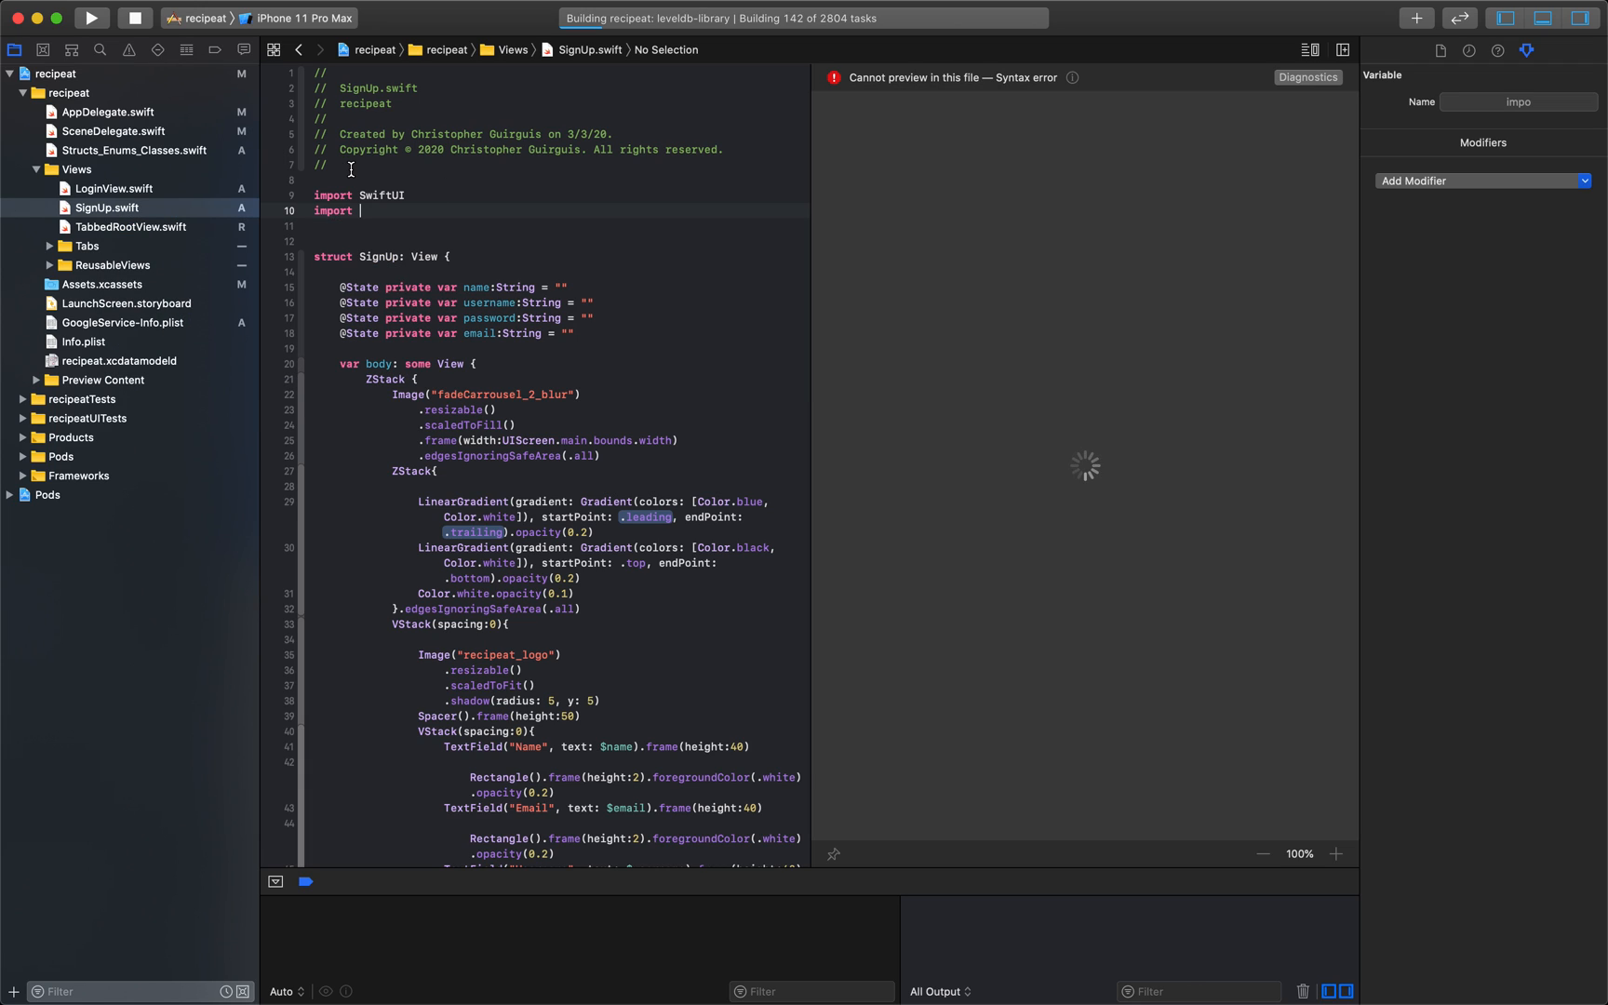
{"action": "type", "text": "Firebase"}
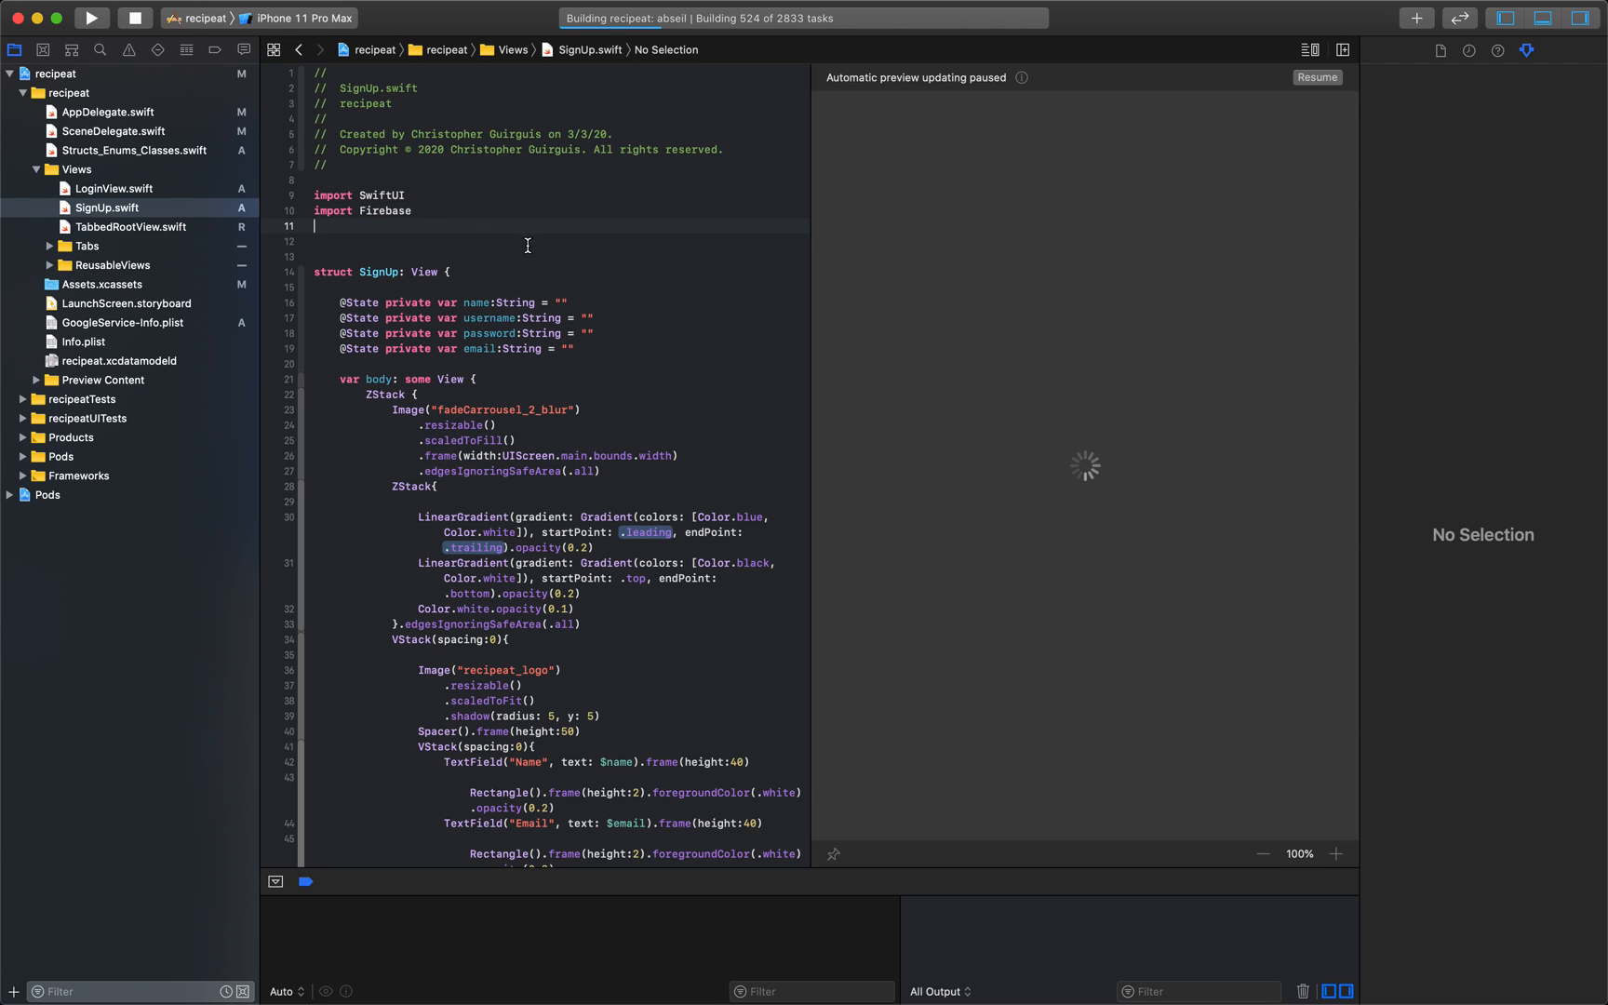
{"action": "mouse_move", "coordinate": [1521, 485]}
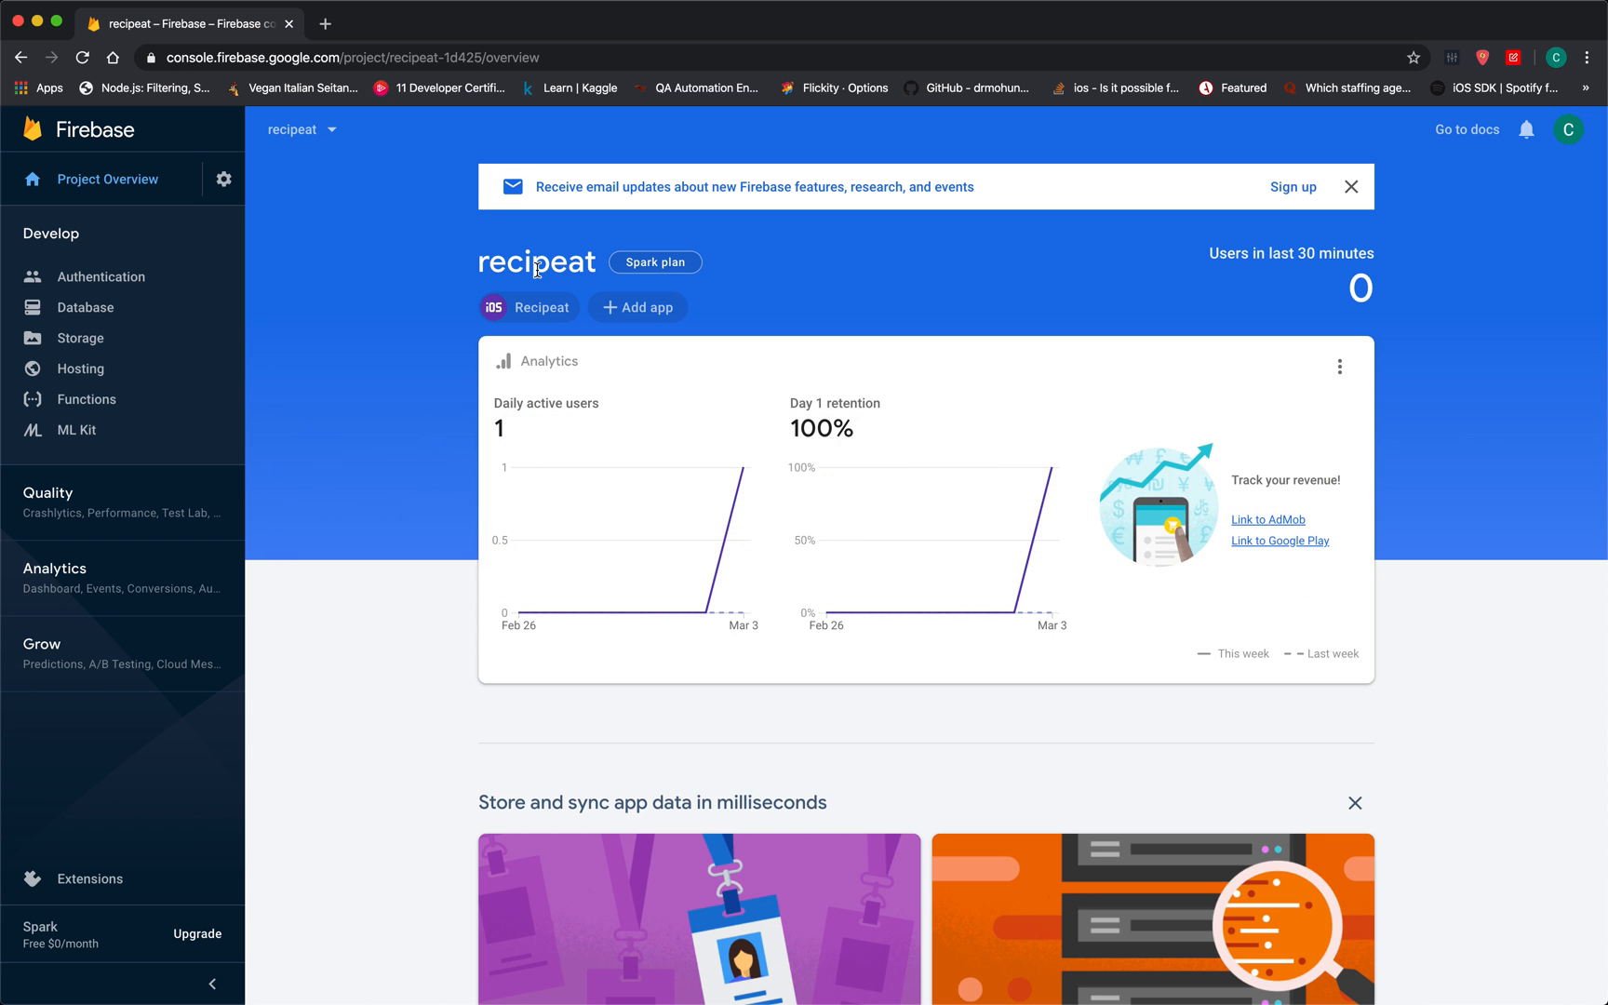
Open the Cloud Firestore card from recipeat's Project Overview, going back once and reopening it.
{"action": "scroll", "scroll_direction": "down", "scroll_amount": 3}
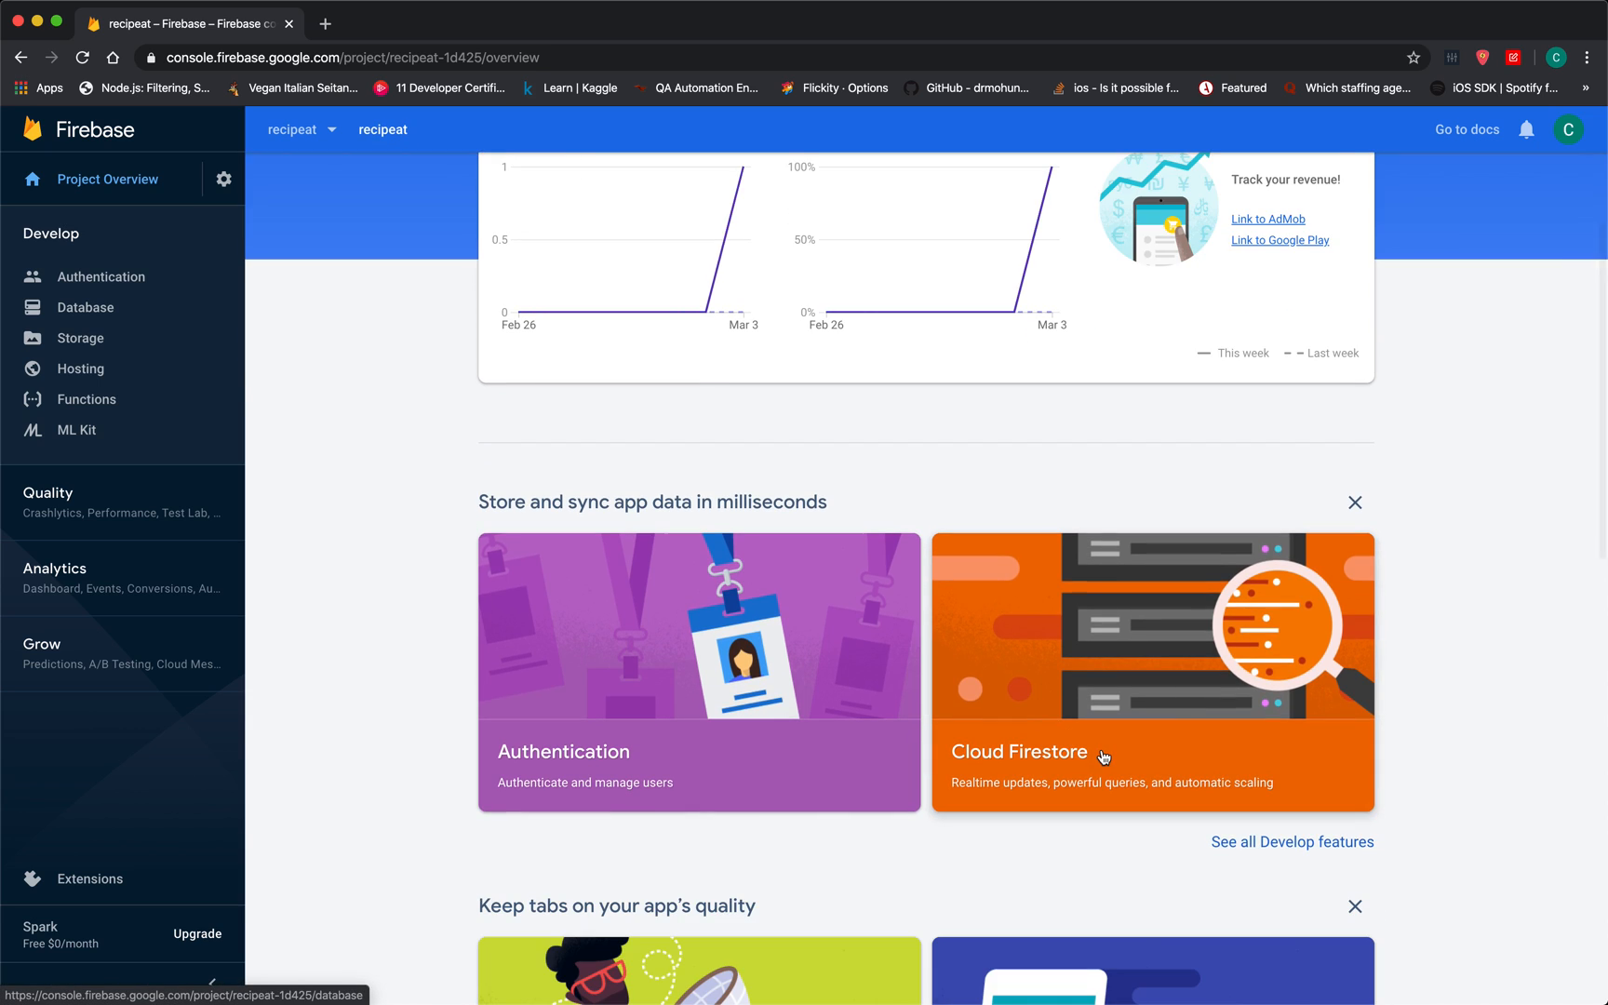
{"action": "left_click", "coordinate": [87, 307]}
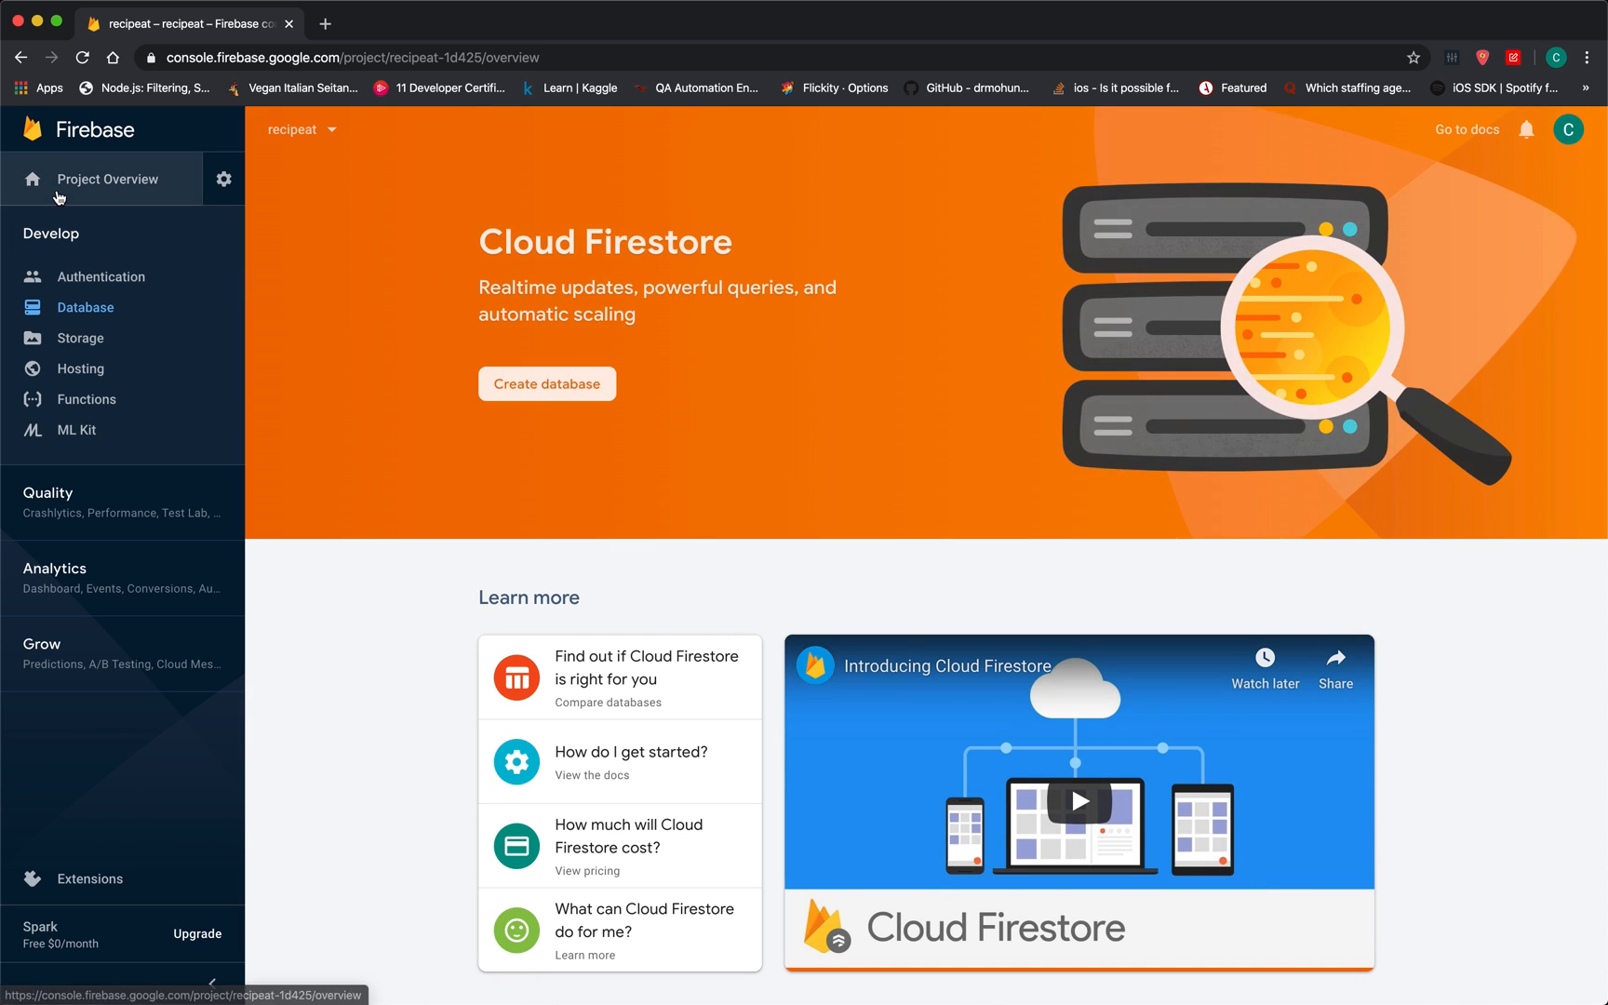
{"action": "left_click", "coordinate": [107, 179]}
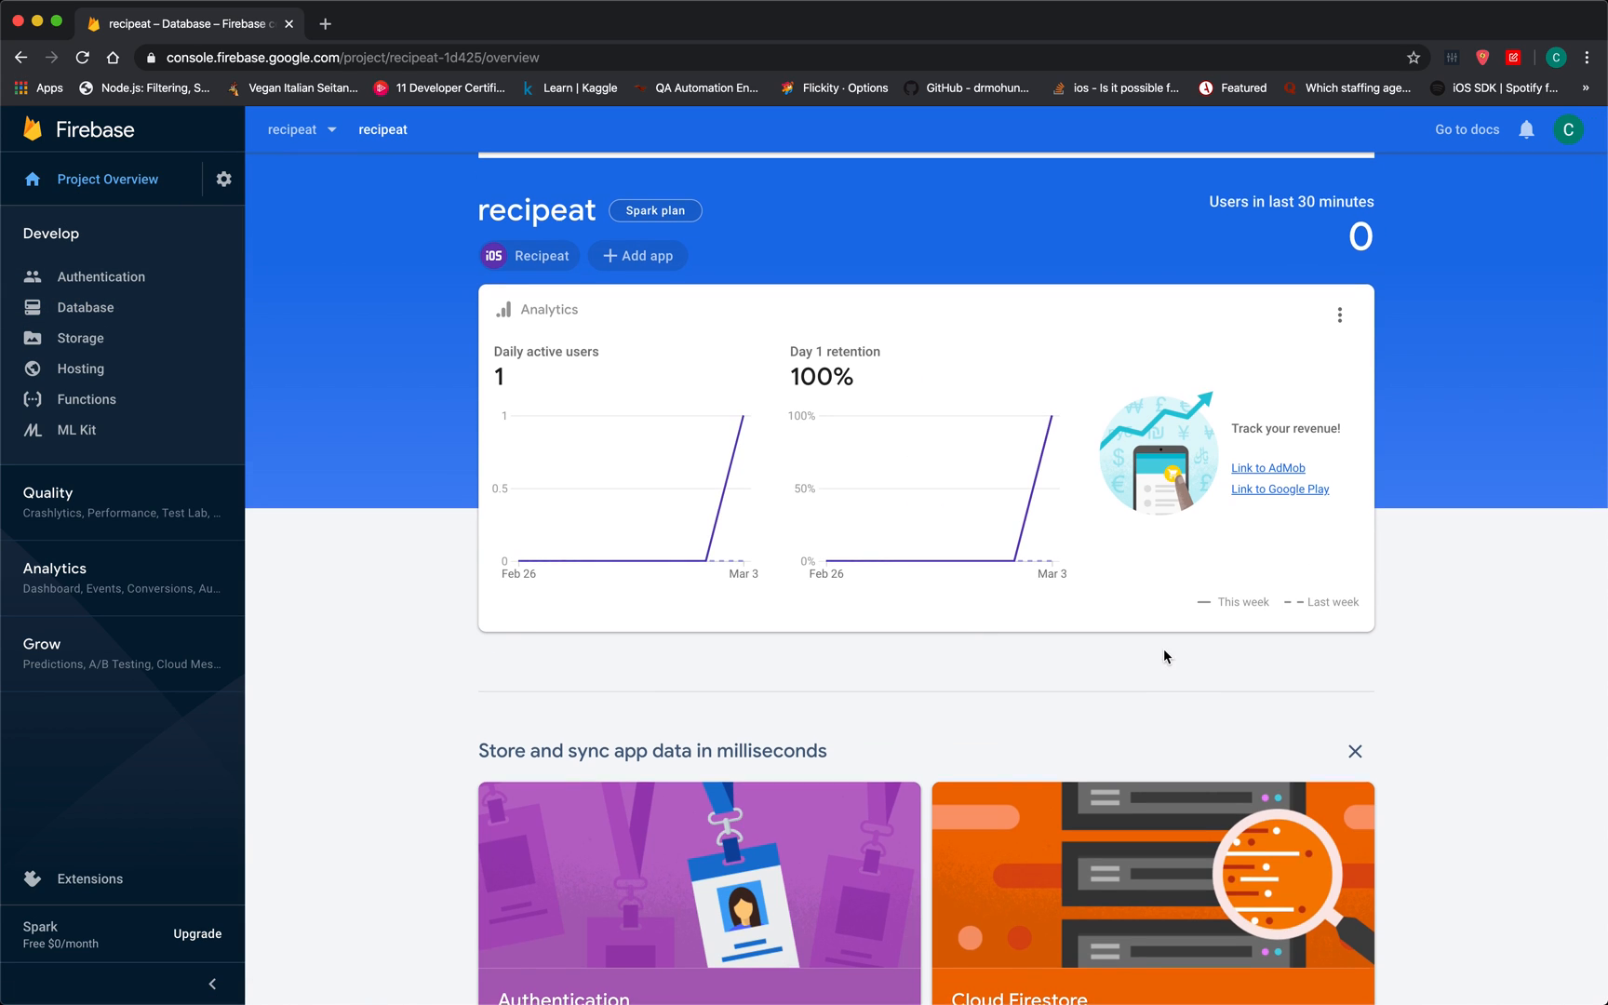
{"action": "scroll", "scroll_direction": "down", "scroll_amount": 3}
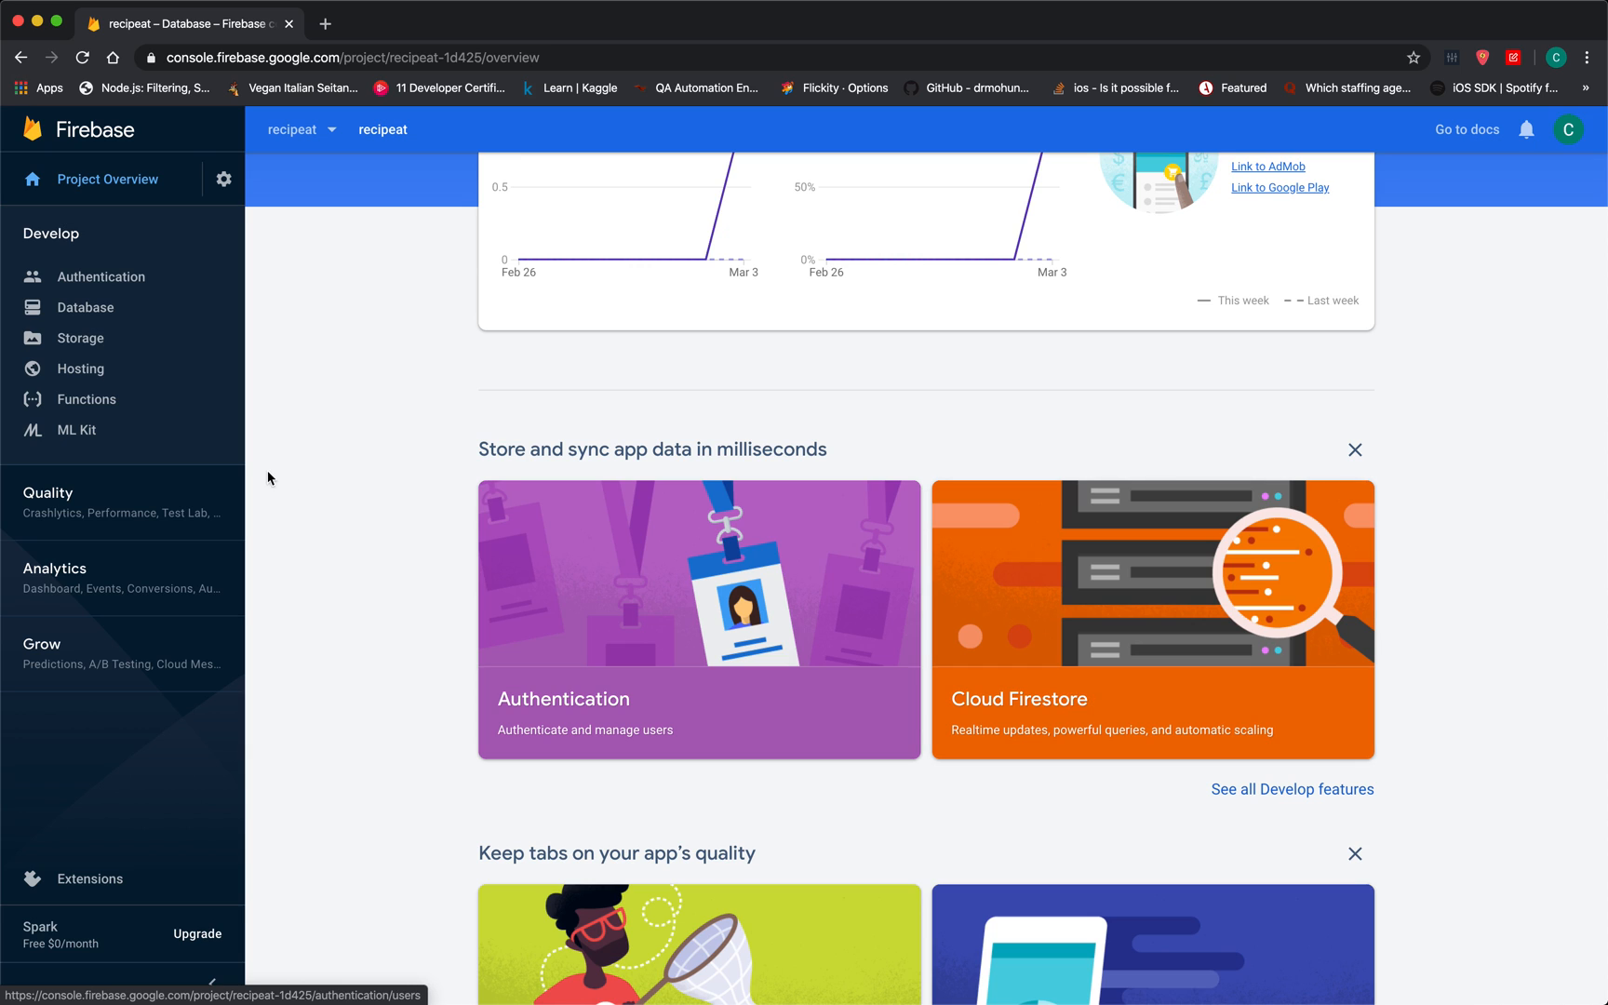
{"action": "left_click", "coordinate": [84, 307]}
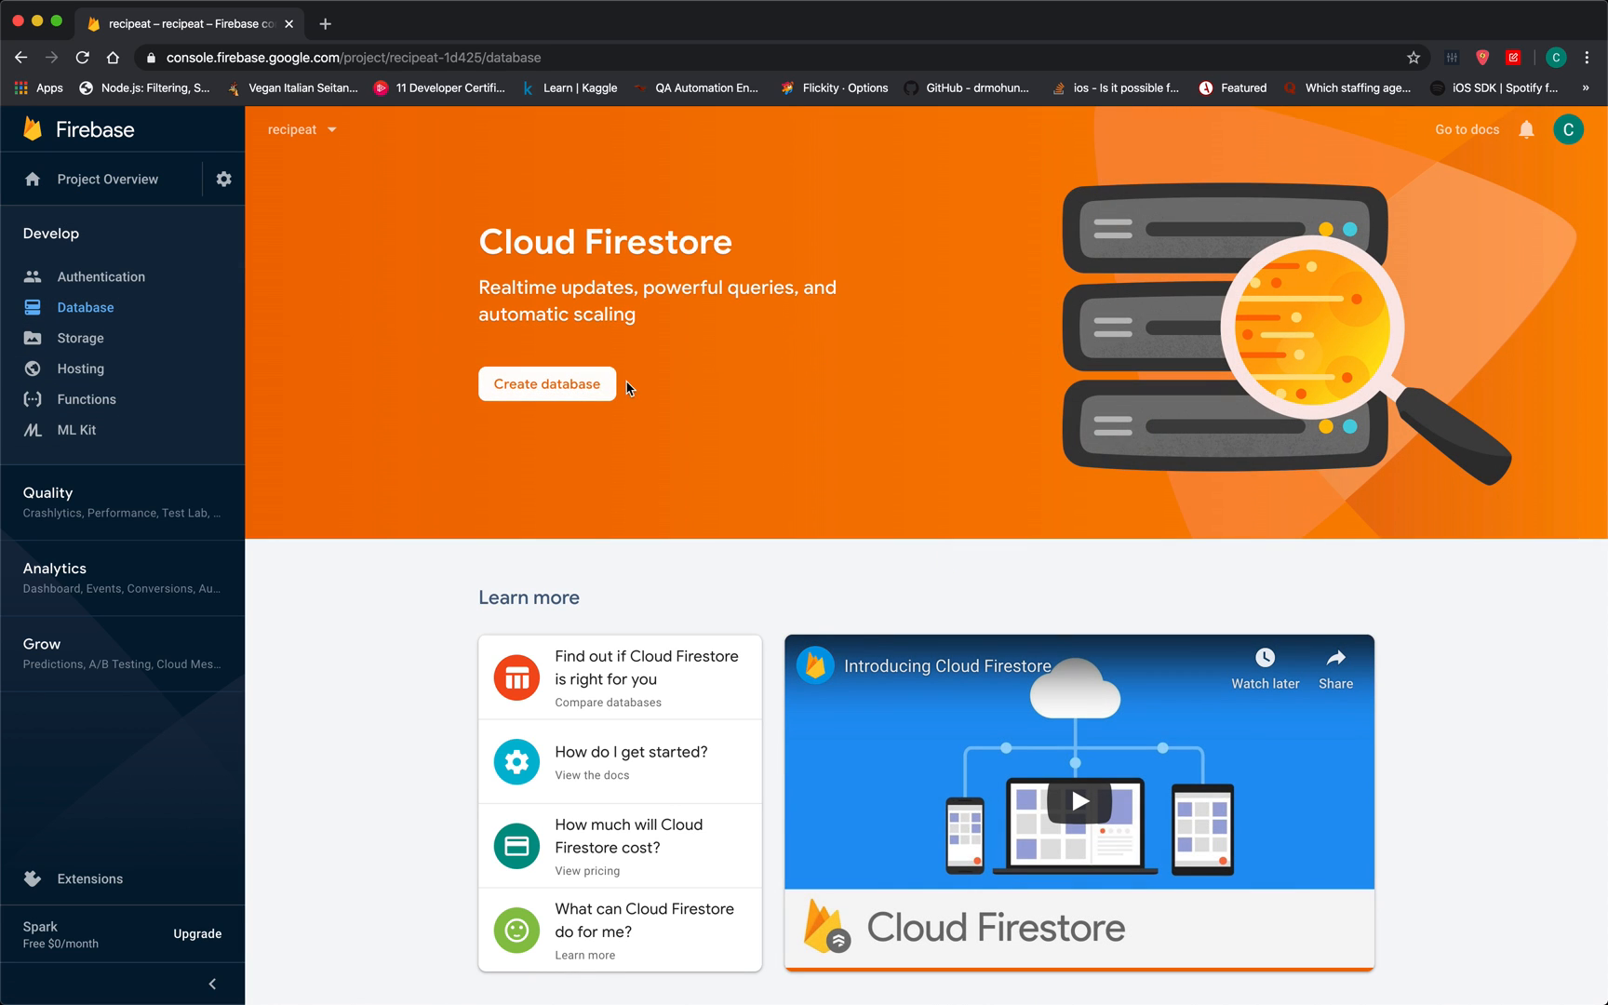
Create a Firestore database started in test mode with location nam5 (us-central).
{"action": "left_click", "coordinate": [545, 384]}
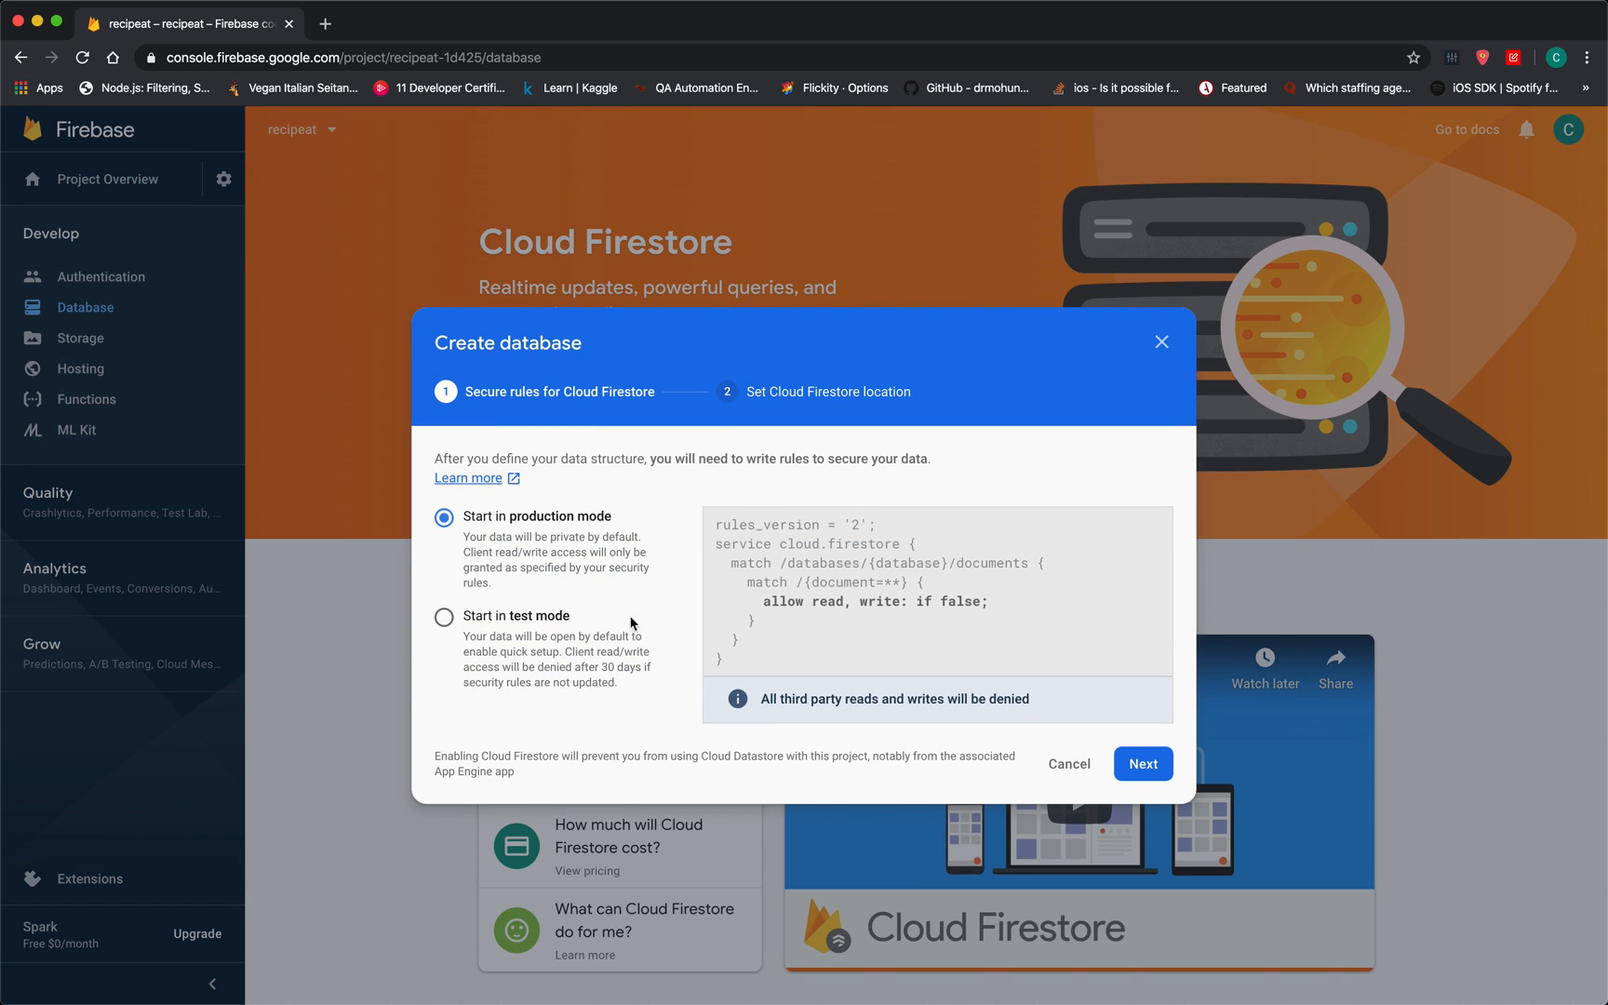
{"action": "left_click", "coordinate": [444, 615]}
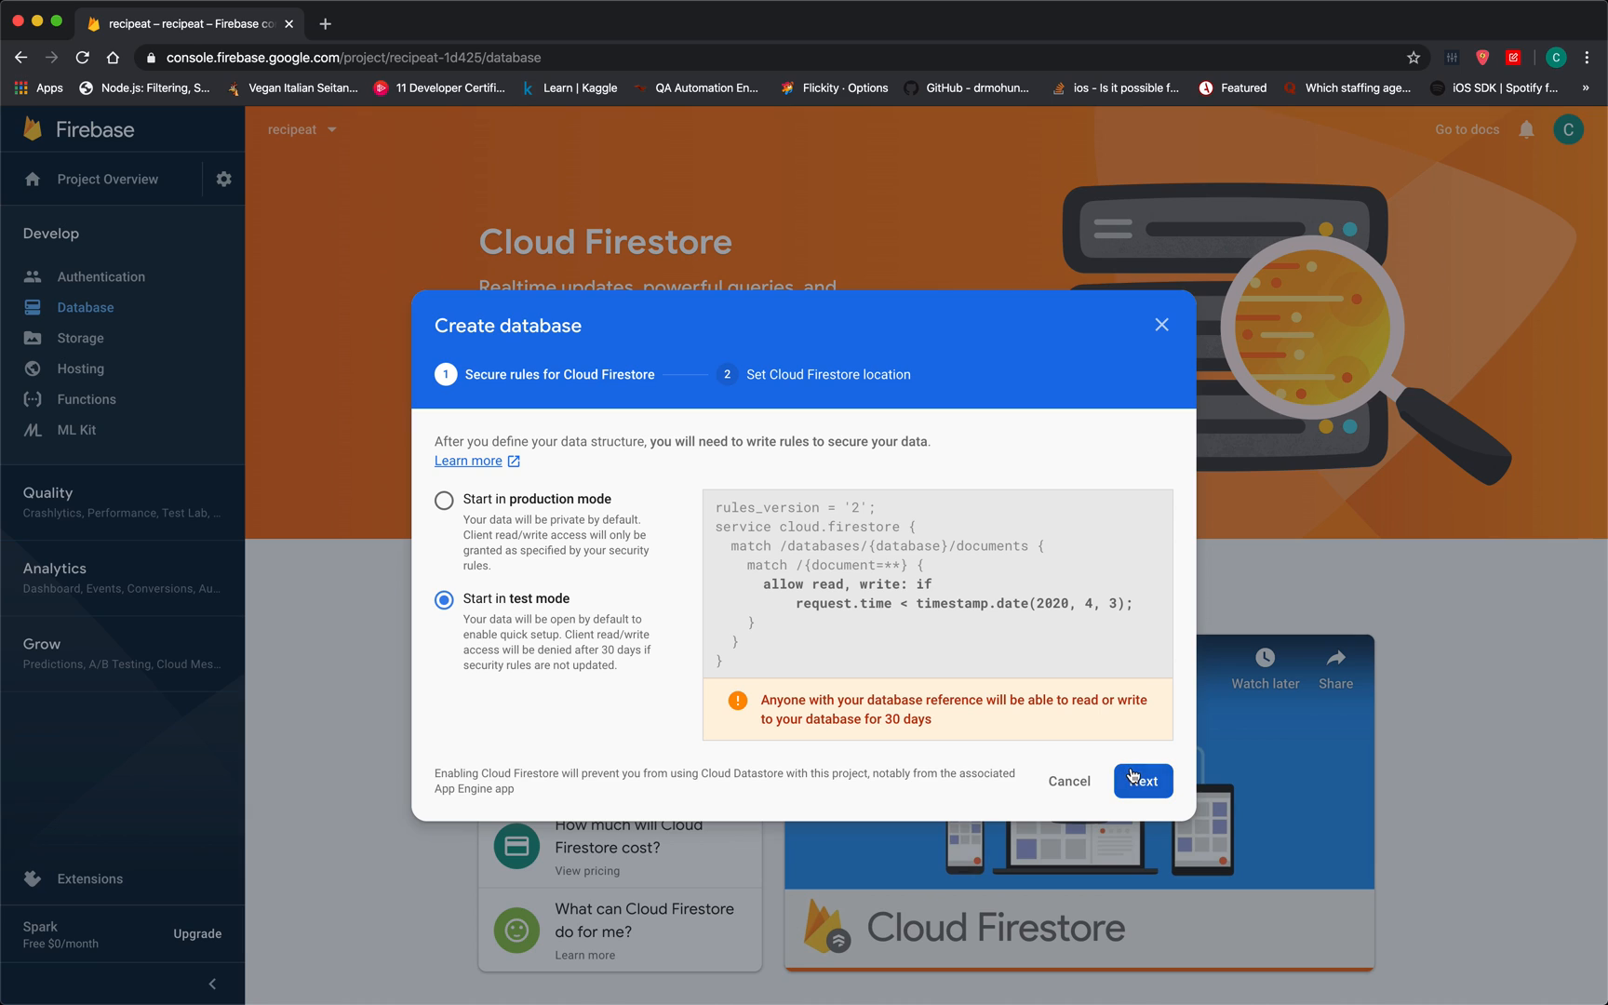
{"action": "left_click", "coordinate": [1142, 781]}
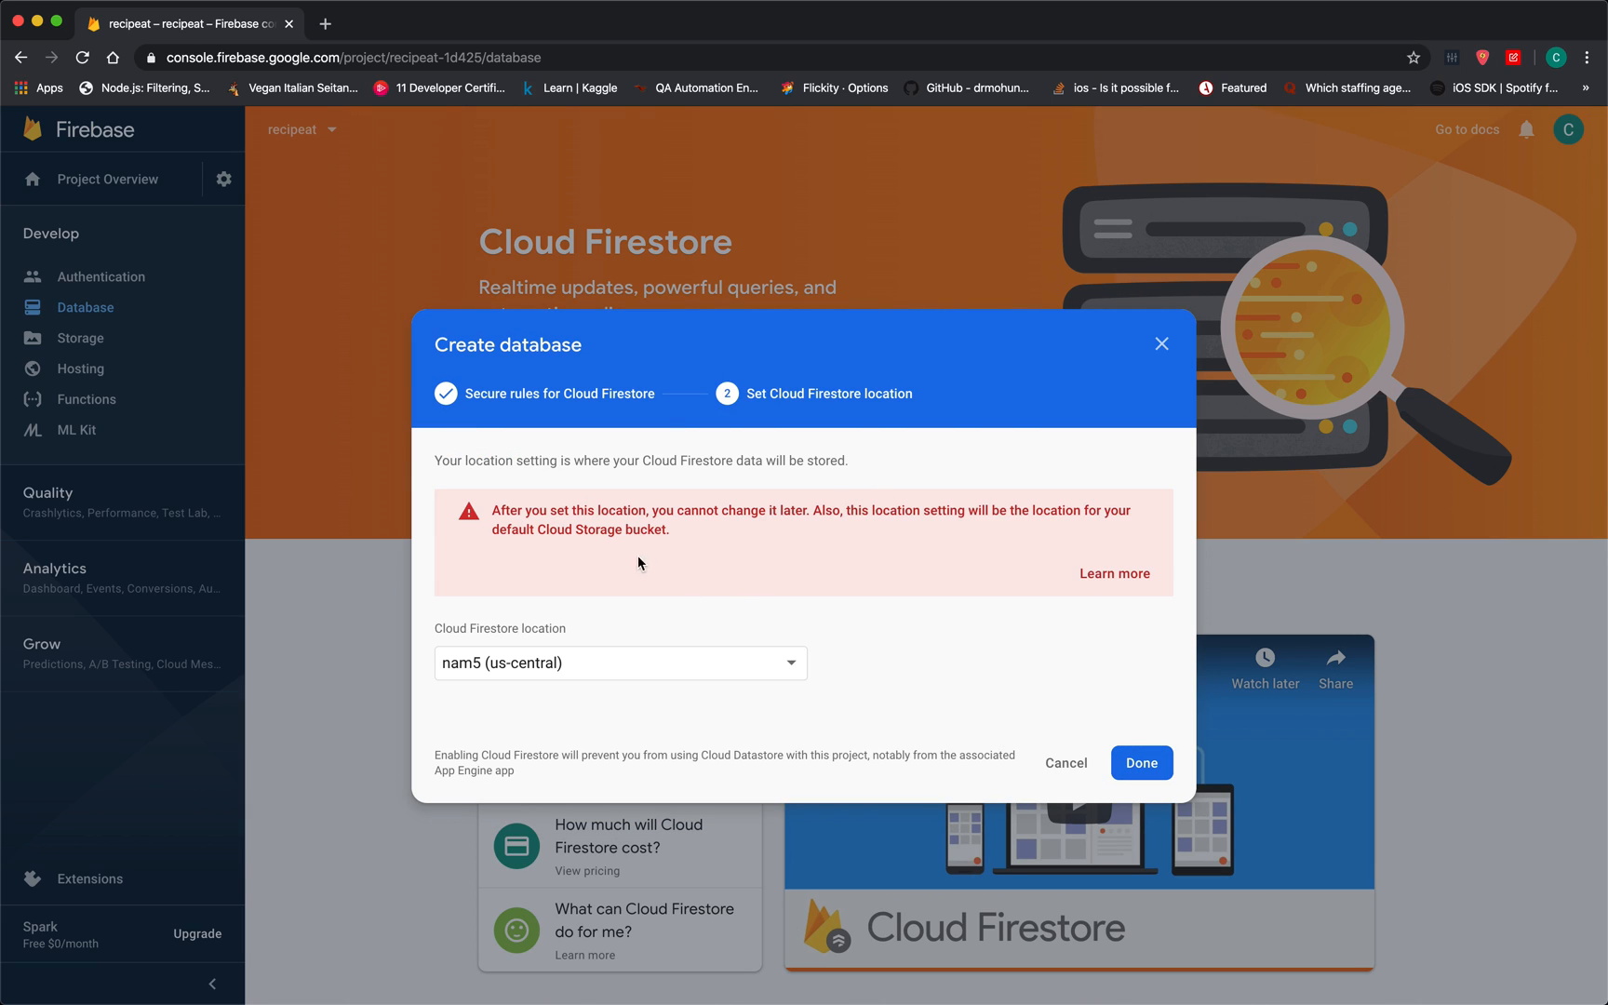
{"action": "left_click", "coordinate": [618, 663]}
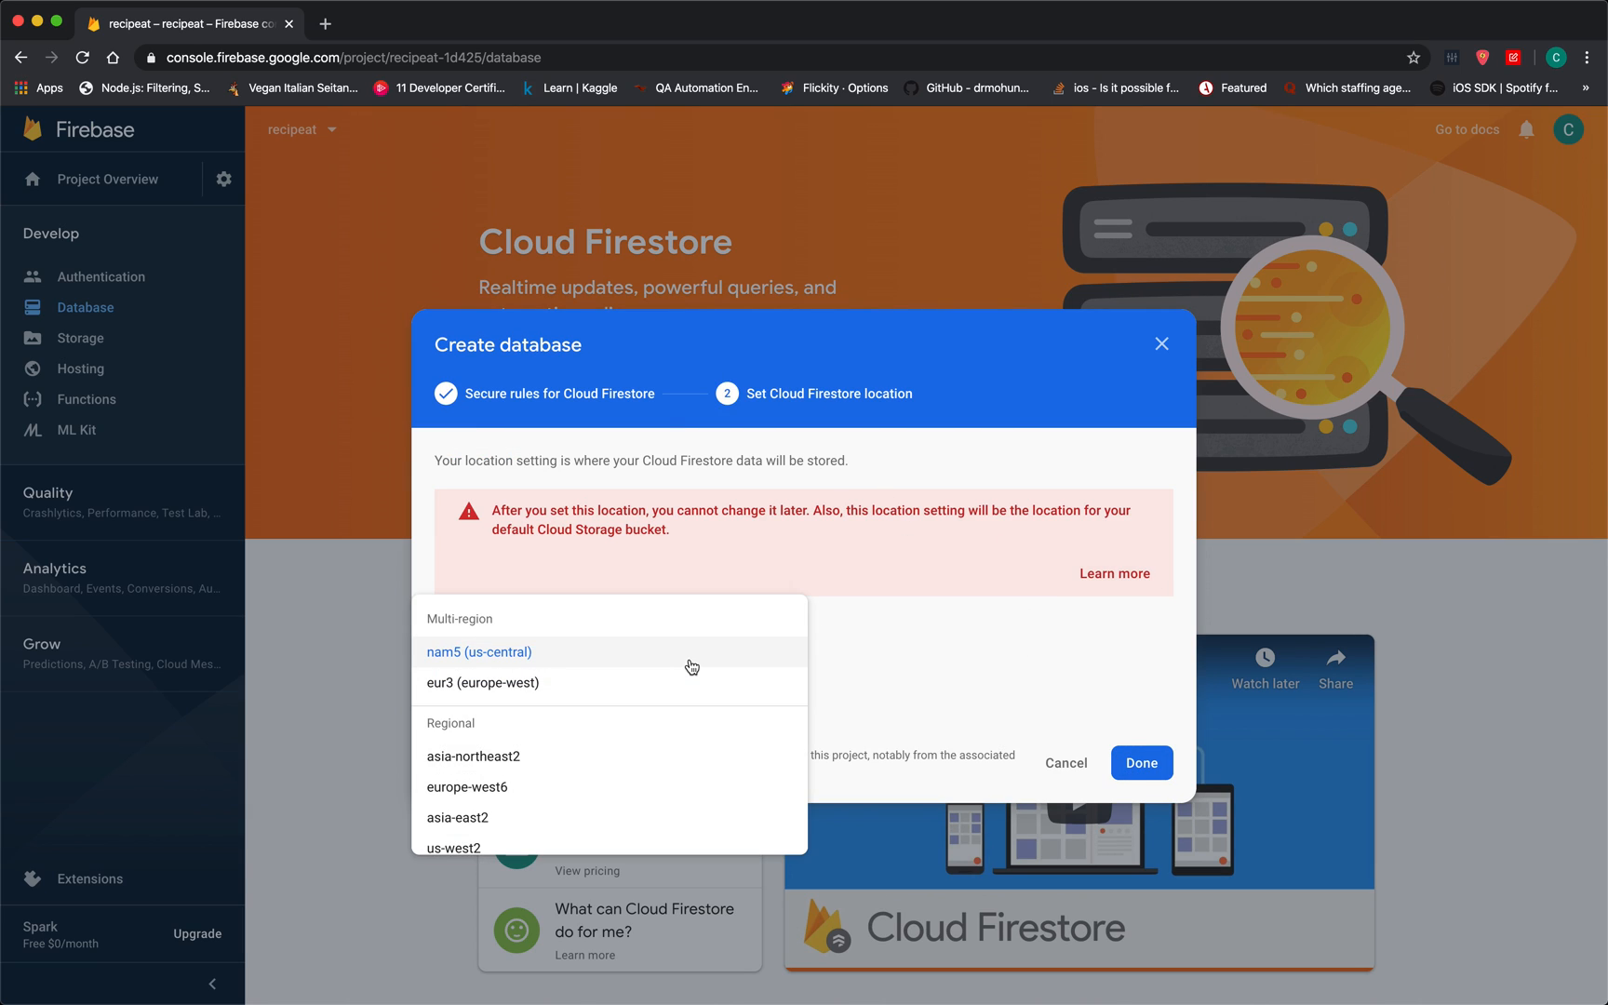
{"action": "scroll", "scroll_direction": "down", "scroll_amount": 3}
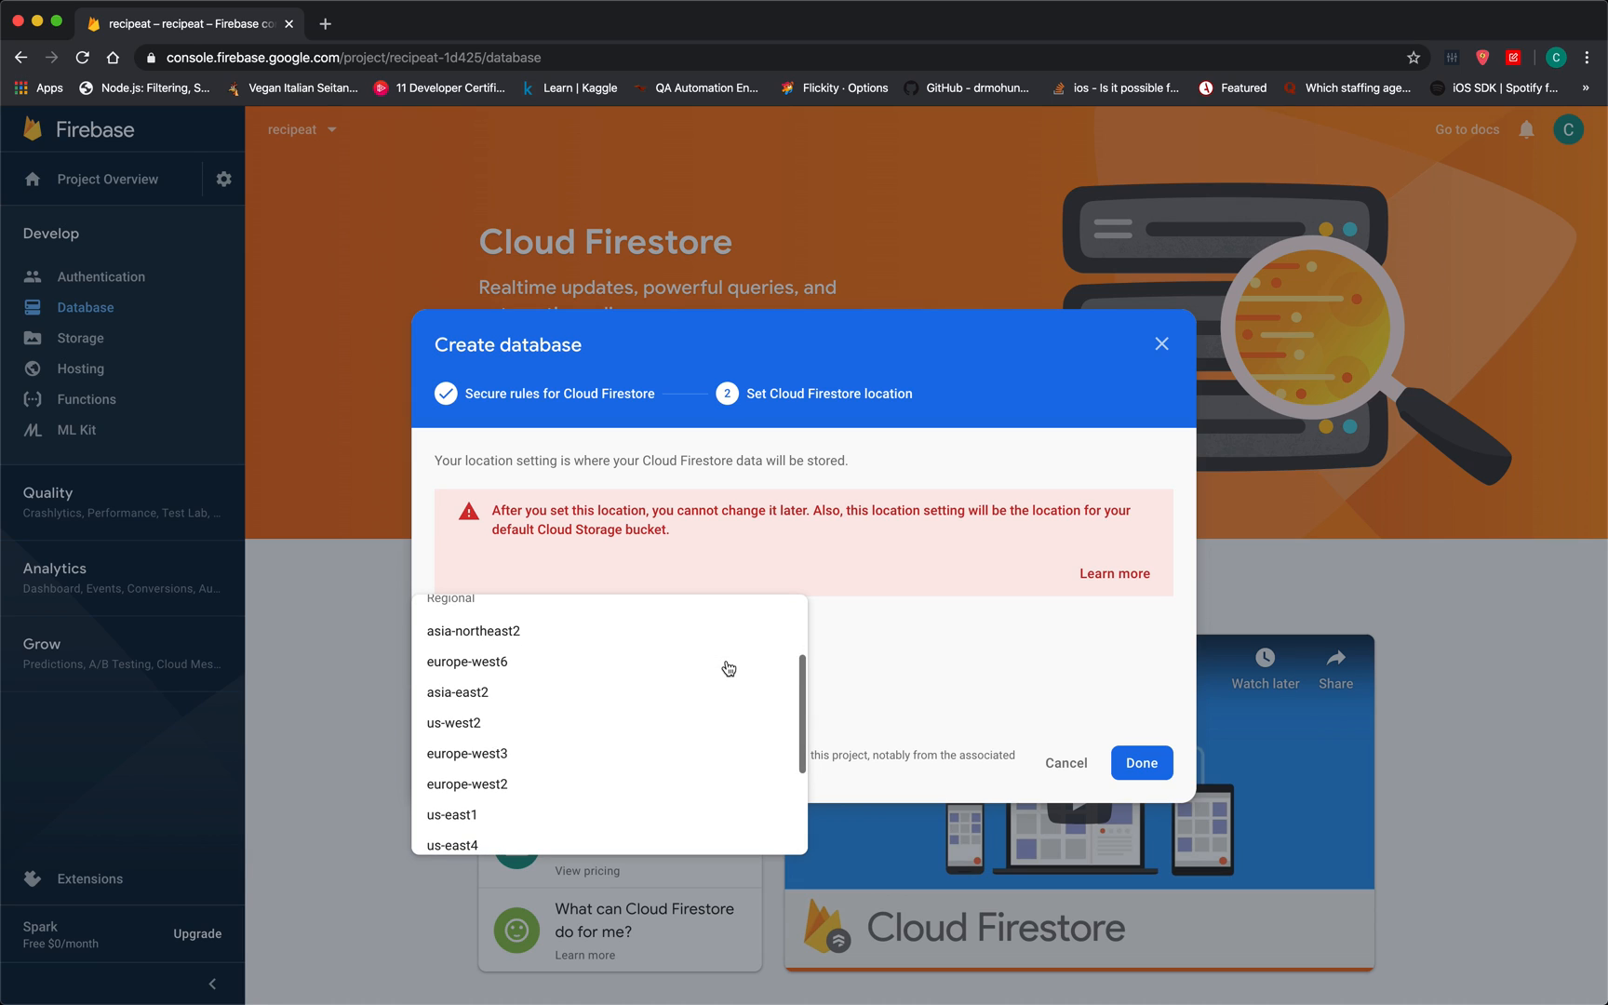
{"action": "scroll", "scroll_direction": "up", "scroll_amount": 3}
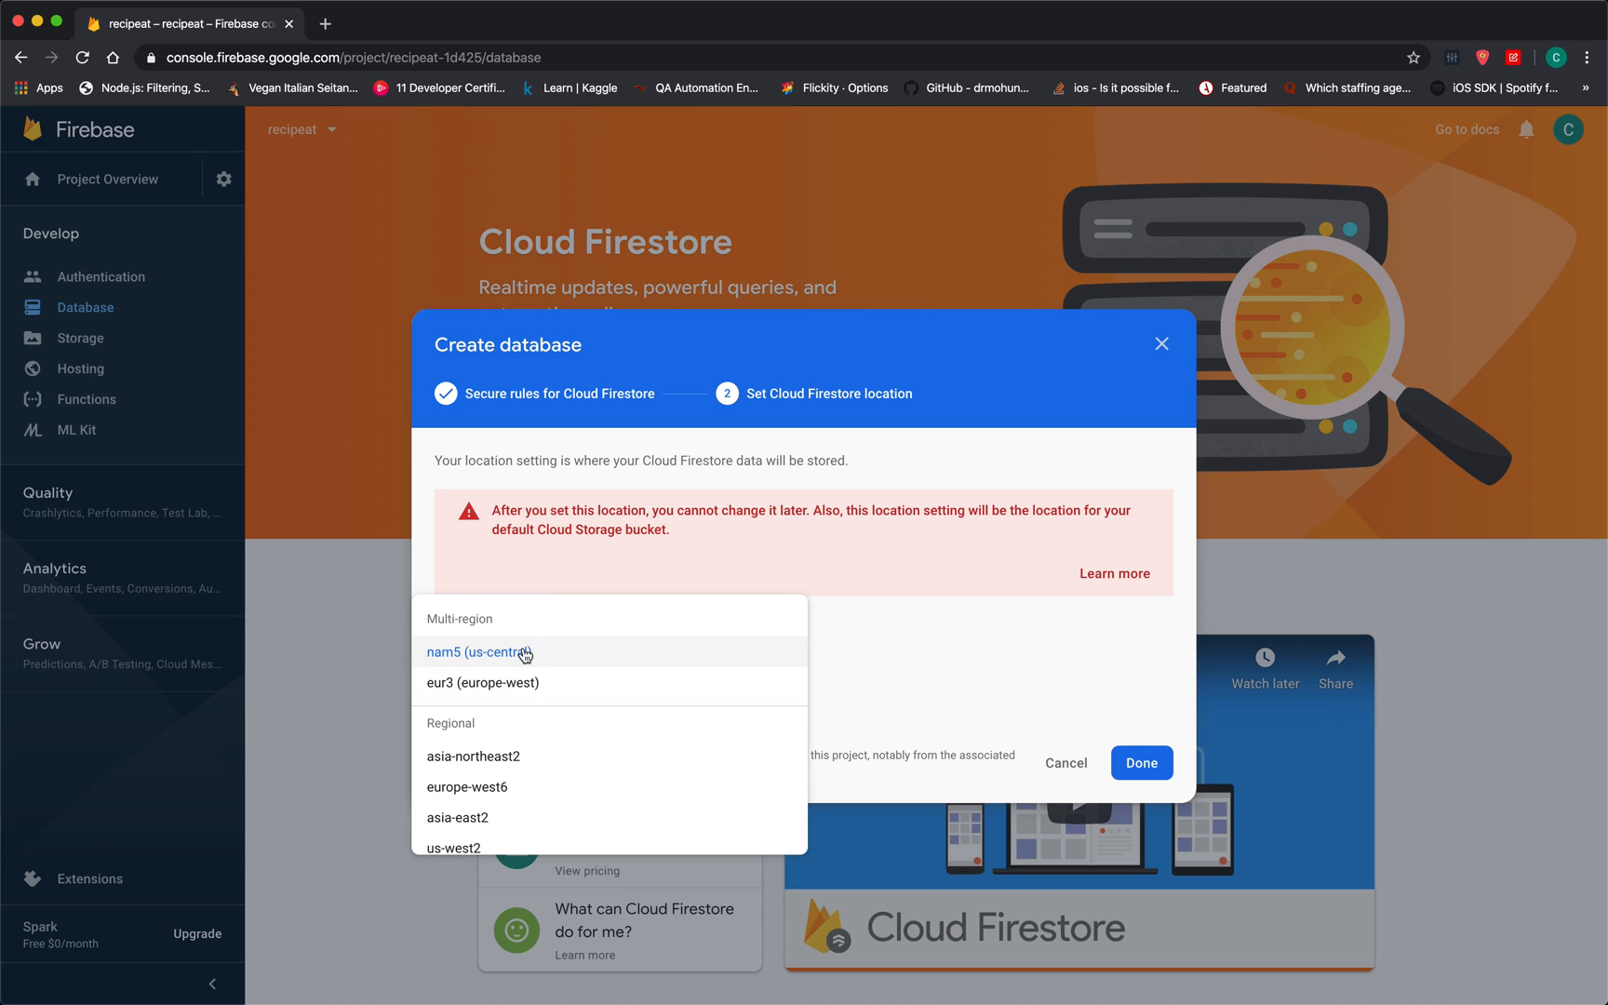
{"action": "left_click", "coordinate": [480, 652]}
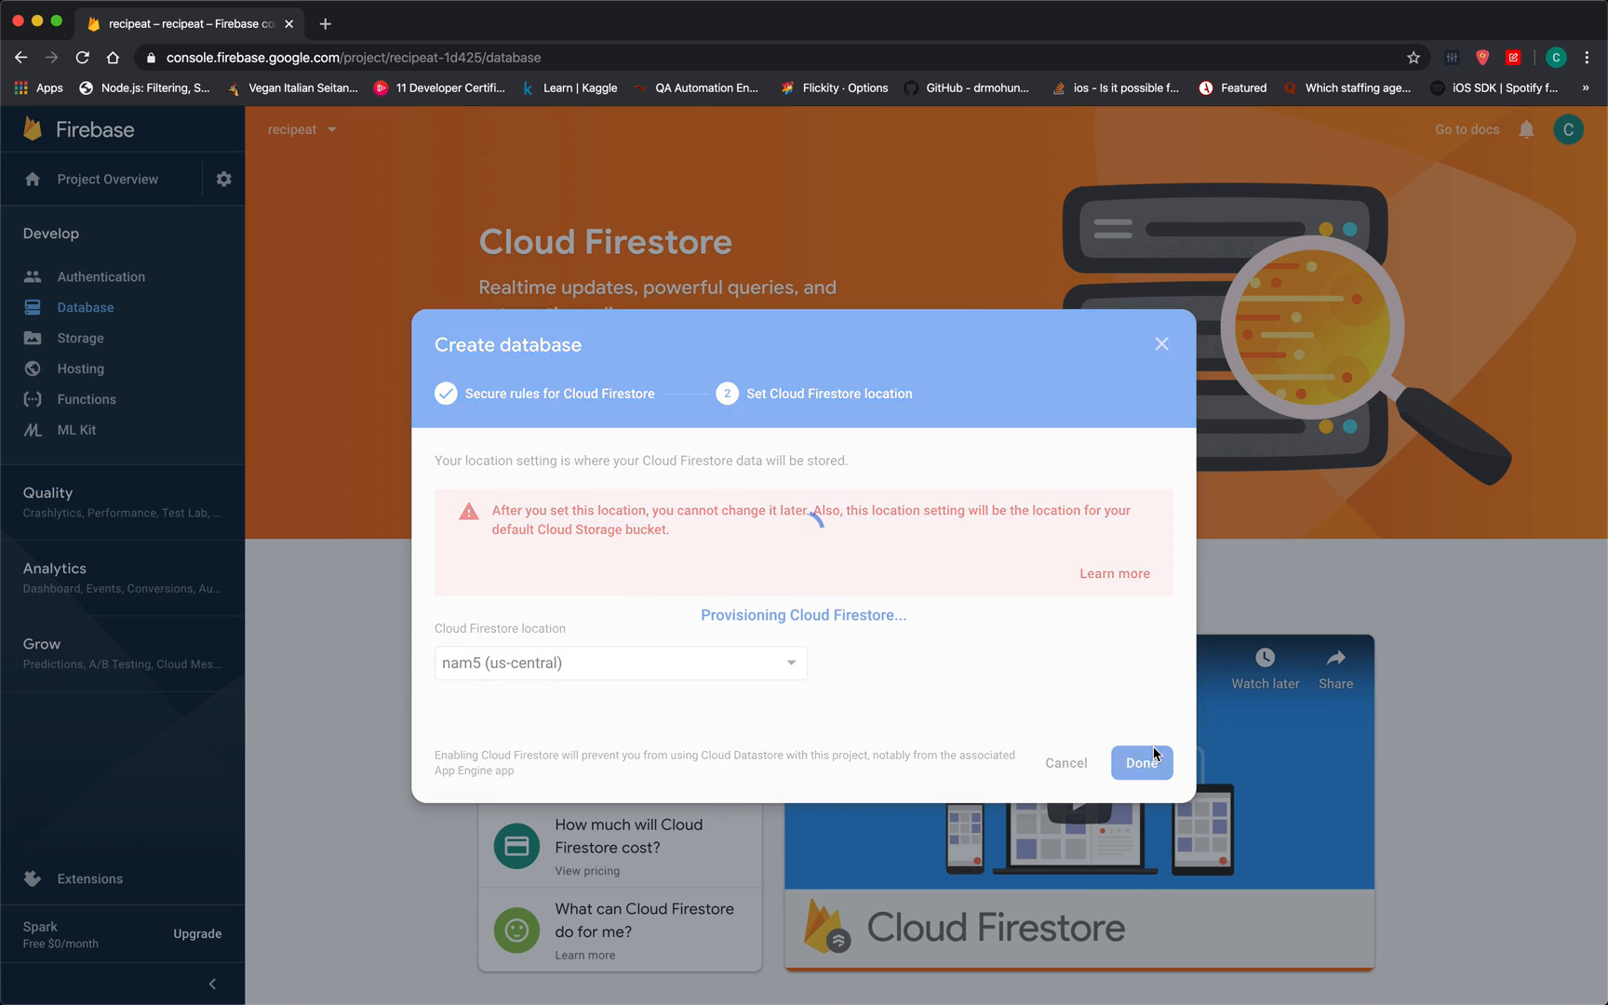
{"action": "left_click", "coordinate": [1140, 762]}
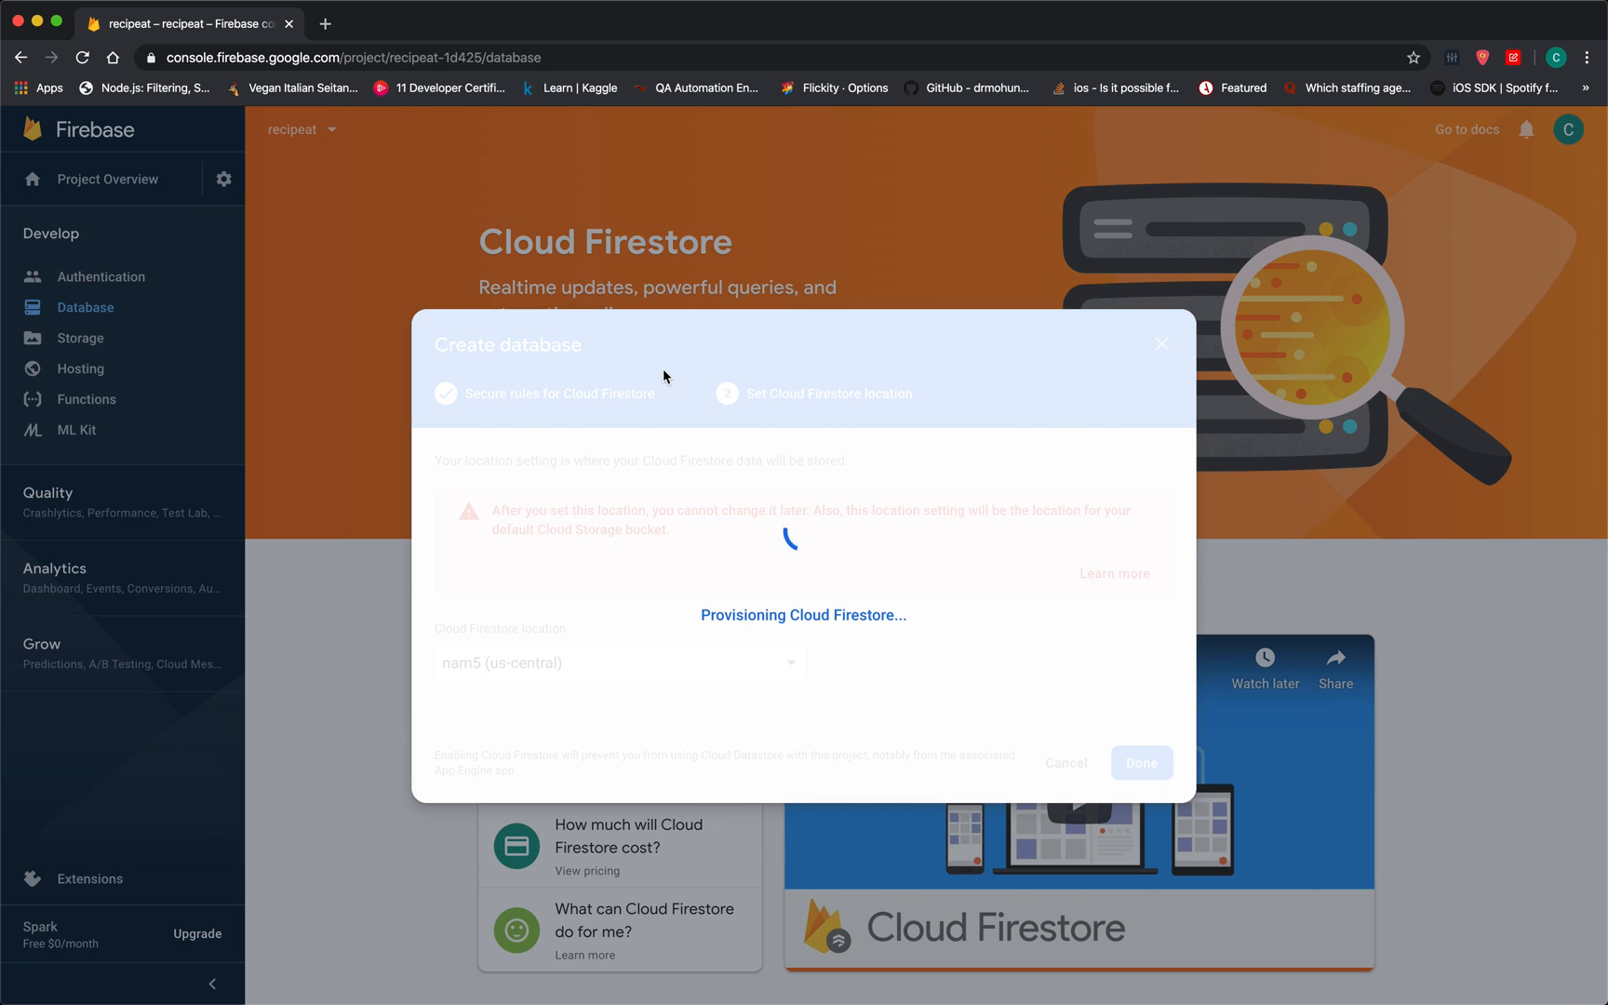
{"action": "mouse_move", "coordinate": [957, 653]}
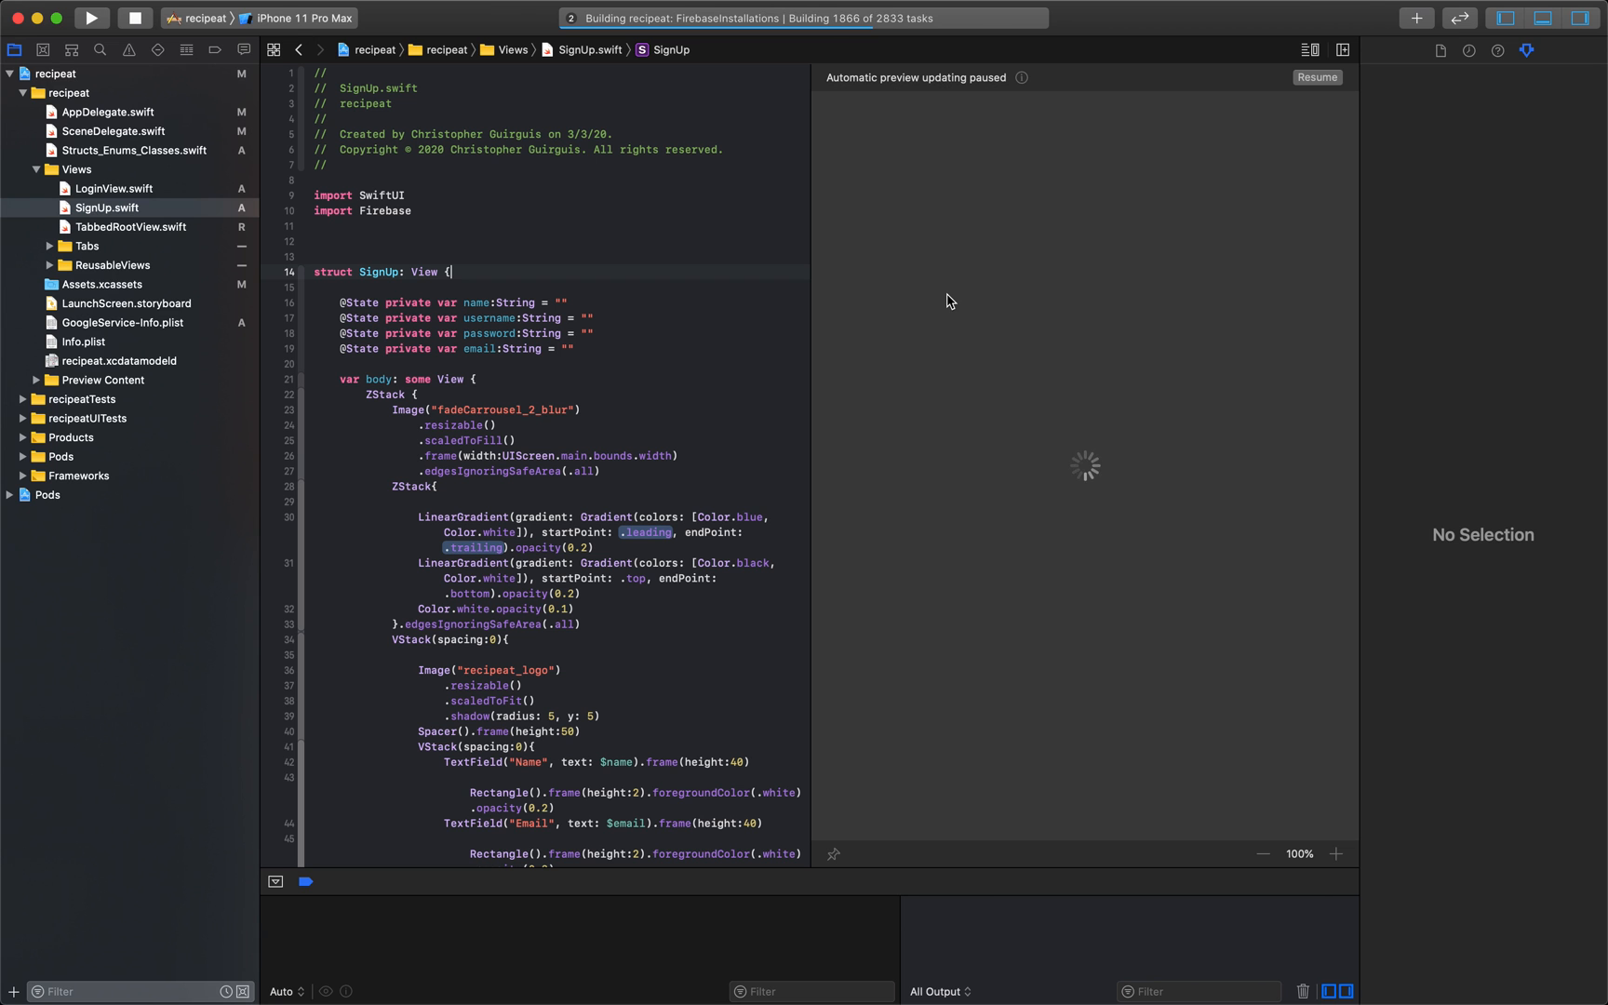
{"action": "mouse_move", "coordinate": [496, 268]}
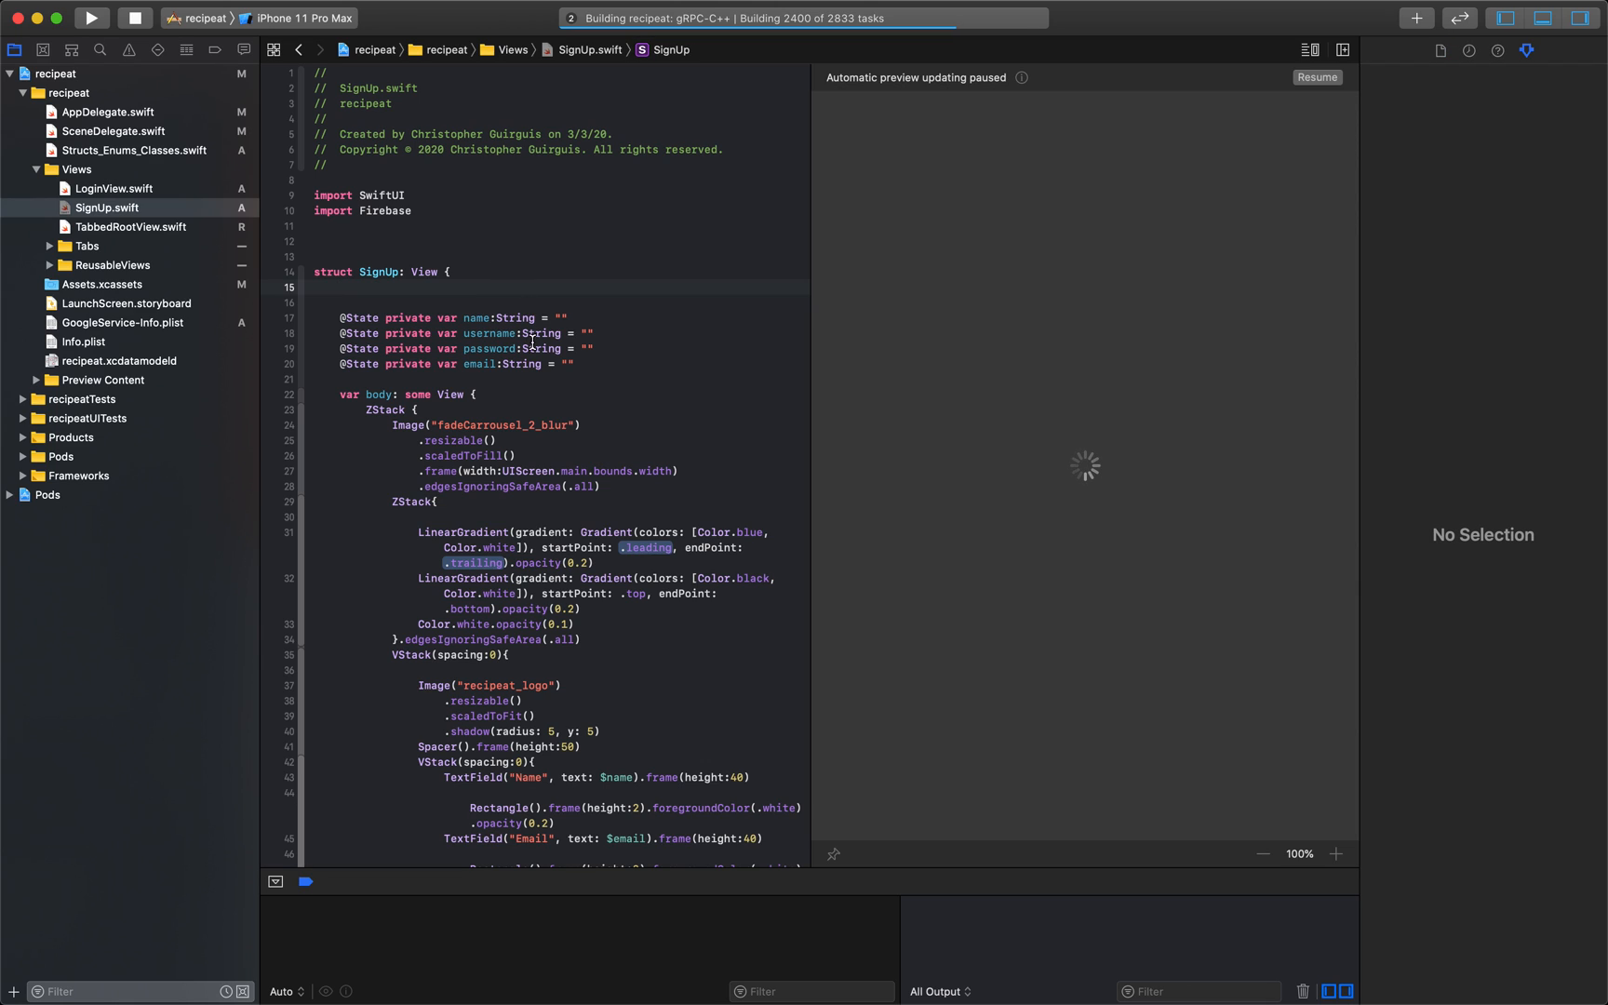
{"action": "key", "text": "return"}
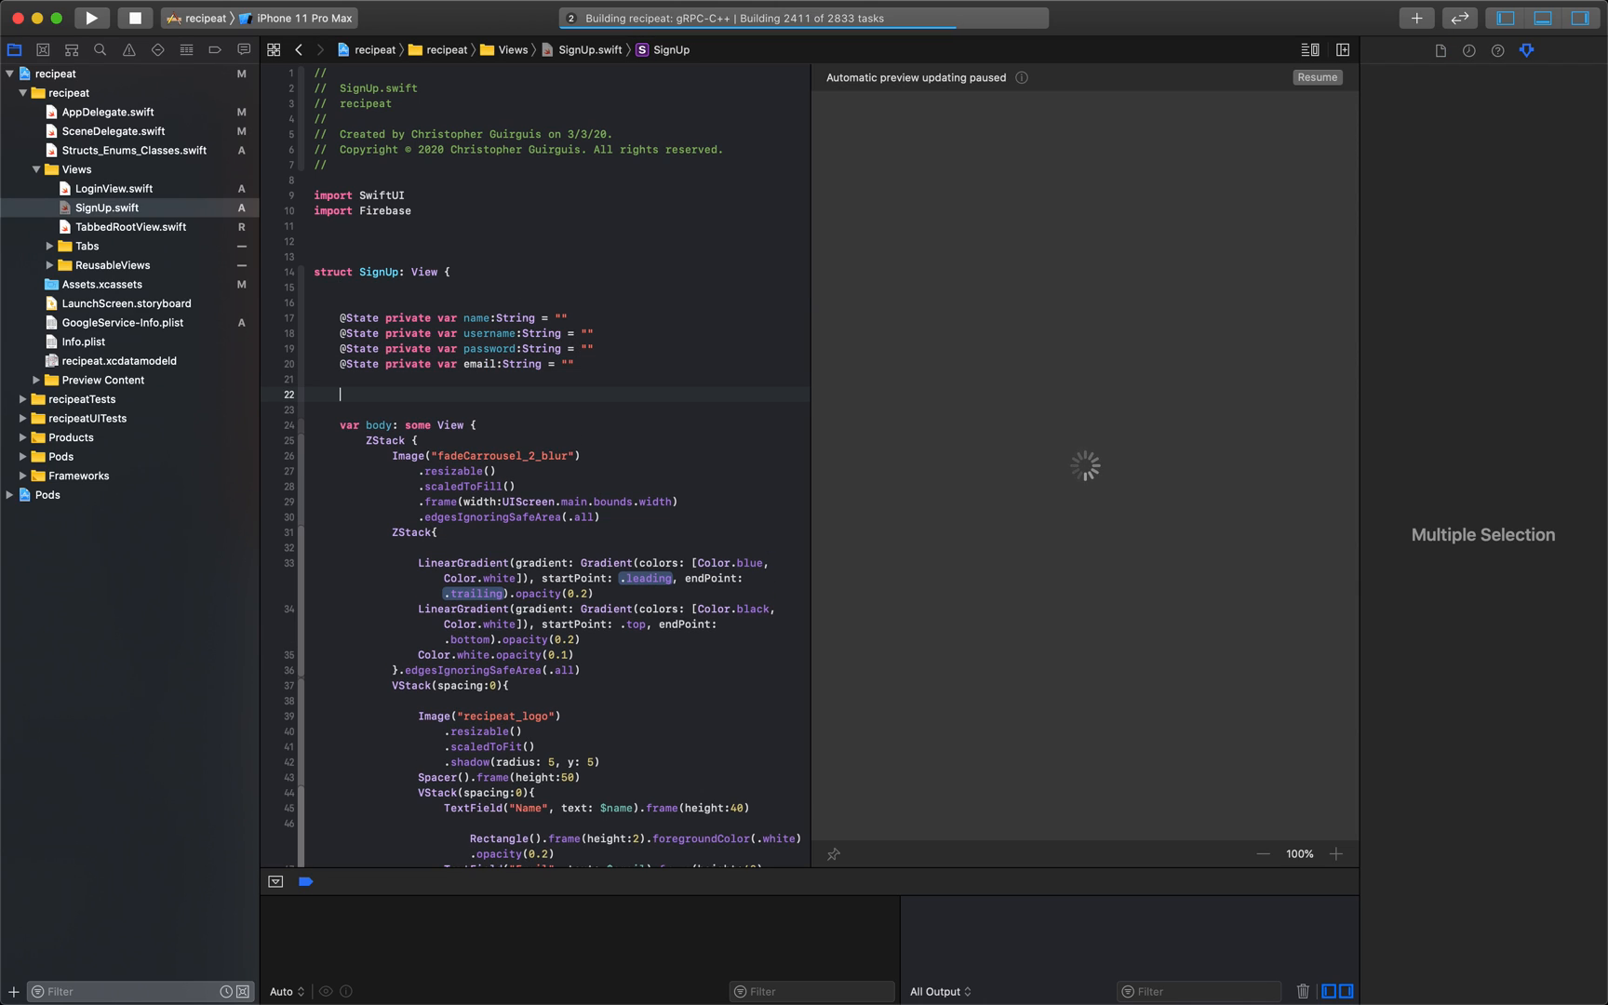
{"action": "type", "text": "@State"}
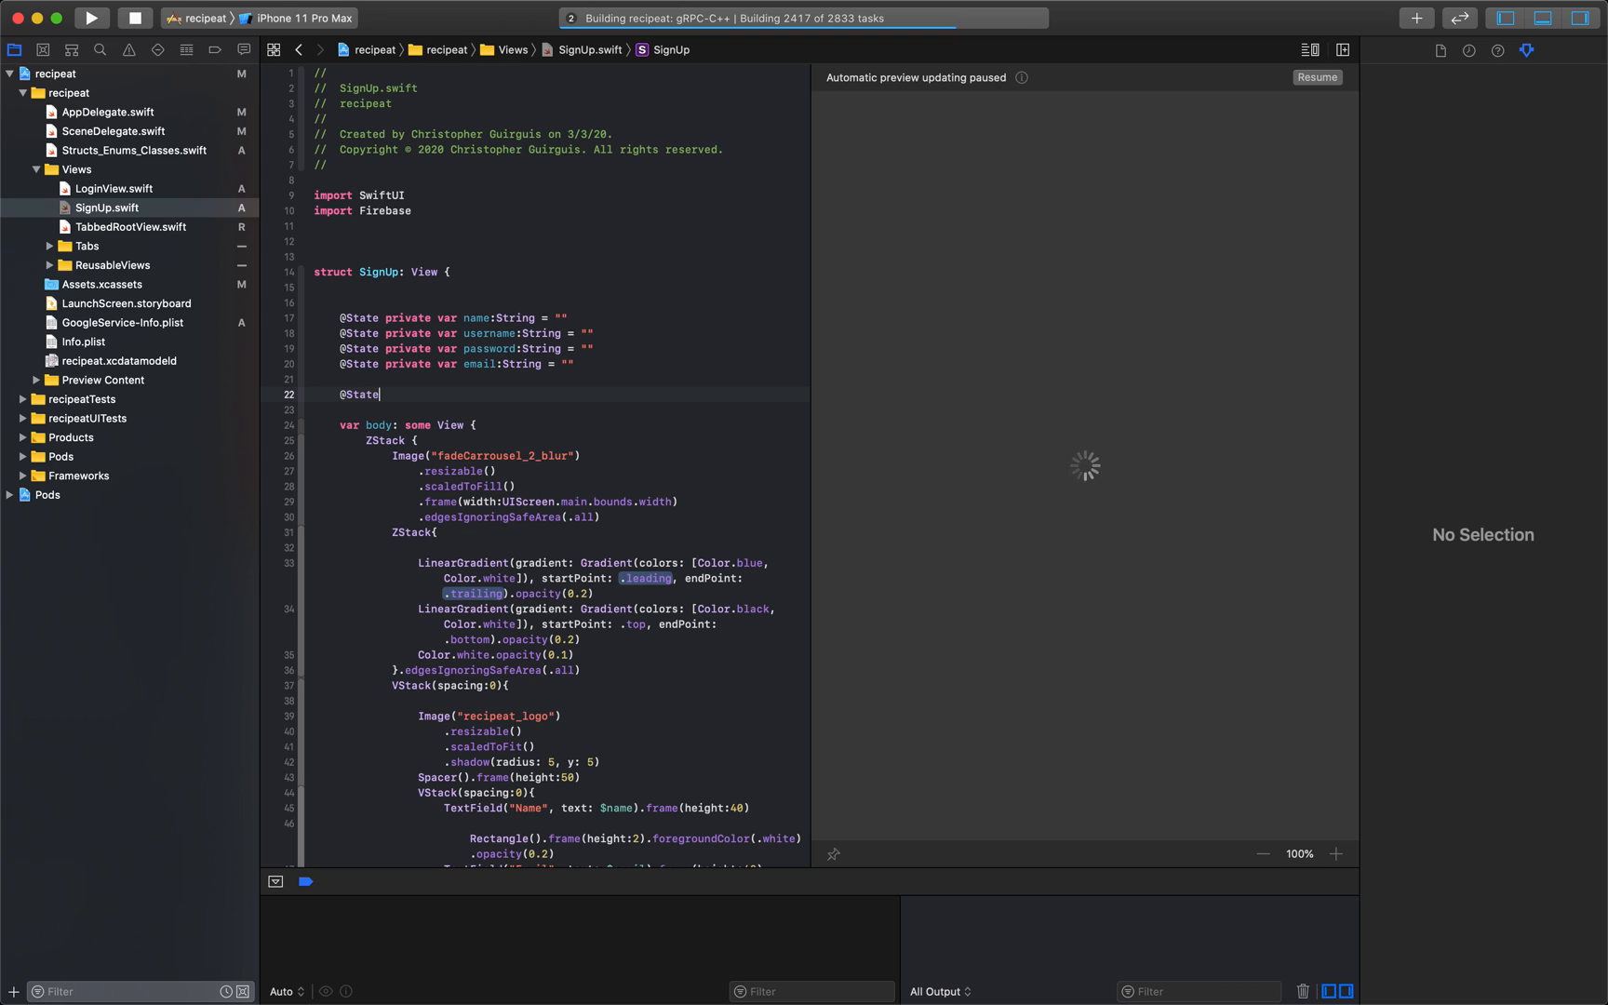
{"action": "type", "text": "private var"}
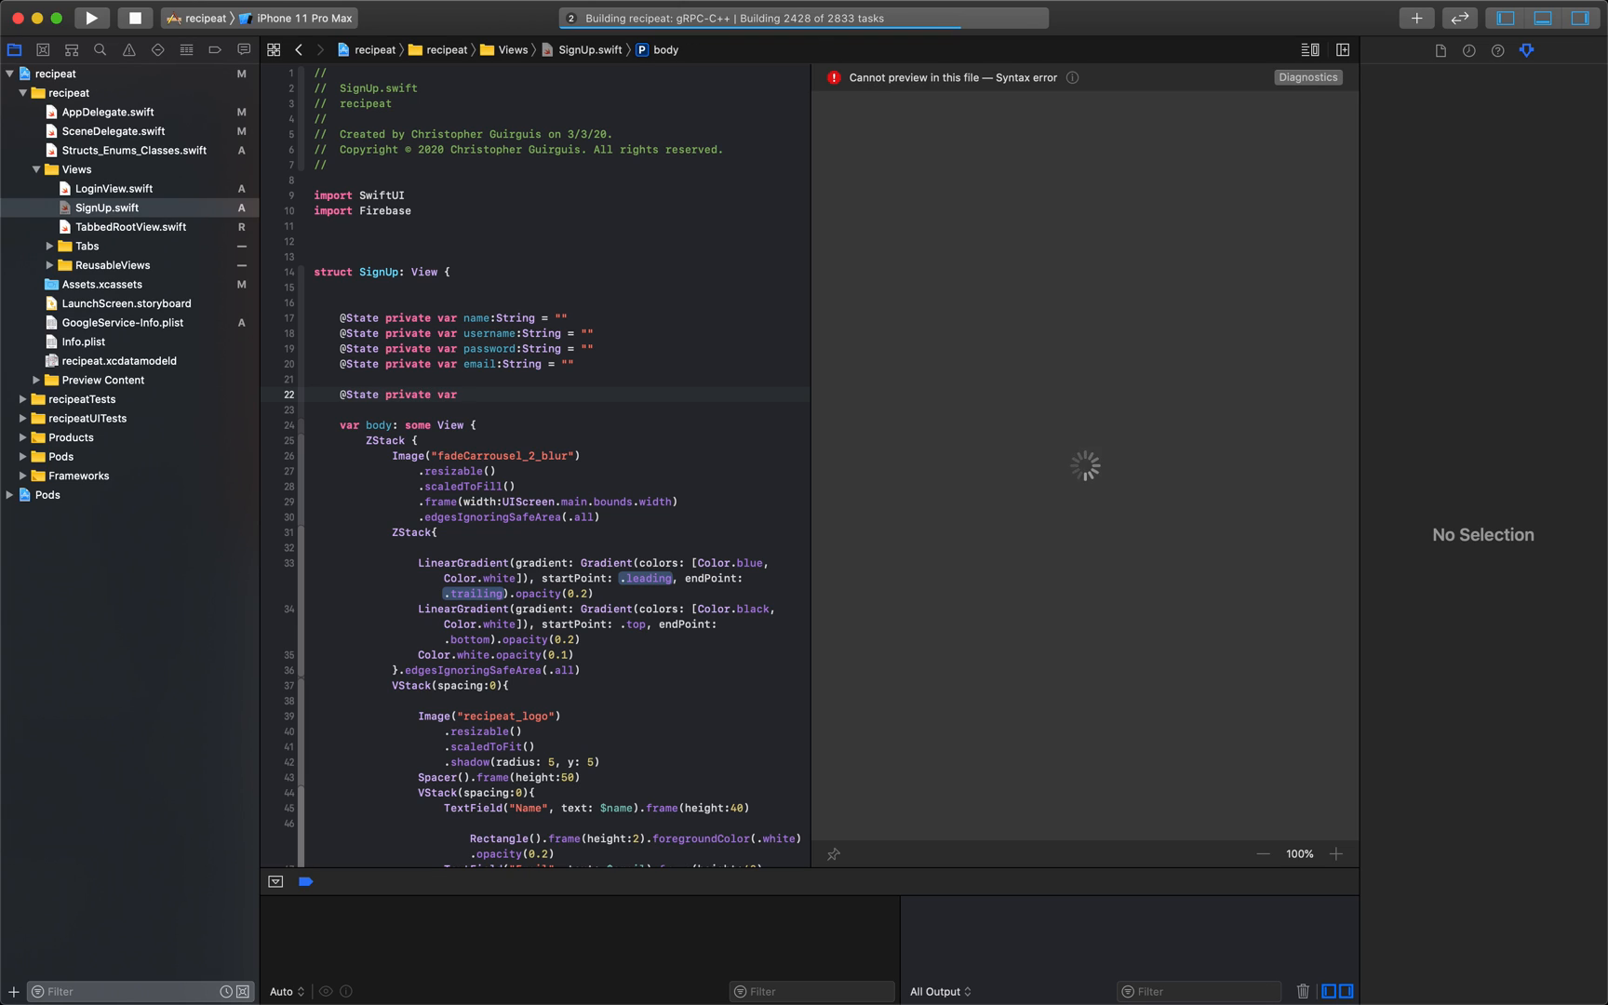
{"action": "type", "text": "docRef:Do"}
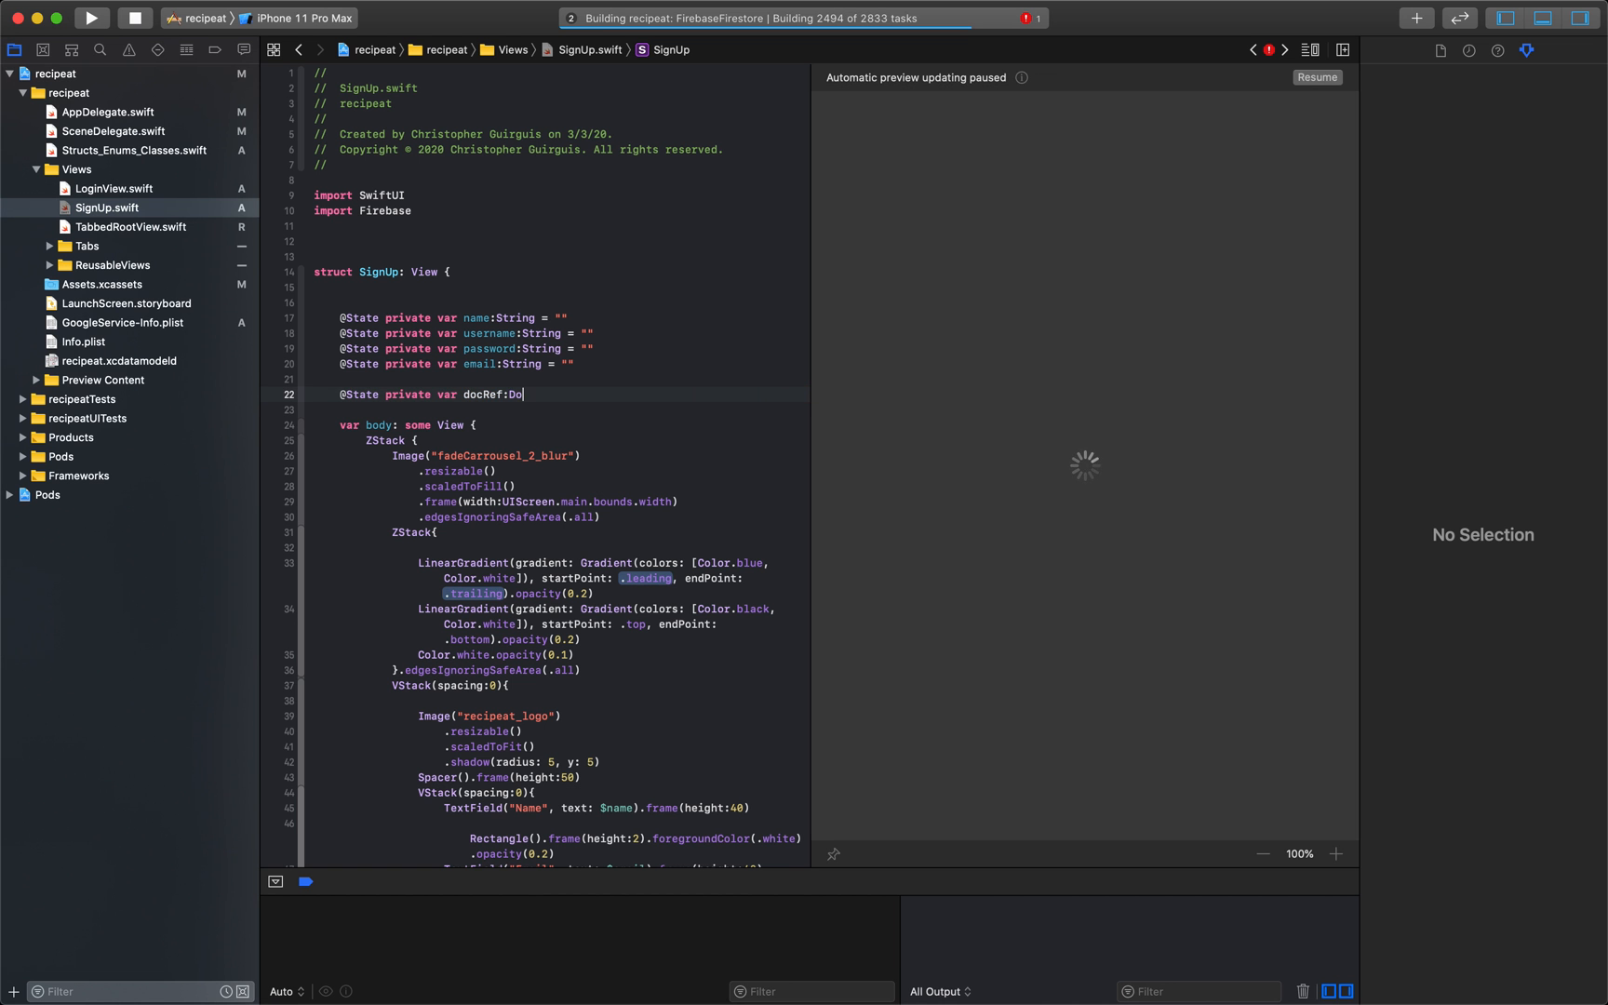
{"action": "type", "text": "cumen"}
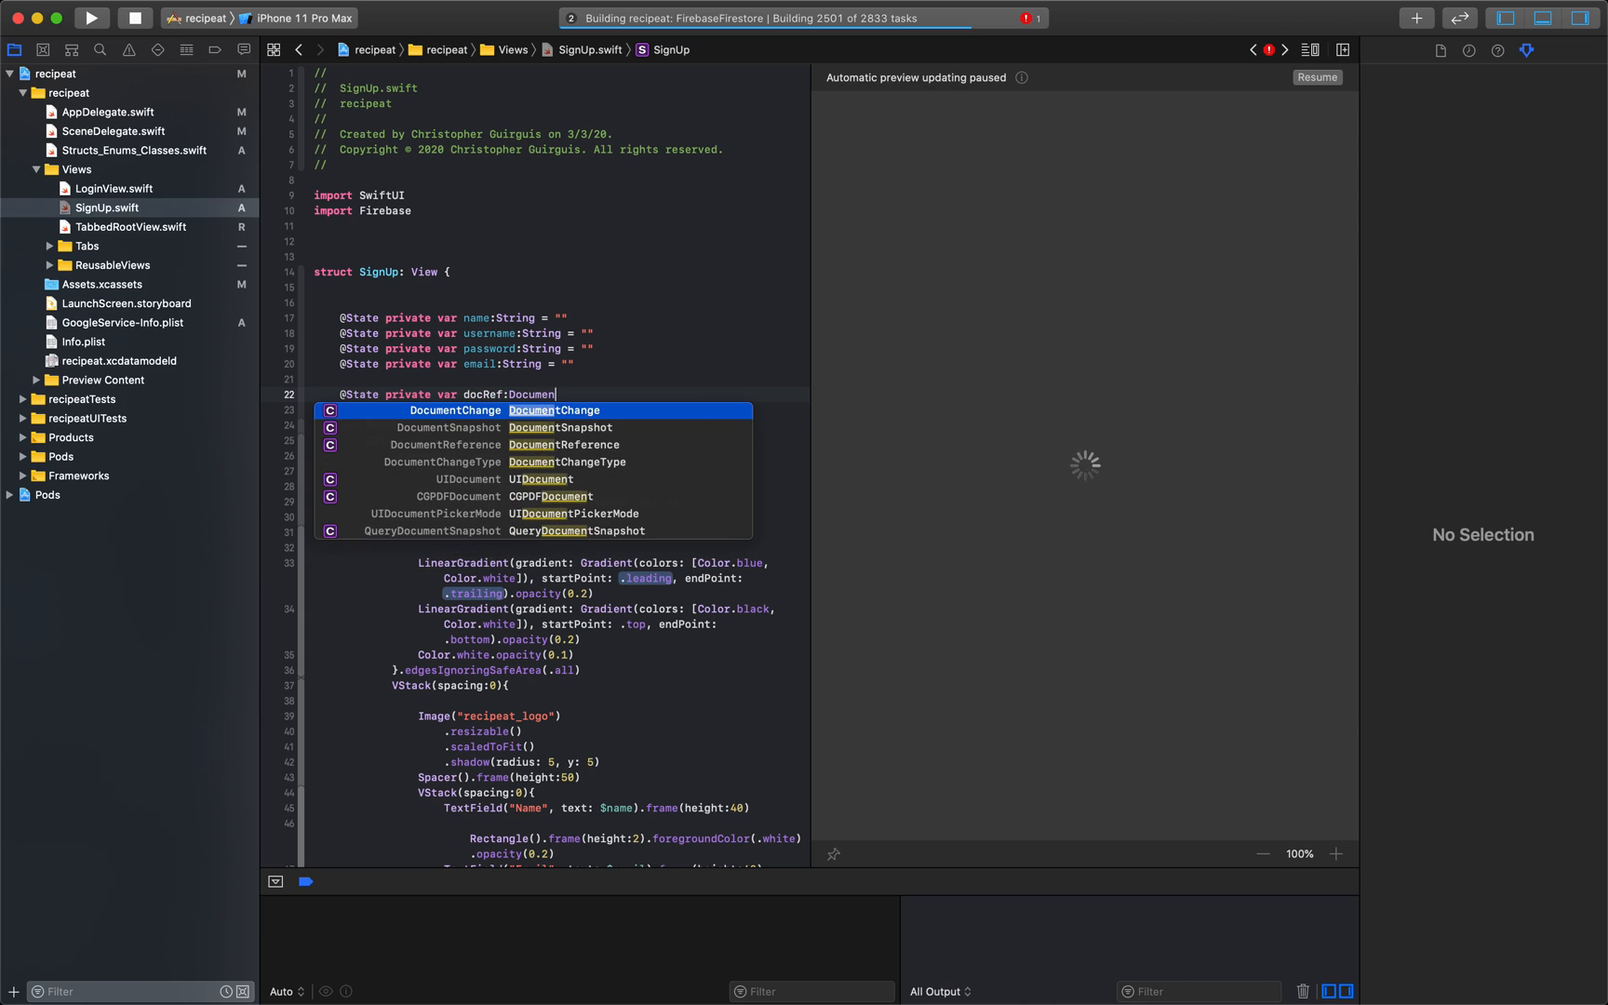
{"action": "left_click", "coordinate": [563, 444]}
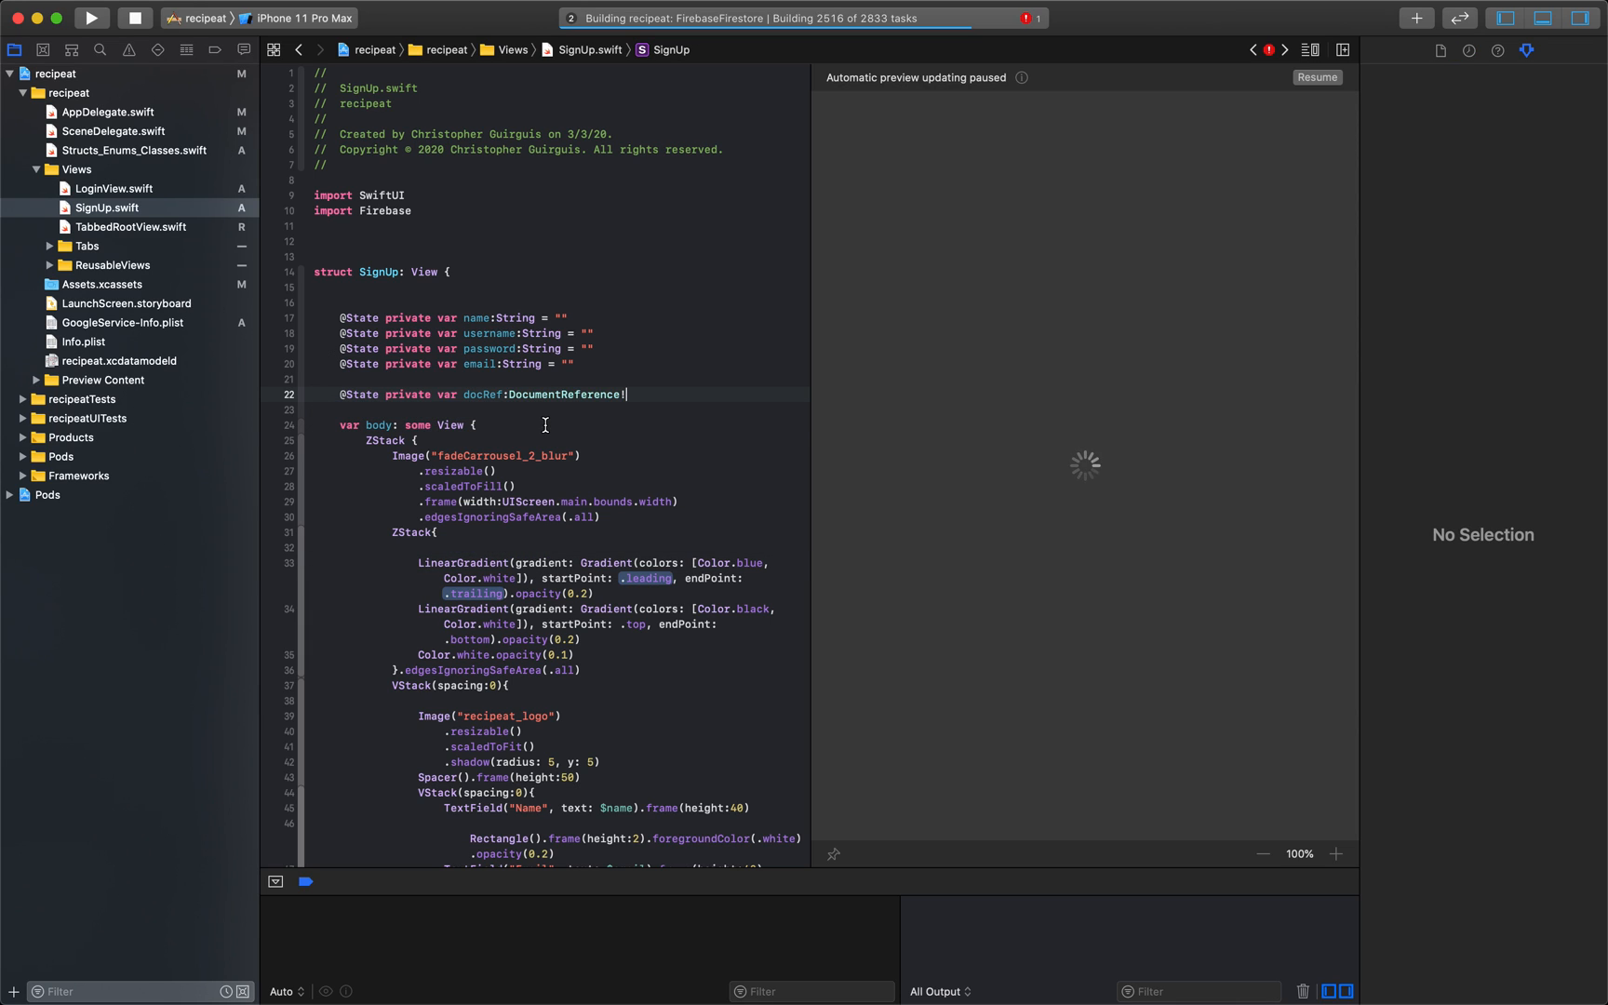
{"action": "scroll", "scroll_direction": "down", "scroll_amount": 3}
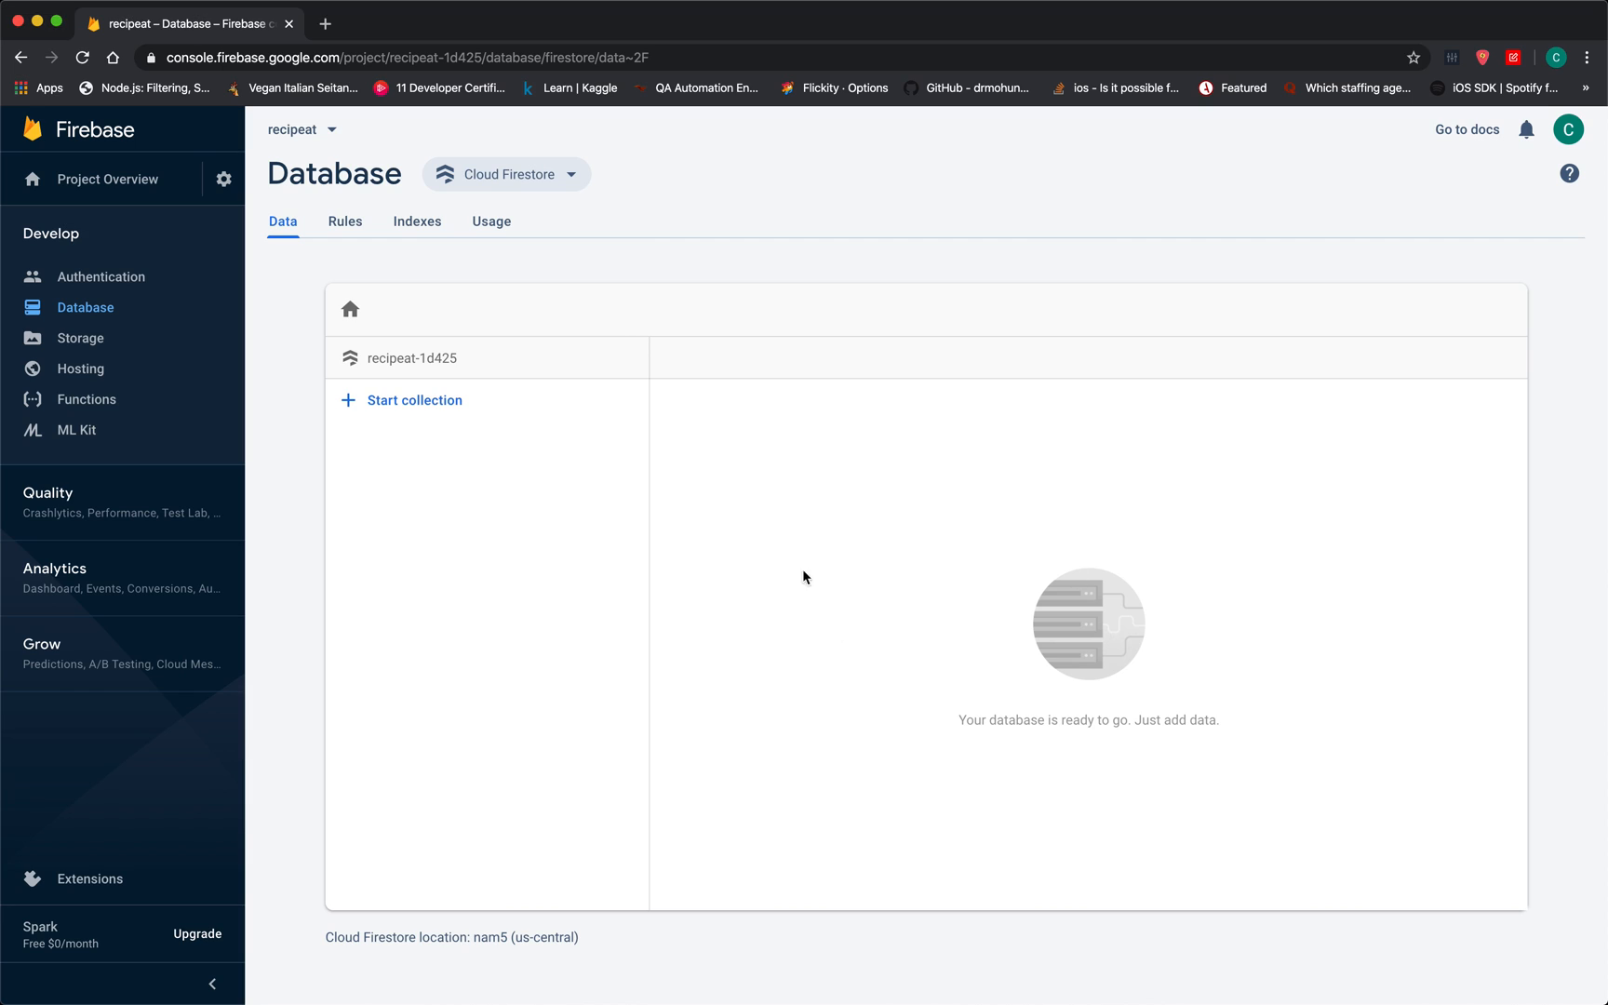
{"action": "mouse_move", "coordinate": [213, 250]}
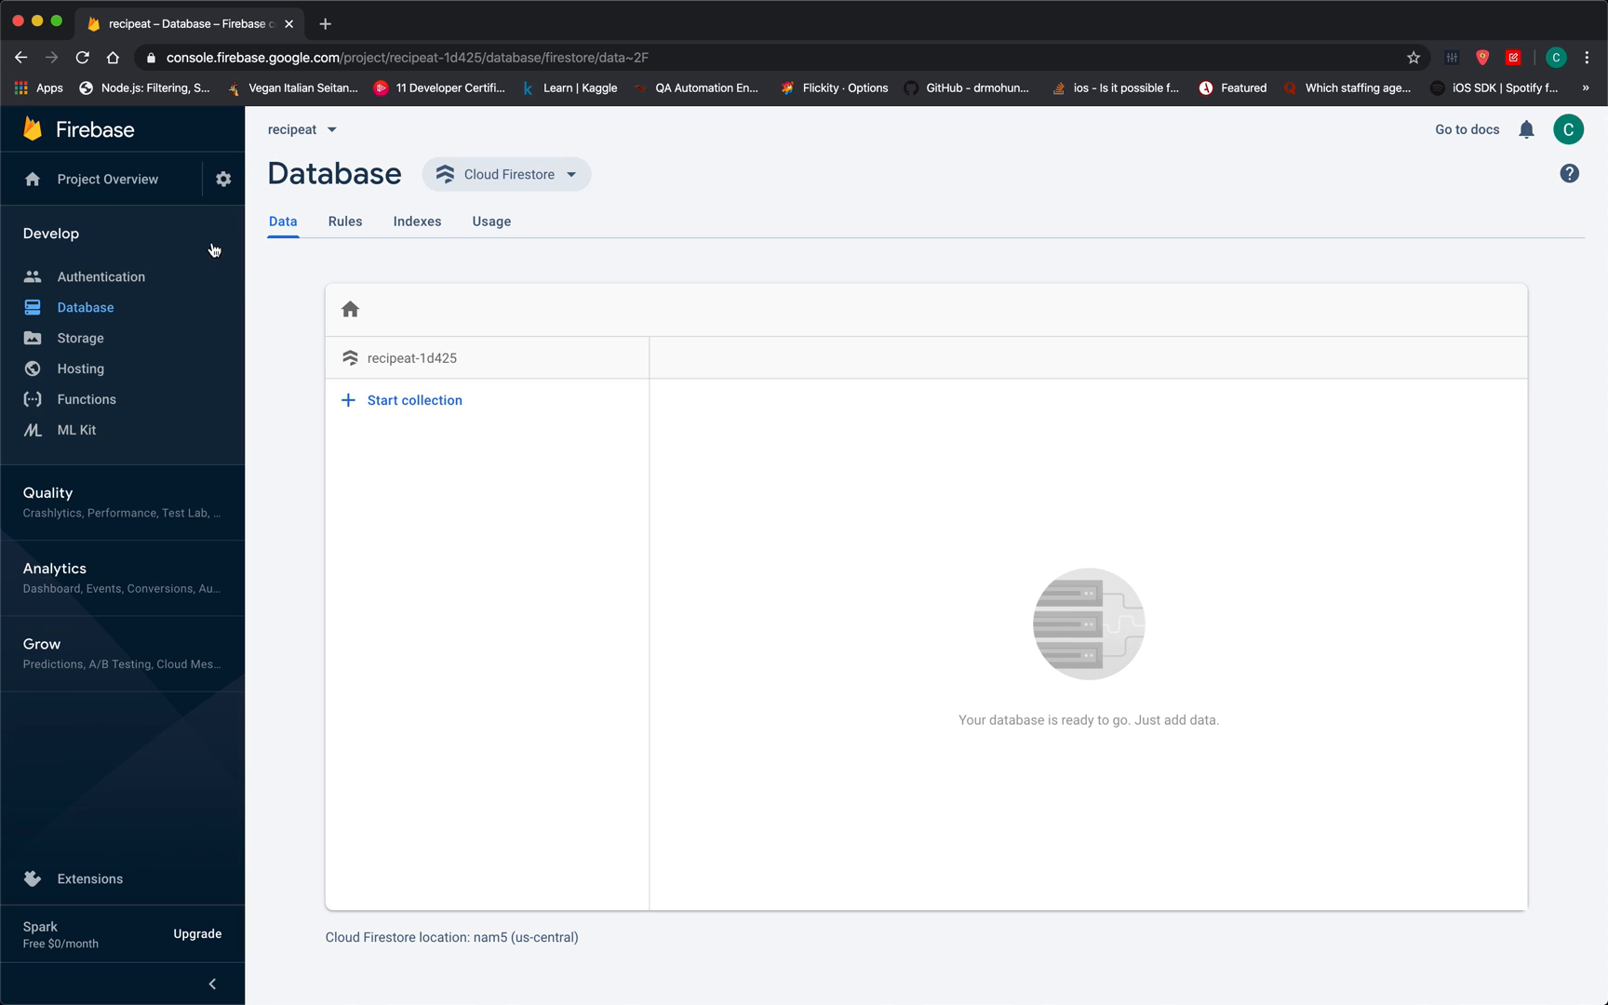
{"action": "mouse_move", "coordinate": [575, 195]}
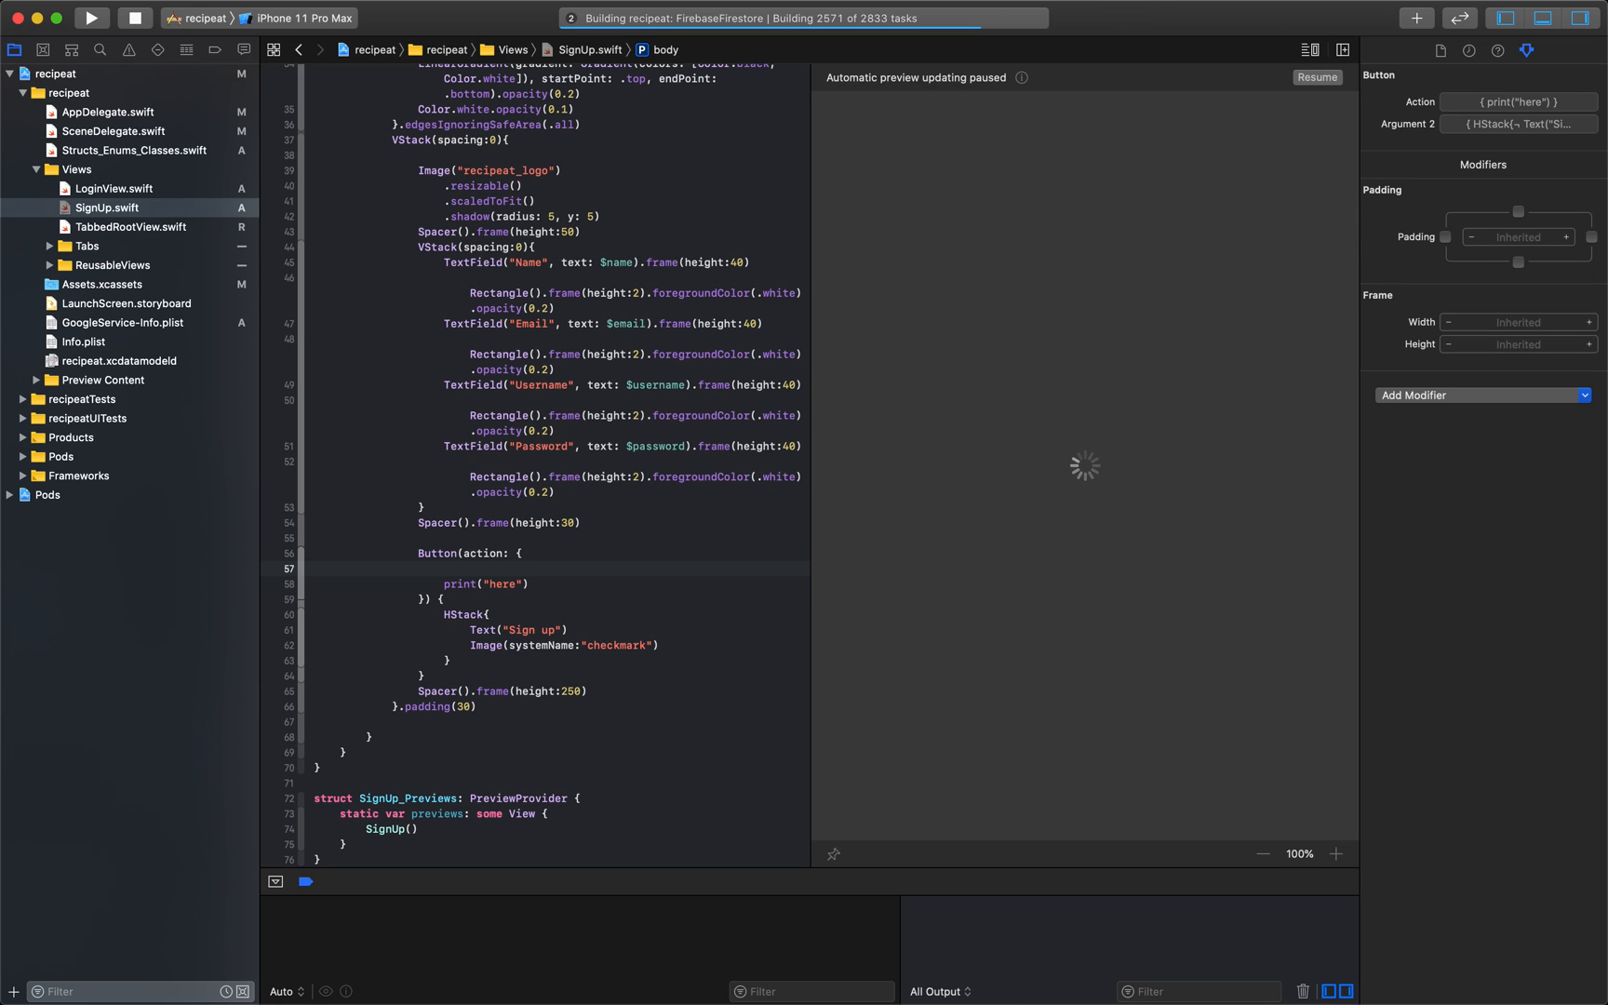
Type 'let dataToSave: [String:Any] = [' with "username": as the first entry.
{"action": "type", "text": "let data"}
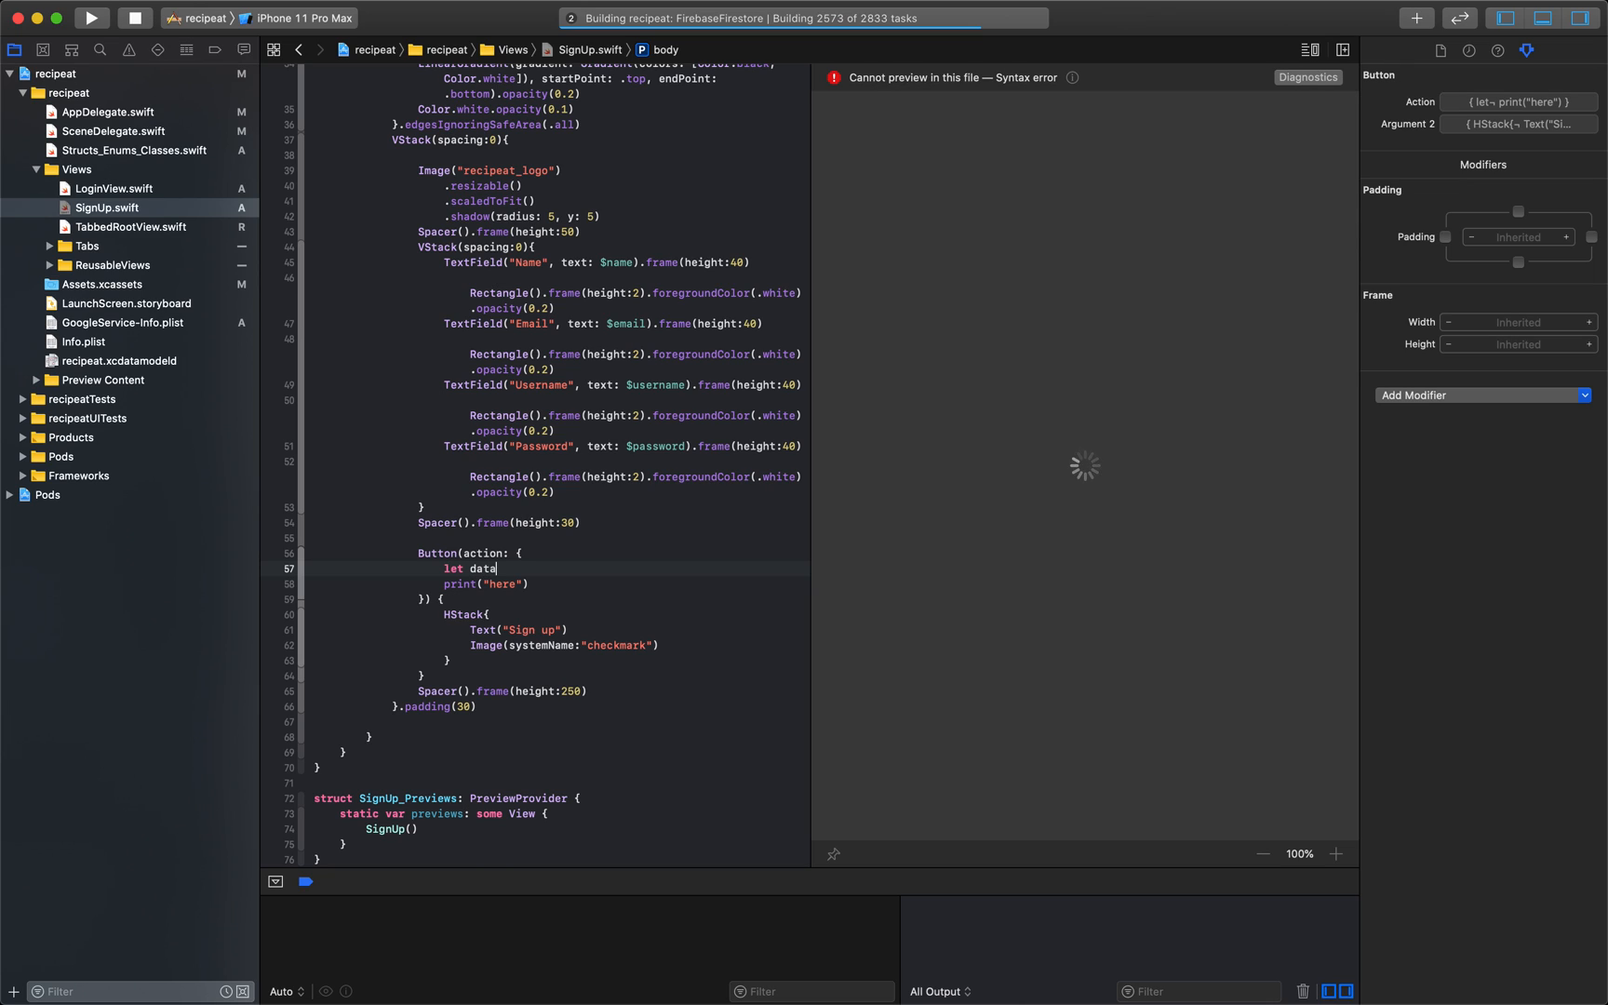
{"action": "type", "text": "ToSave:["}
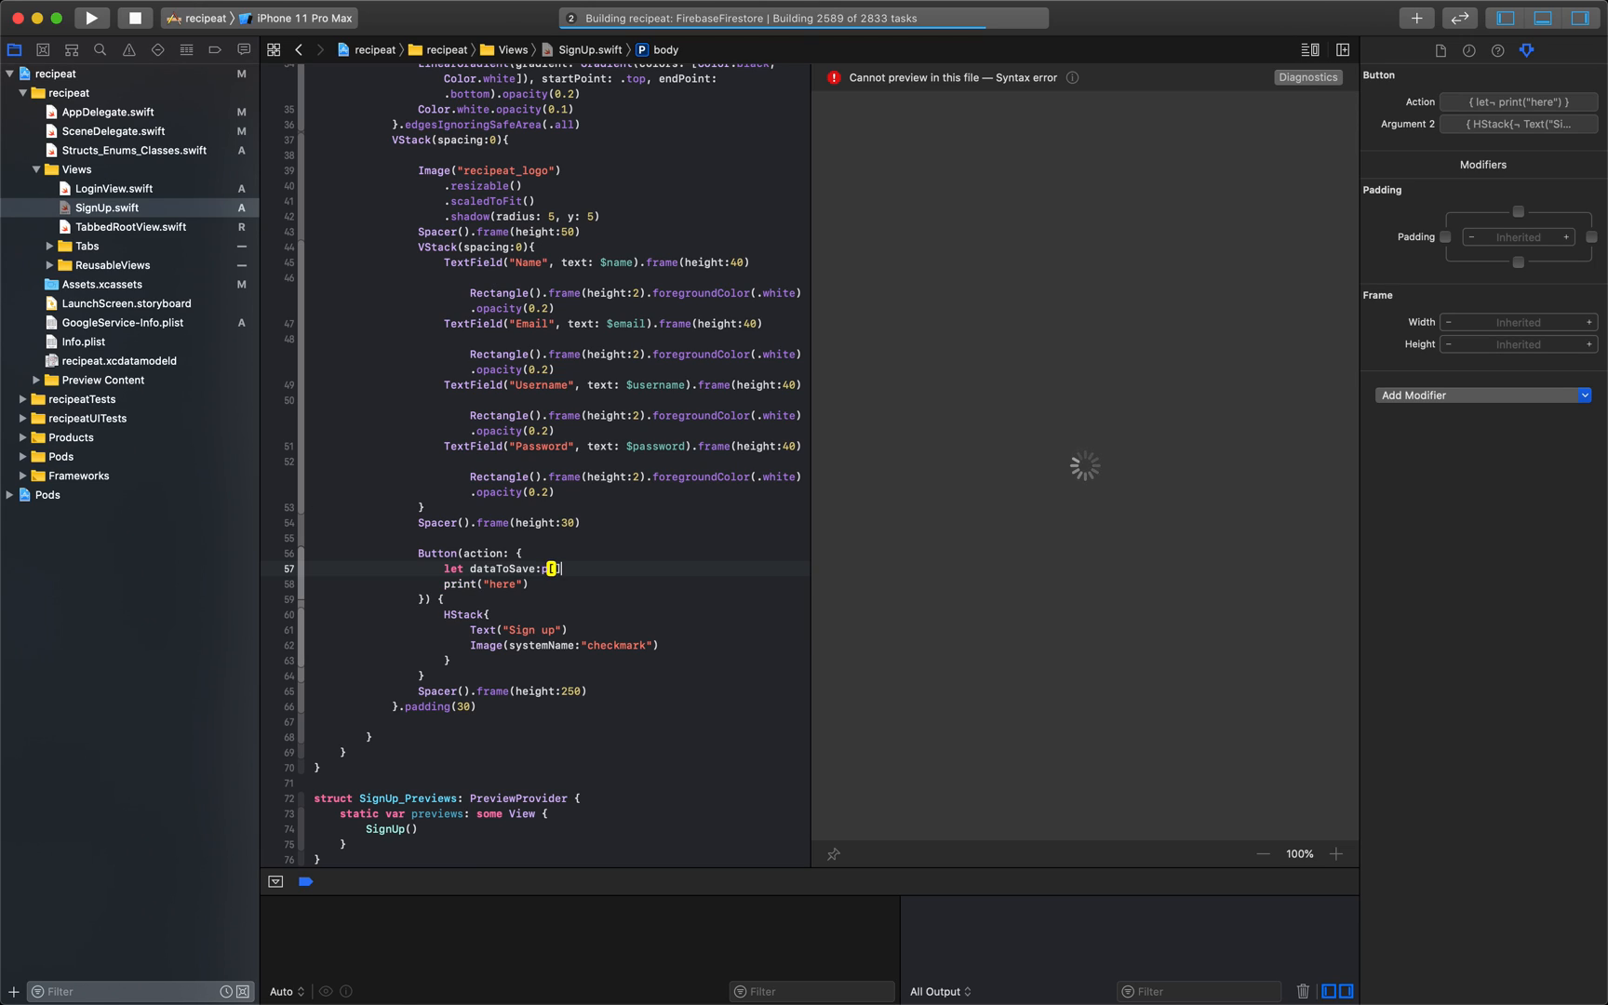
{"action": "type", "text": "[S"}
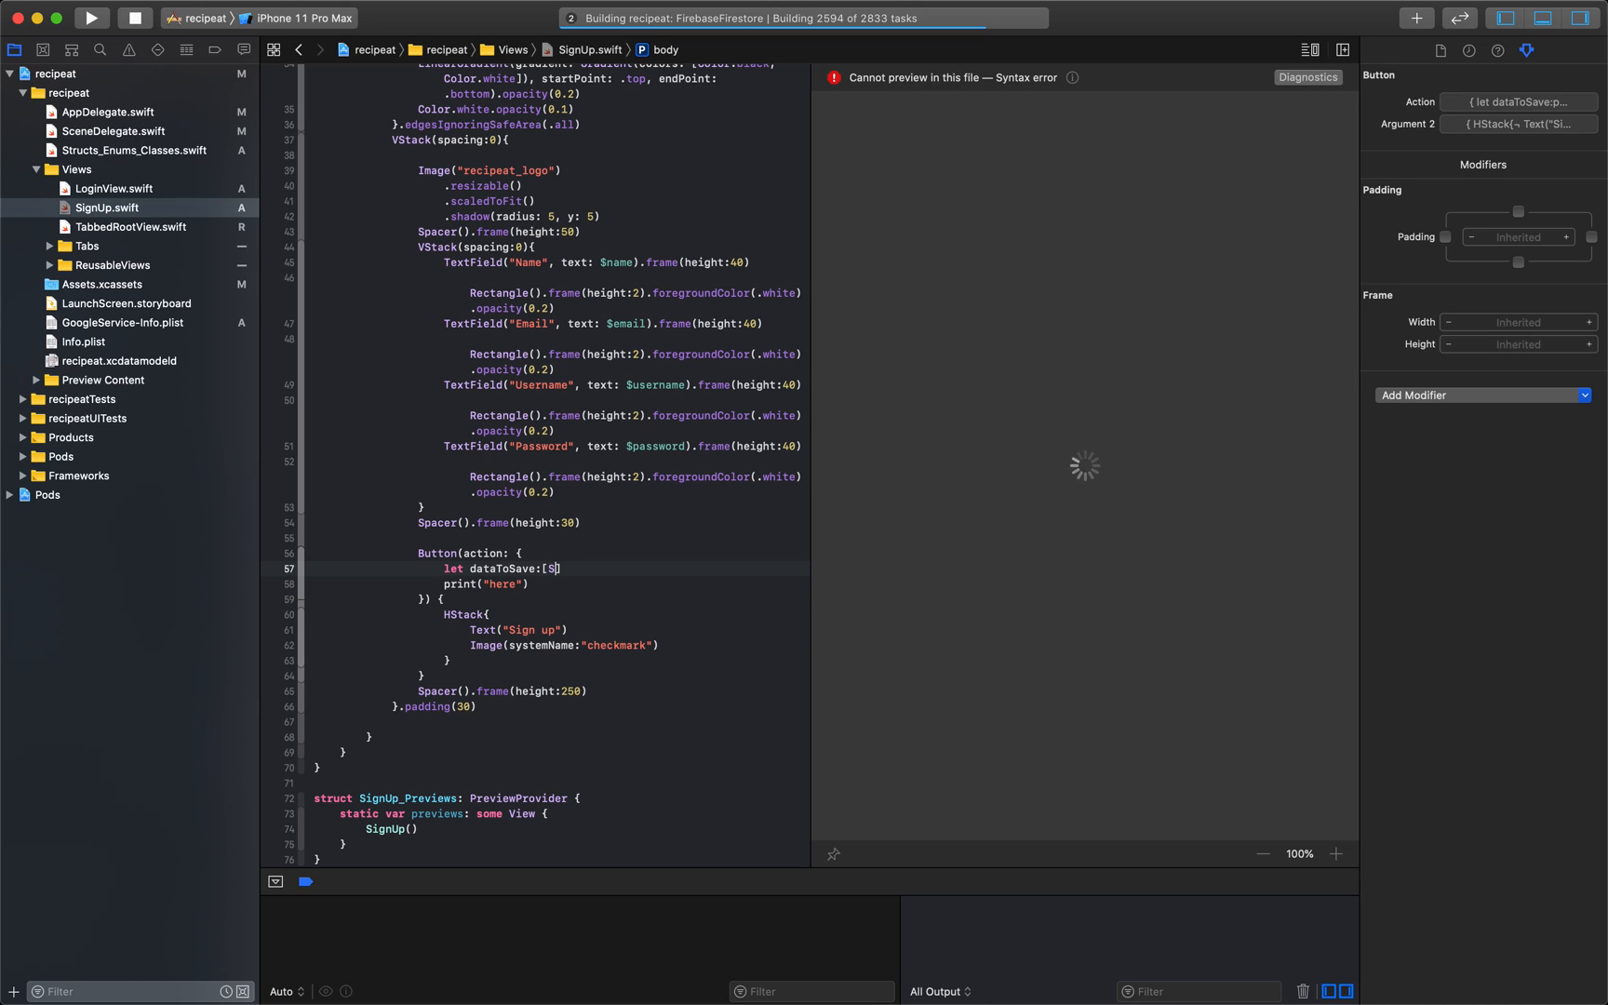
{"action": "type", "text": "String:Any] = ["}
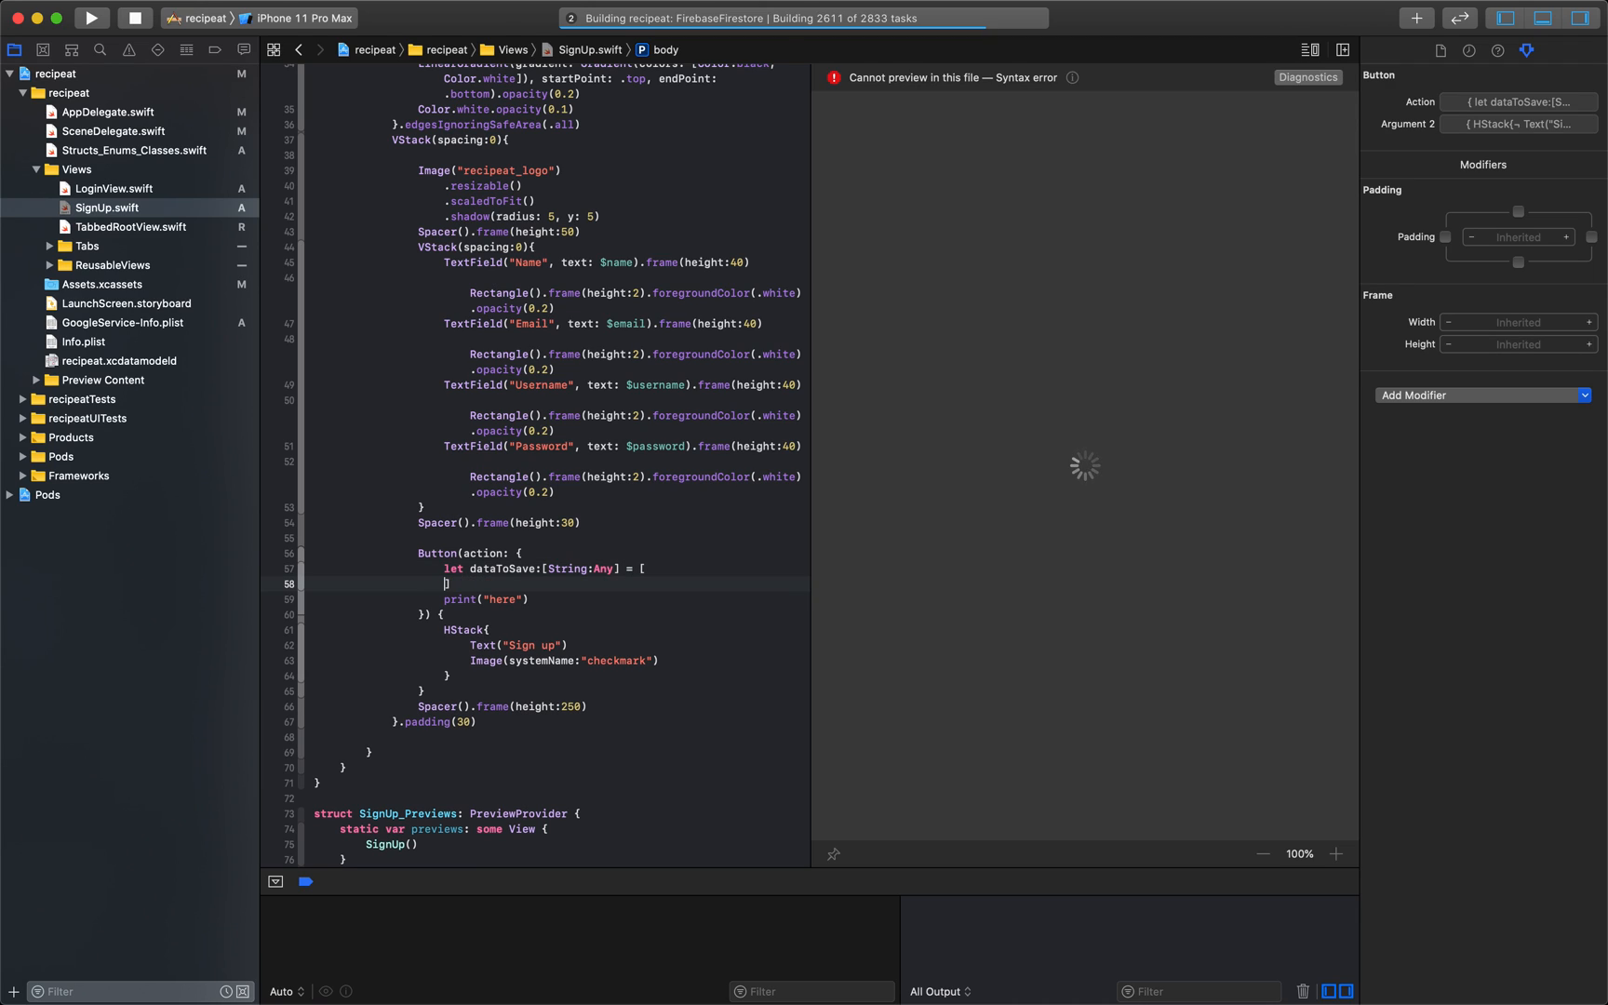
{"action": "key", "text": "Return"}
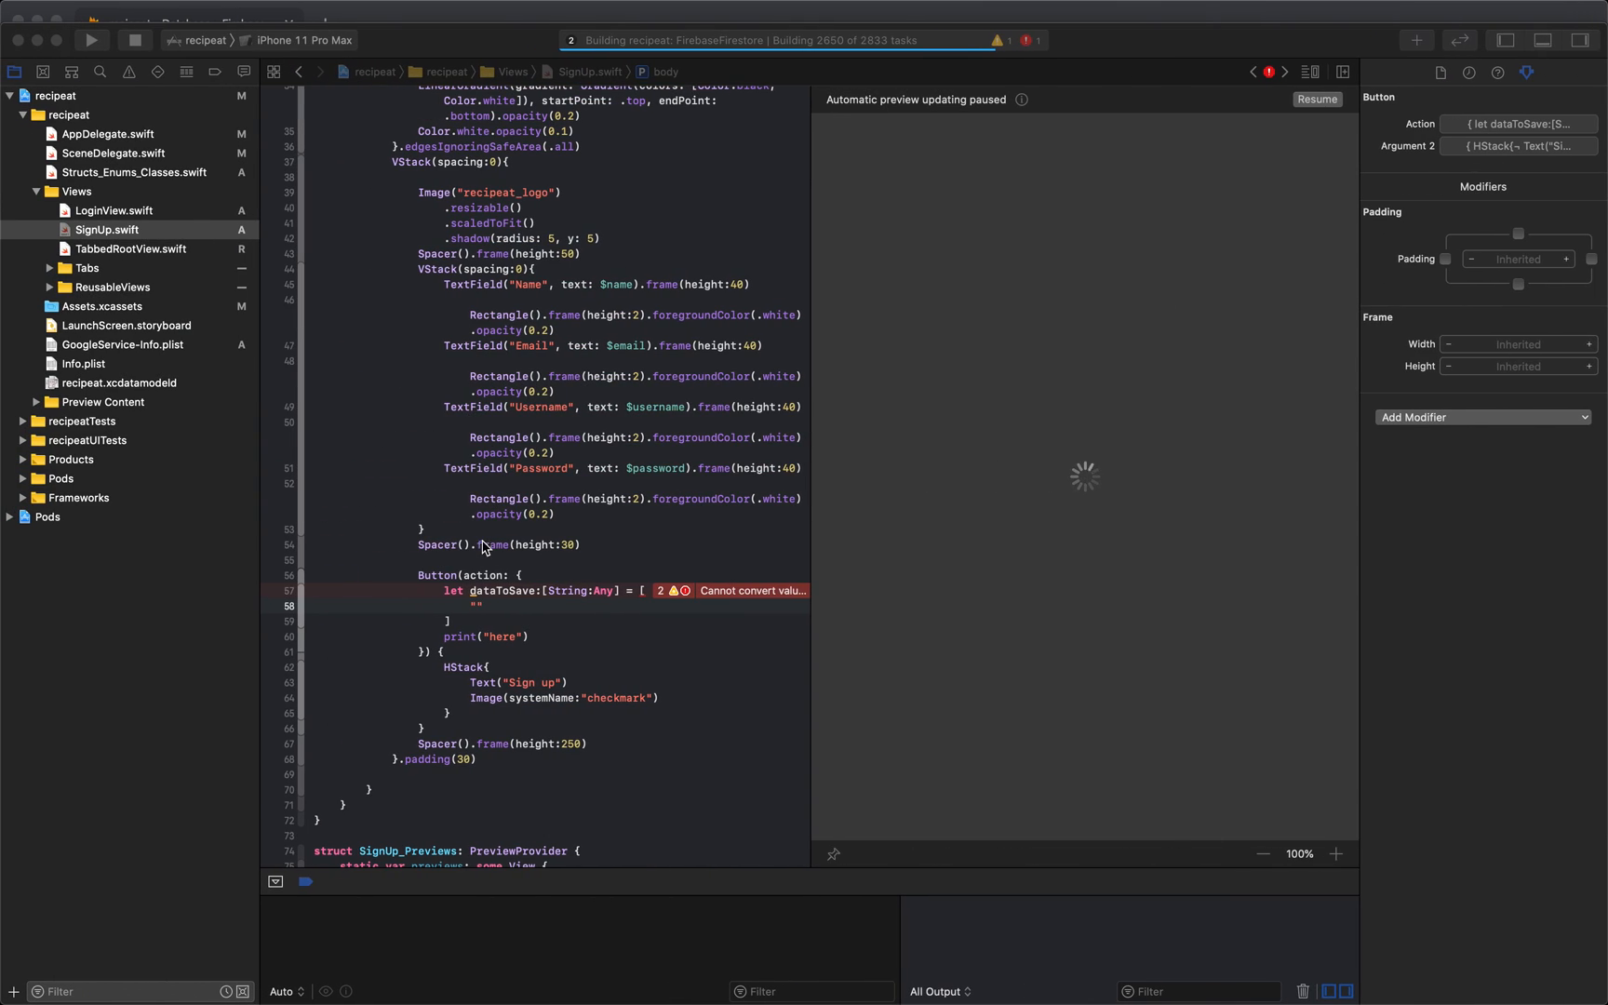
{"action": "type", "text": "use"}
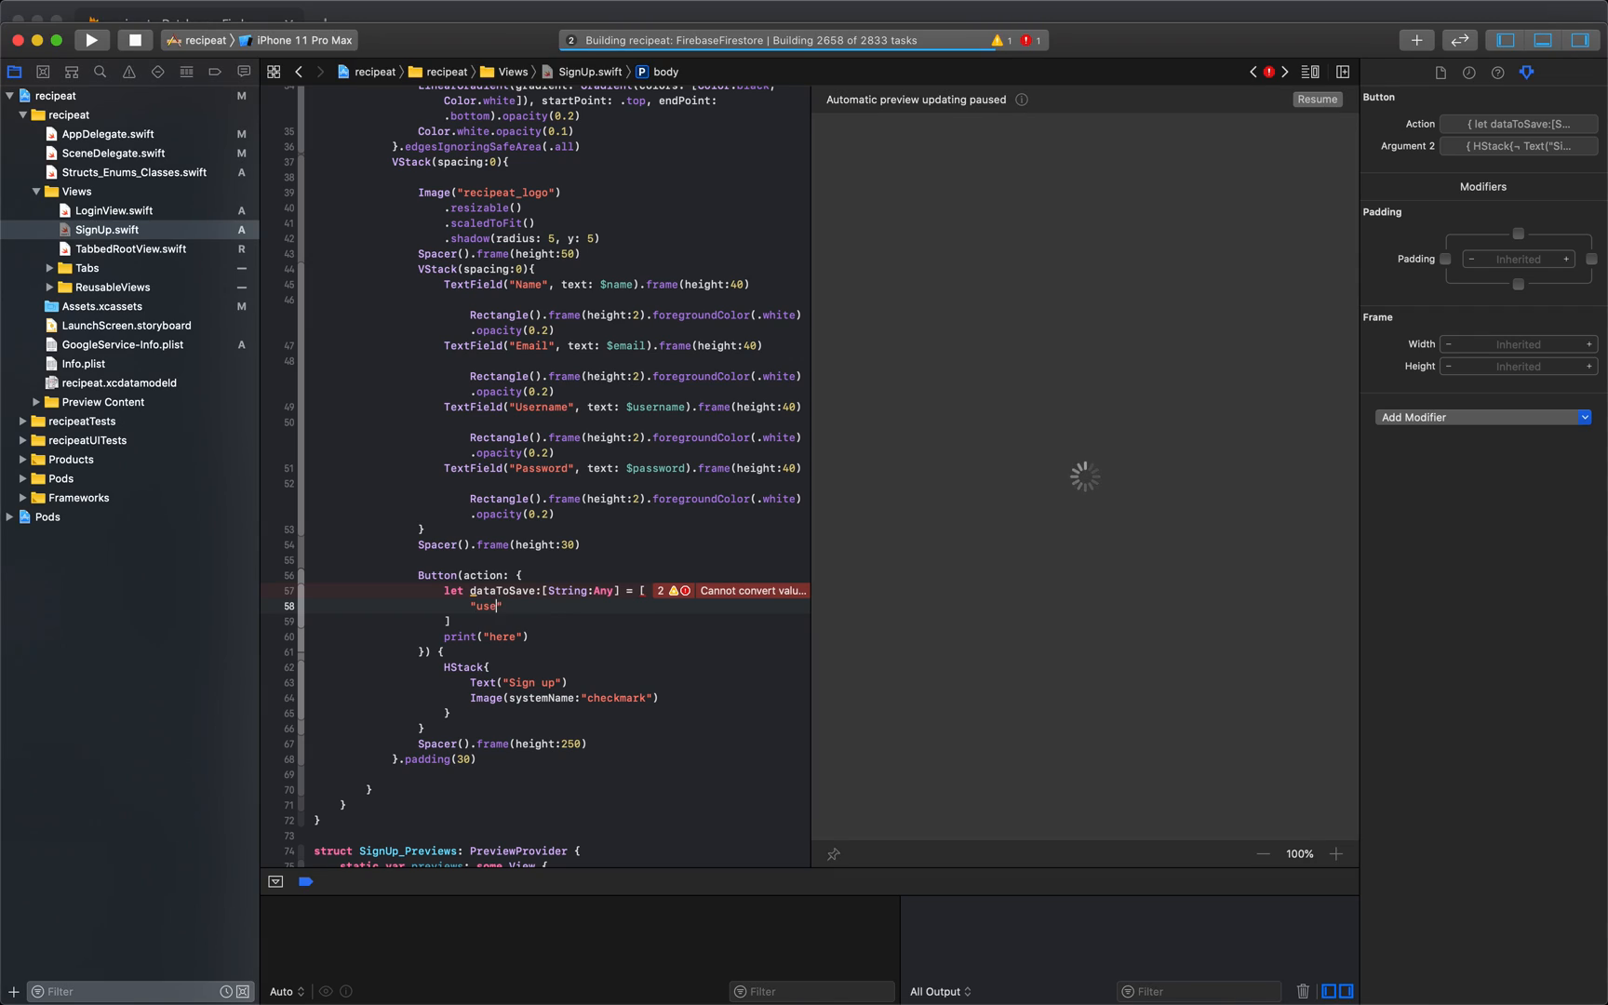
{"action": "type", "text": "rname"}
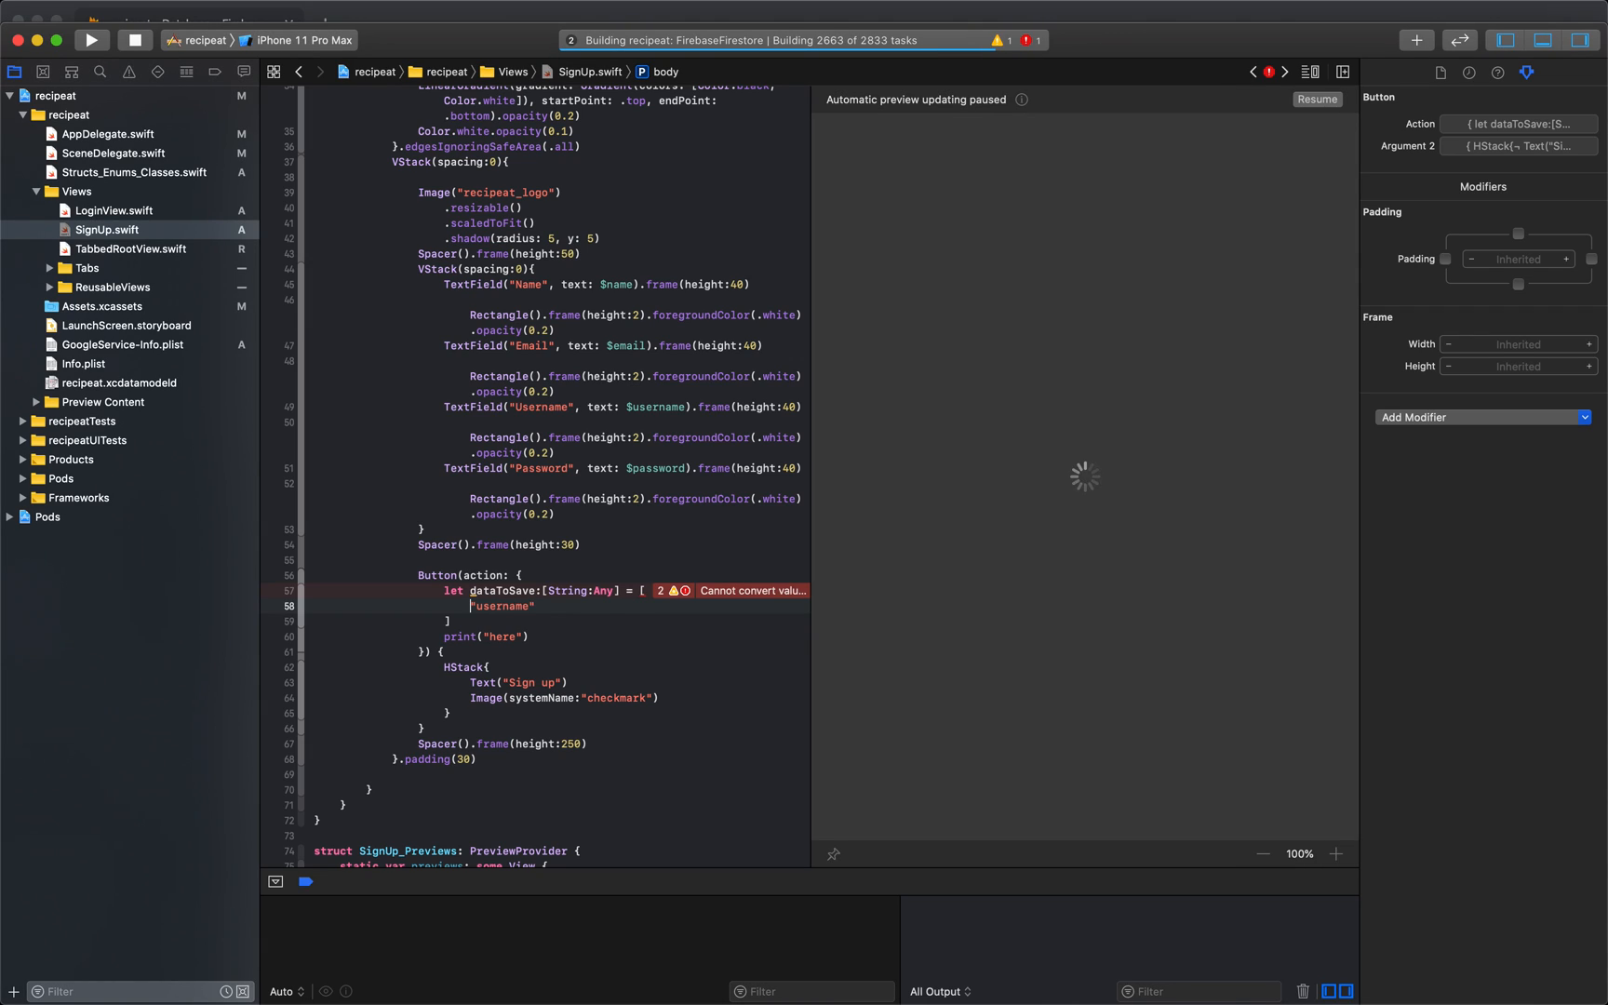
{"action": "type", "text": ","}
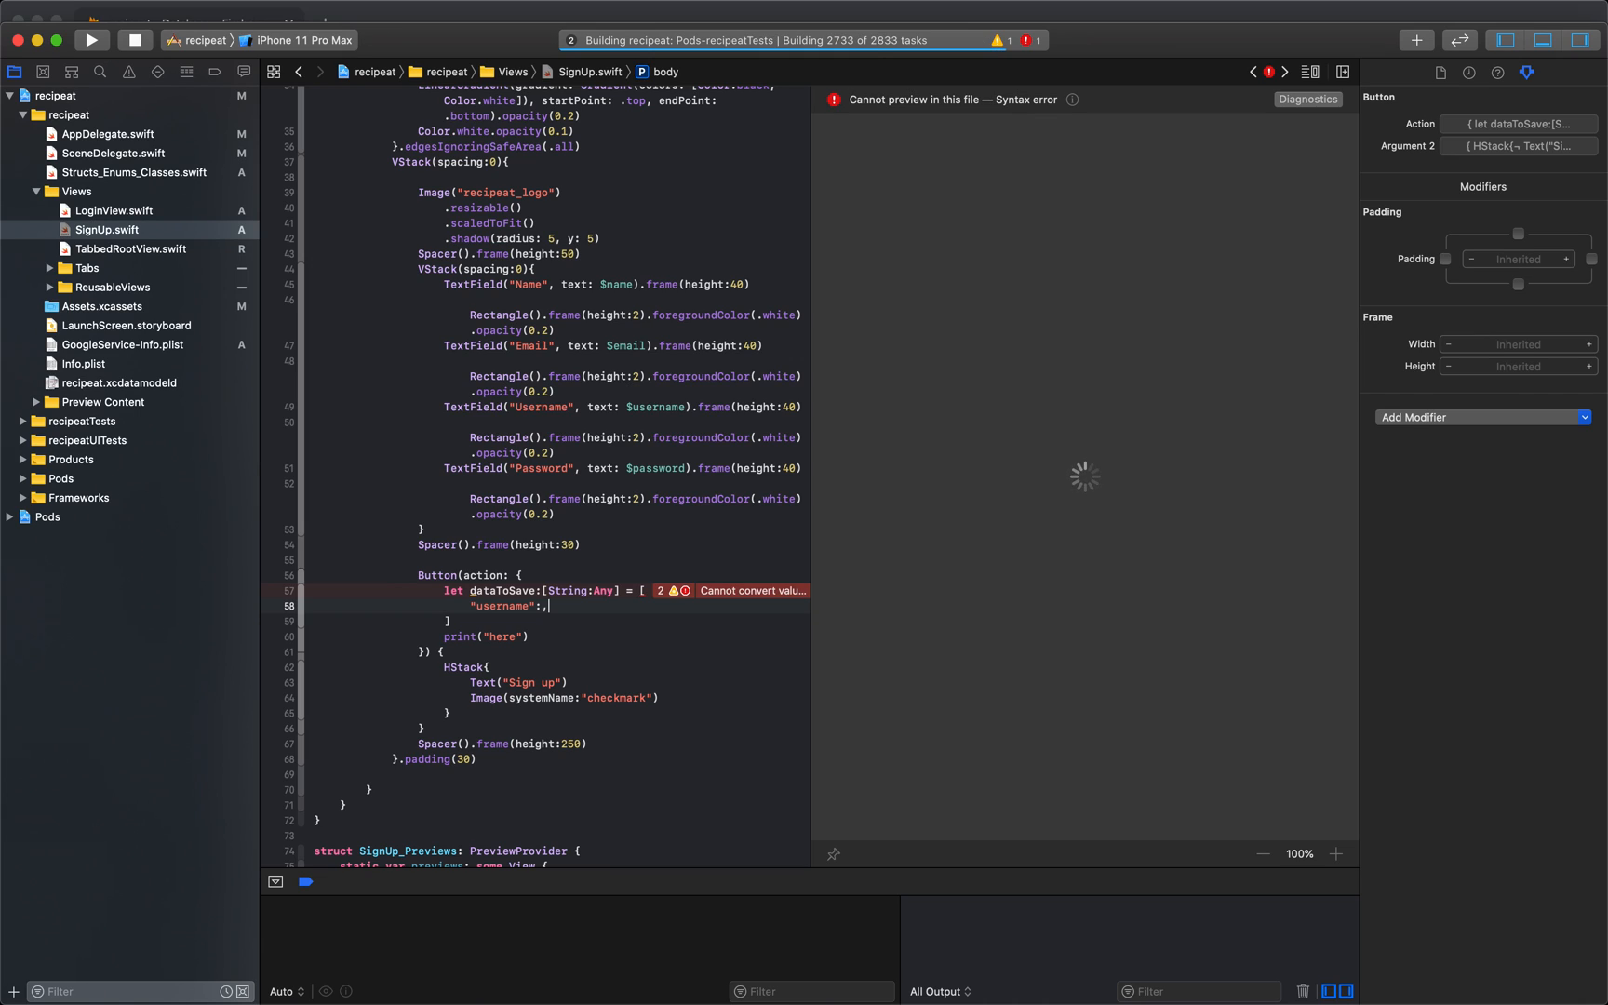
{"action": "type", "text": "\"\":"}
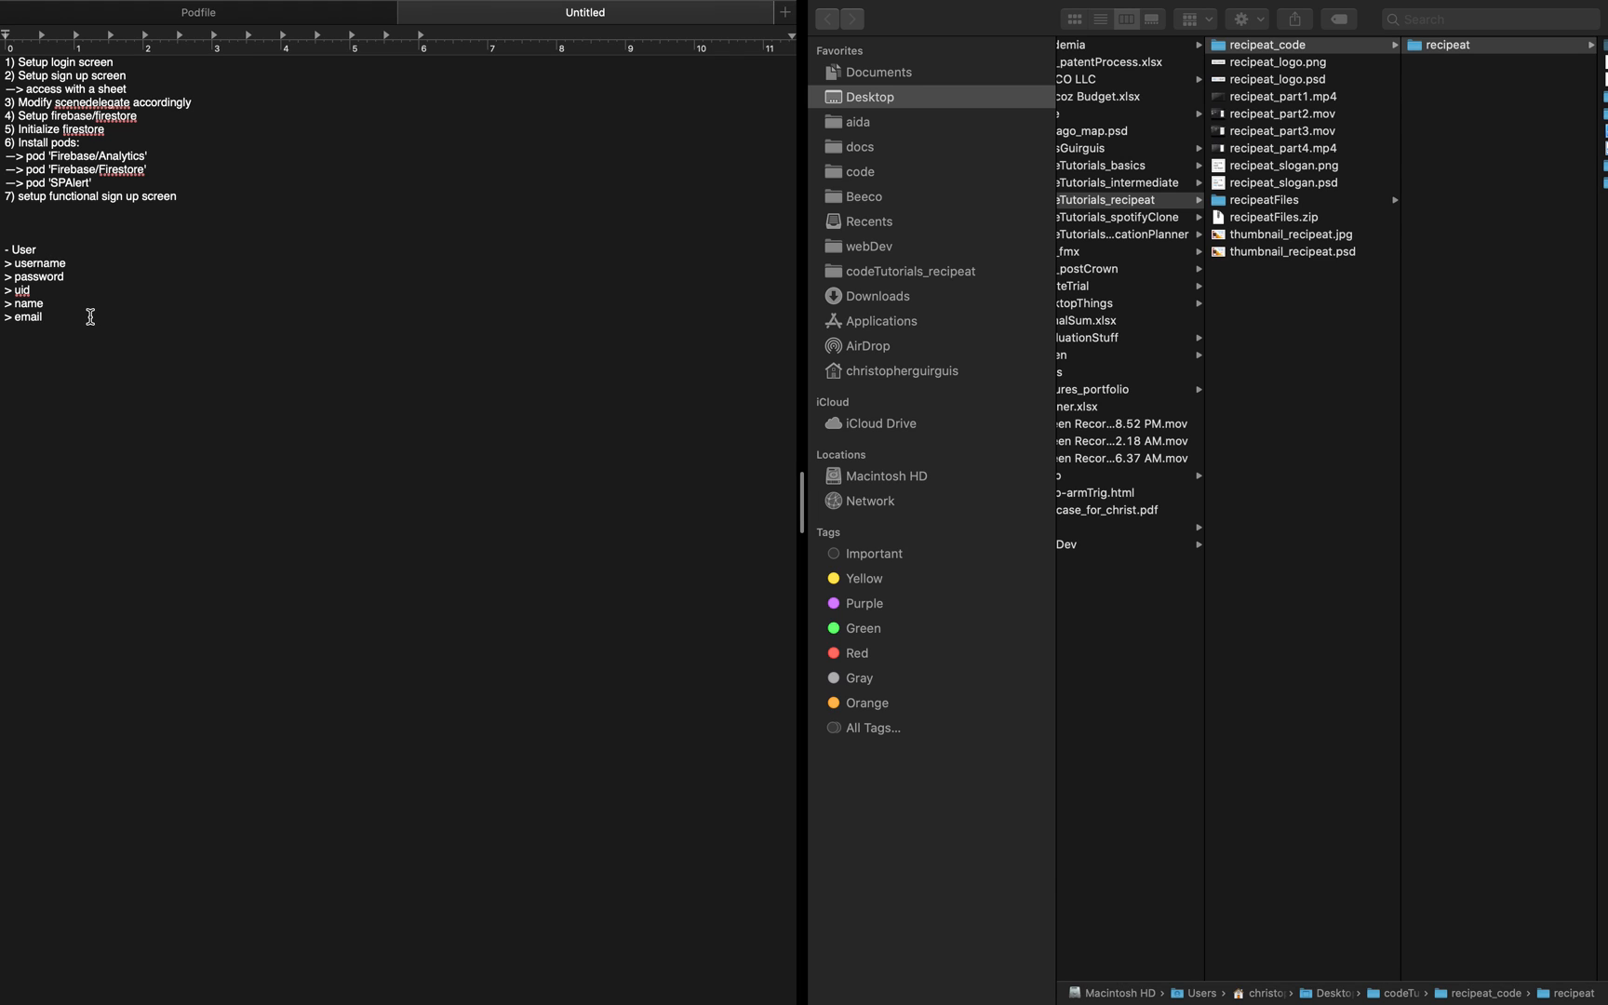
{"action": "mouse_move", "coordinate": [504, 606]}
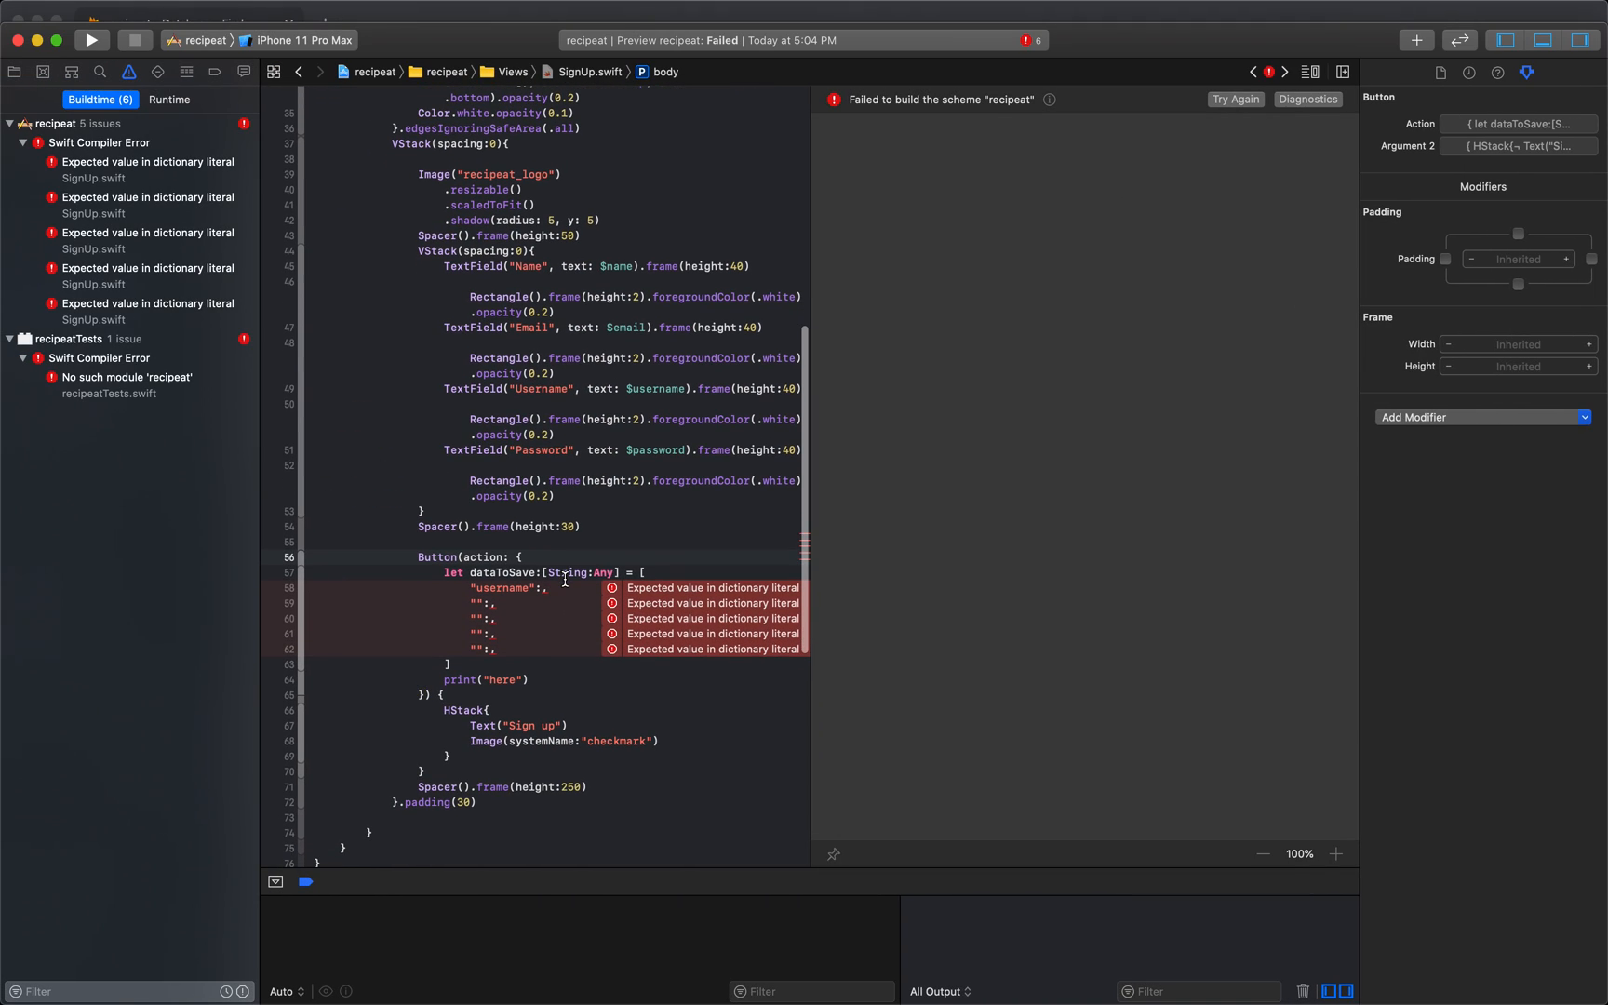
Add password, name and email keys and delete the leftover empty entry.
{"action": "left_click", "coordinate": [551, 587]}
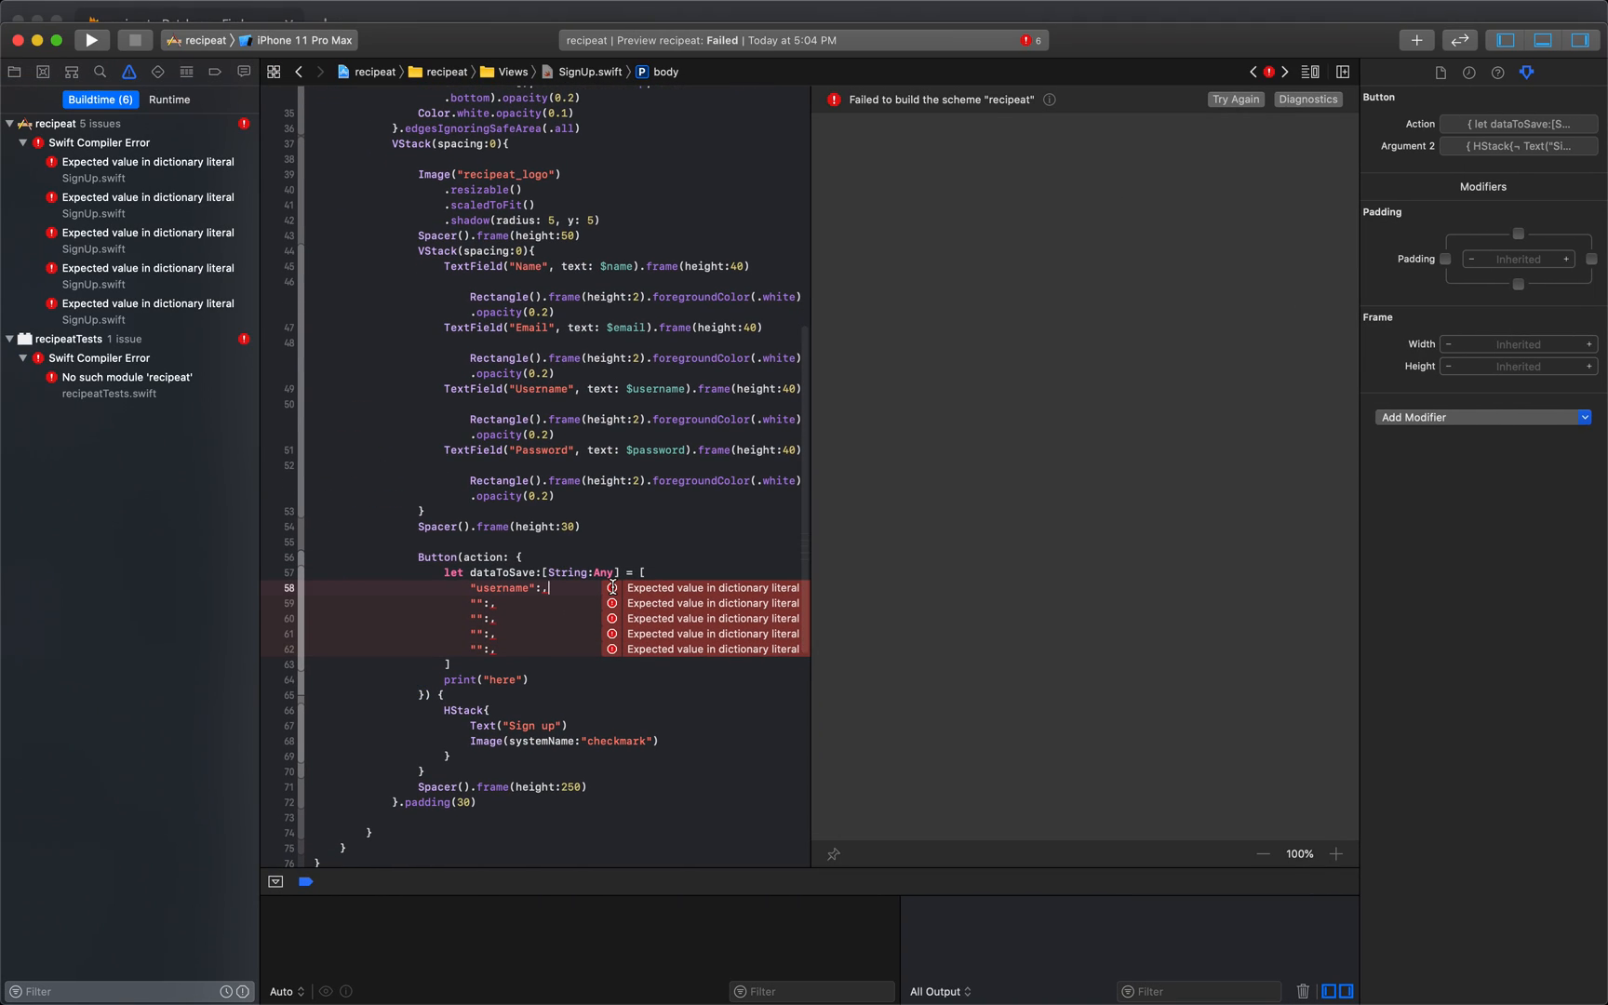
{"action": "type", "text": "password"}
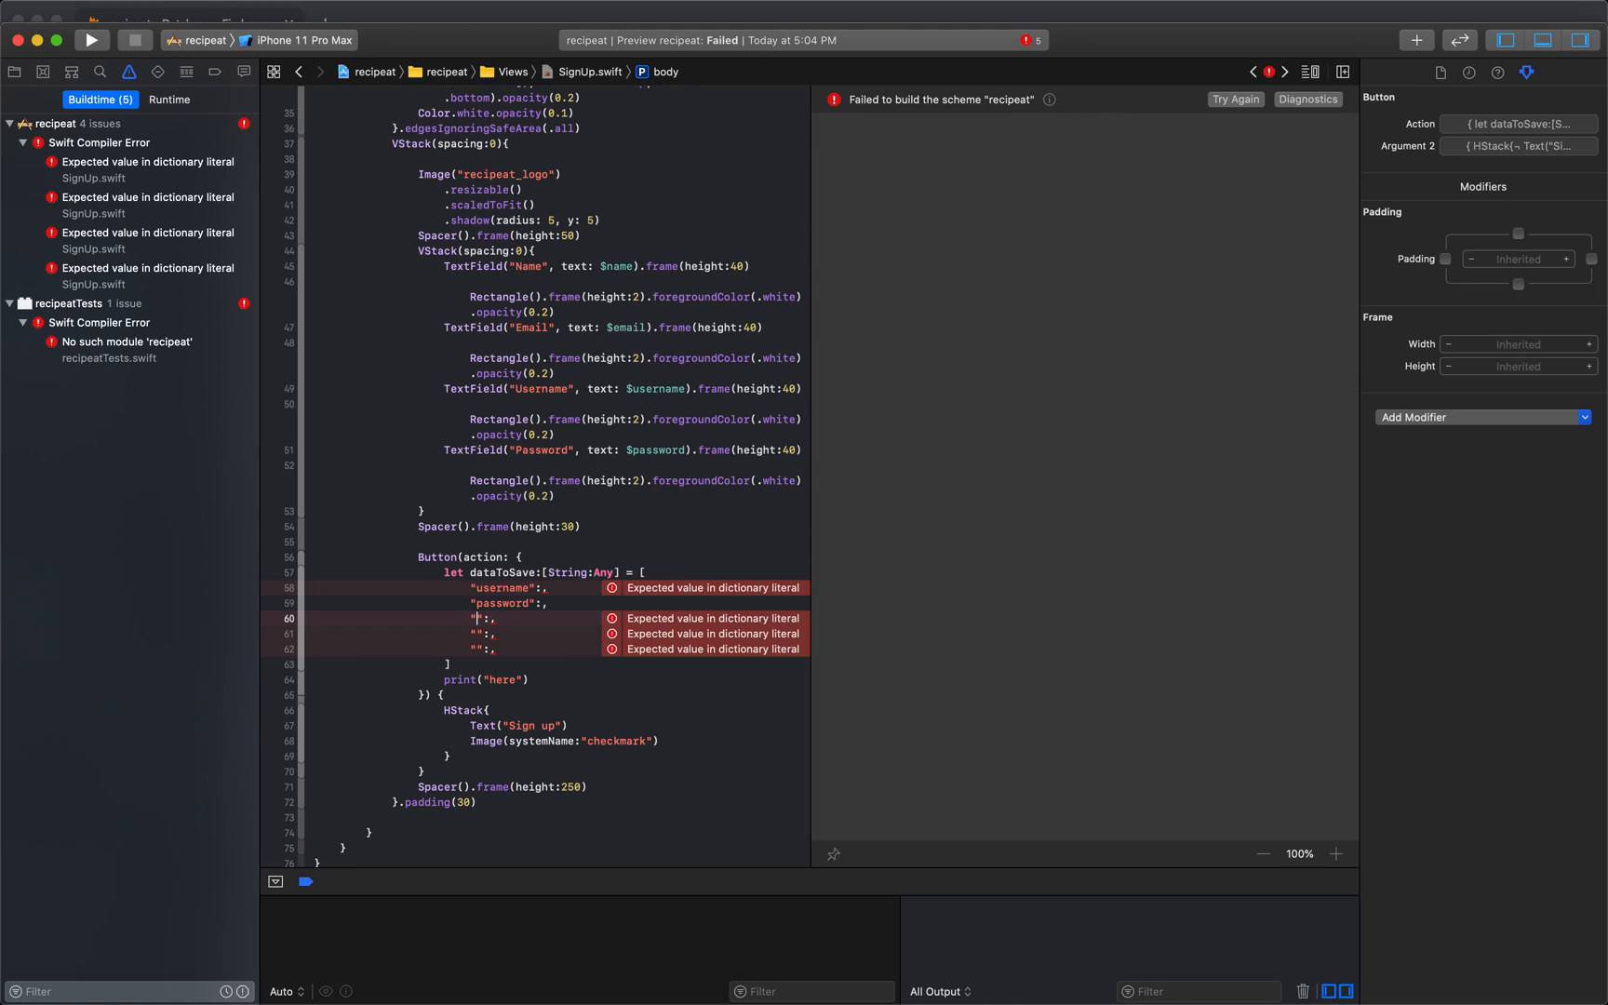
{"action": "type", "text": "name"}
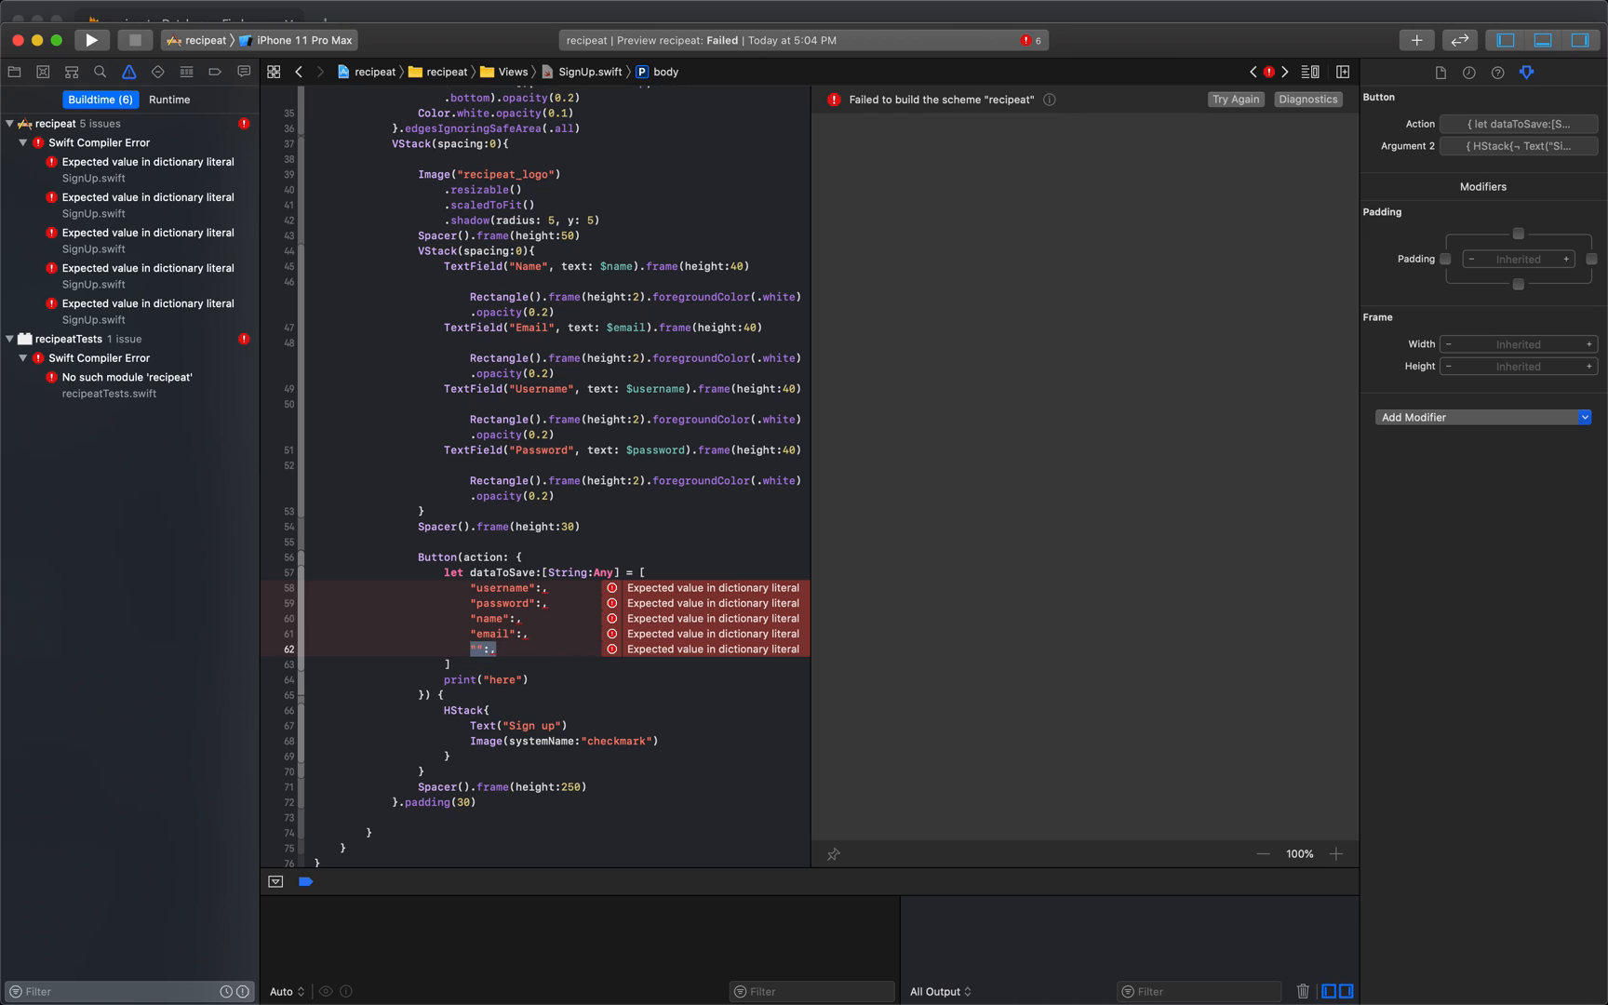
{"action": "key", "text": "Backspace"}
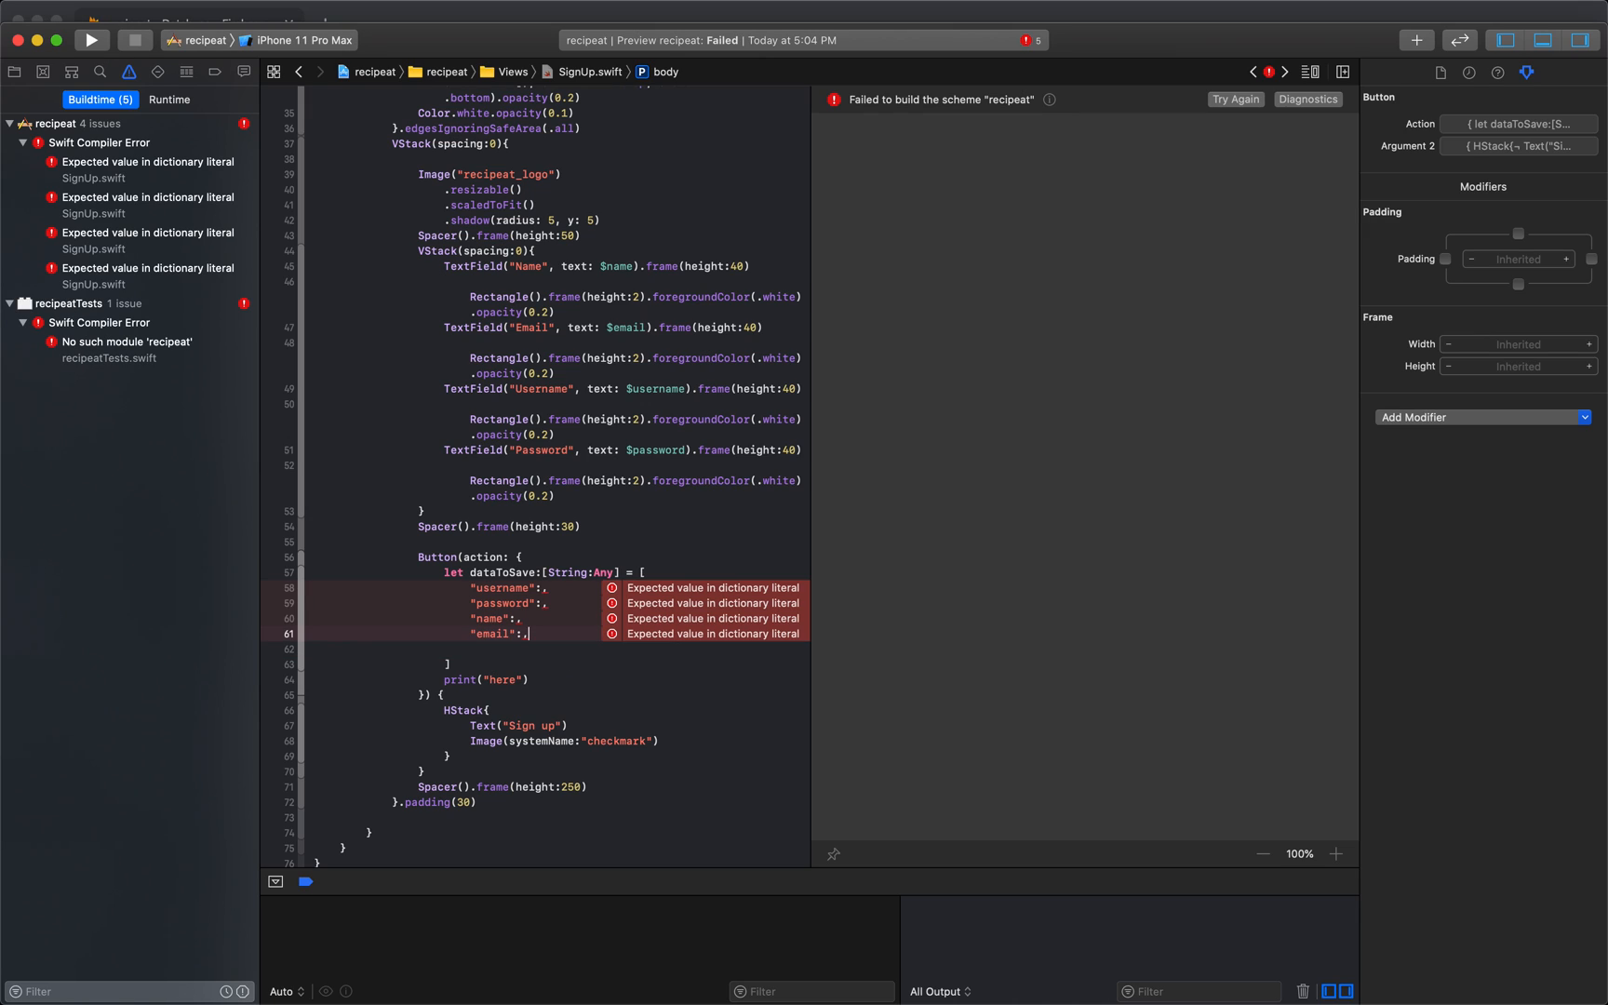
{"action": "key", "text": "Backspace"}
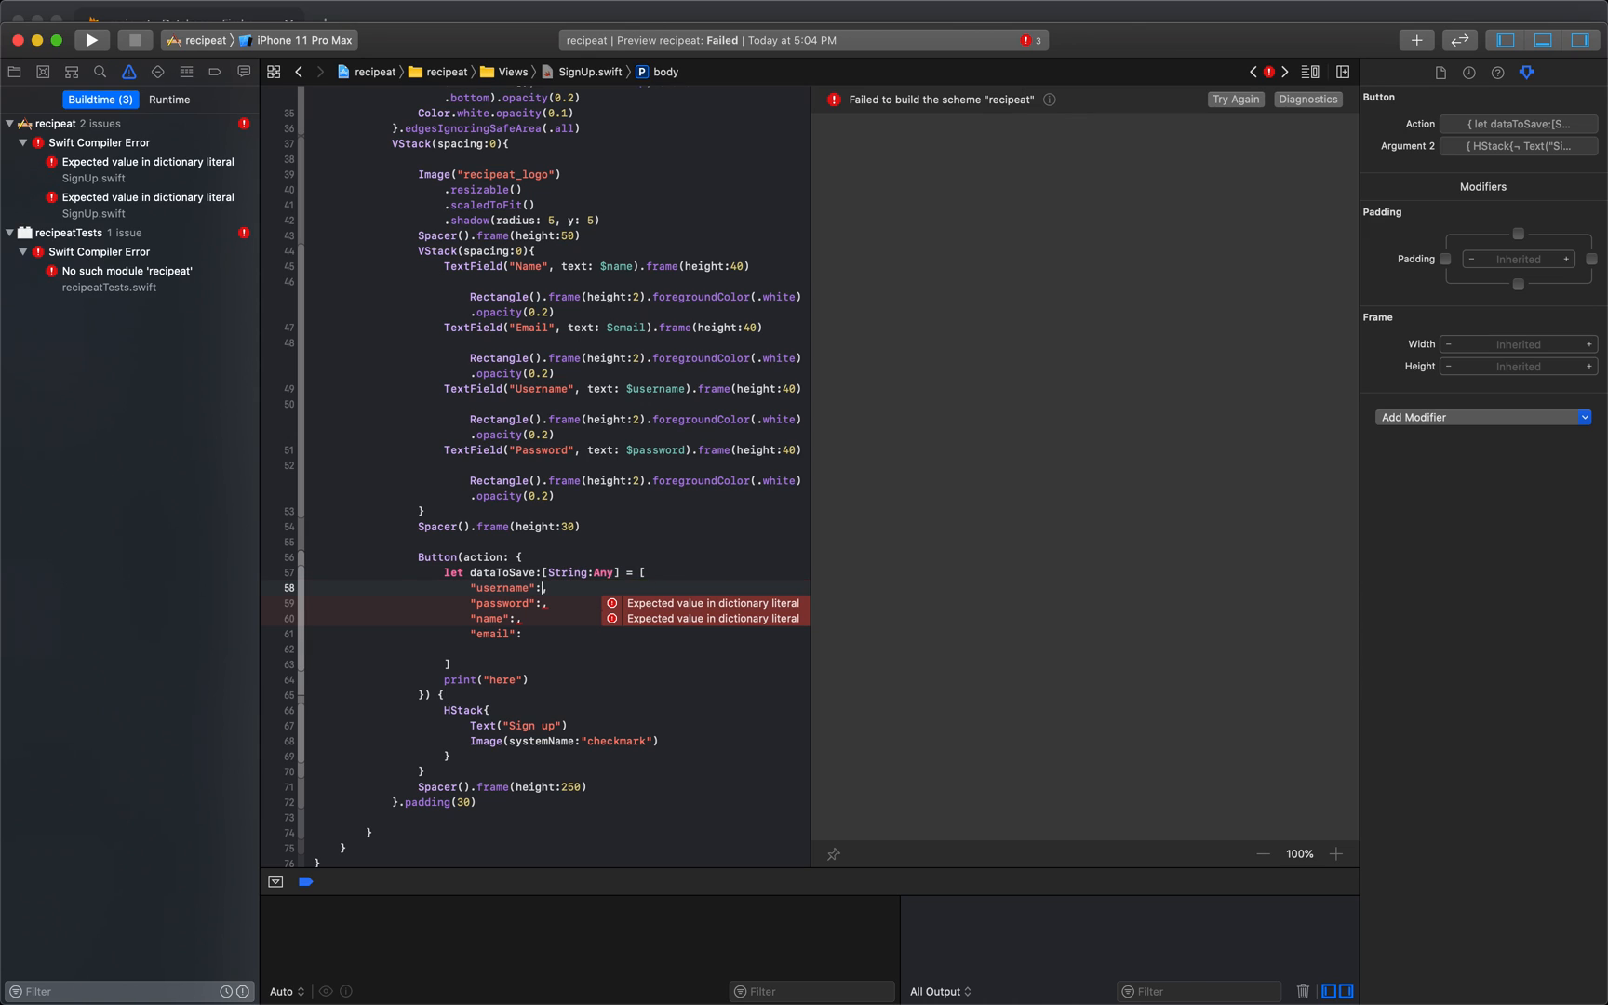
Map the keys to username, password, name and email, applying the explicit self fix.
{"action": "type", "text": "username"}
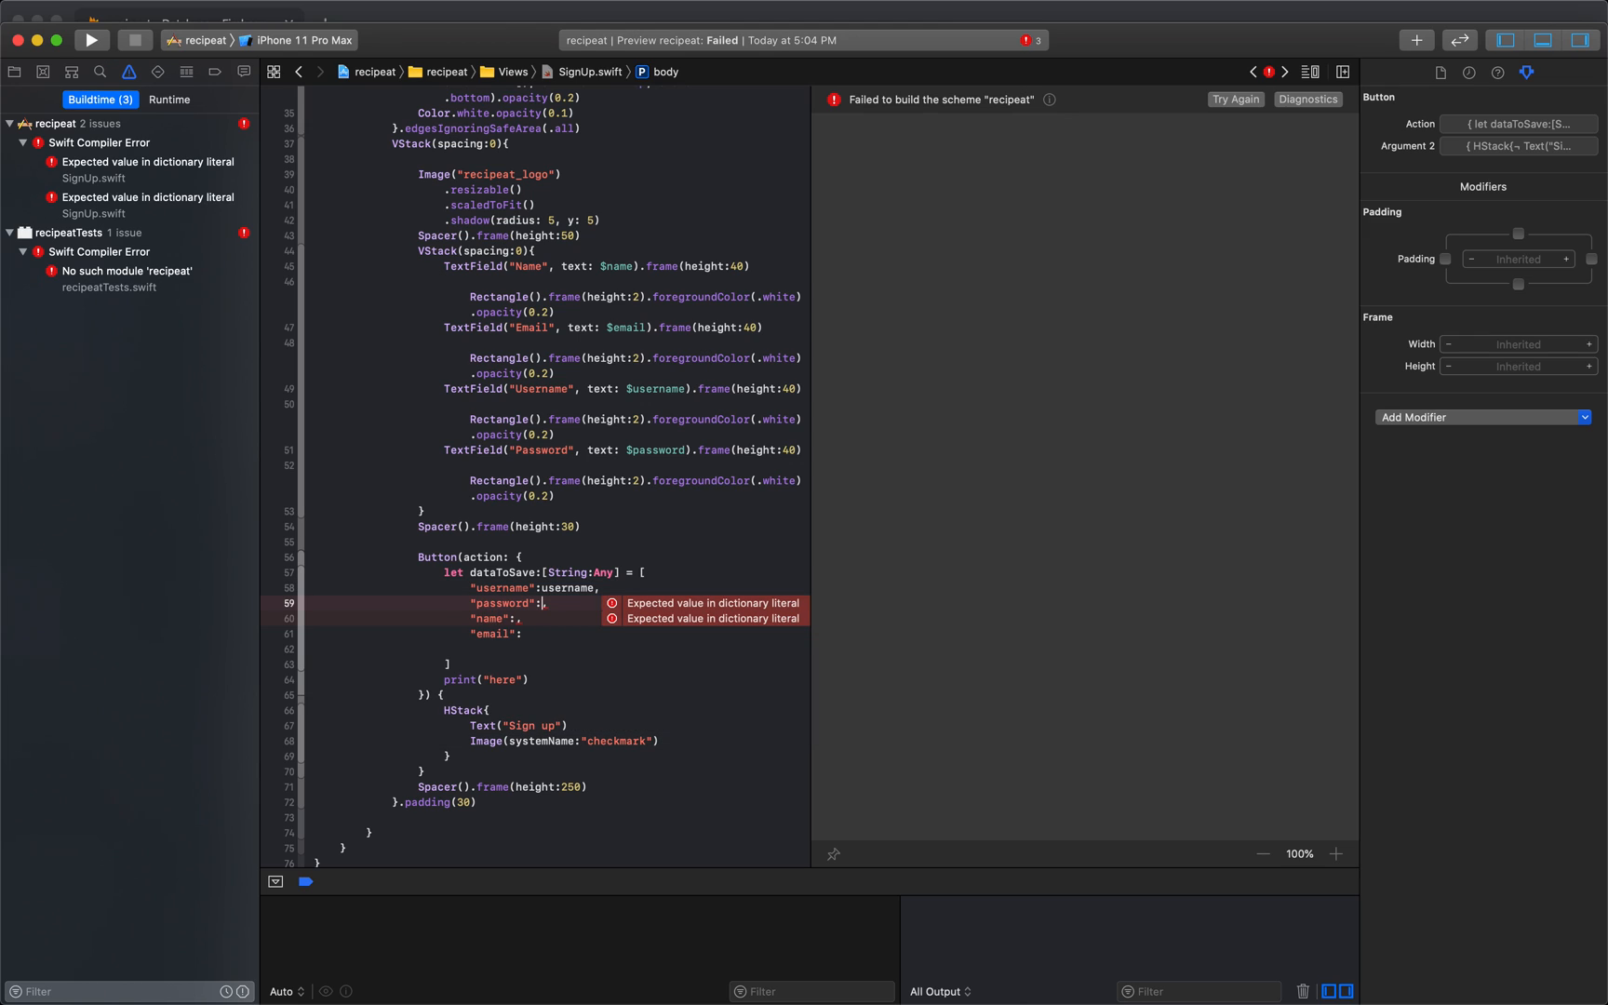
{"action": "type", "text": "password,"}
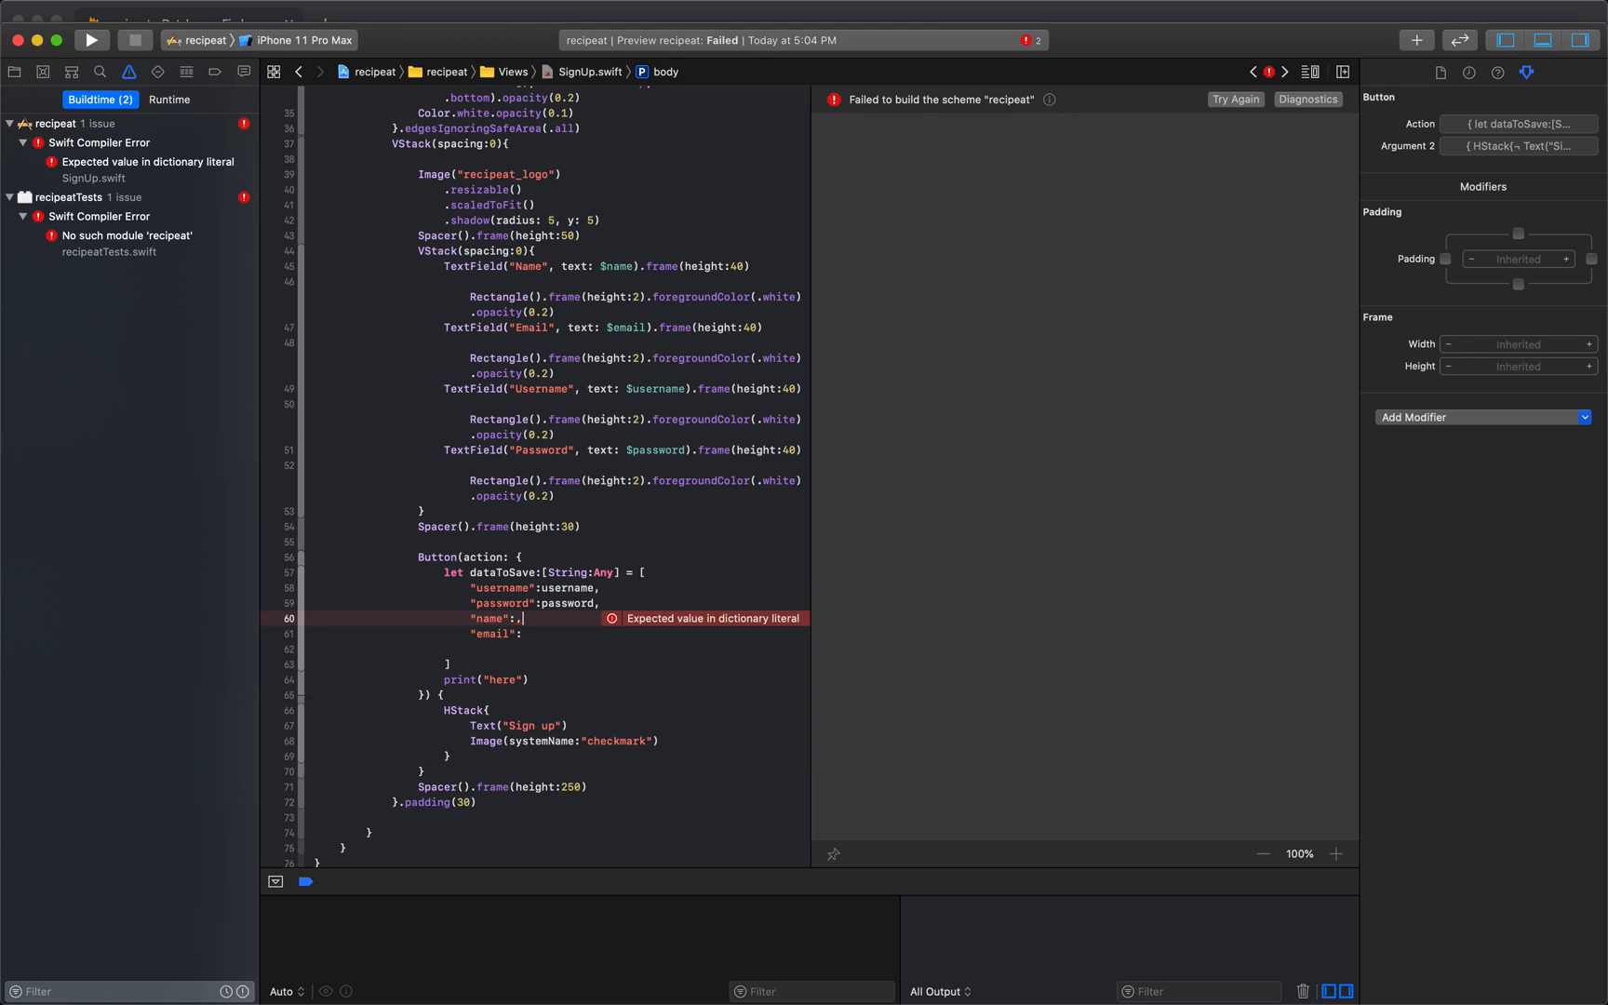
{"action": "type", "text": "name,"}
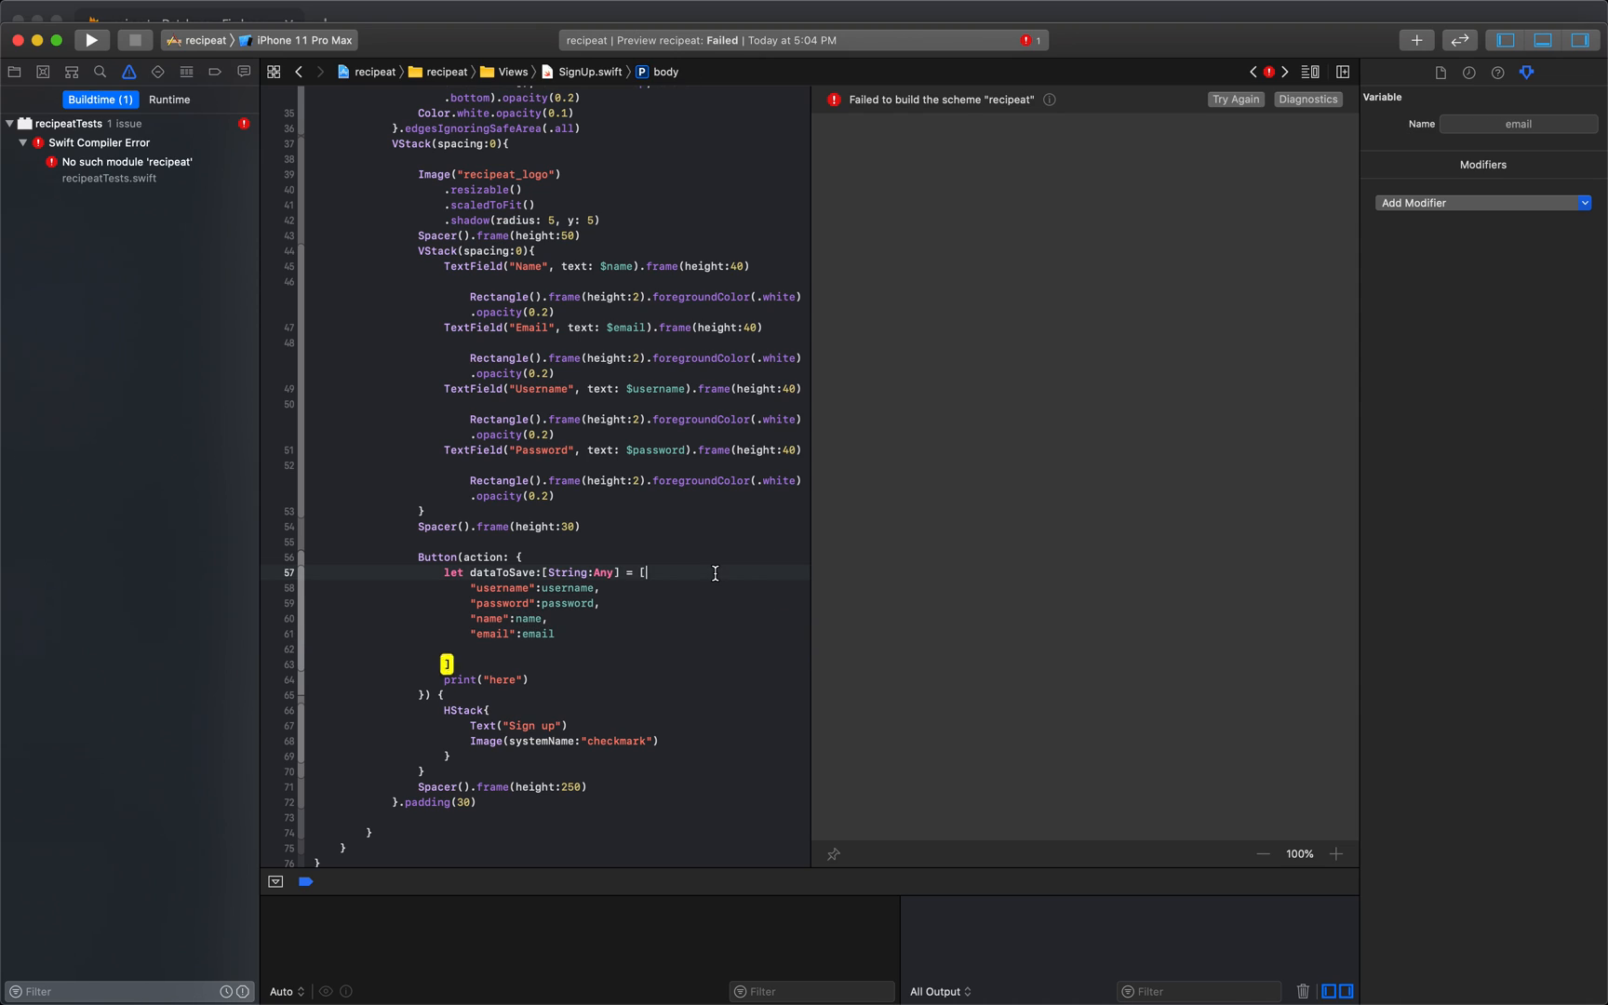
{"action": "left_click", "coordinate": [510, 525]}
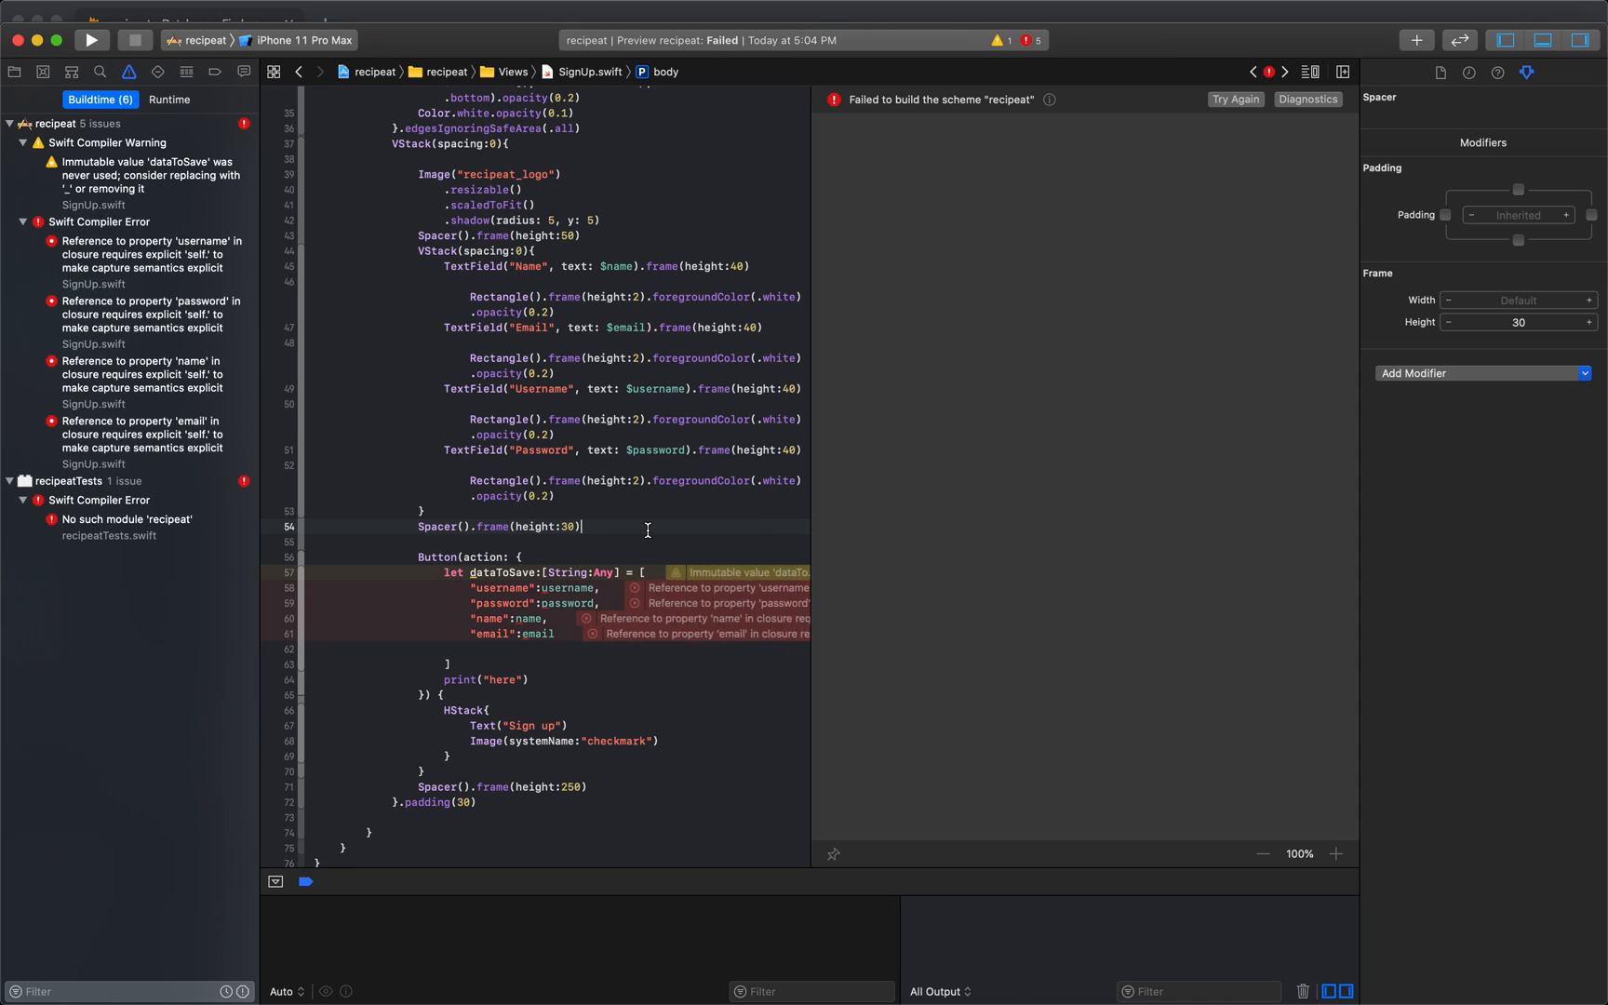
{"action": "left_click", "coordinate": [656, 389]}
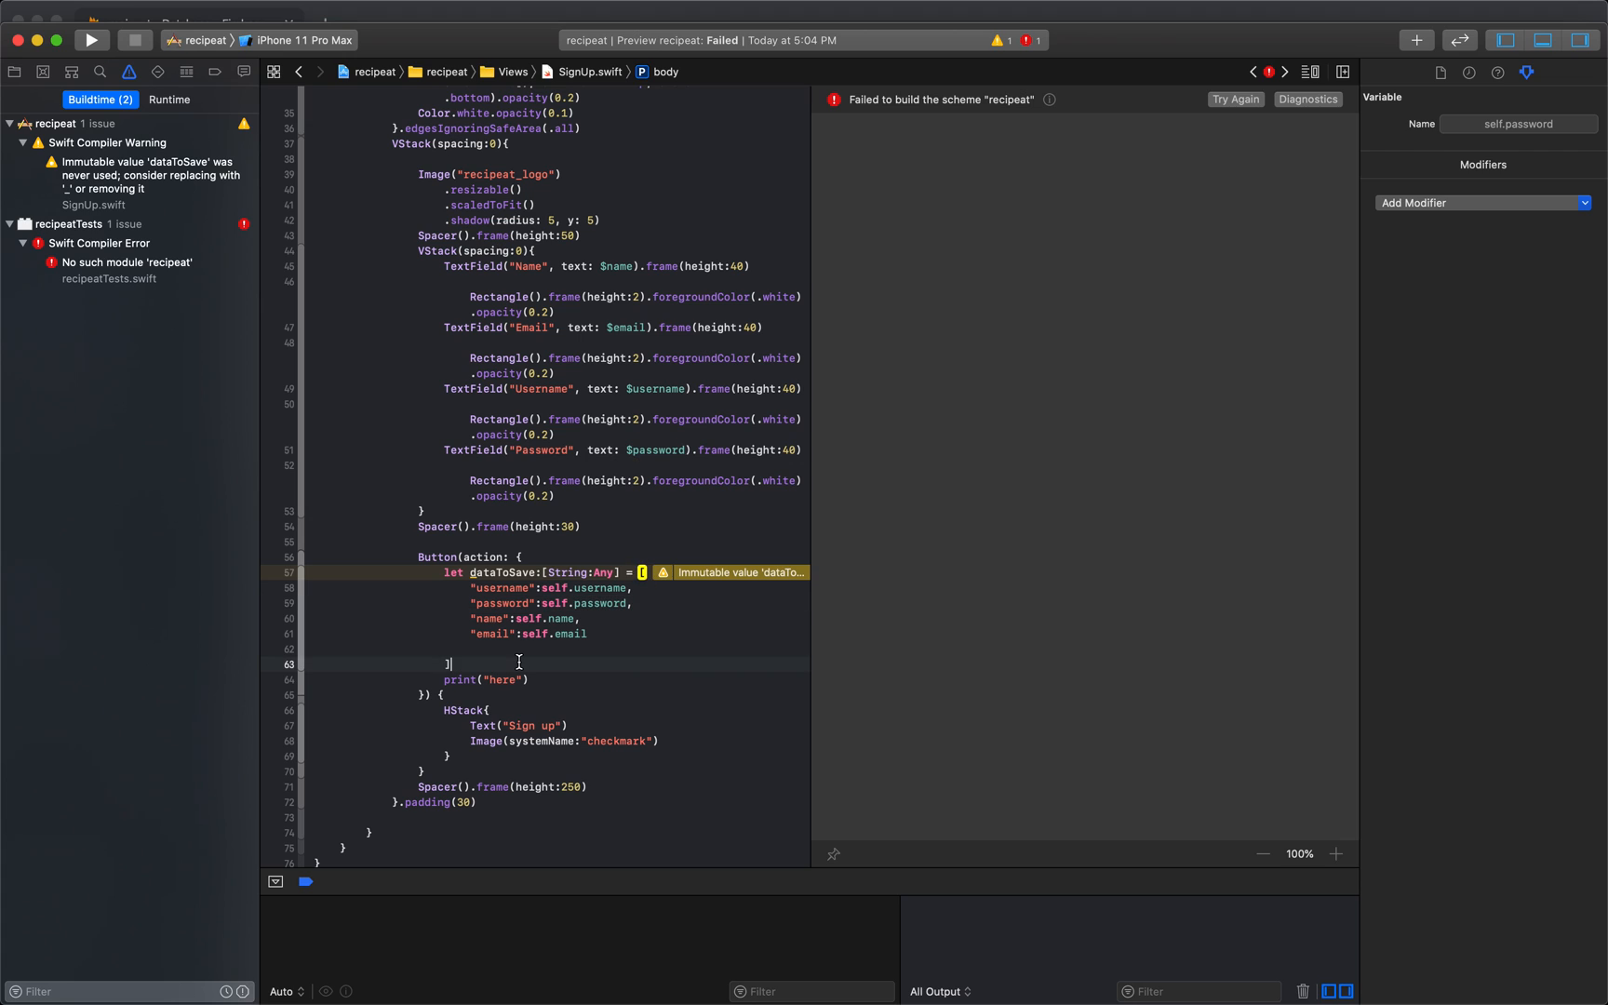
After the dictionary, write docRef = Firestore.firestore().document("users/\(UUID)").
{"action": "scroll", "scroll_direction": "up", "scroll_amount": 3}
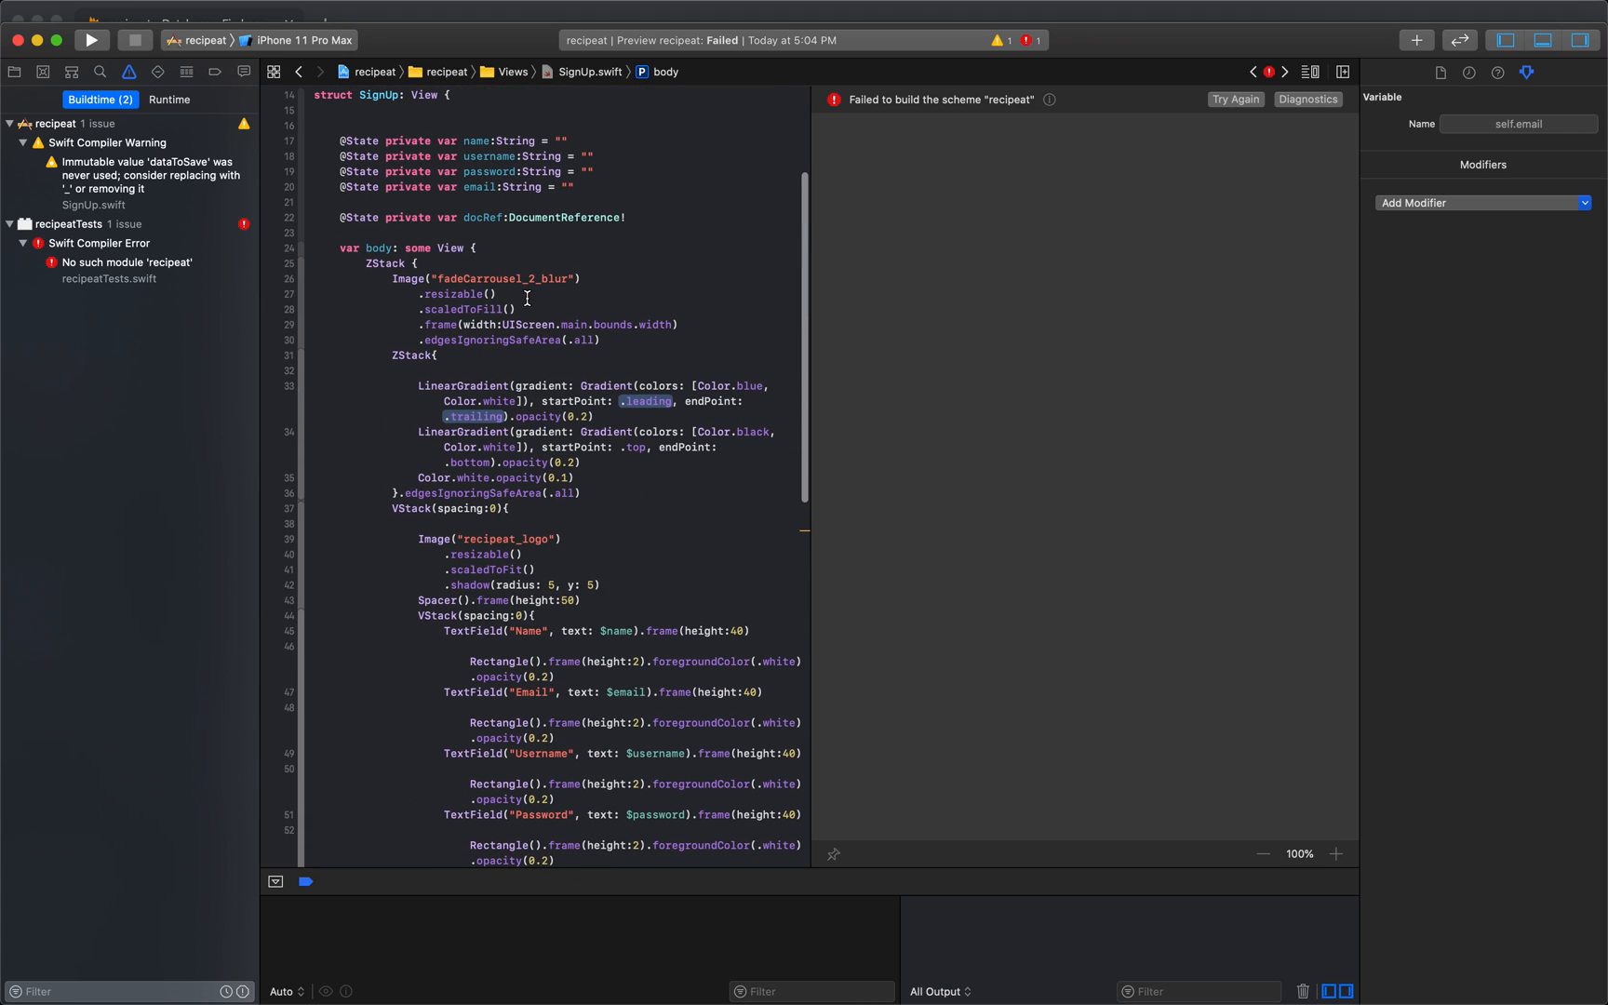
{"action": "scroll", "scroll_direction": "down", "scroll_amount": 3}
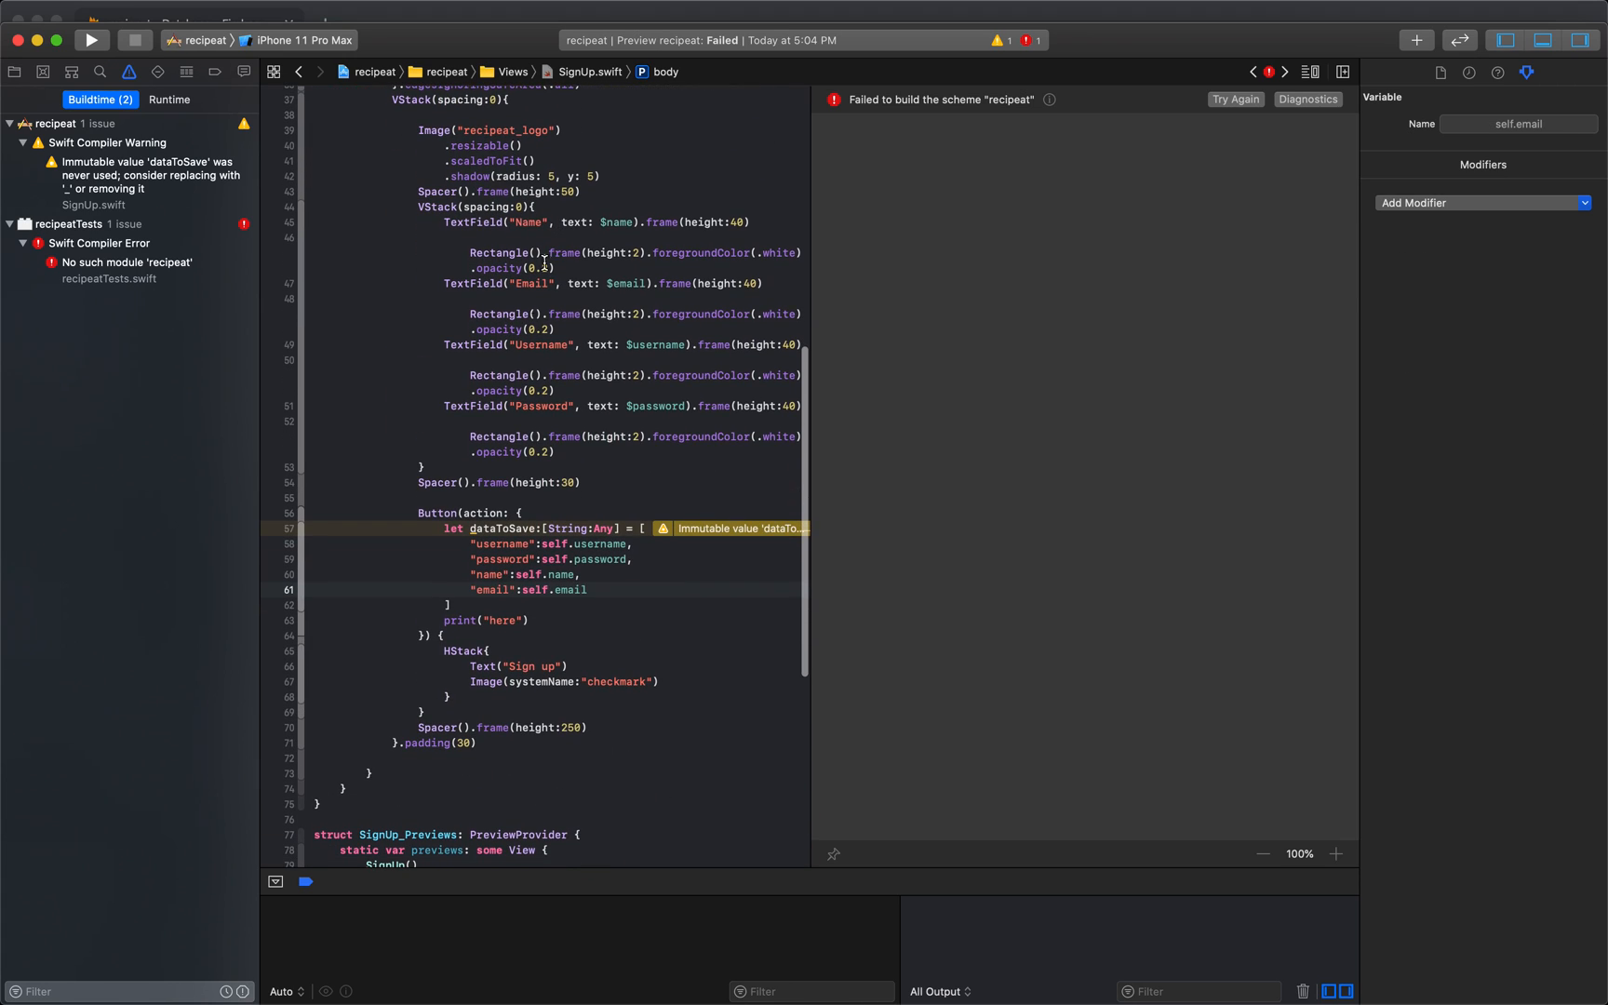
{"action": "left_click", "coordinate": [452, 605]}
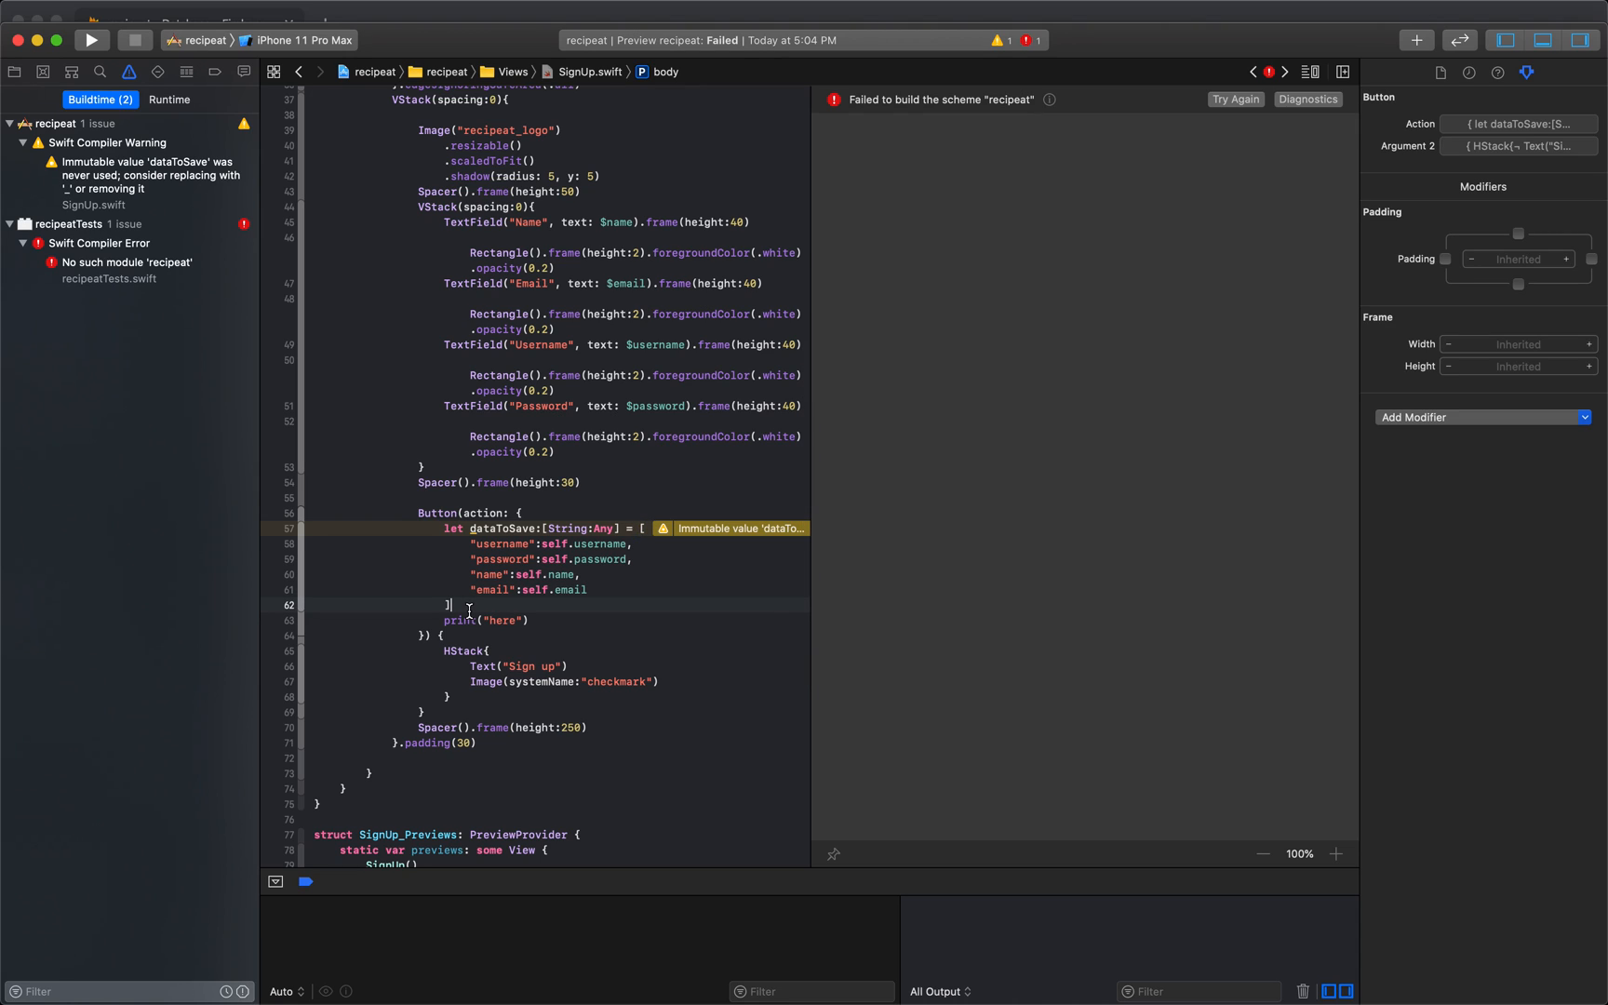
{"action": "type", "text": "docRef ="}
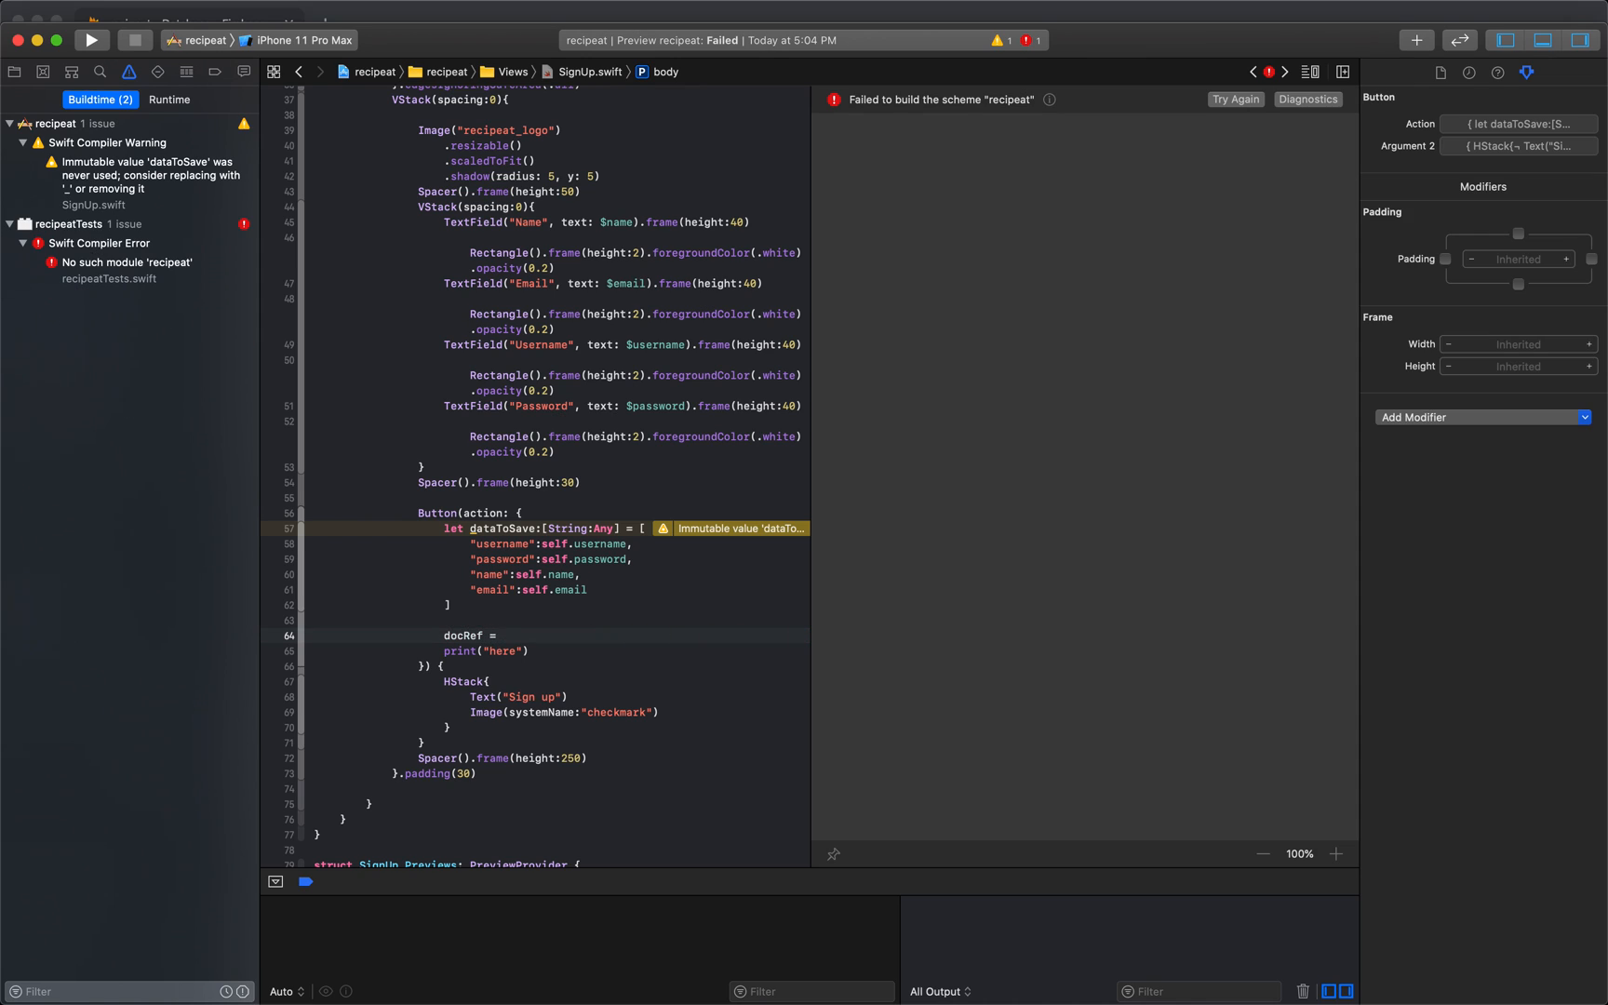
{"action": "type", "text": "Firestore"}
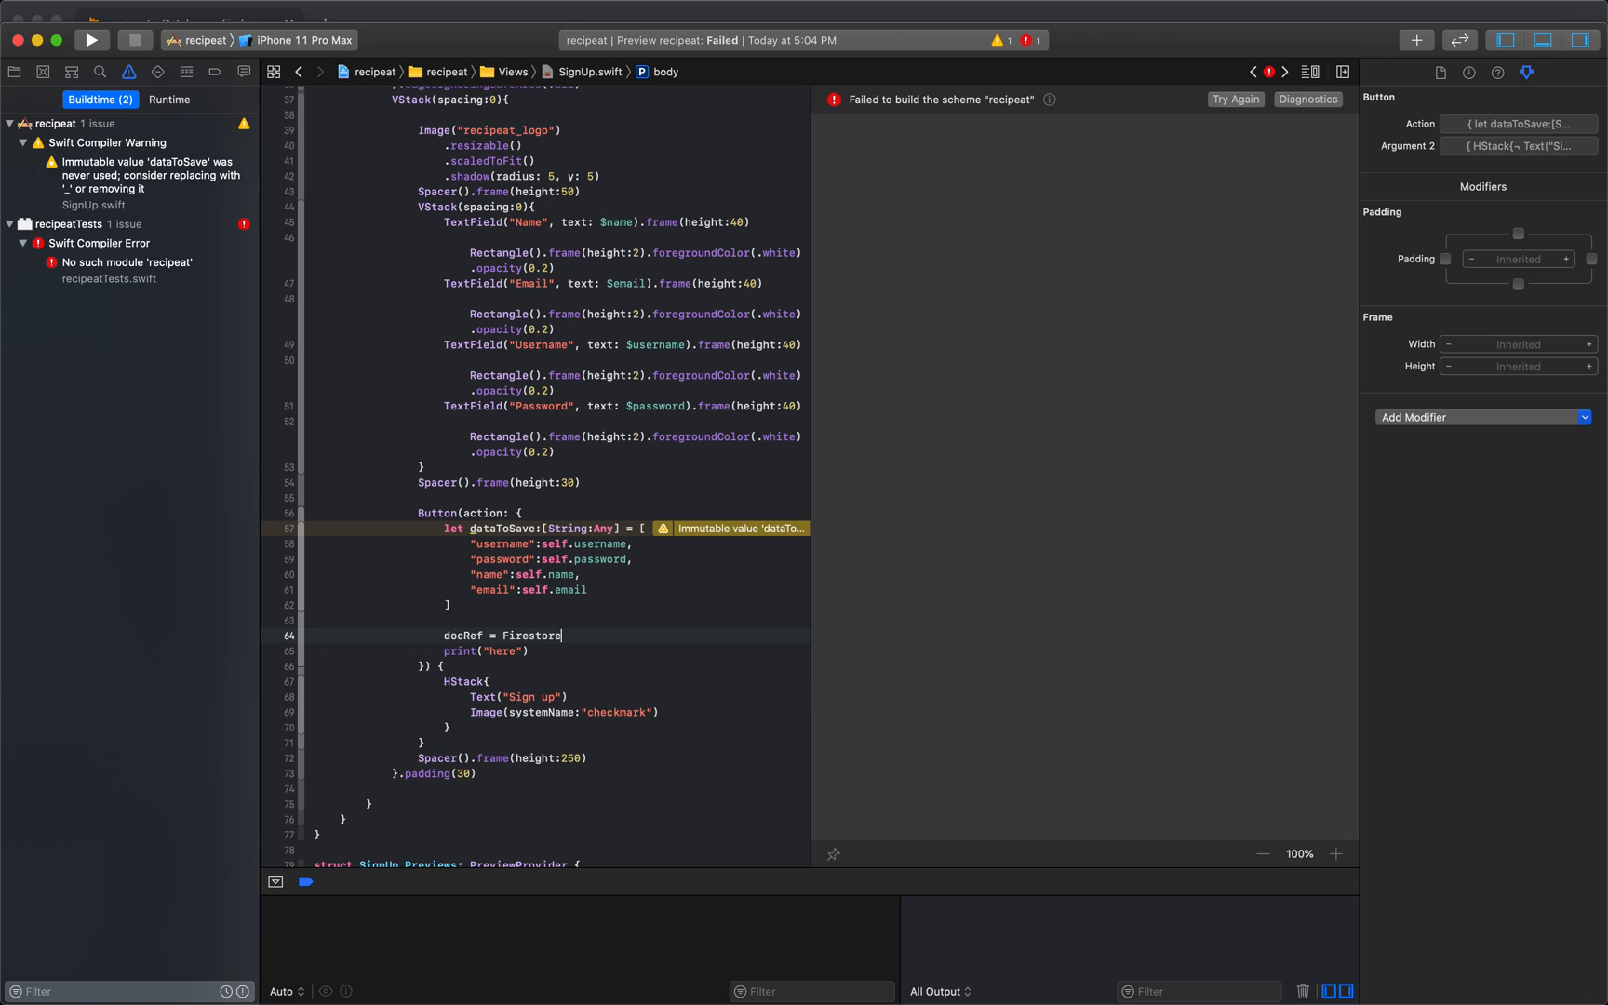
{"action": "type", "text": ".firestore().document(\""}
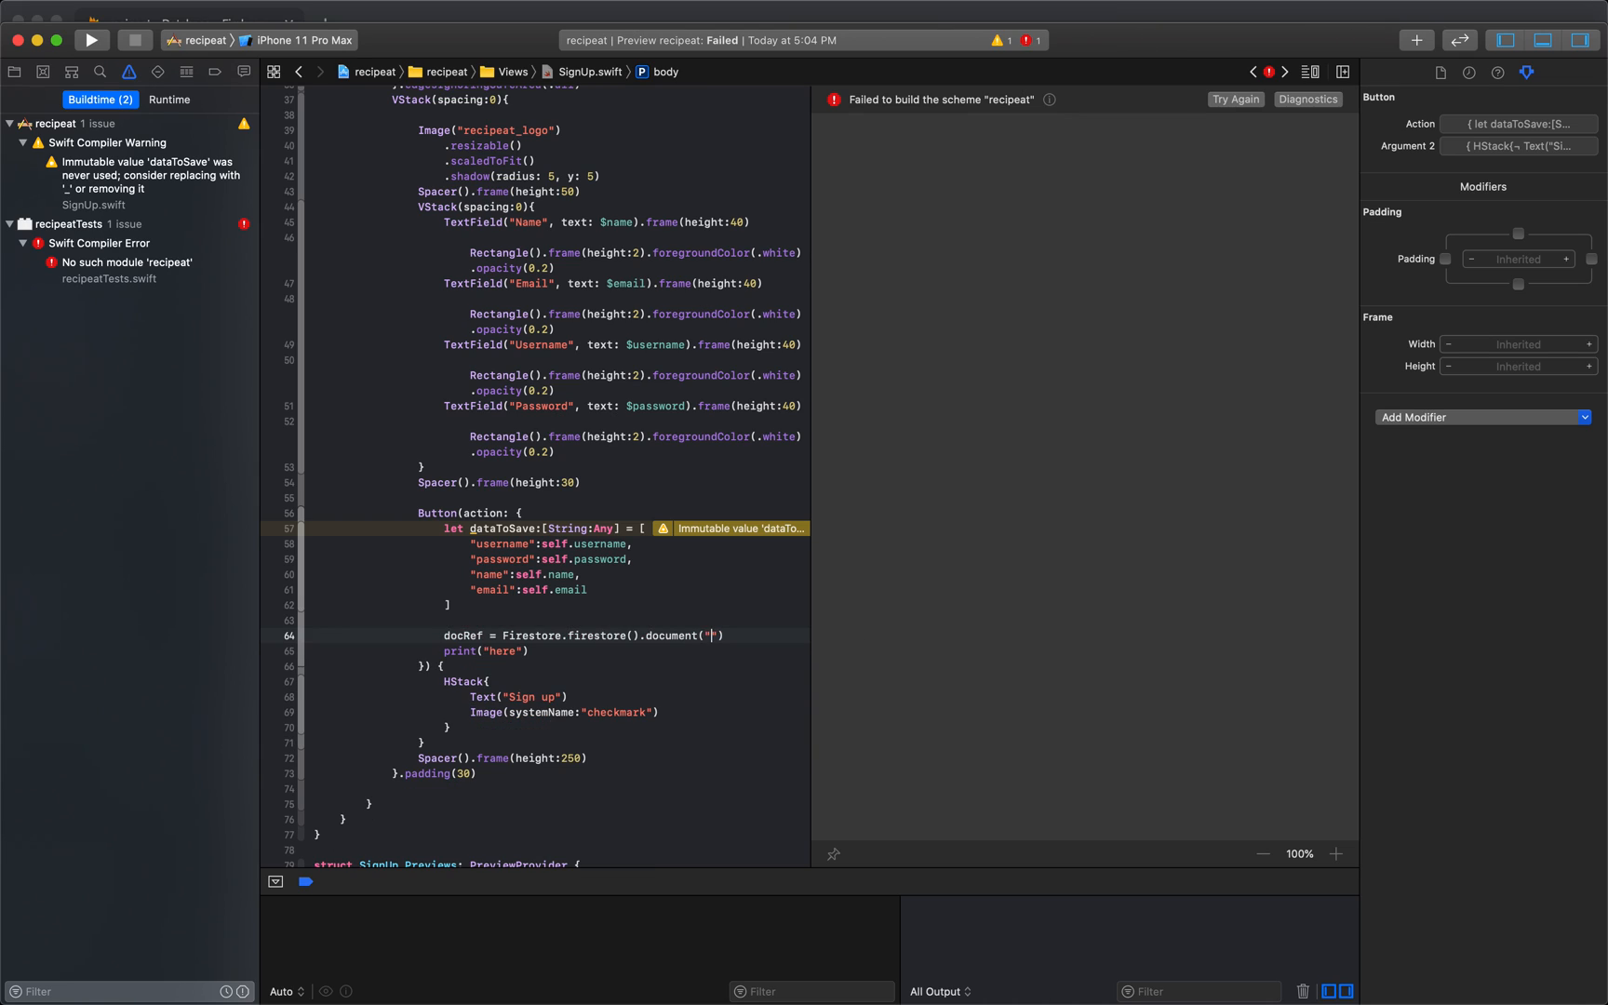
{"action": "type", "text": "users/("}
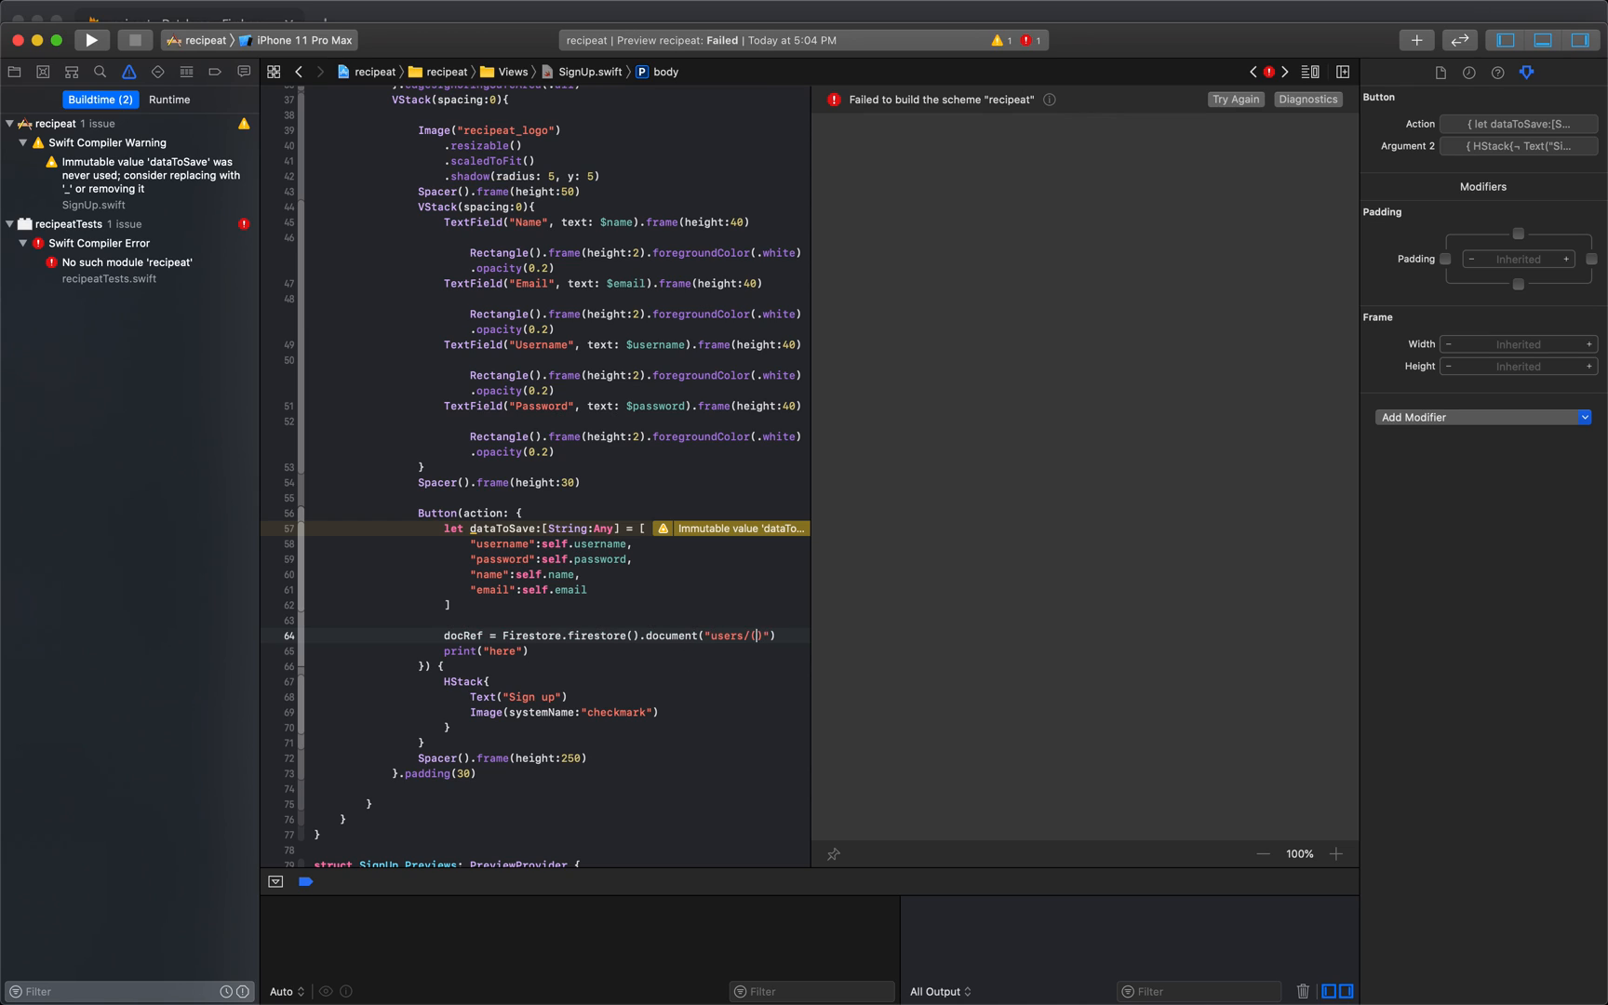
{"action": "type", "text": "\\"}
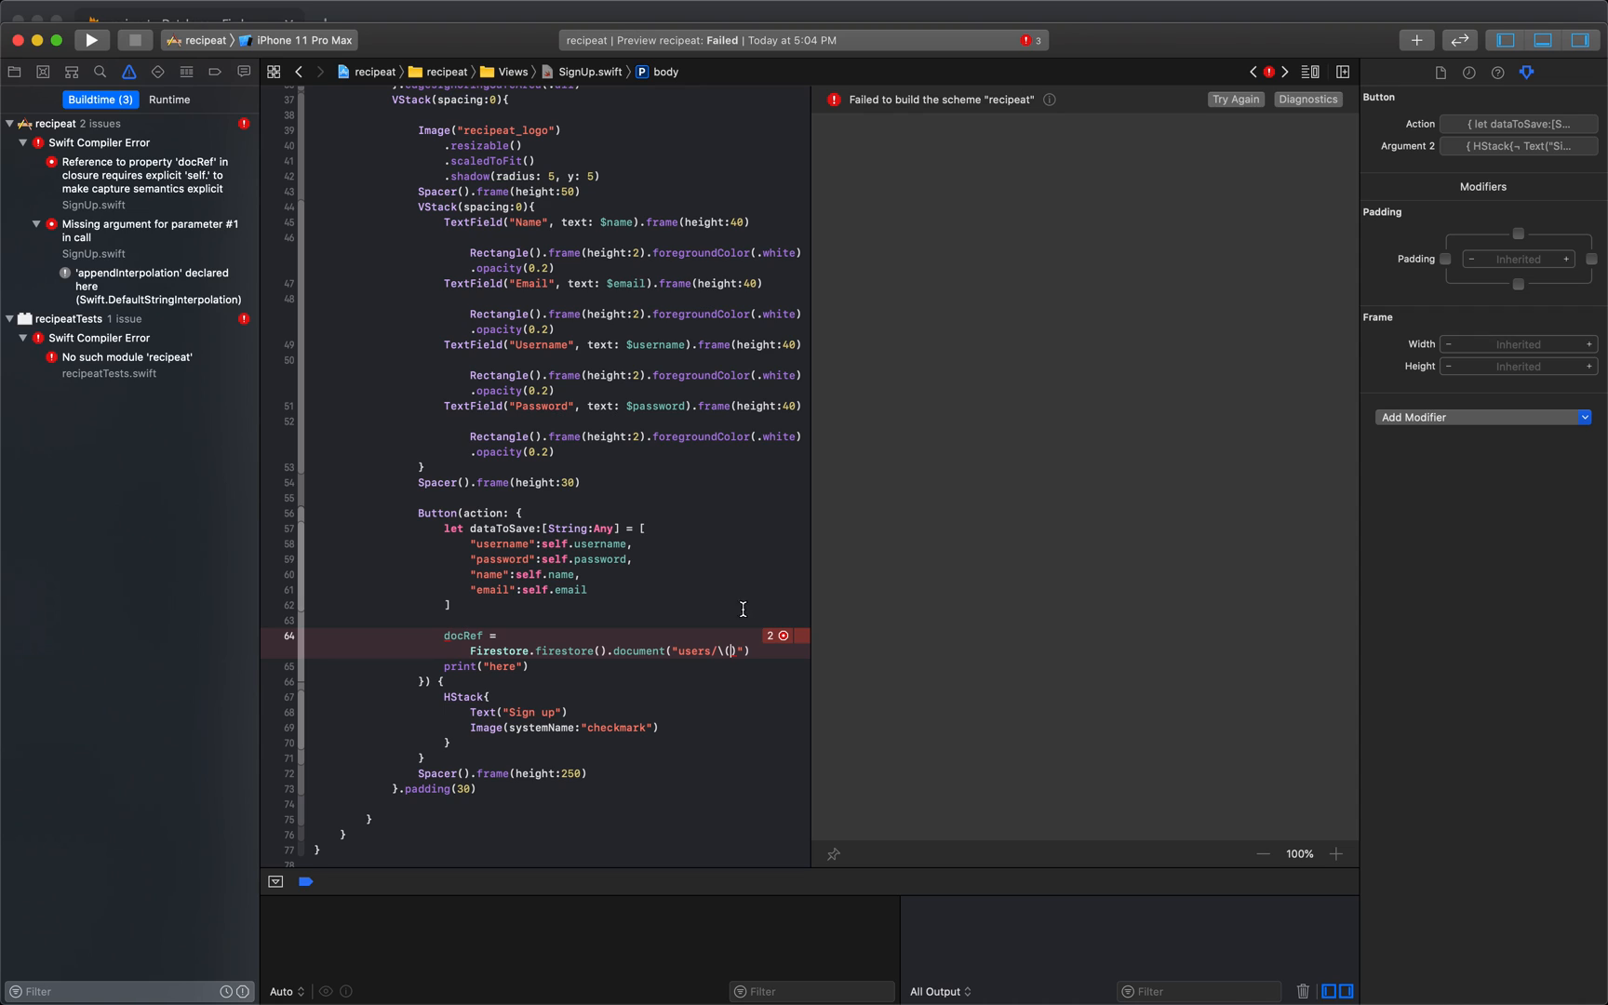
{"action": "mouse_move", "coordinate": [723, 648]}
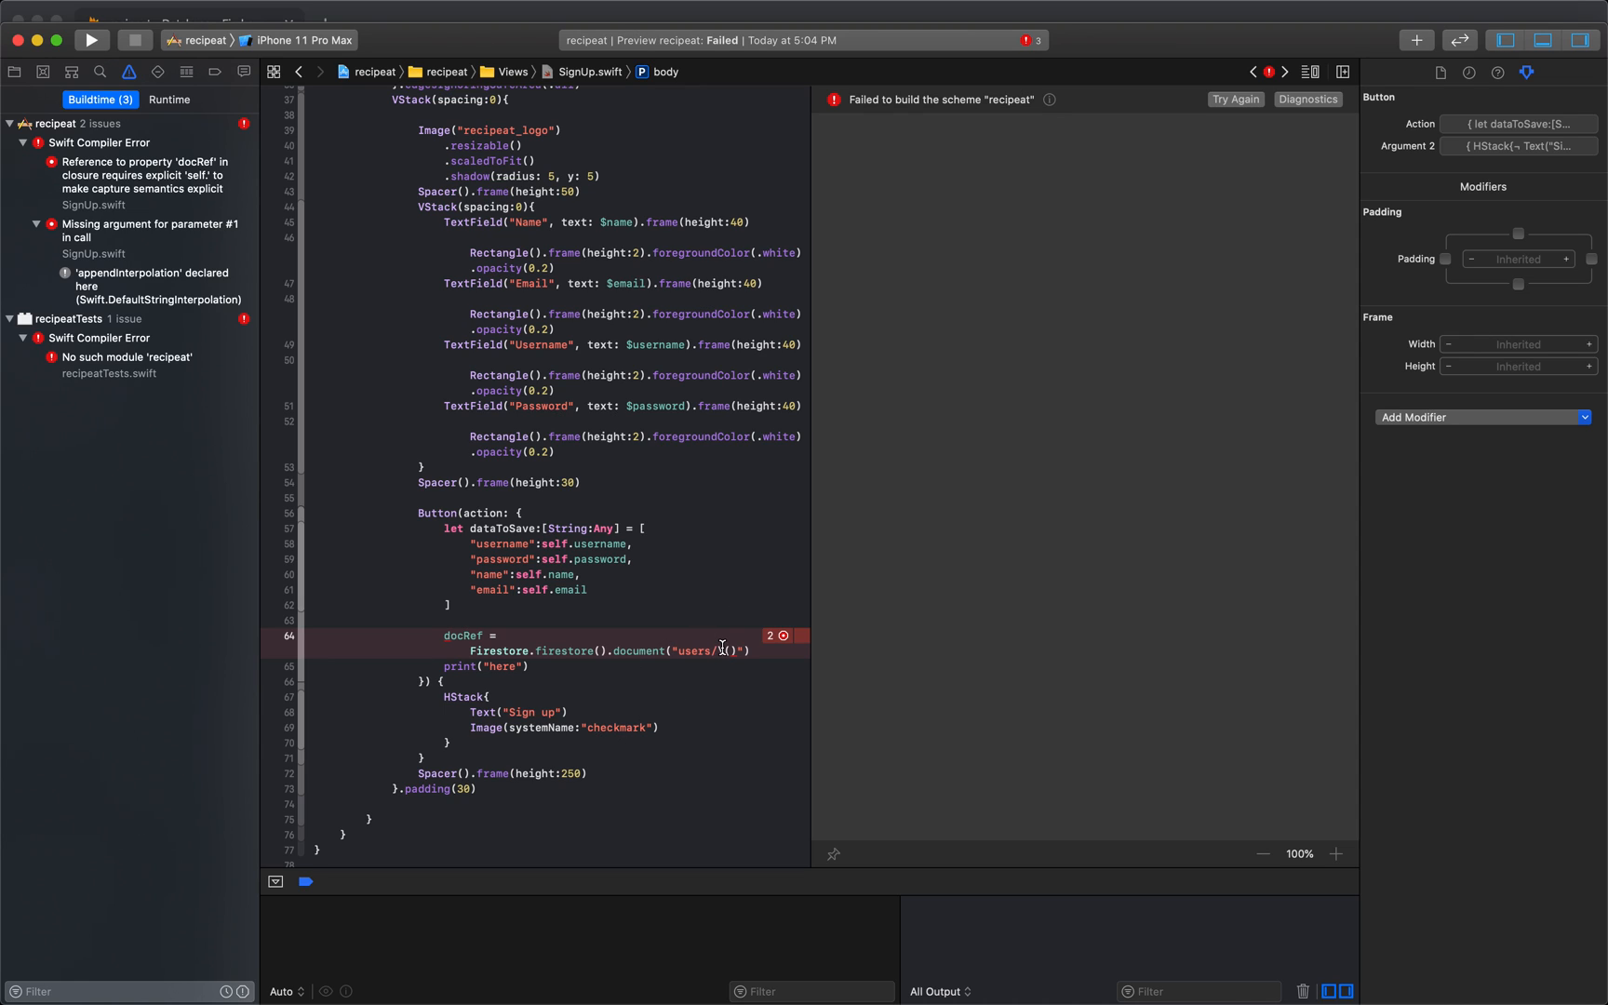
{"action": "type", "text": "UUID"}
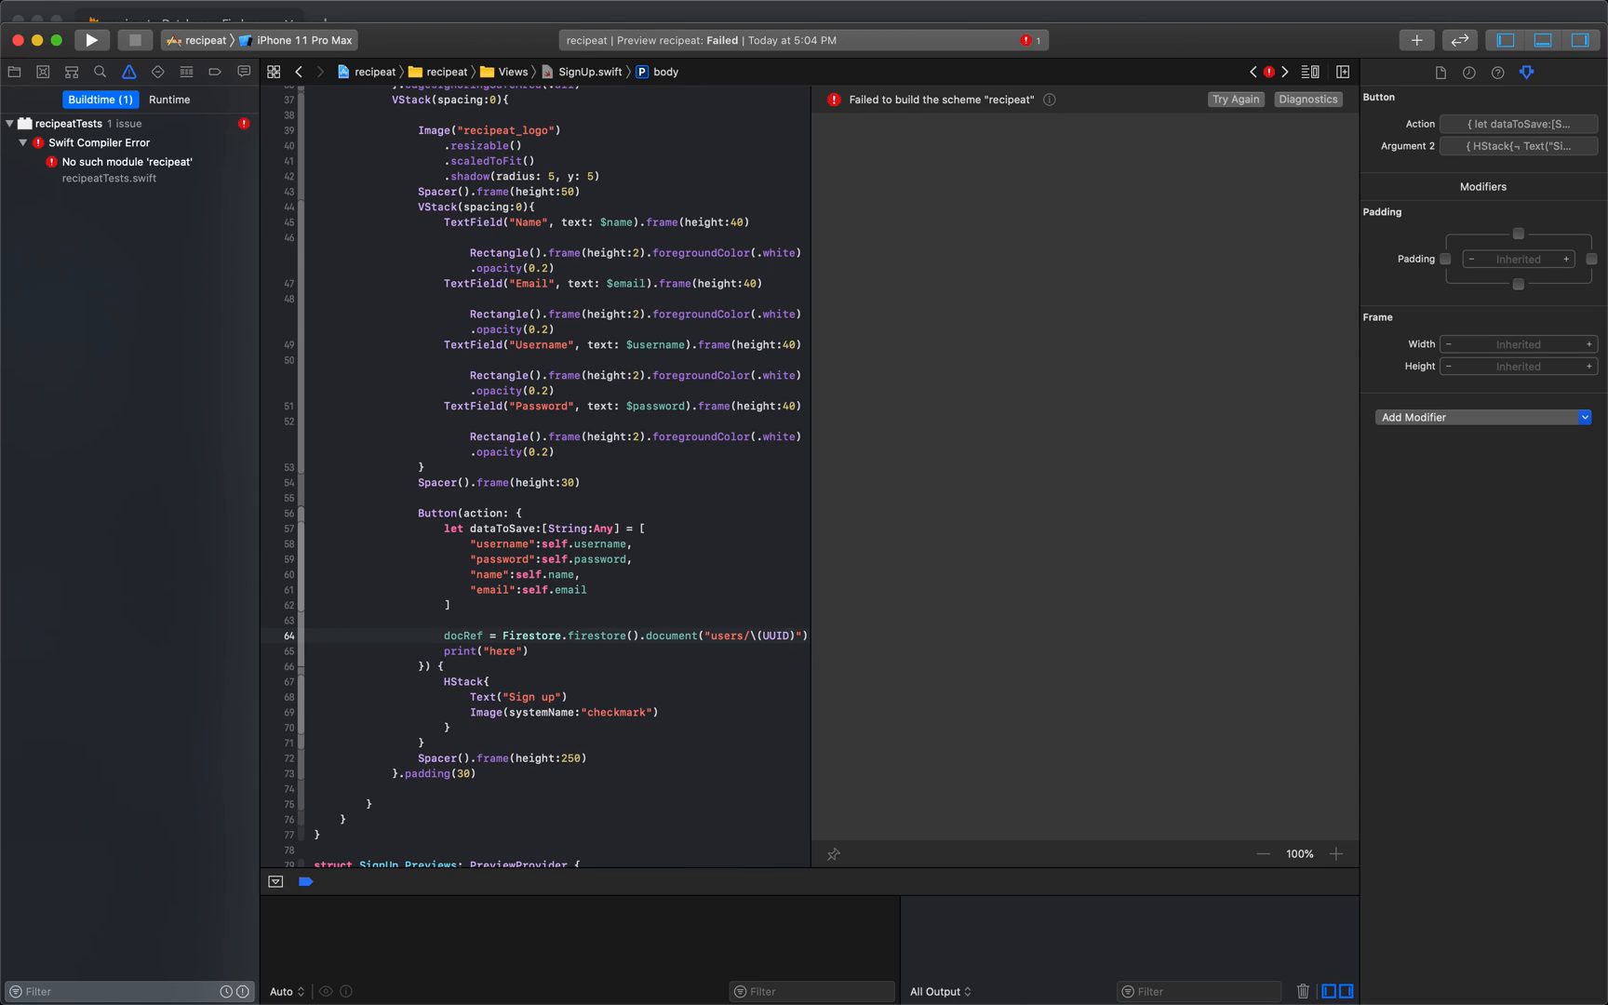
{"action": "type", "text": "."}
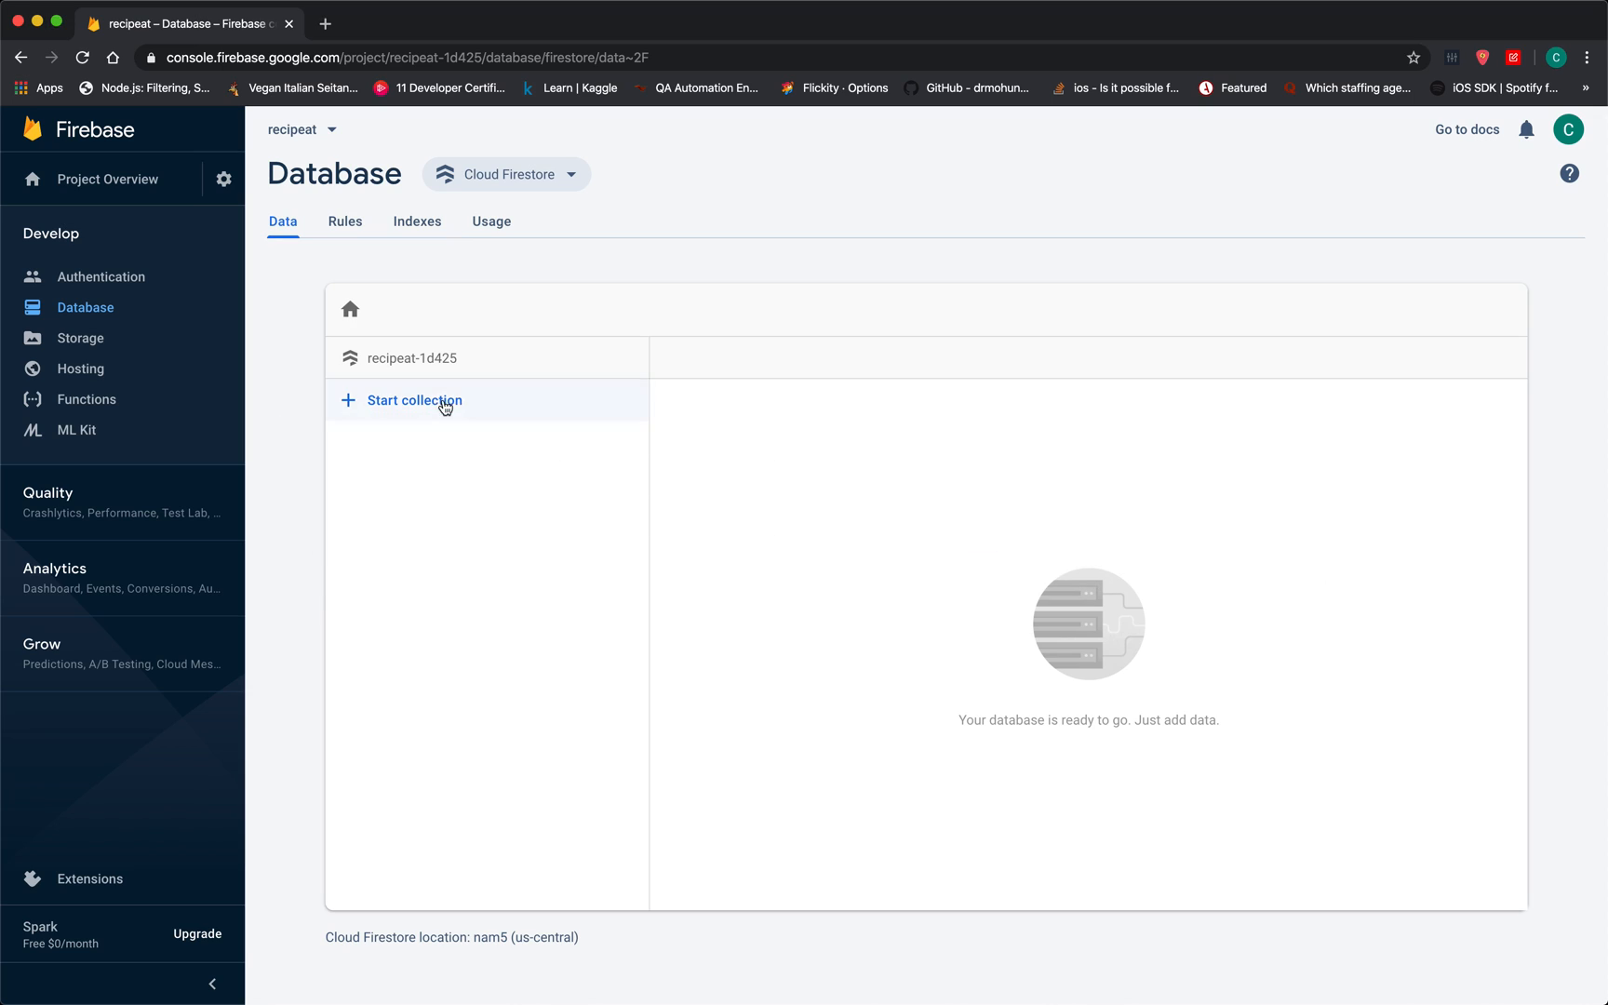
{"action": "mouse_move", "coordinate": [934, 331]}
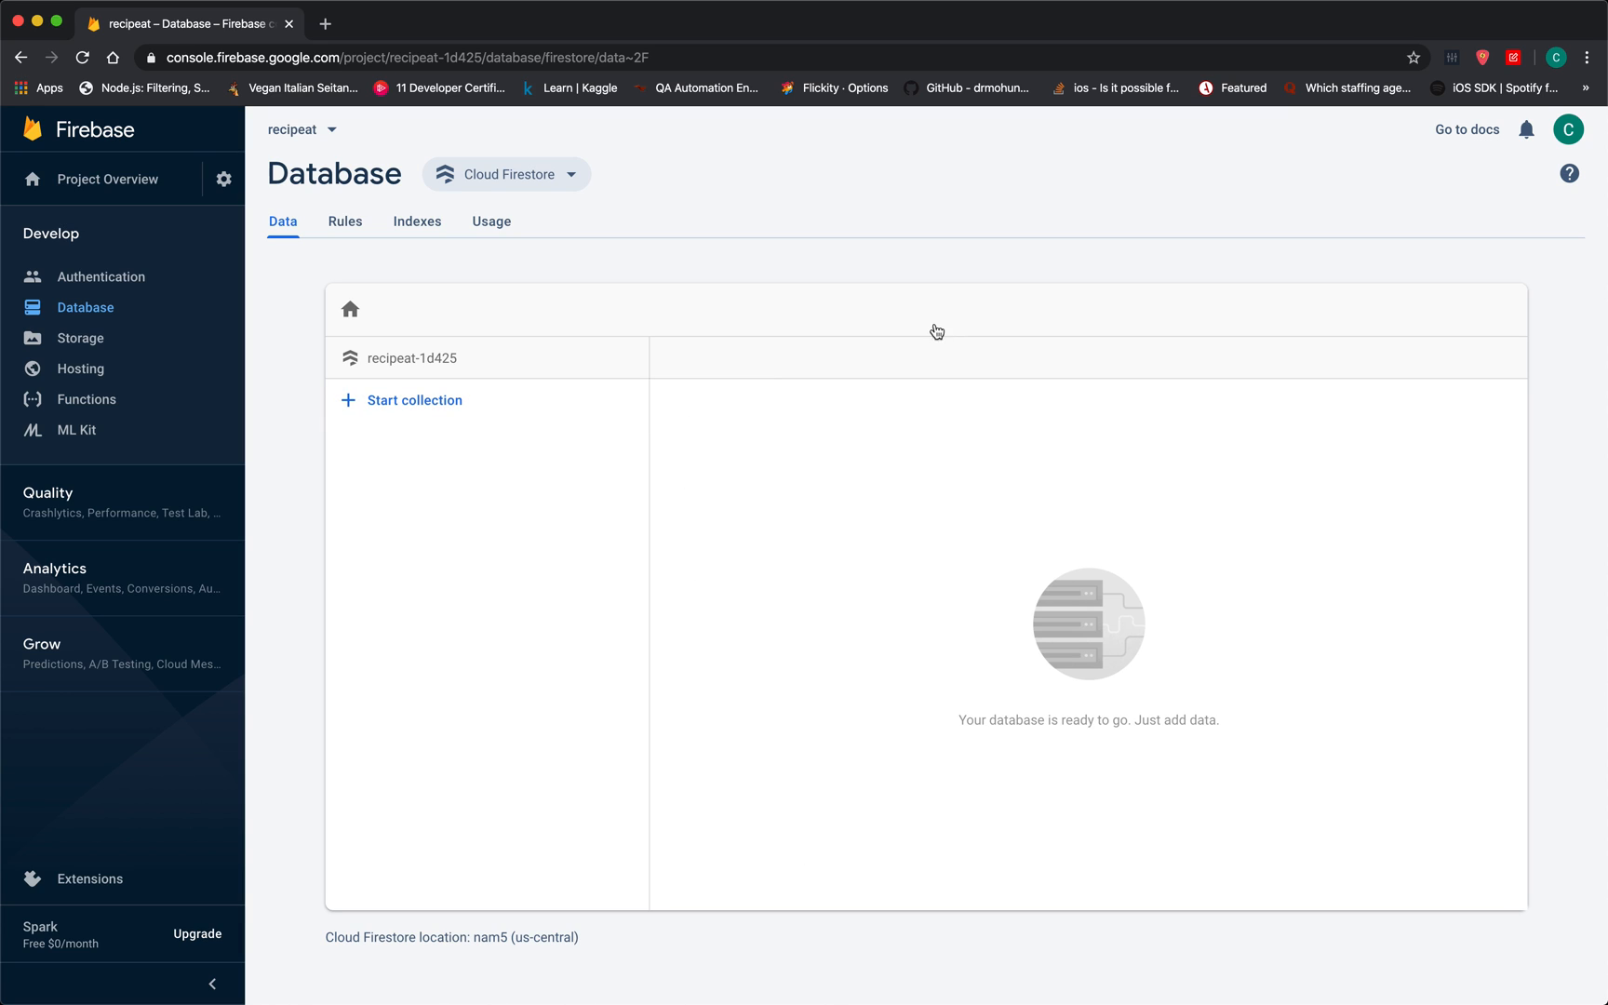
{"action": "mouse_move", "coordinate": [724, 373]}
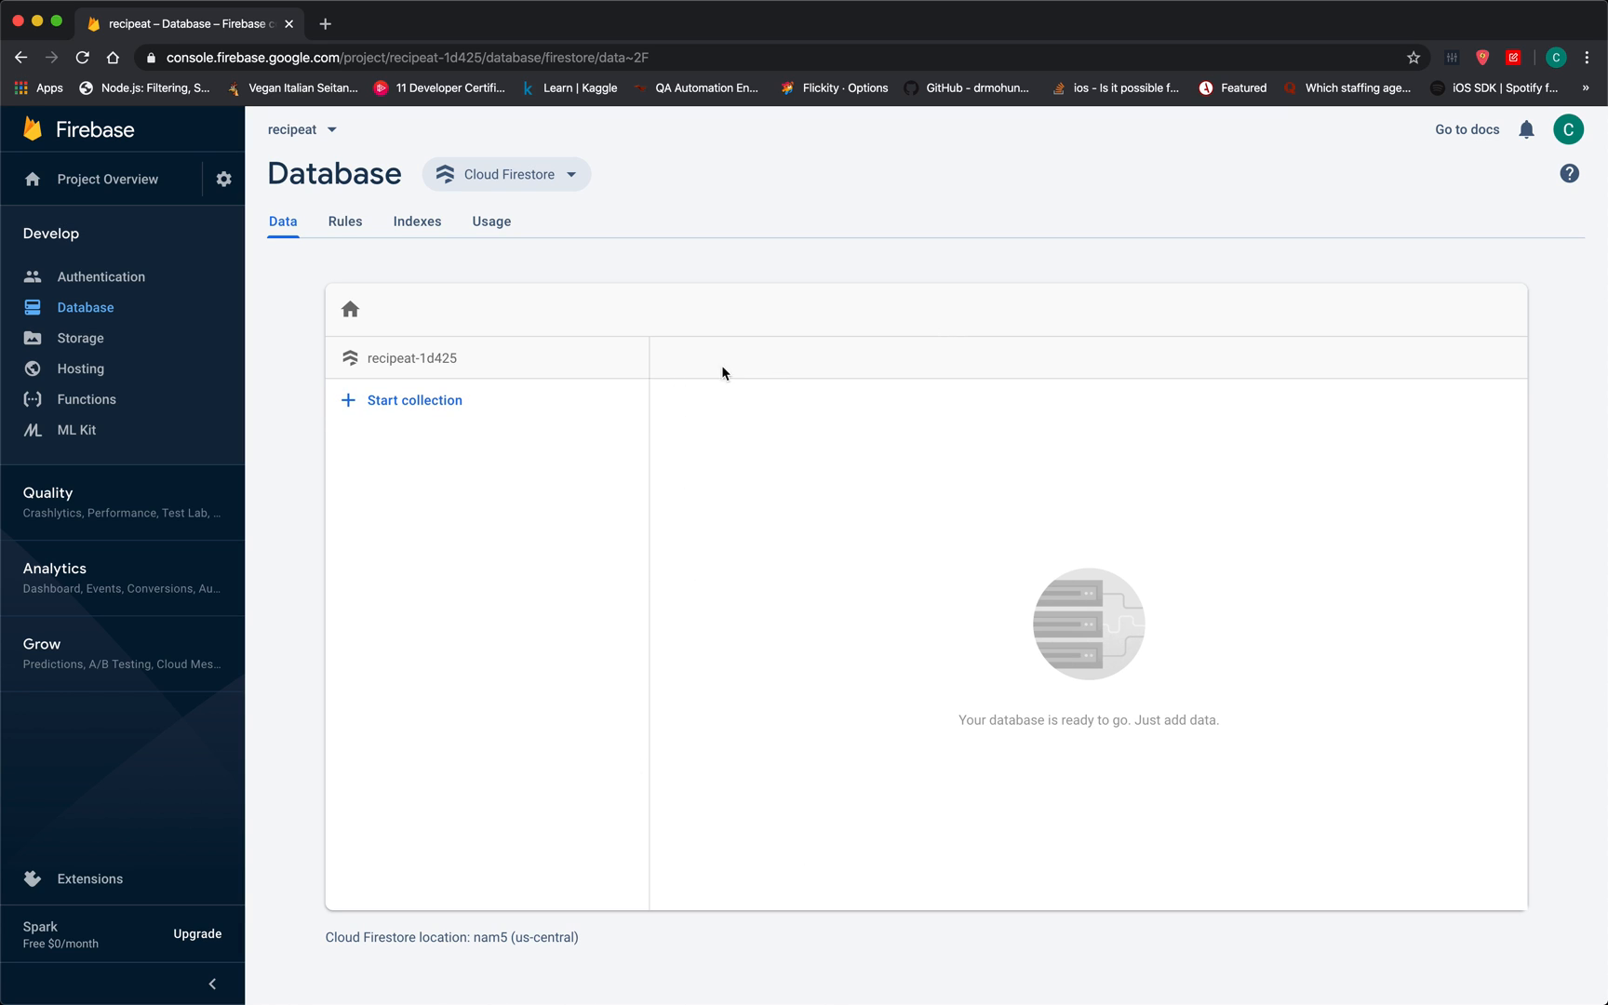
{"action": "mouse_move", "coordinate": [698, 413]}
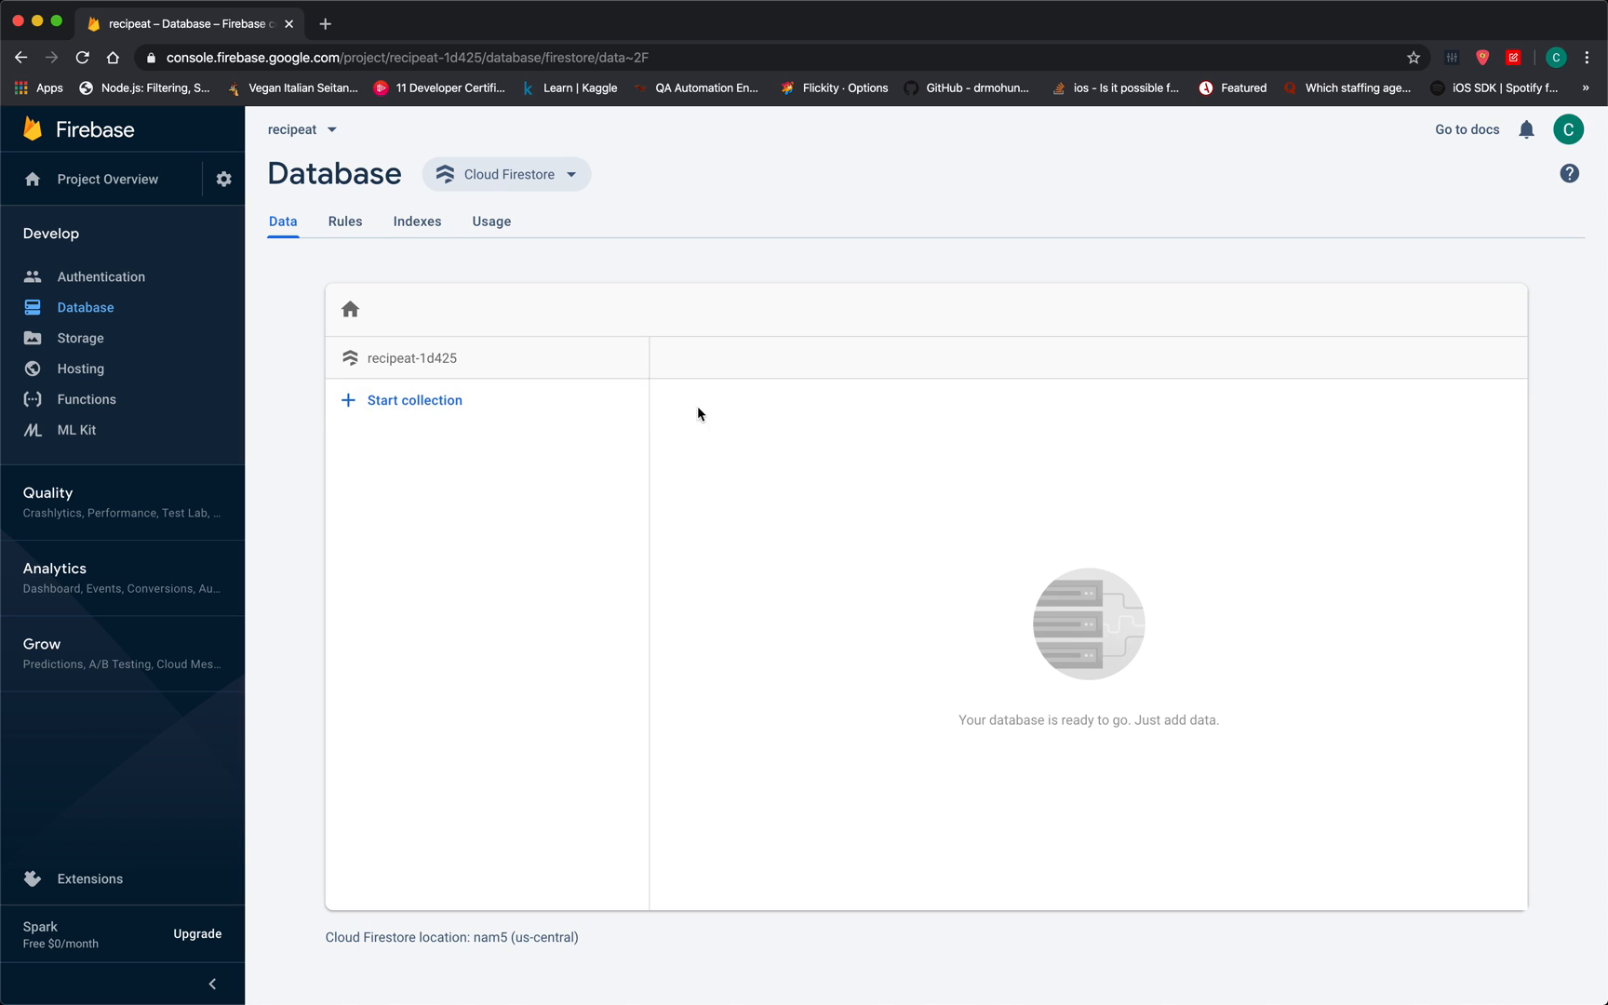
{"action": "mouse_move", "coordinate": [873, 617]}
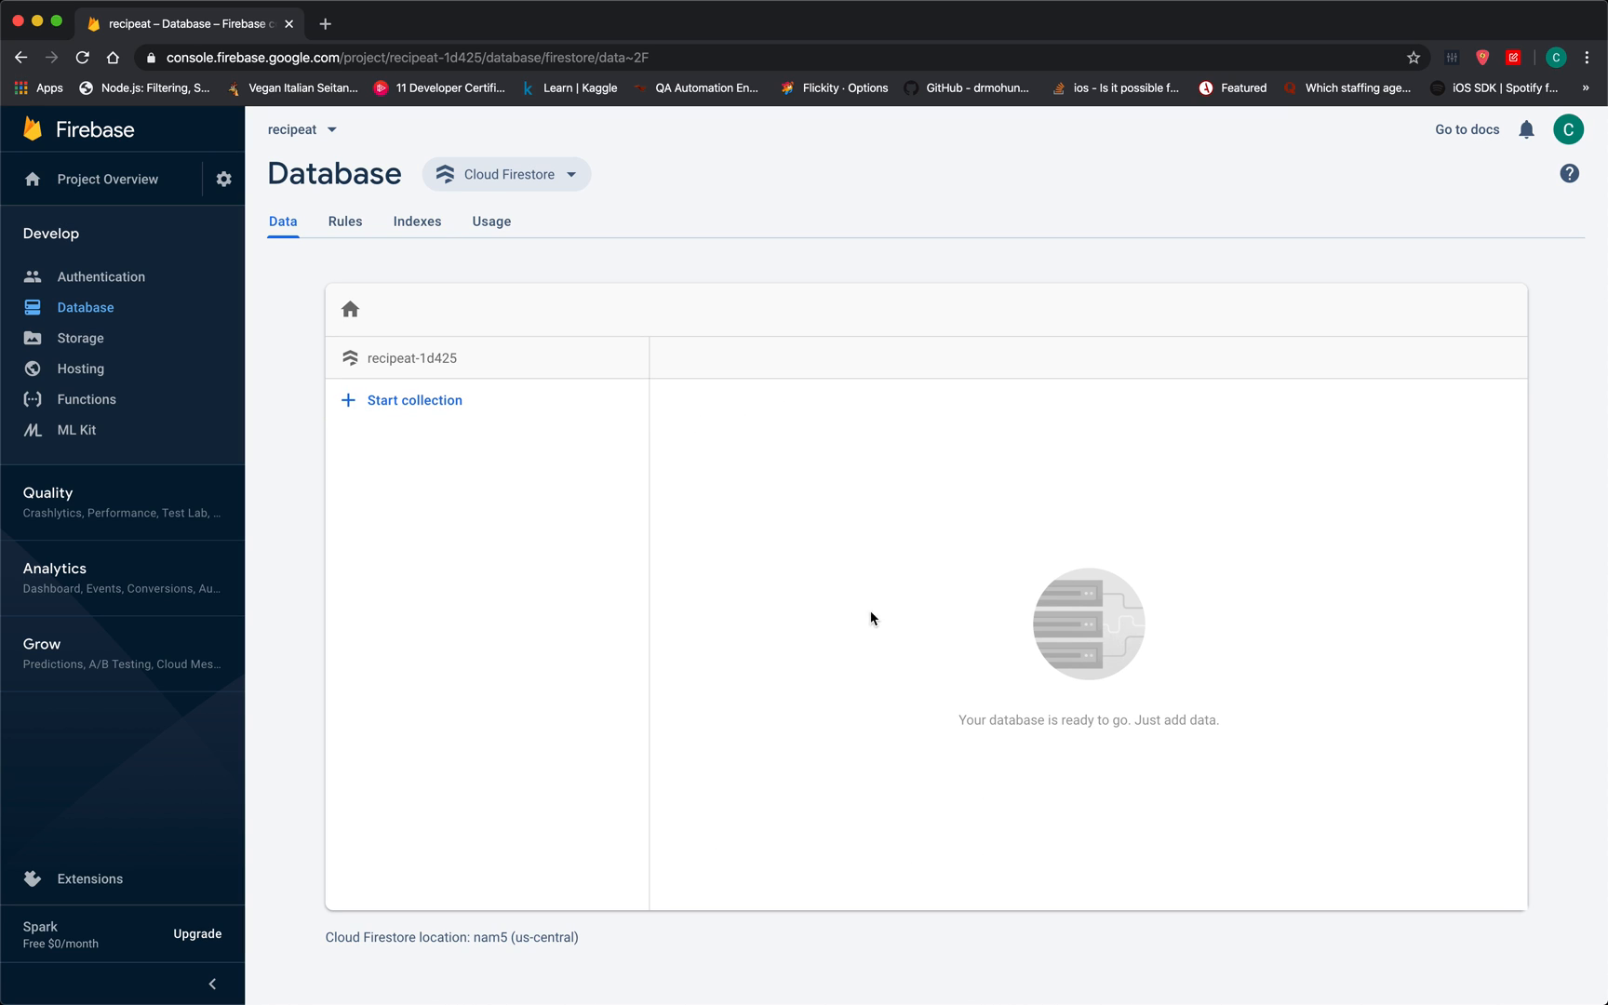
{"action": "mouse_move", "coordinate": [893, 612]}
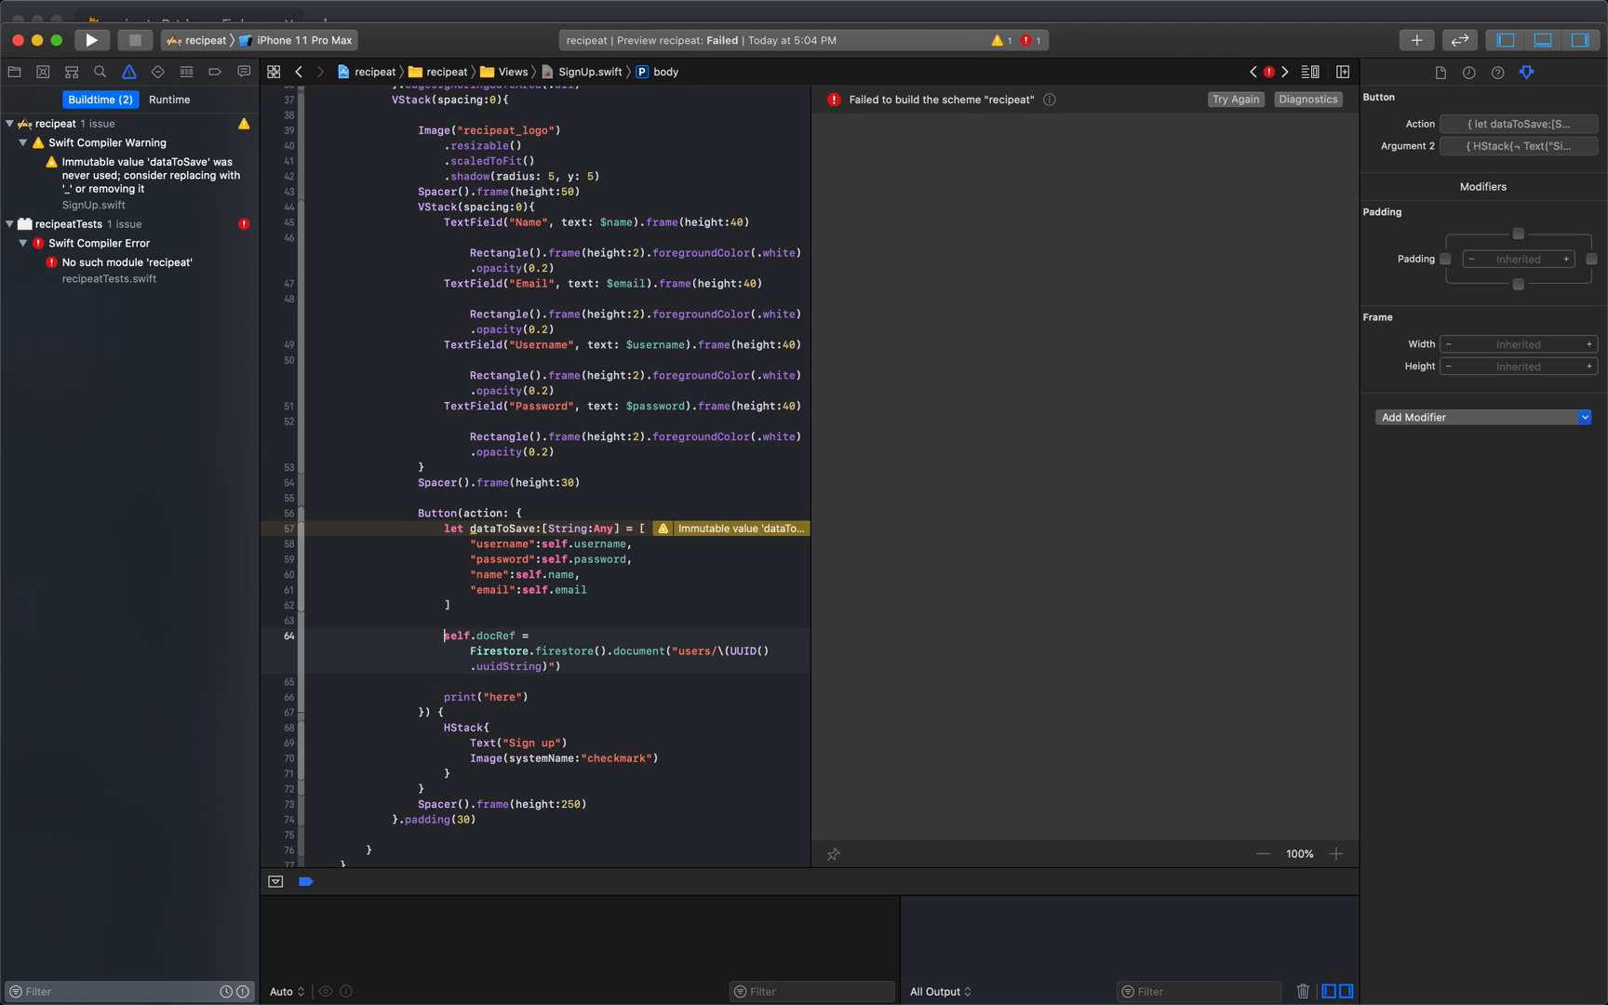
Add print("setting ref") and a docRef.setData(dataToSave) call with an error completion.
{"action": "type", "text": "print(\""}
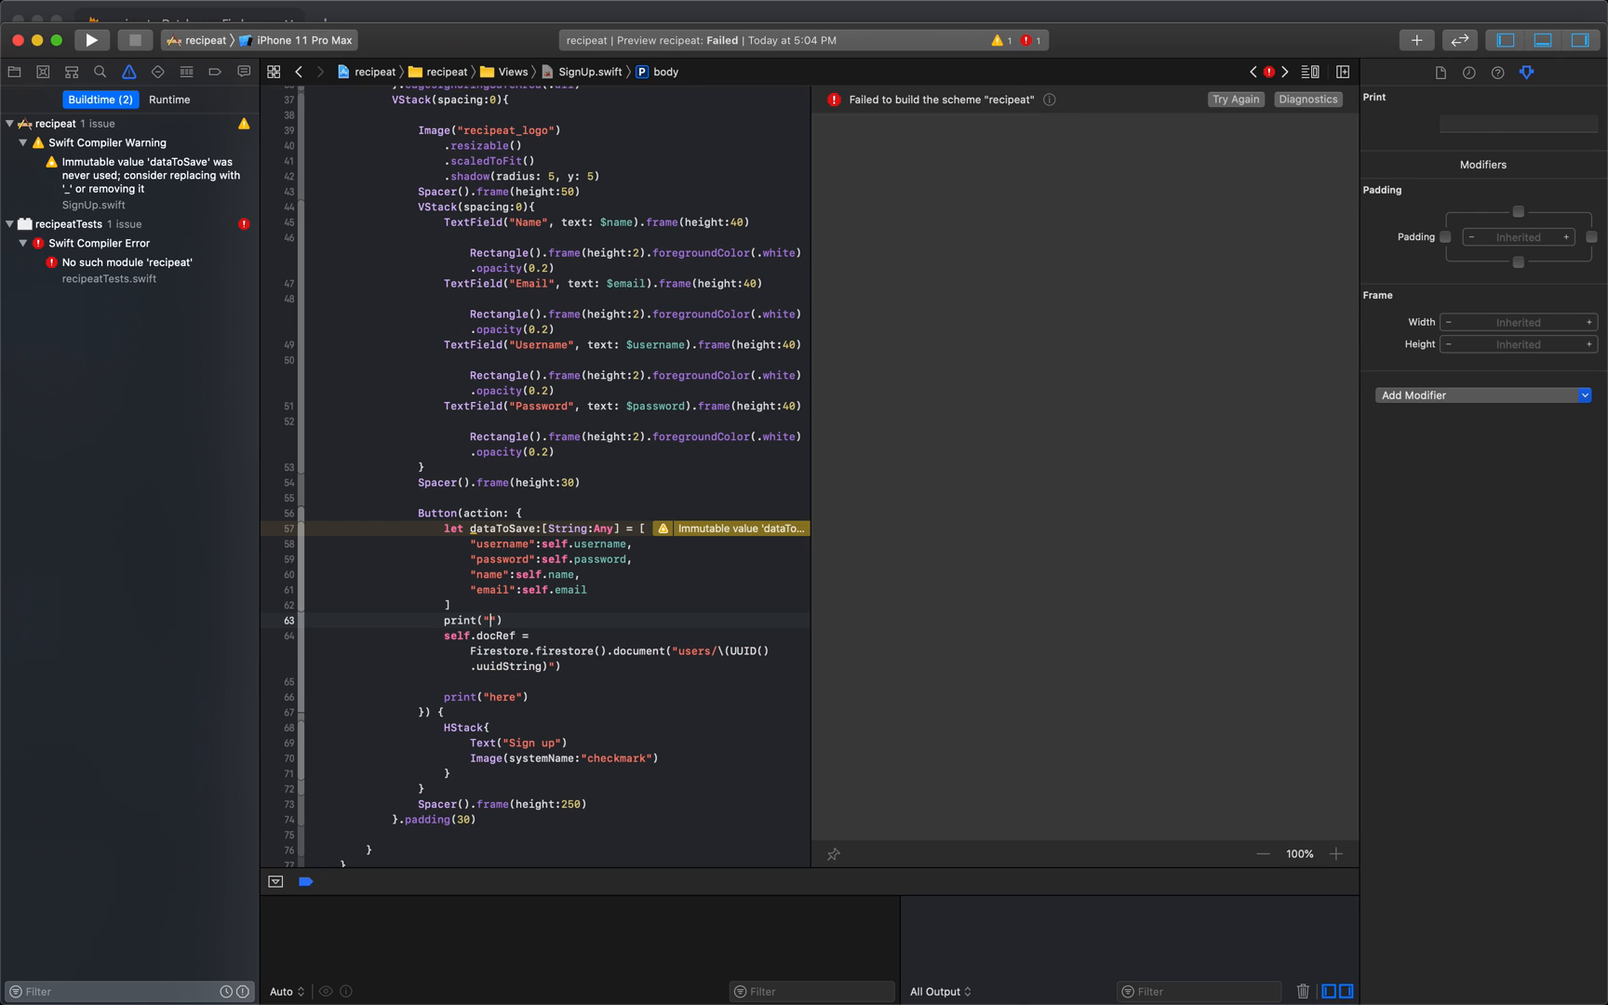
{"action": "type", "text": "setting ref"}
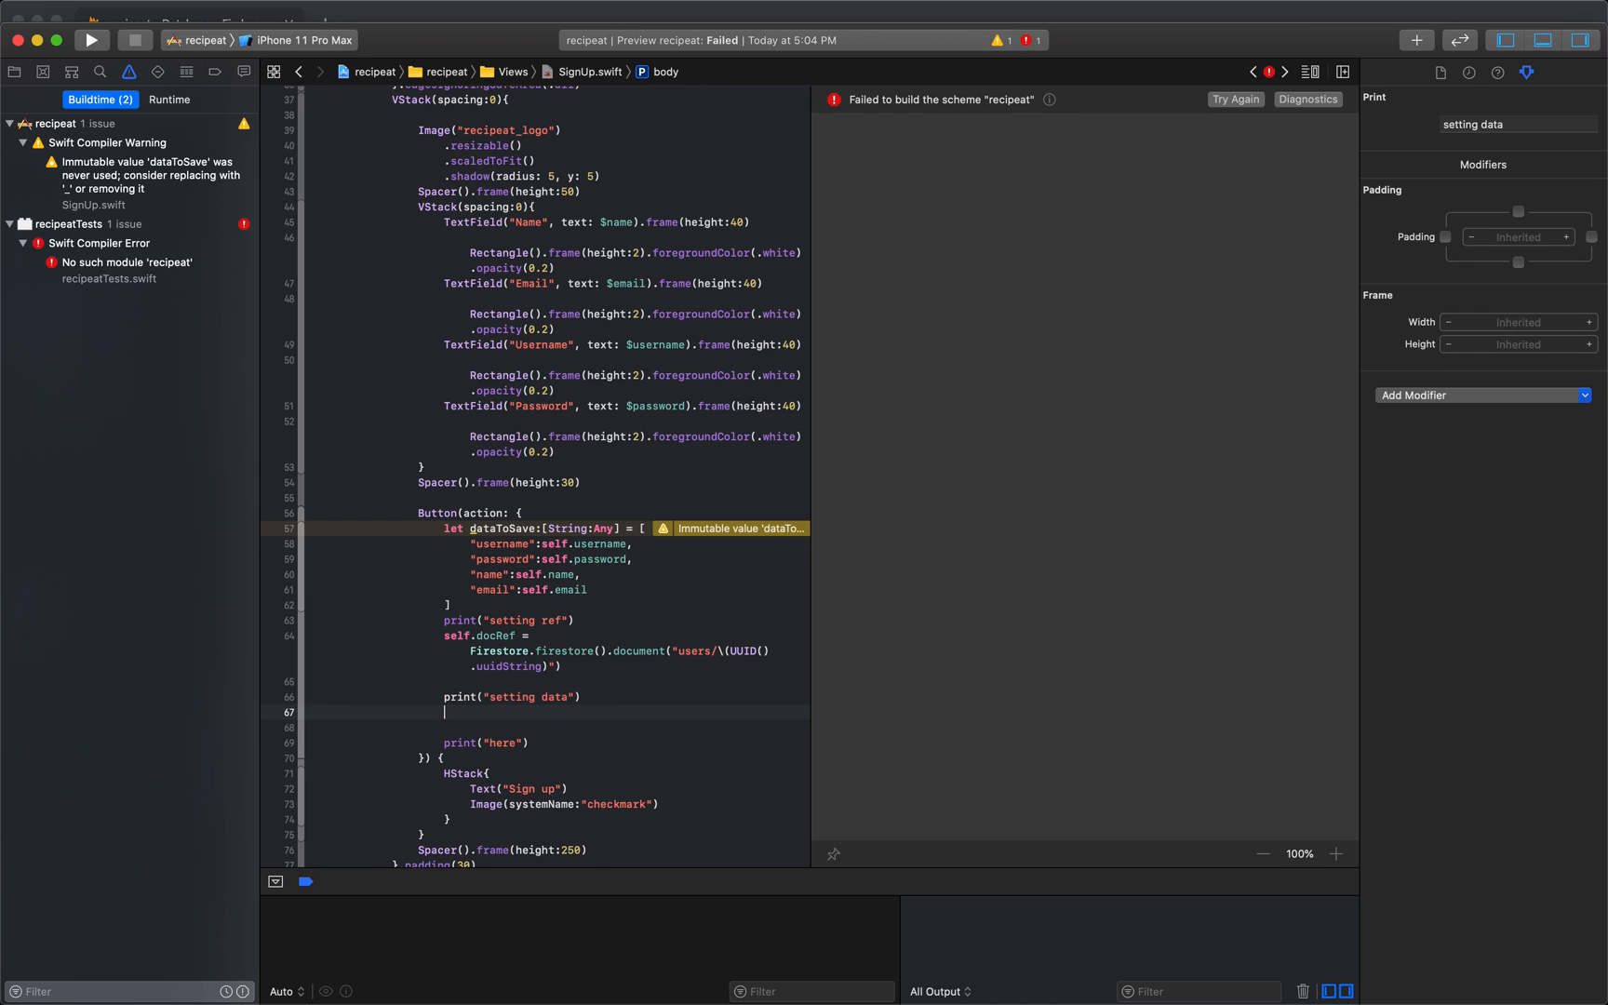
{"action": "type", "text": "se"}
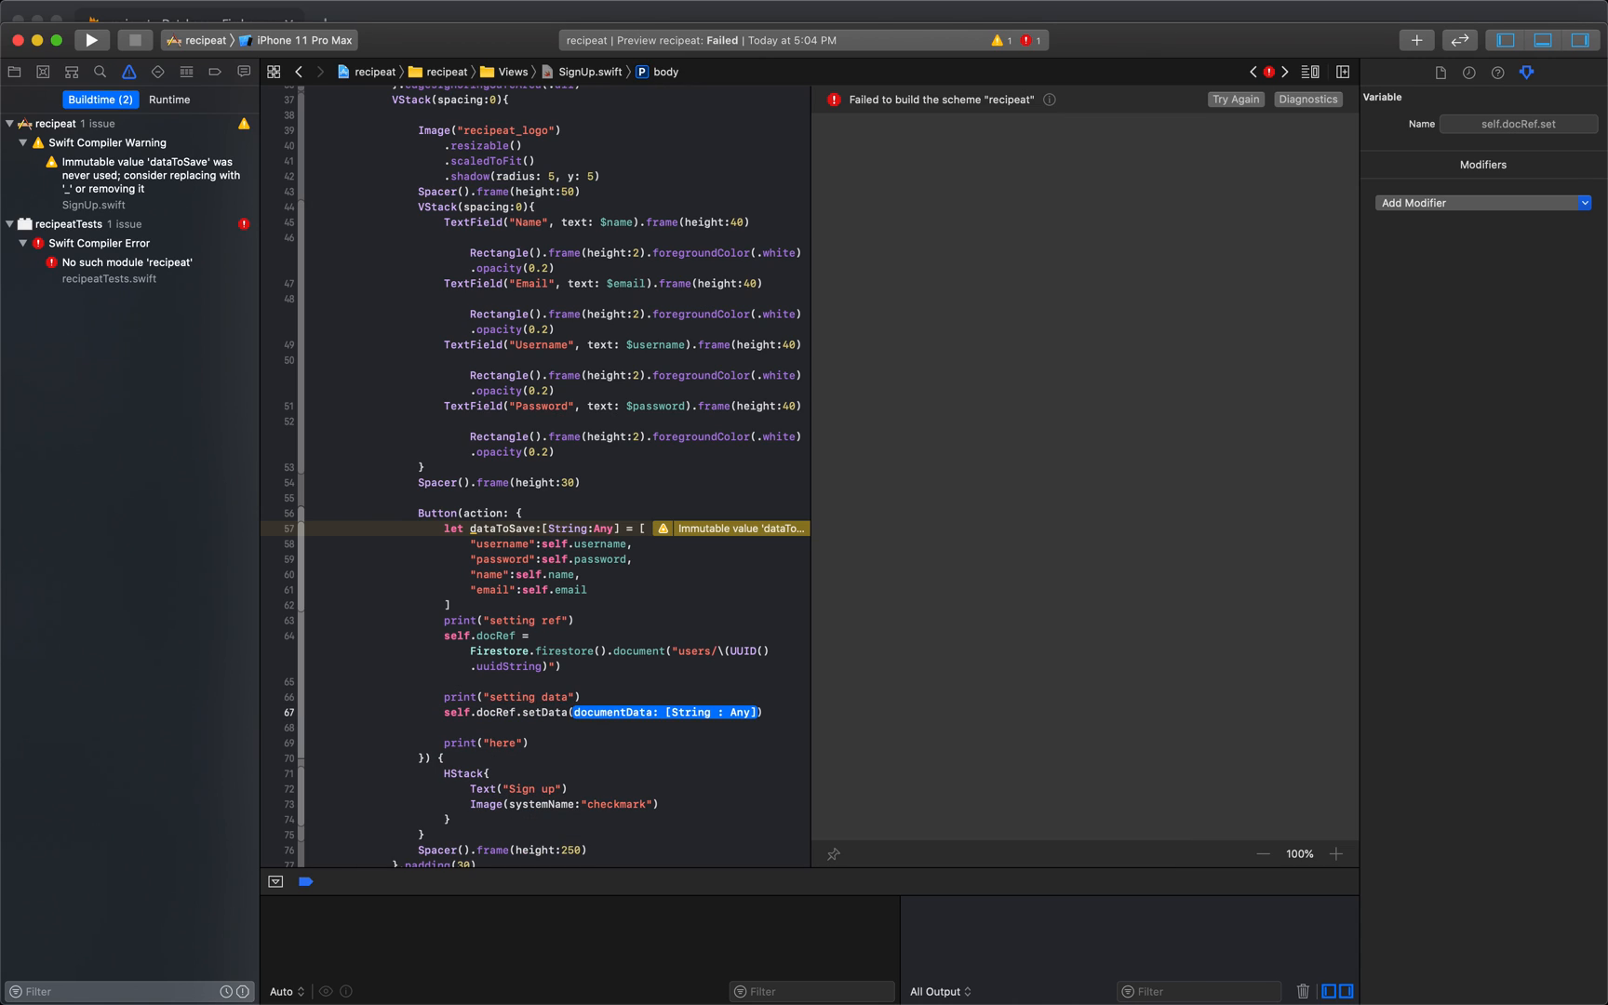
{"action": "type", "text": "da"}
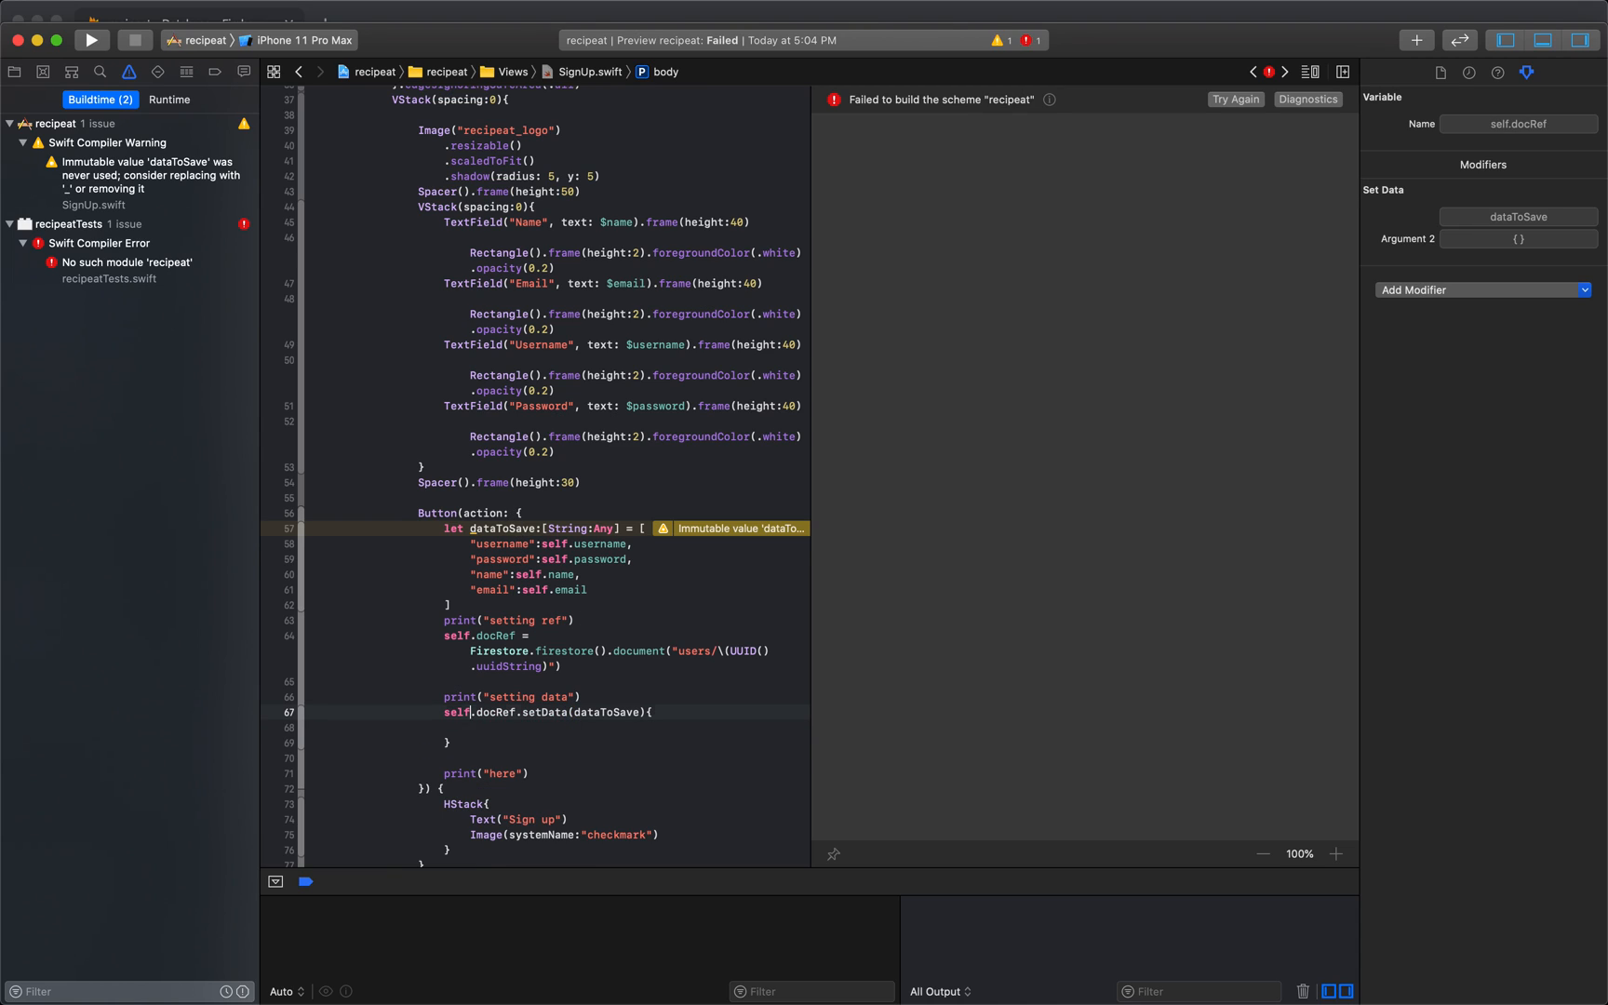
{"action": "type", "text": "(error) in"}
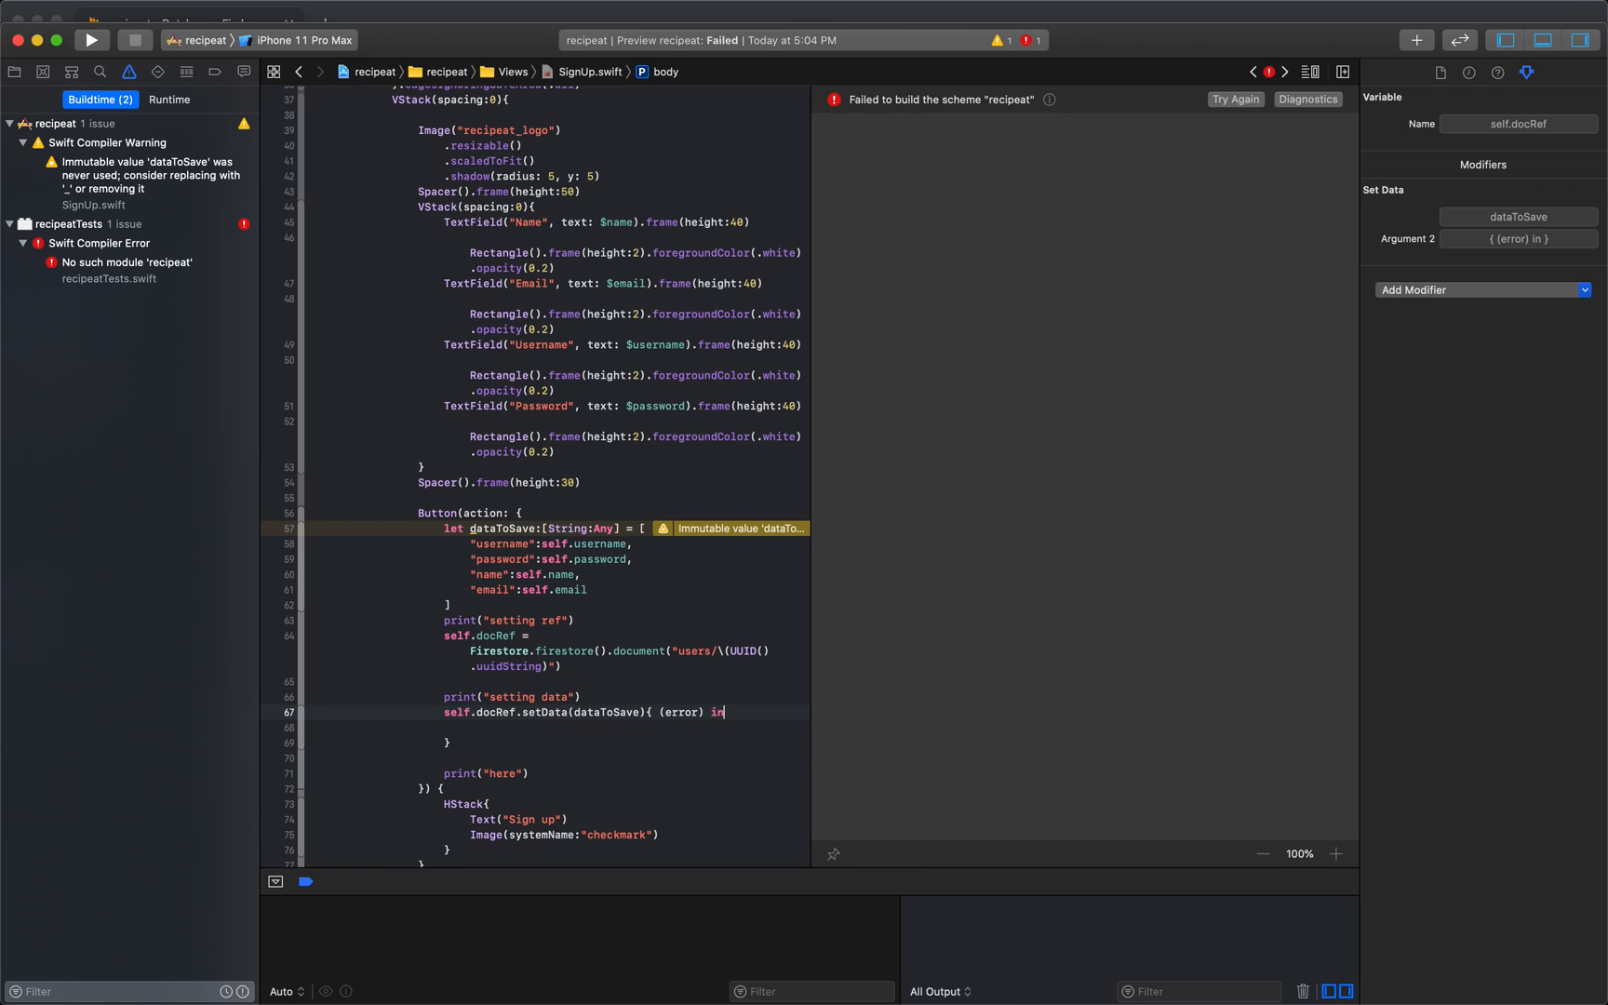
In the completion, print the error if present, otherwise print "no error".
{"action": "key", "text": "Return"}
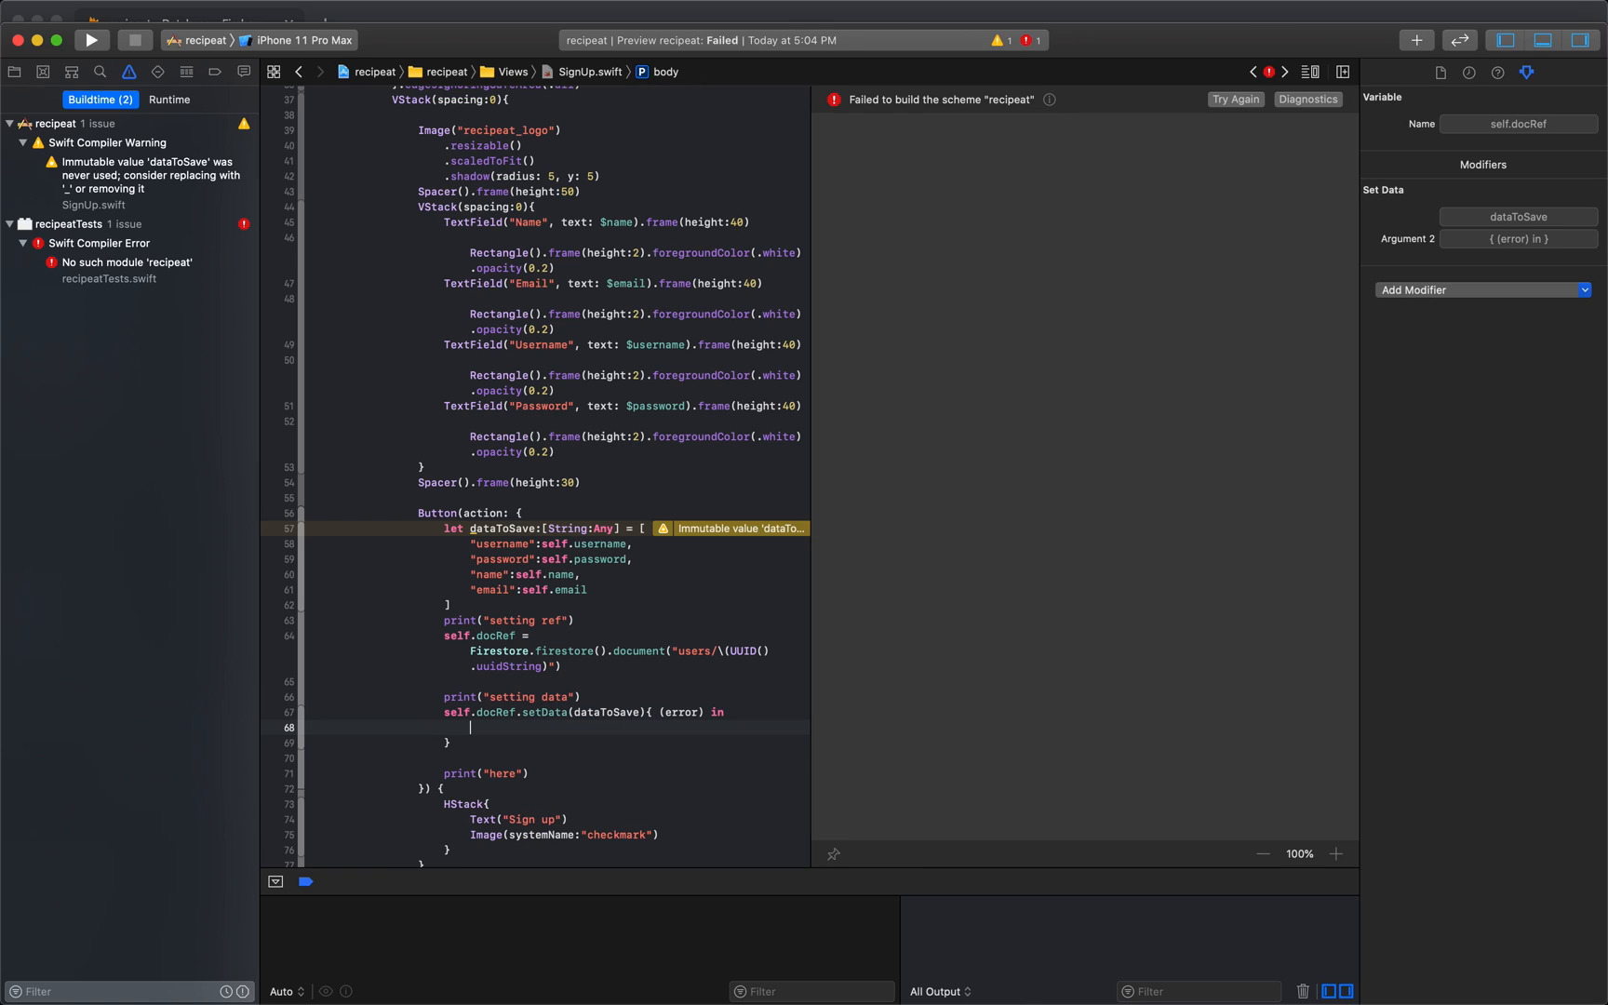
{"action": "type", "text": "if let error = error {"}
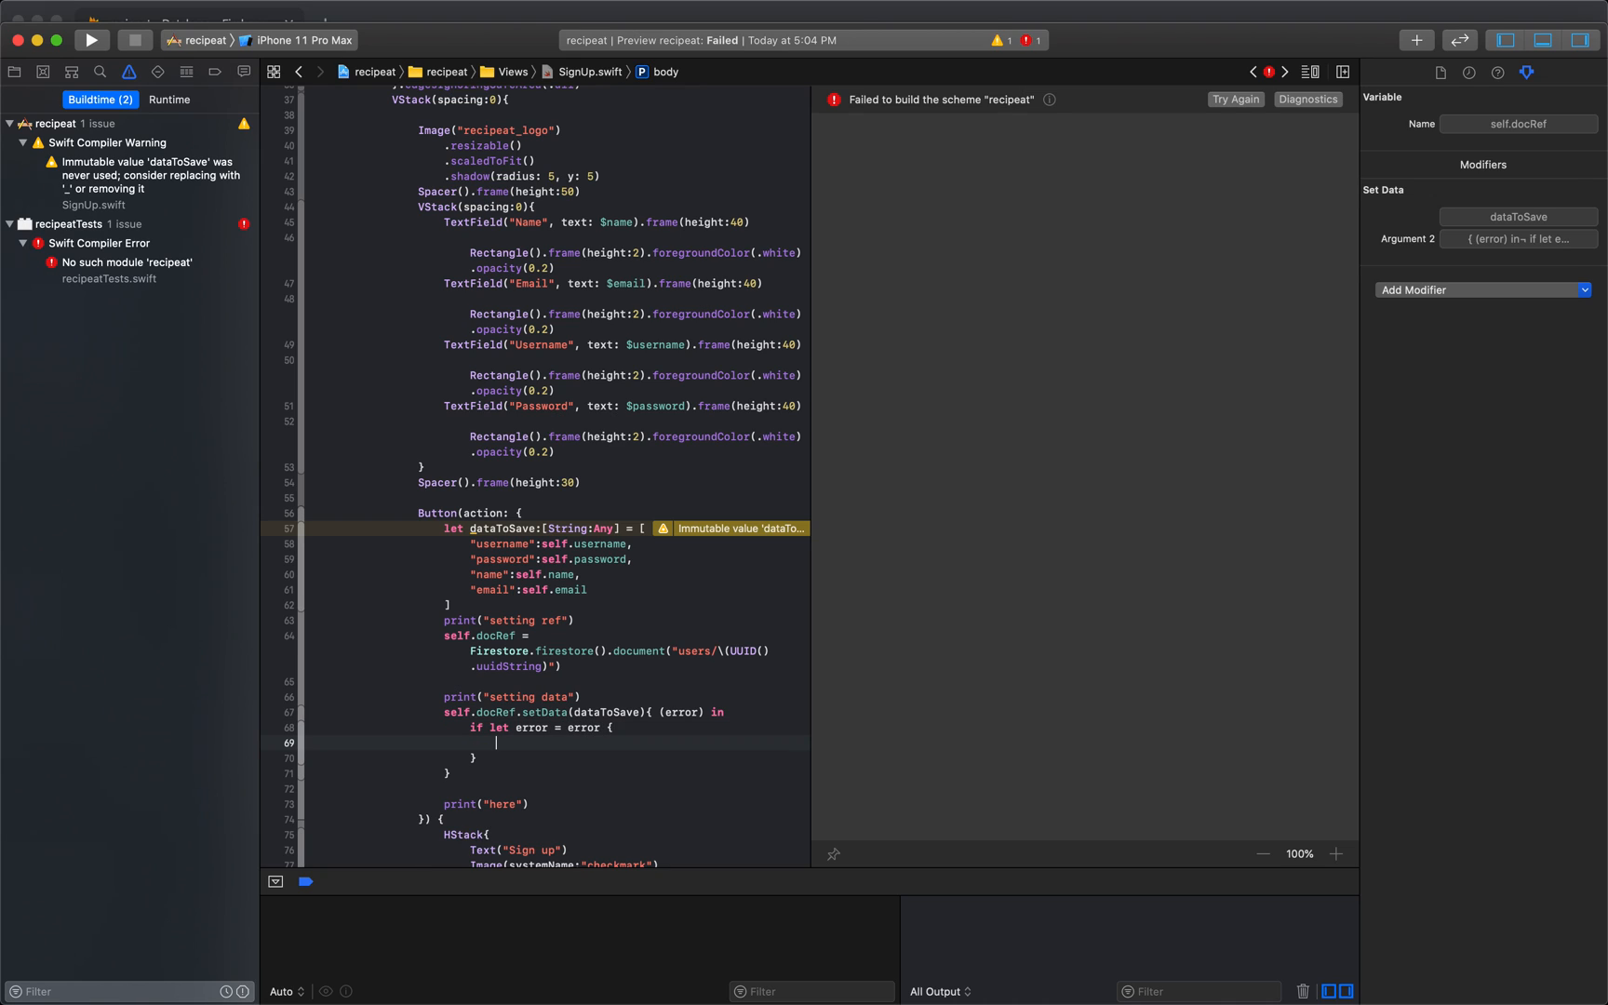
{"action": "type", "text": "print(\"error = \\(error"}
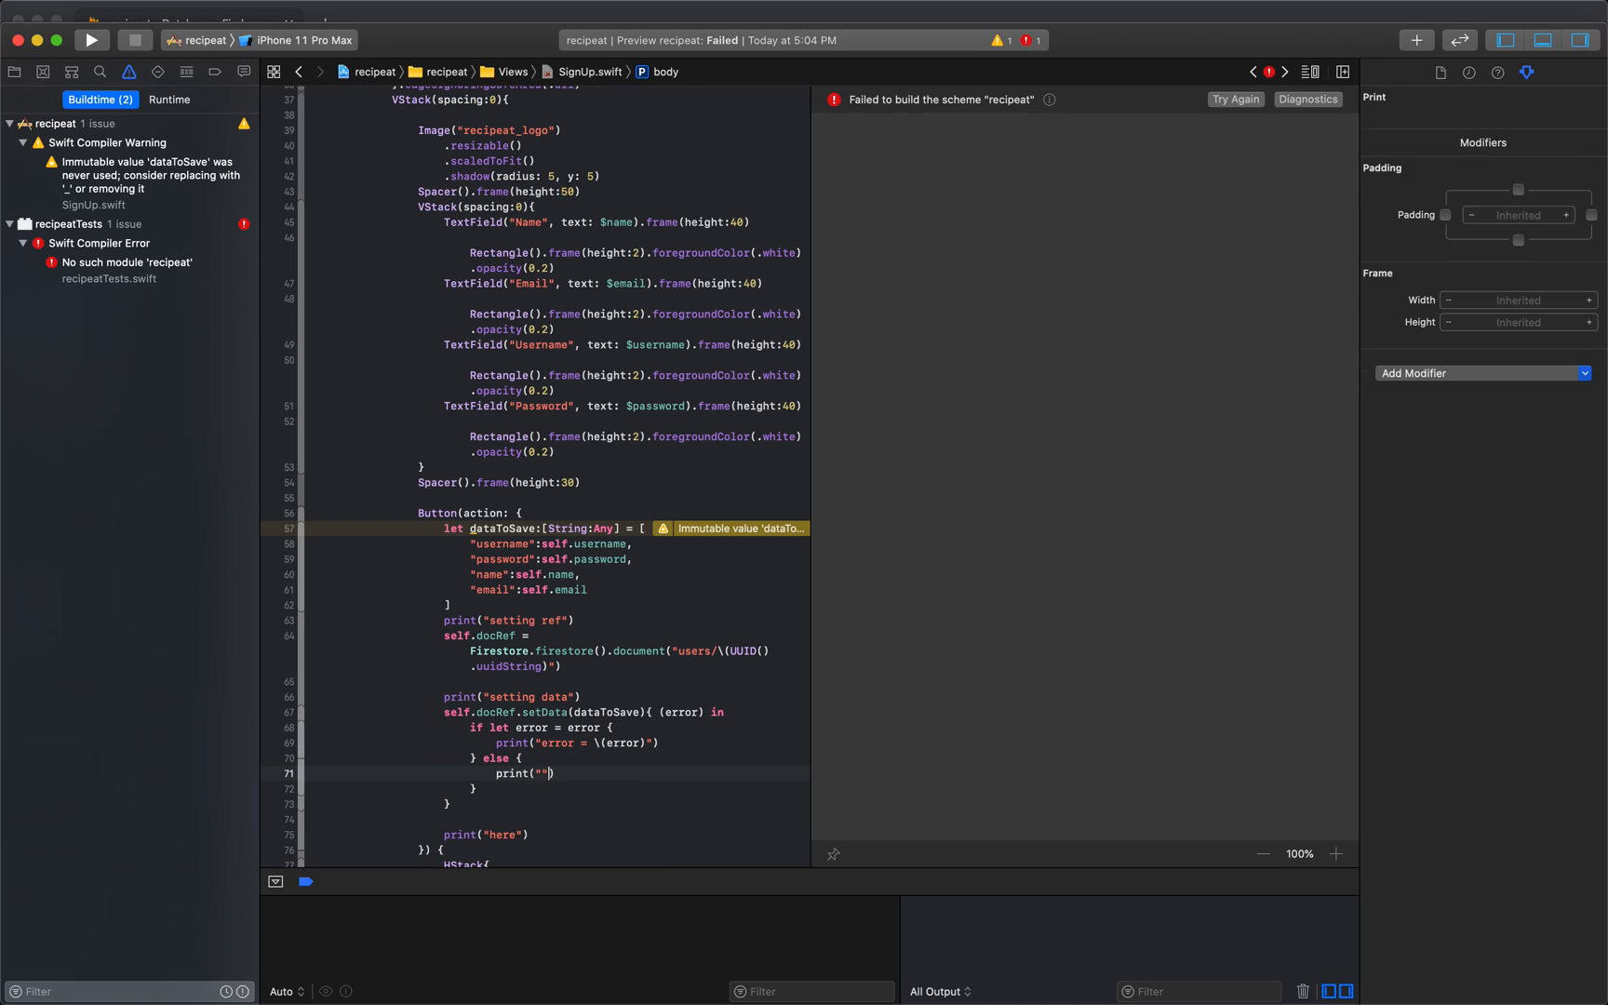
{"action": "type", "text": "no error"}
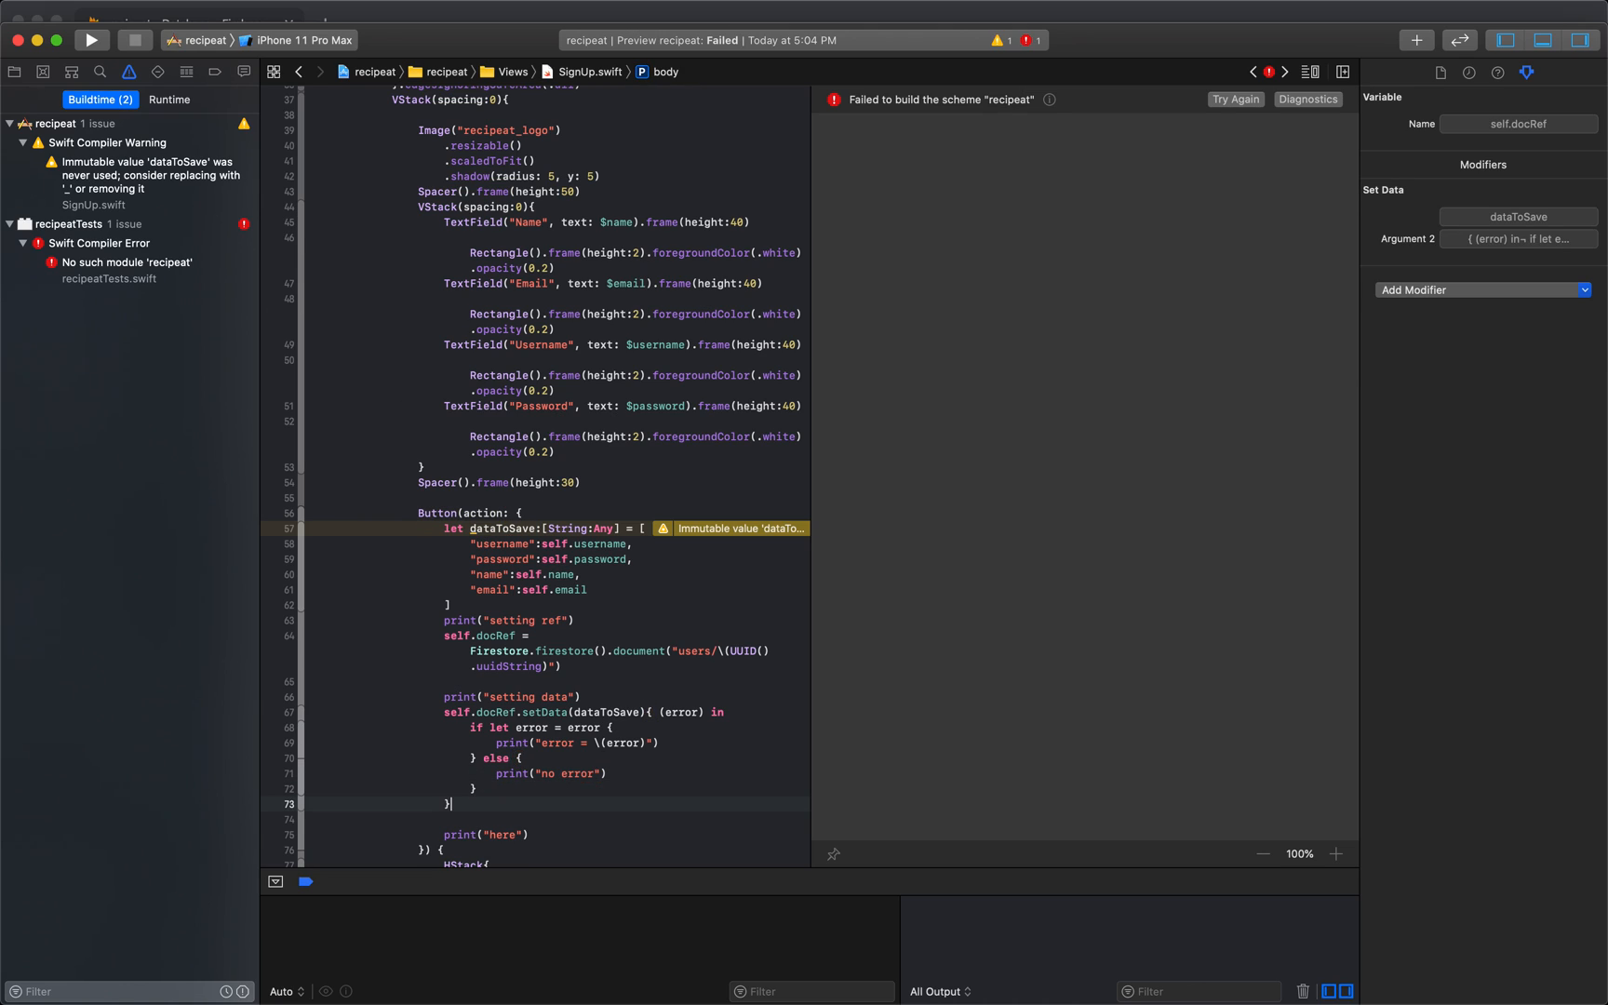
{"action": "left_click", "coordinate": [545, 621]}
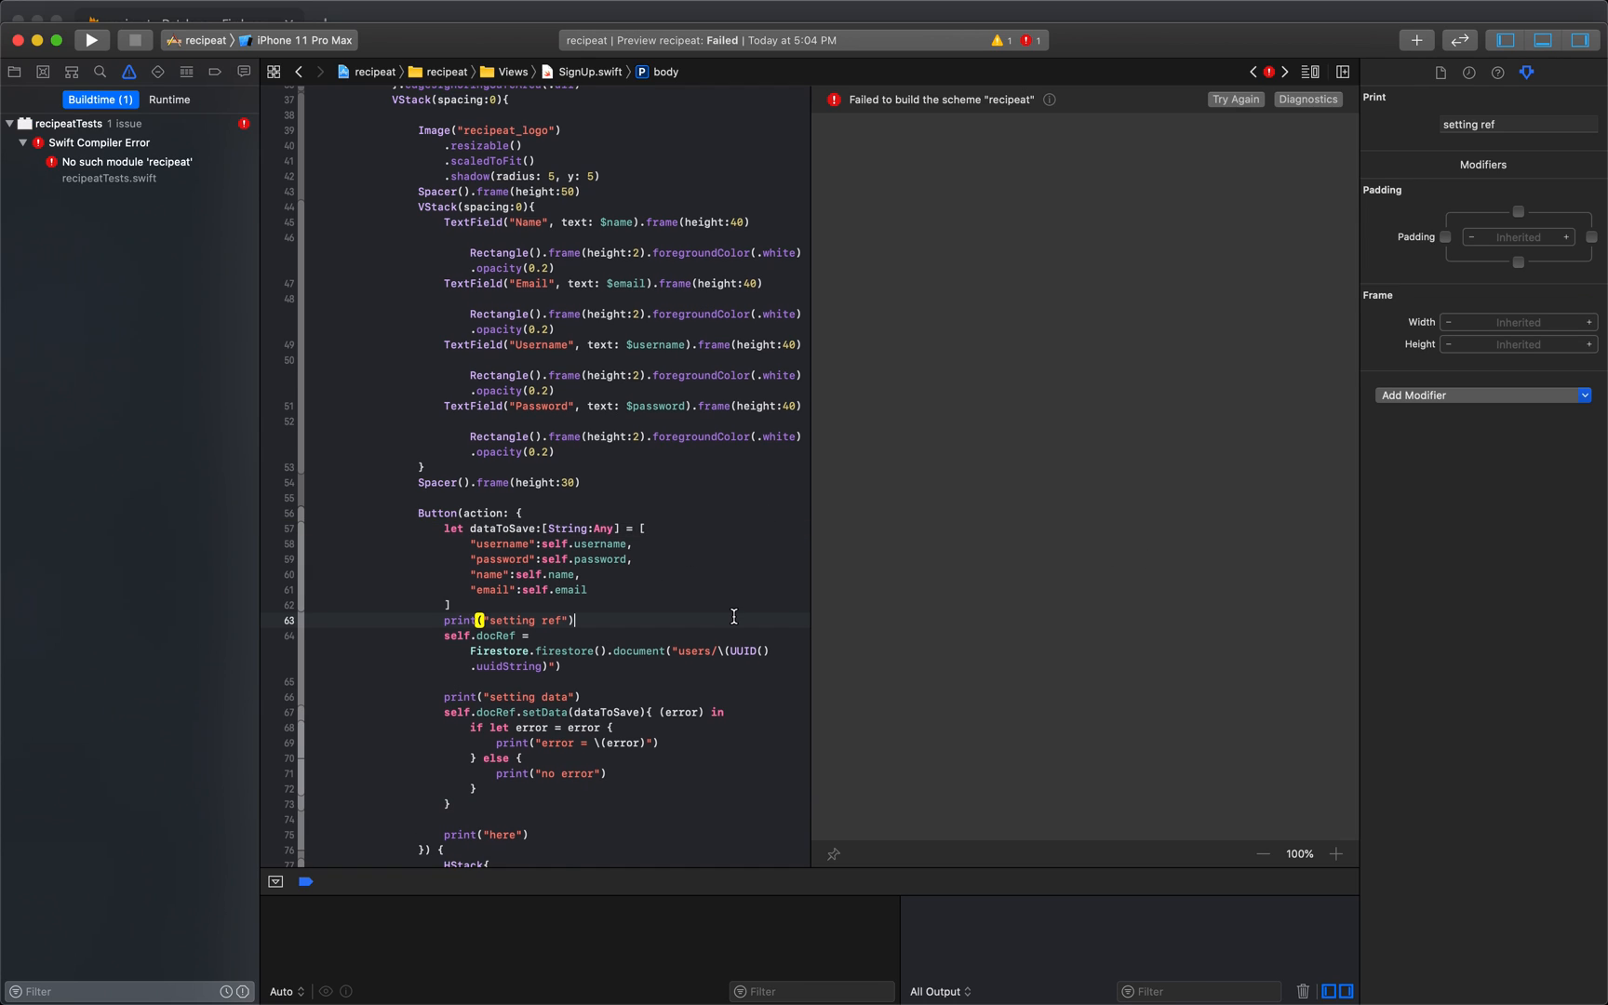
Widen the editor and run recipeat on the iPhone 11 Pro Max simulator.
{"action": "scroll", "scroll_direction": "down", "scroll_amount": 3}
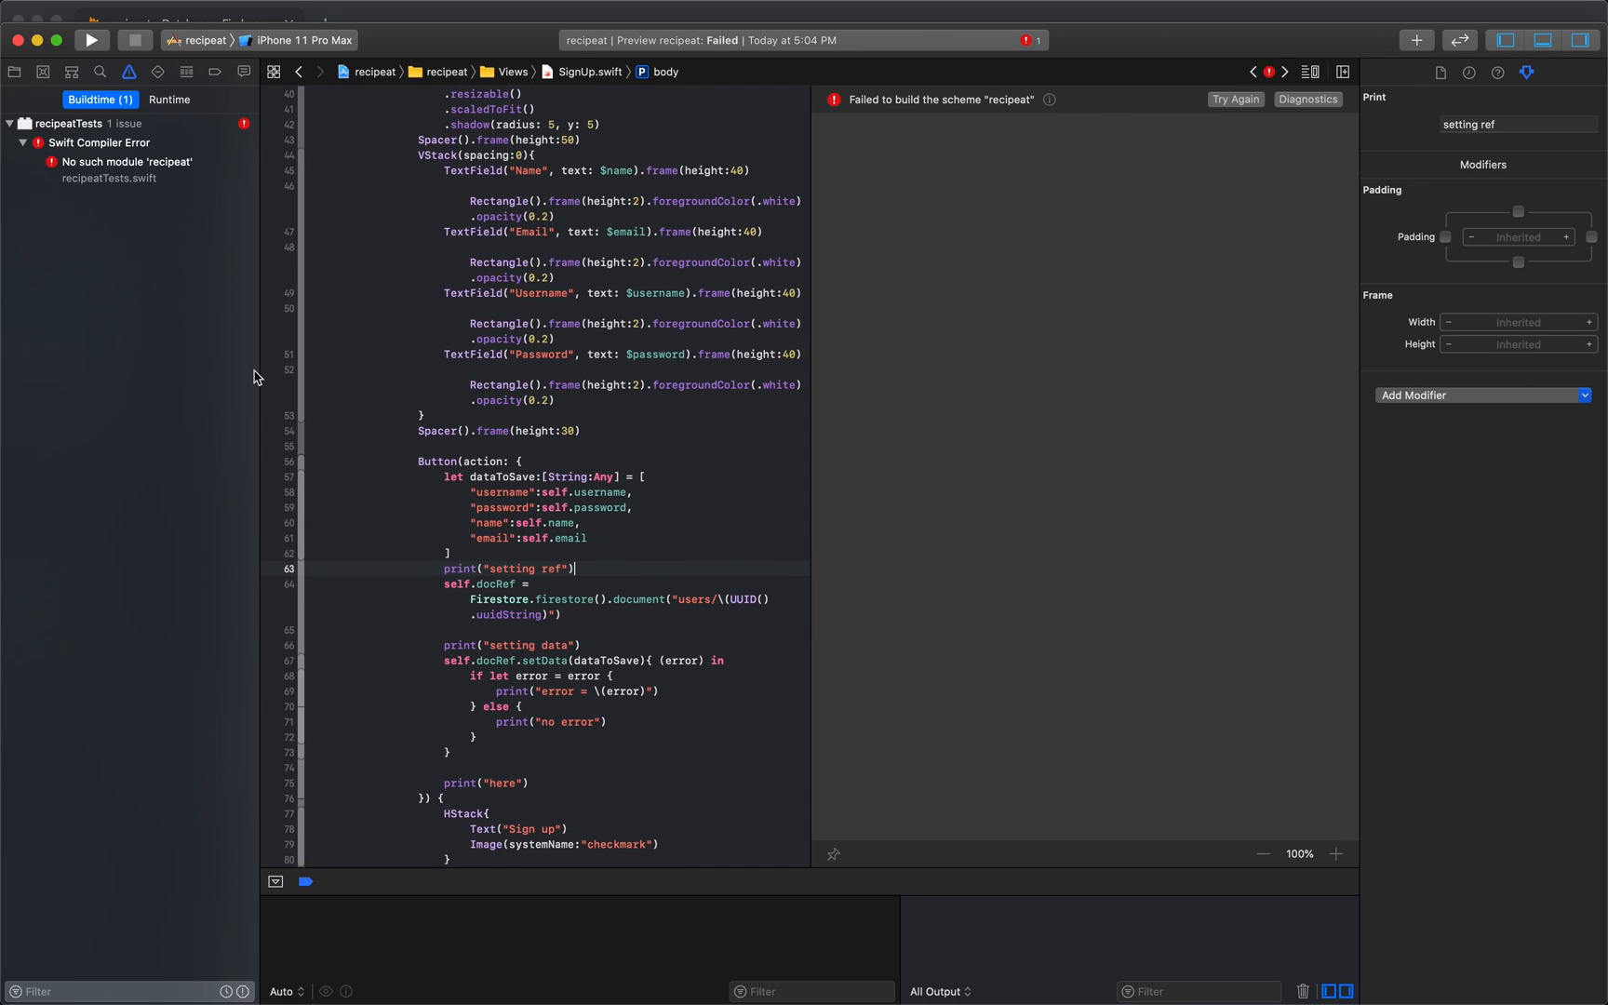
{"action": "mouse_move", "coordinate": [1370, 77]}
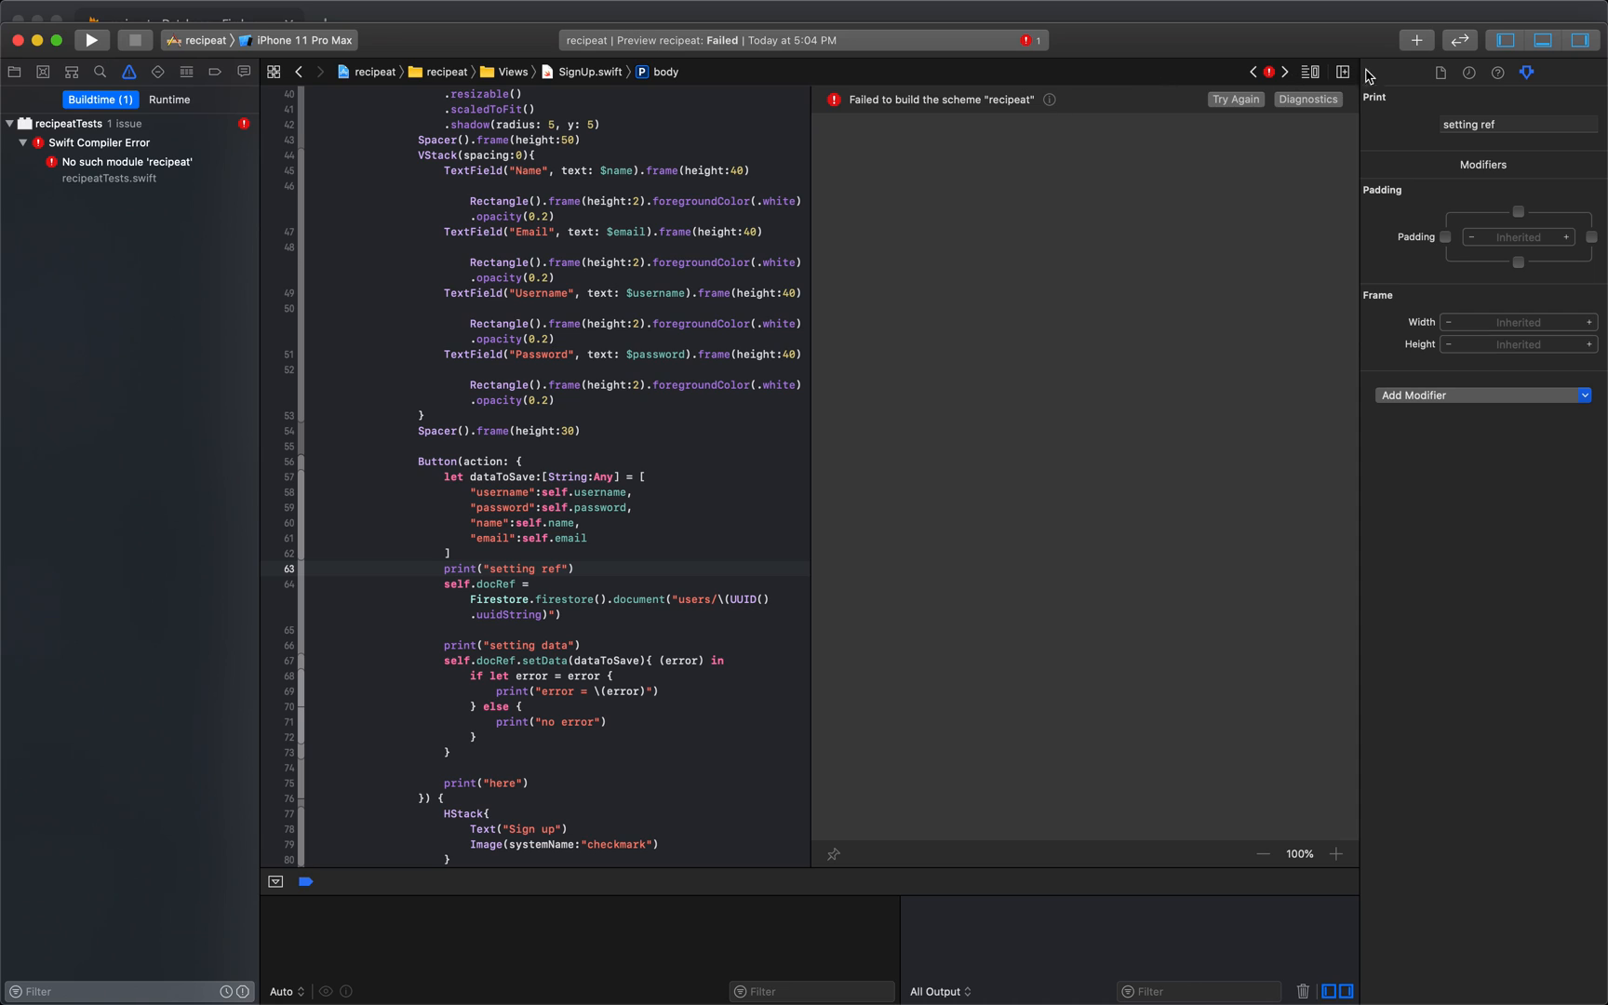
{"action": "left_click", "coordinate": [1577, 40]}
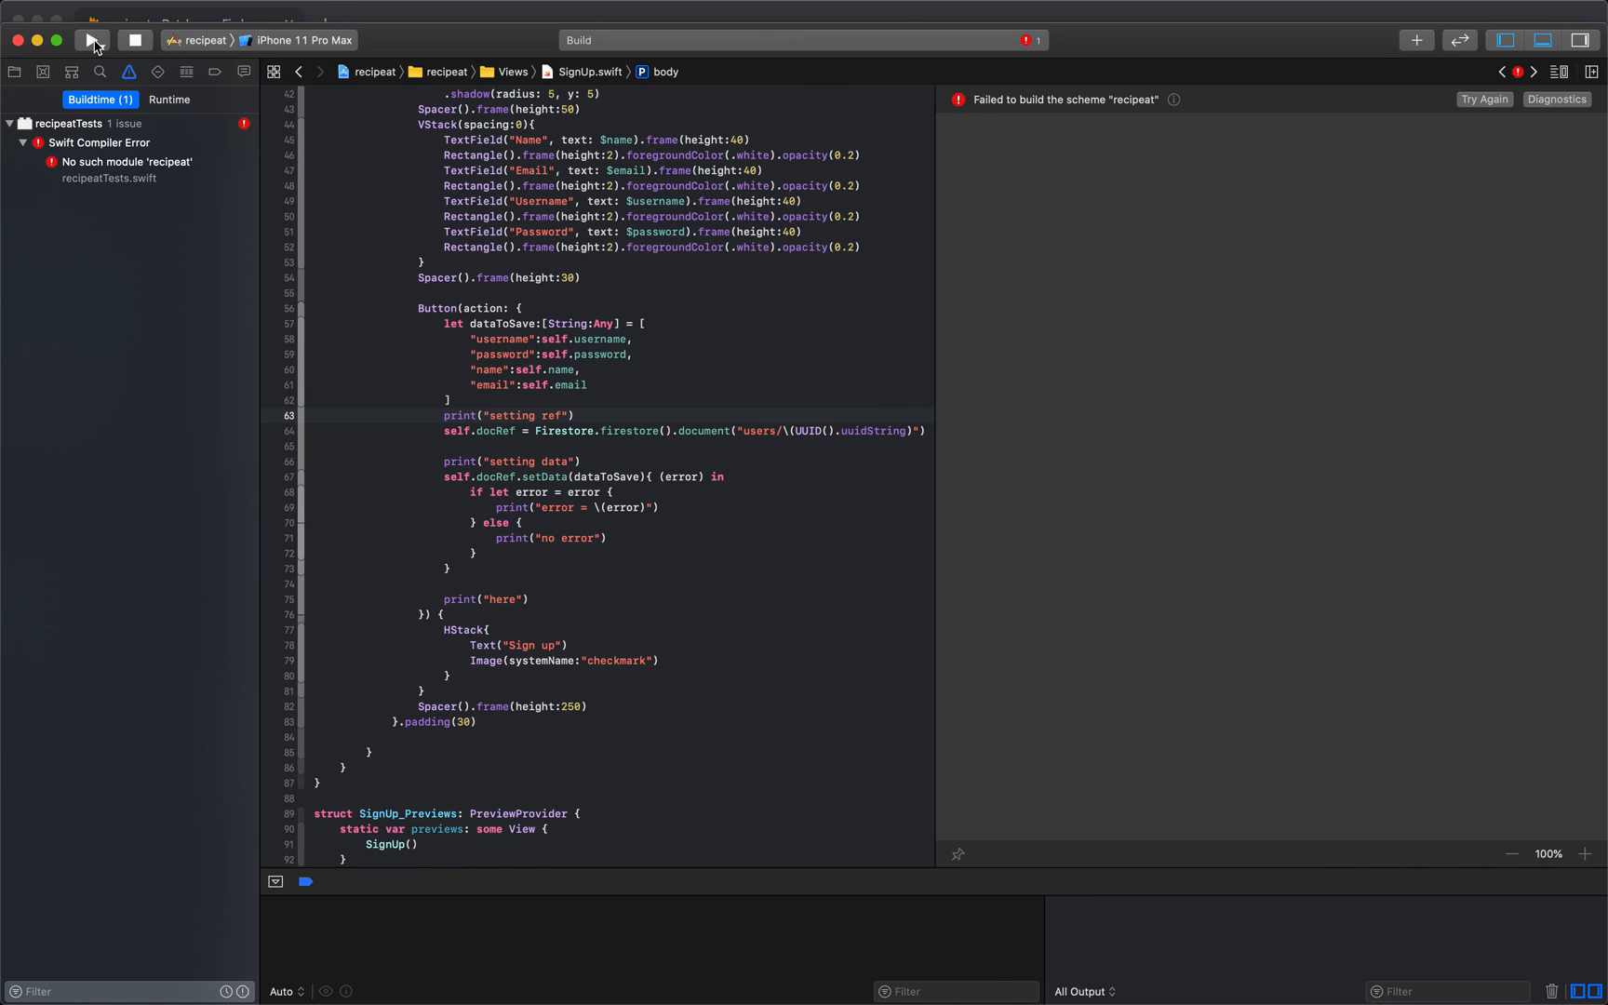
{"action": "left_click", "coordinate": [93, 40]}
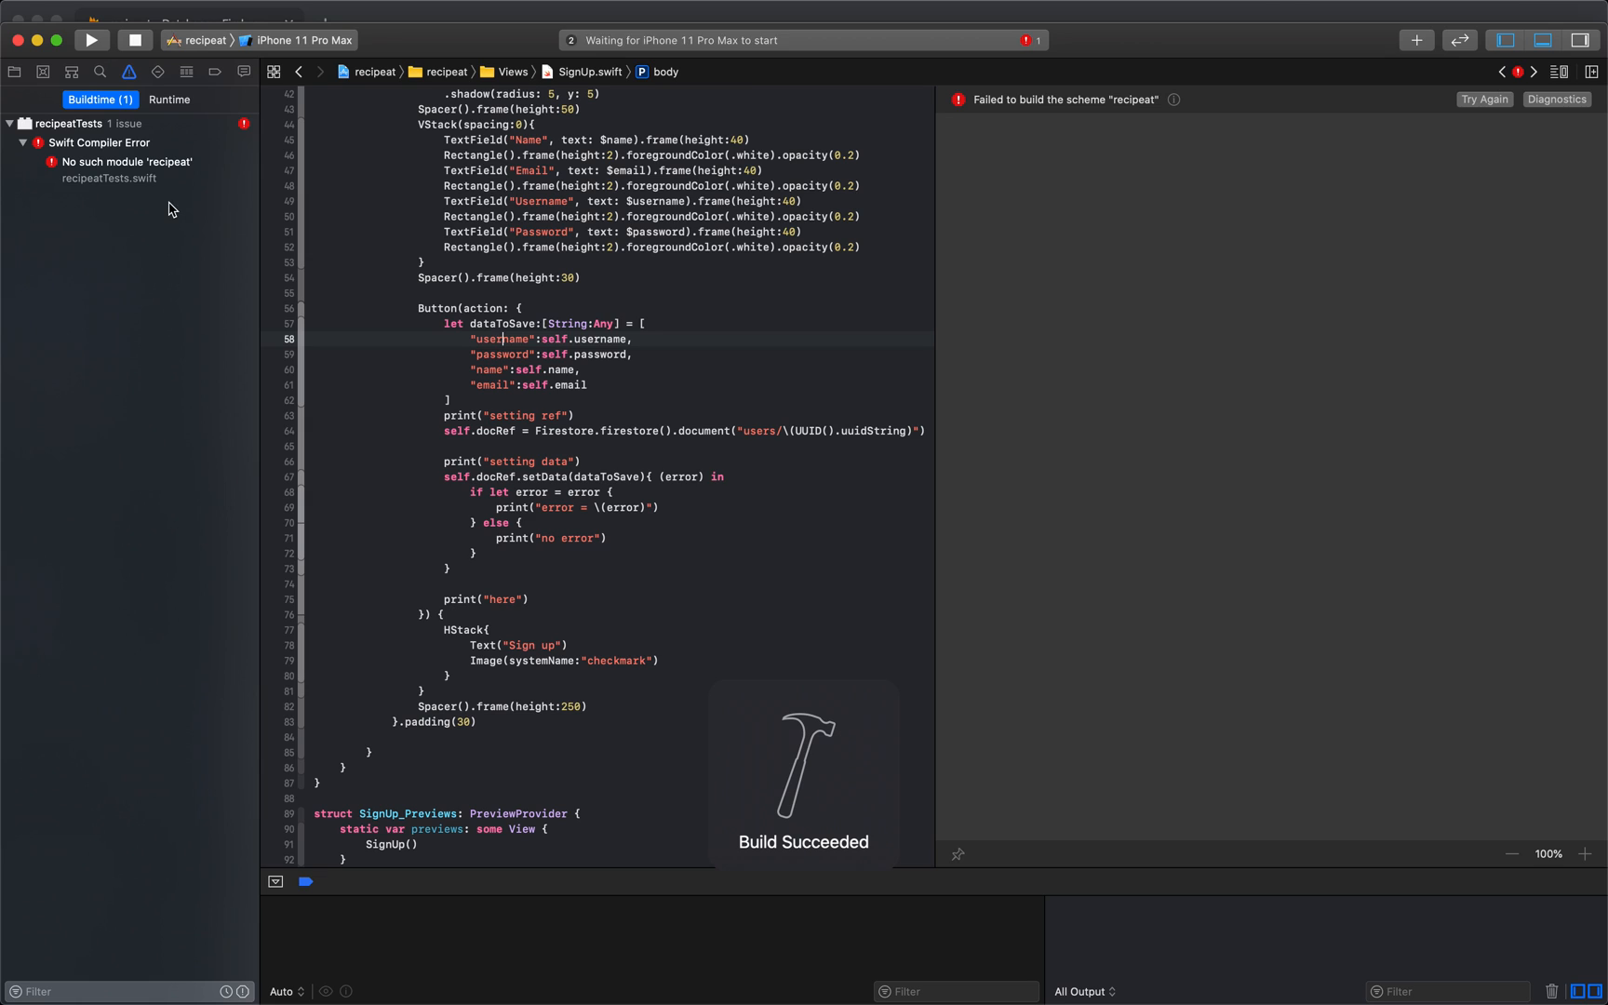
{"action": "left_click", "coordinate": [22, 123]}
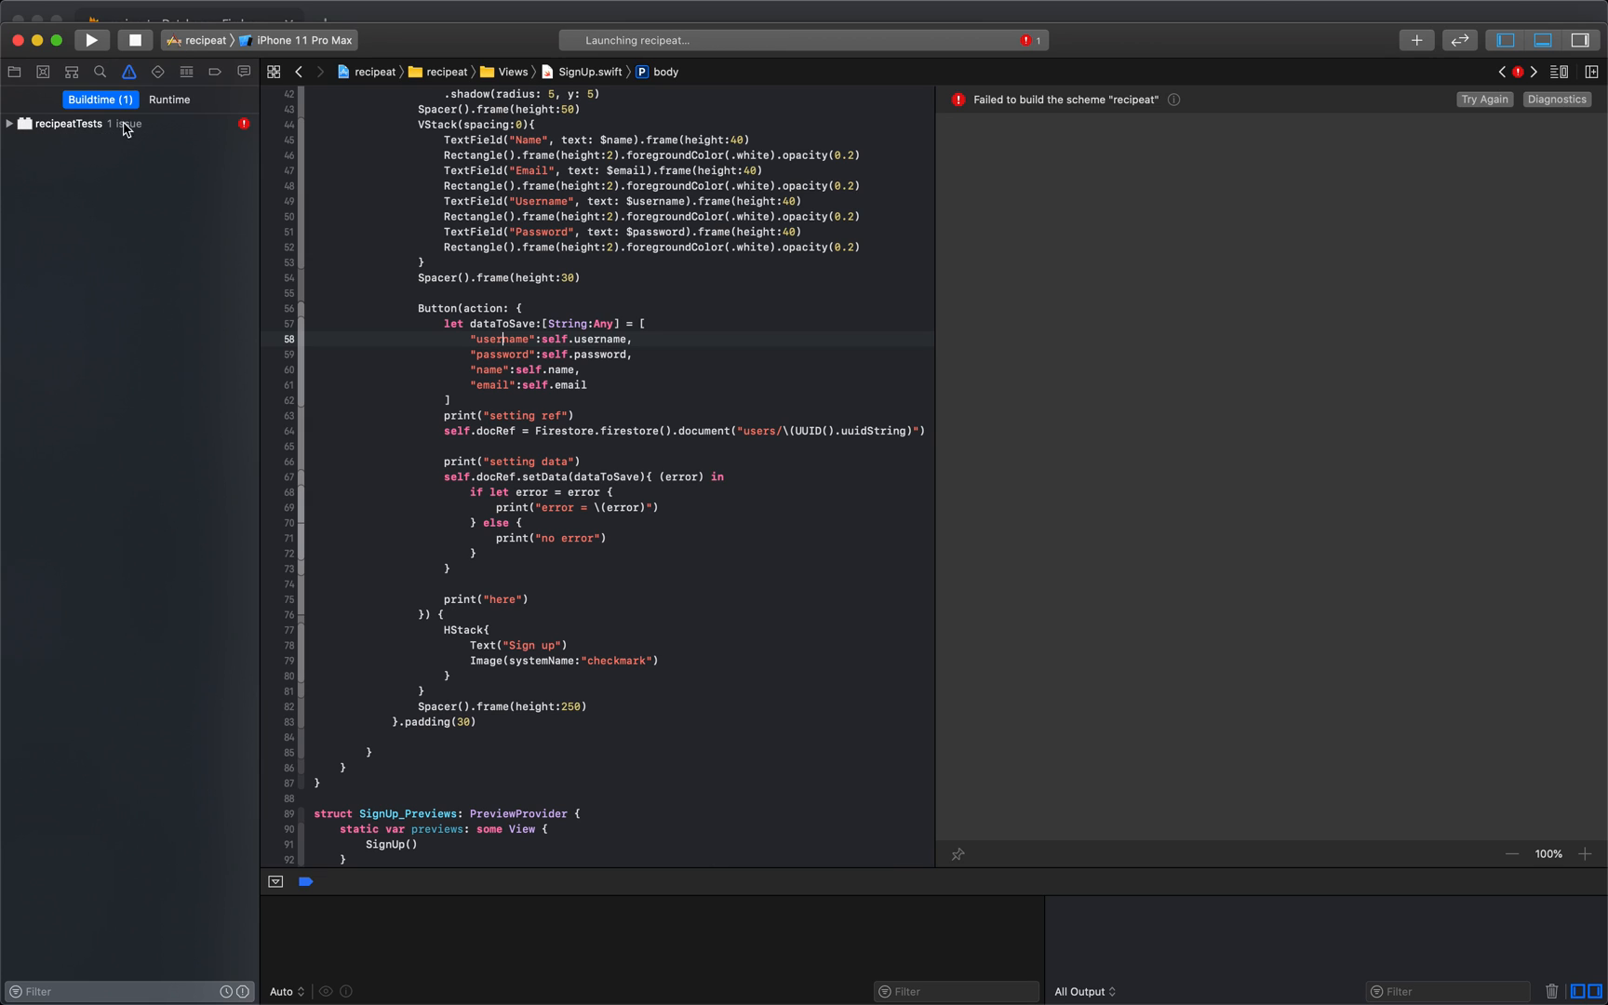
{"action": "mouse_move", "coordinate": [996, 989]}
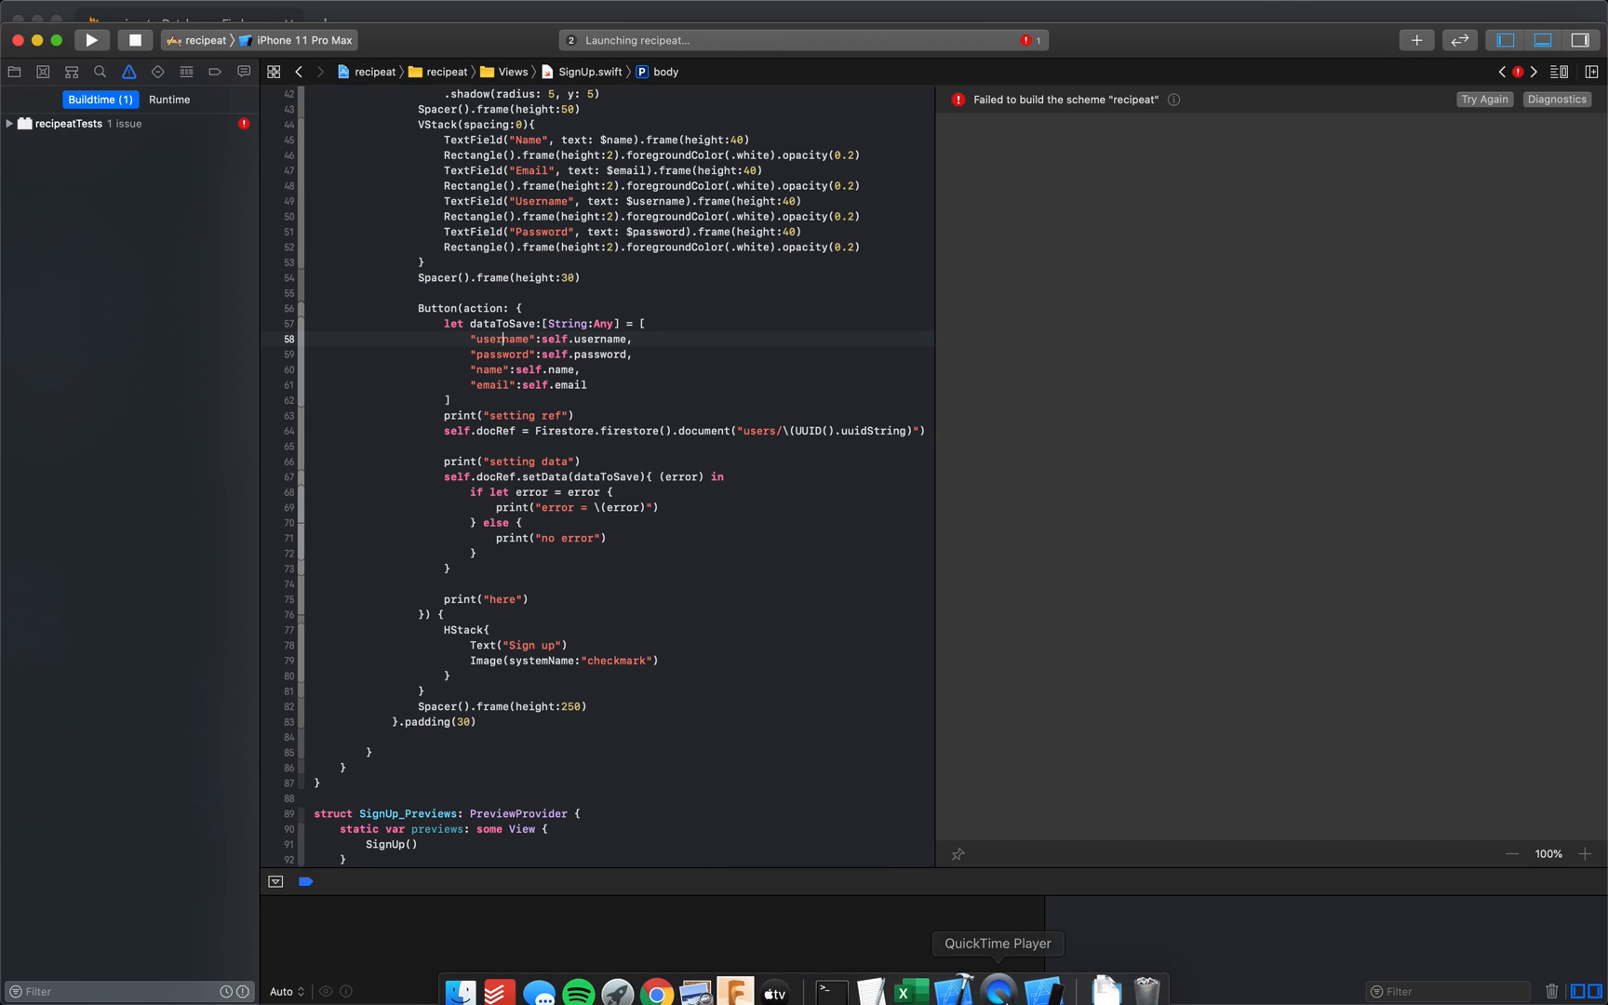
{"action": "left_click", "coordinate": [91, 40]}
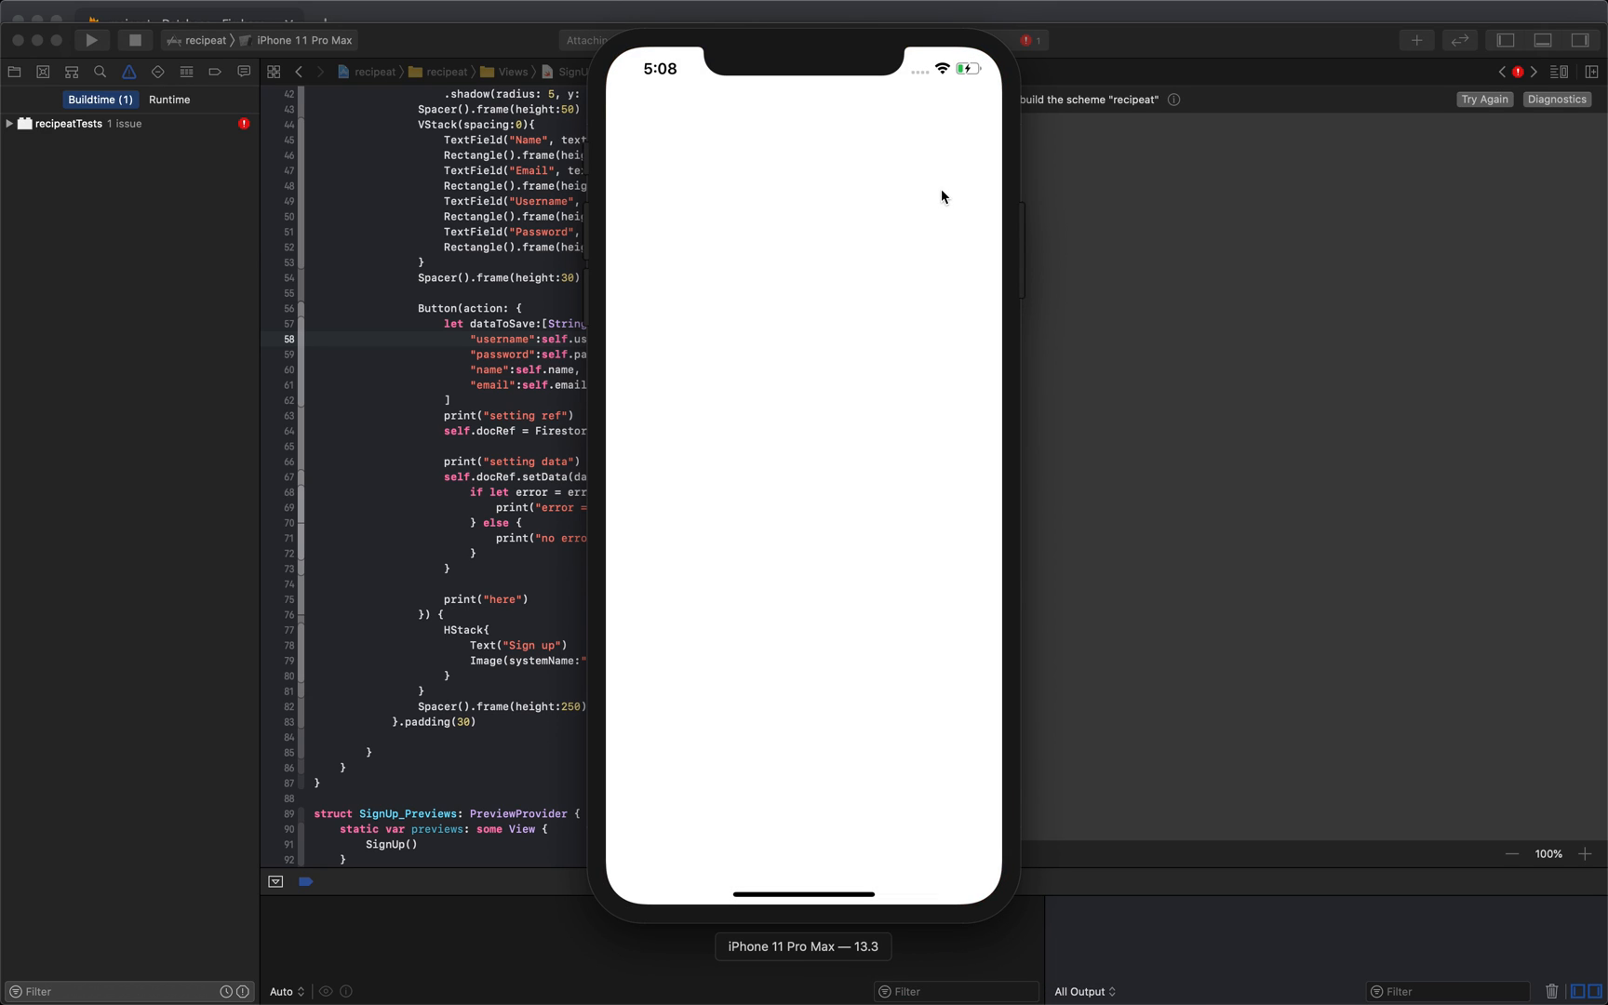
{"action": "left_click", "coordinate": [90, 40]}
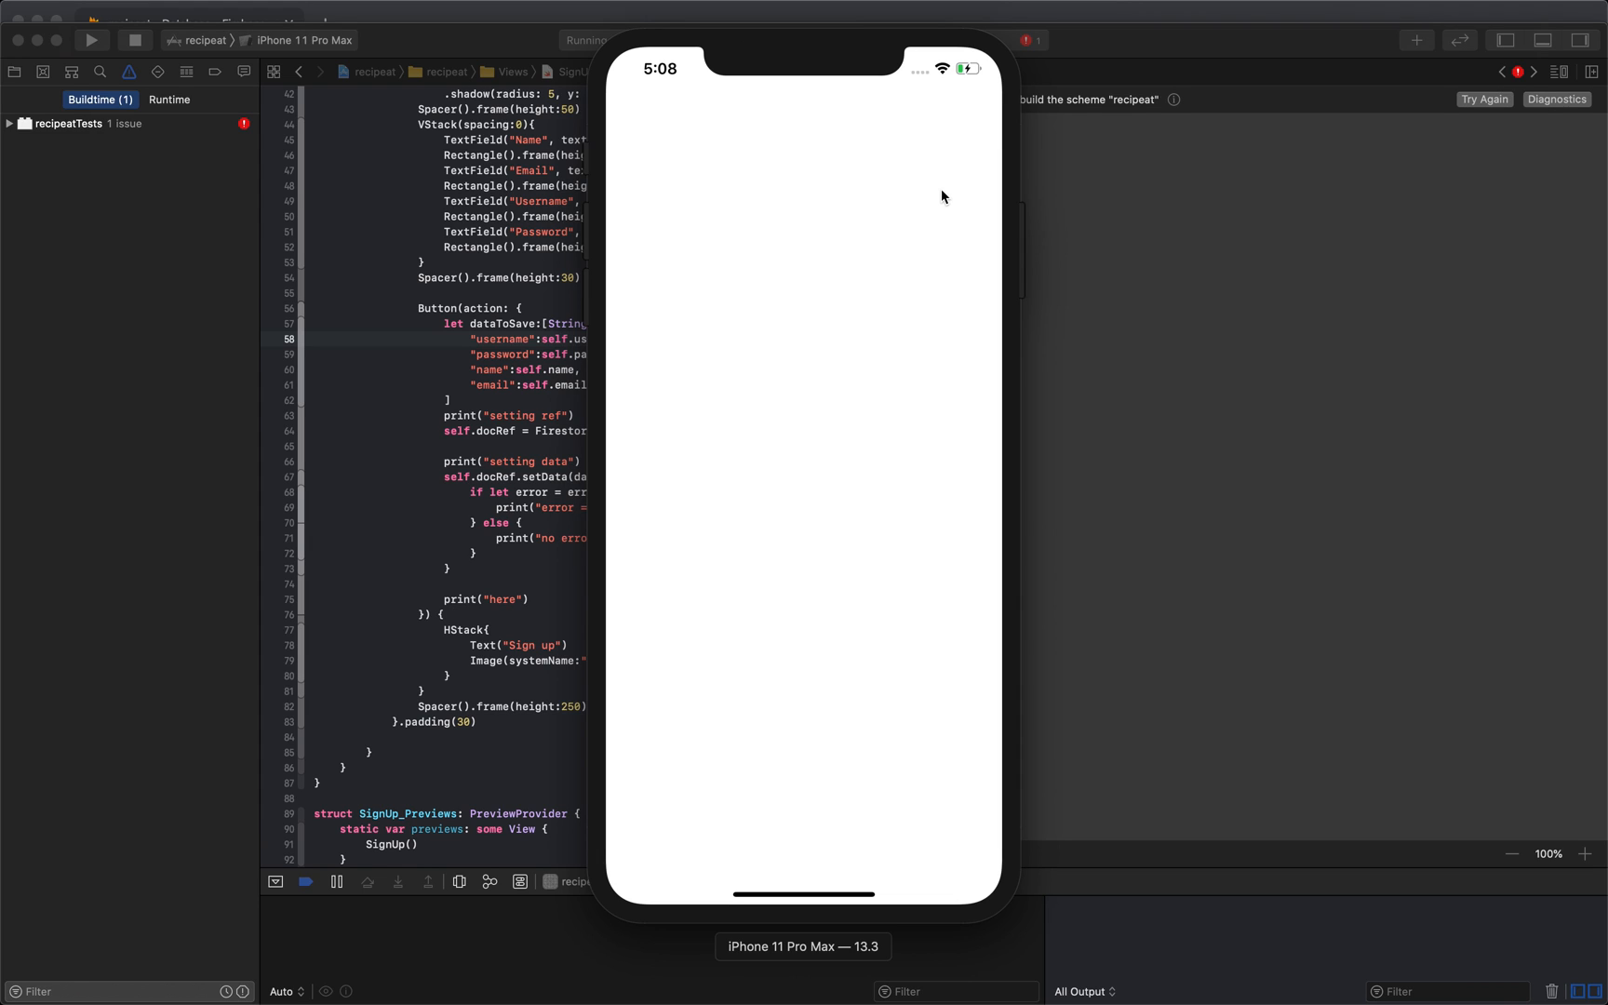
{"action": "mouse_move", "coordinate": [482, 292]}
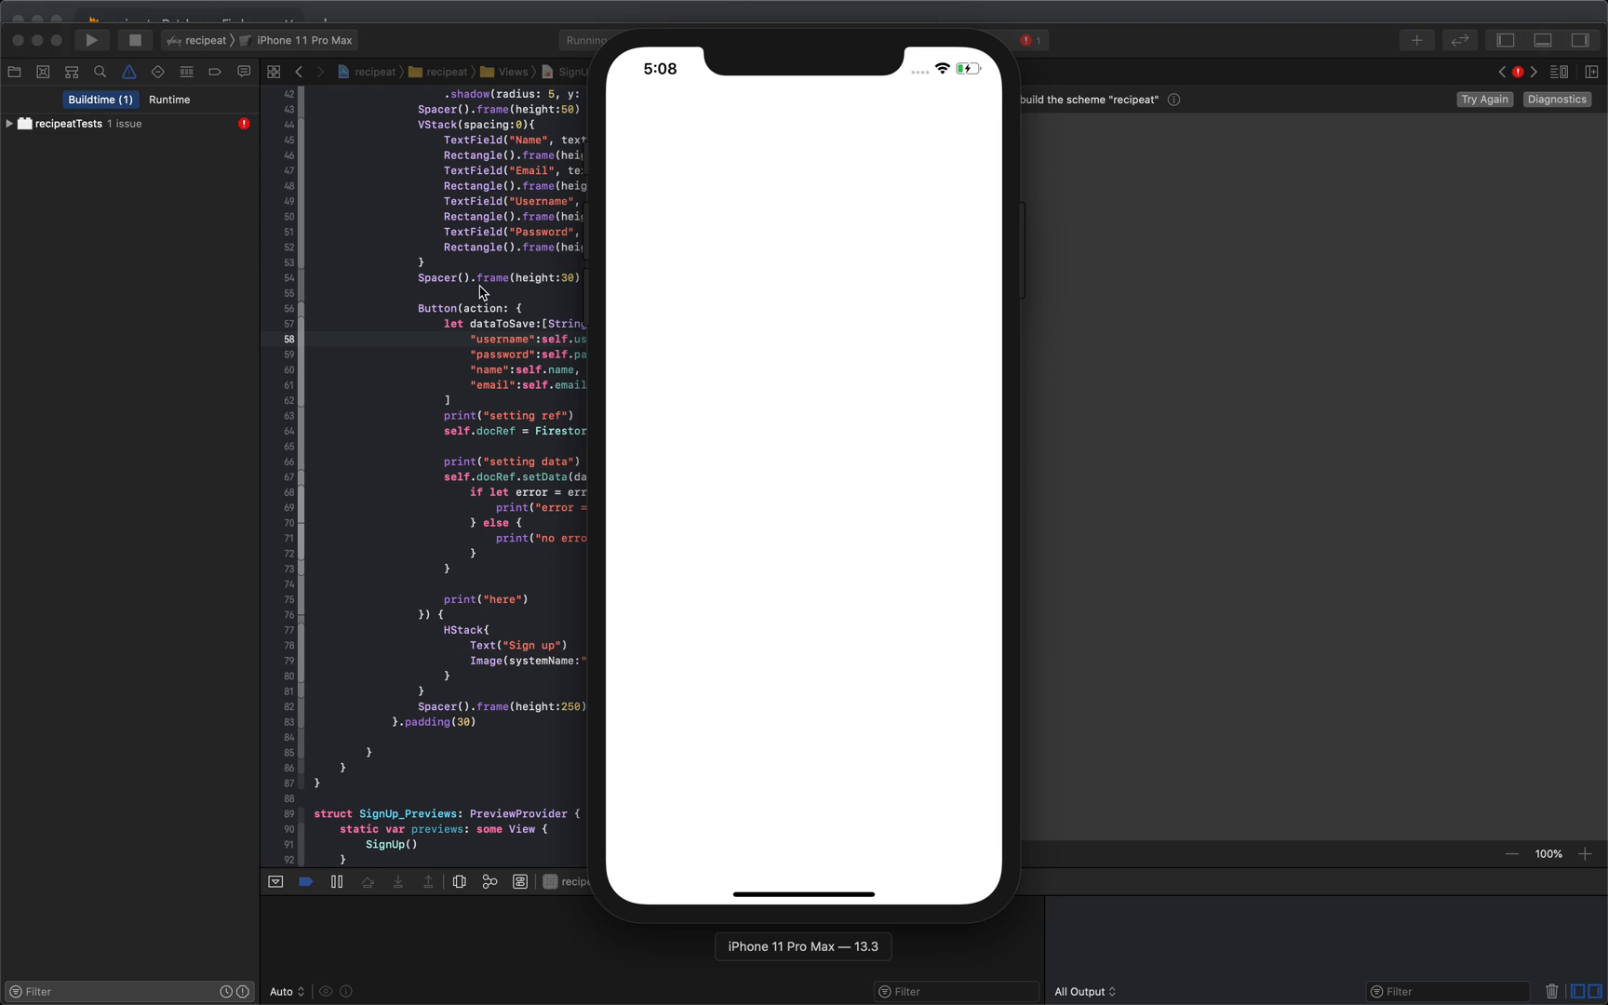
{"action": "mouse_move", "coordinate": [552, 319]}
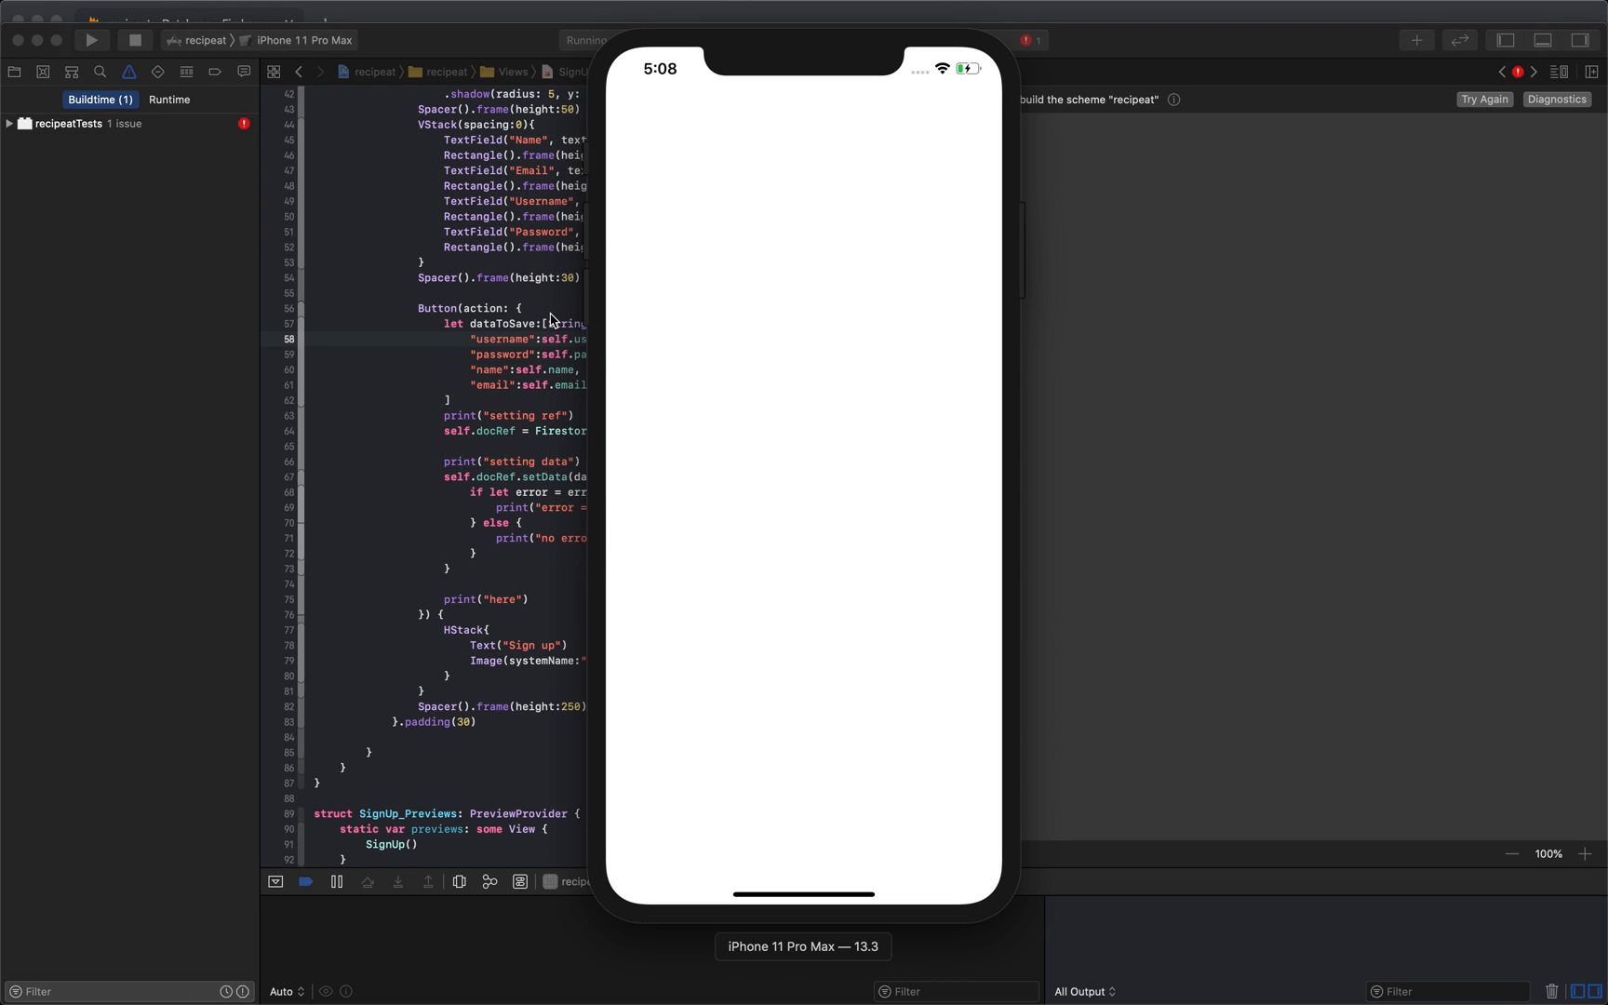
{"action": "mouse_move", "coordinate": [792, 80]}
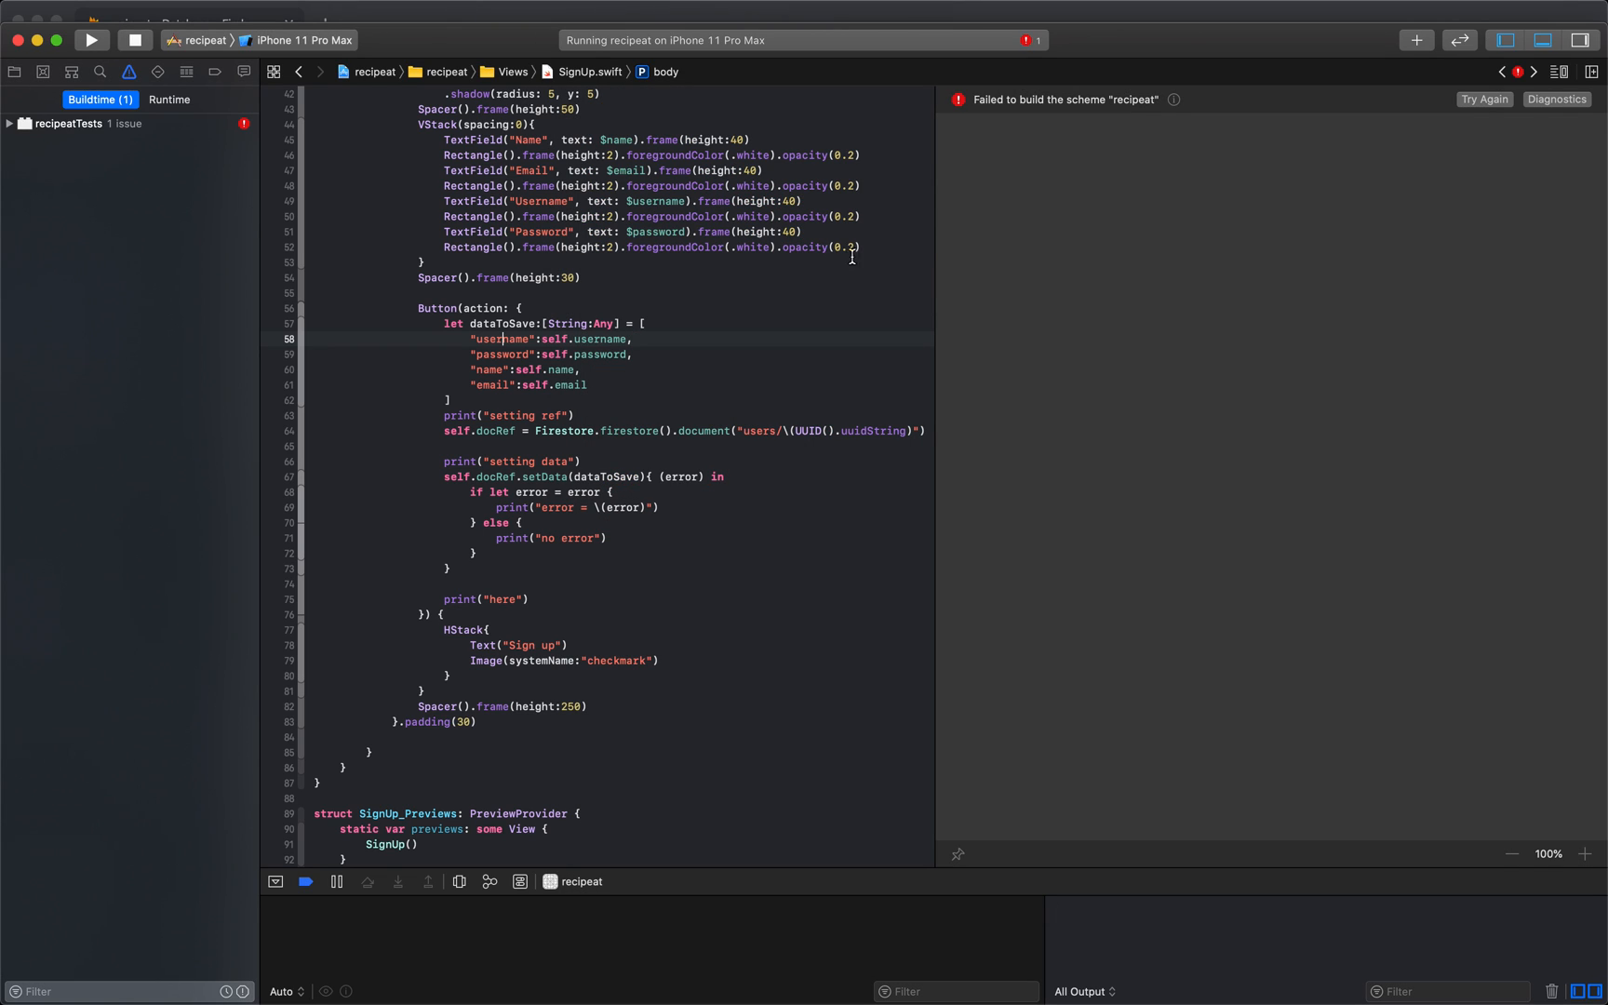
{"action": "left_click", "coordinate": [90, 40]}
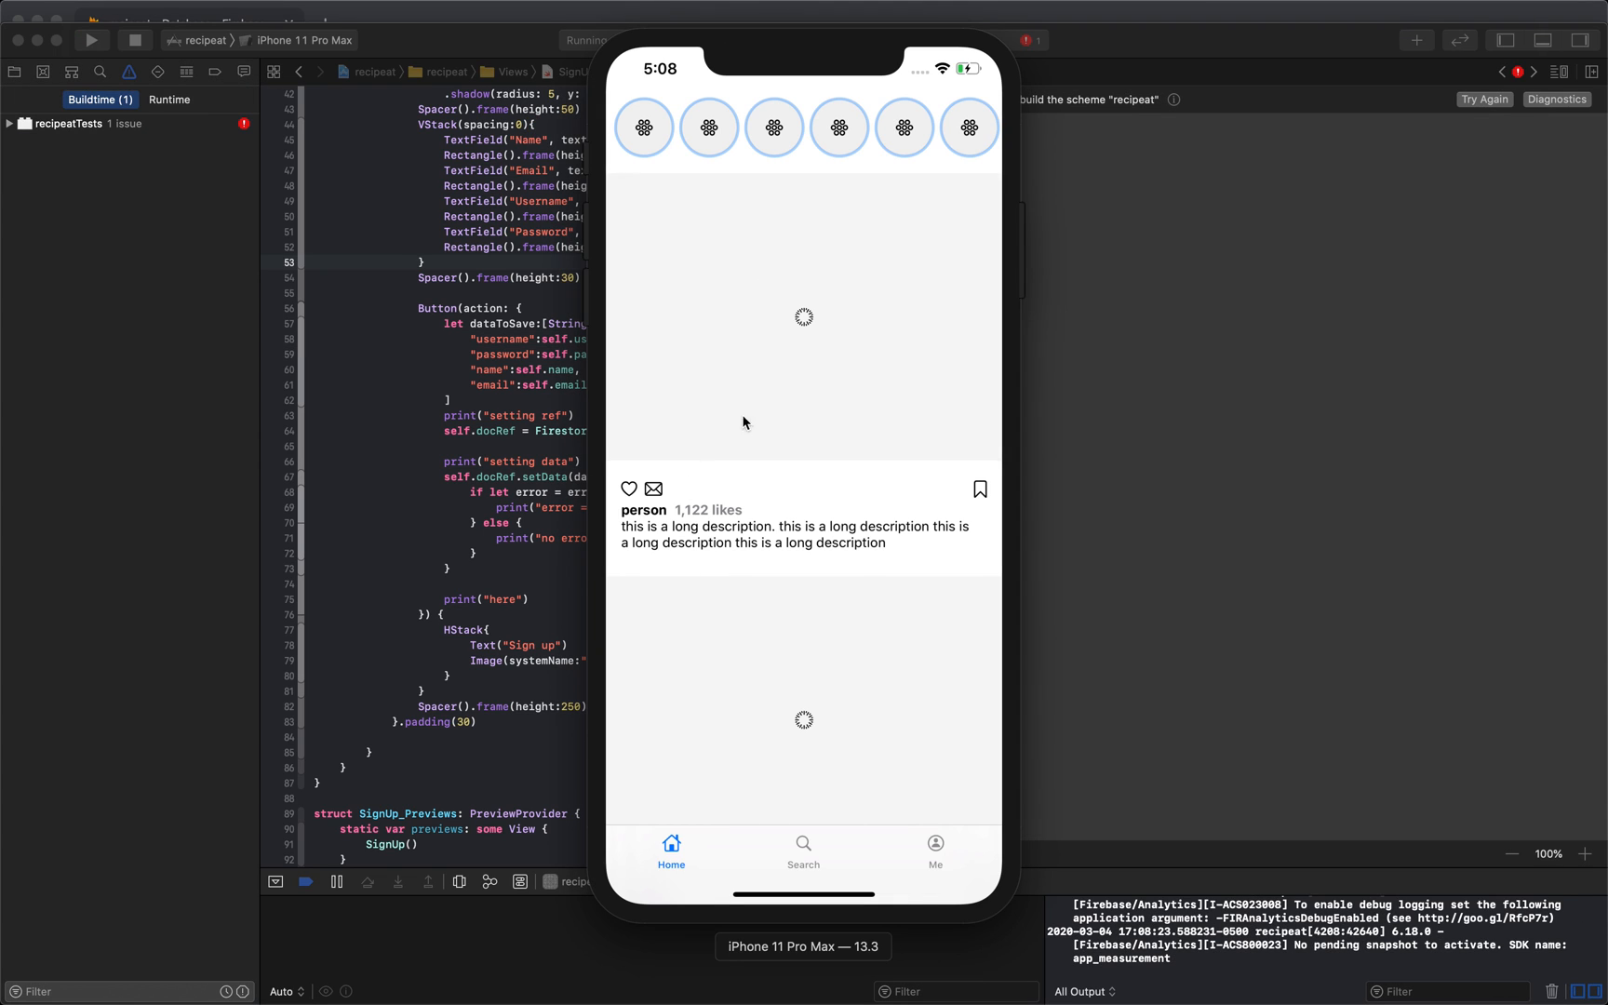
{"action": "mouse_move", "coordinate": [827, 742]}
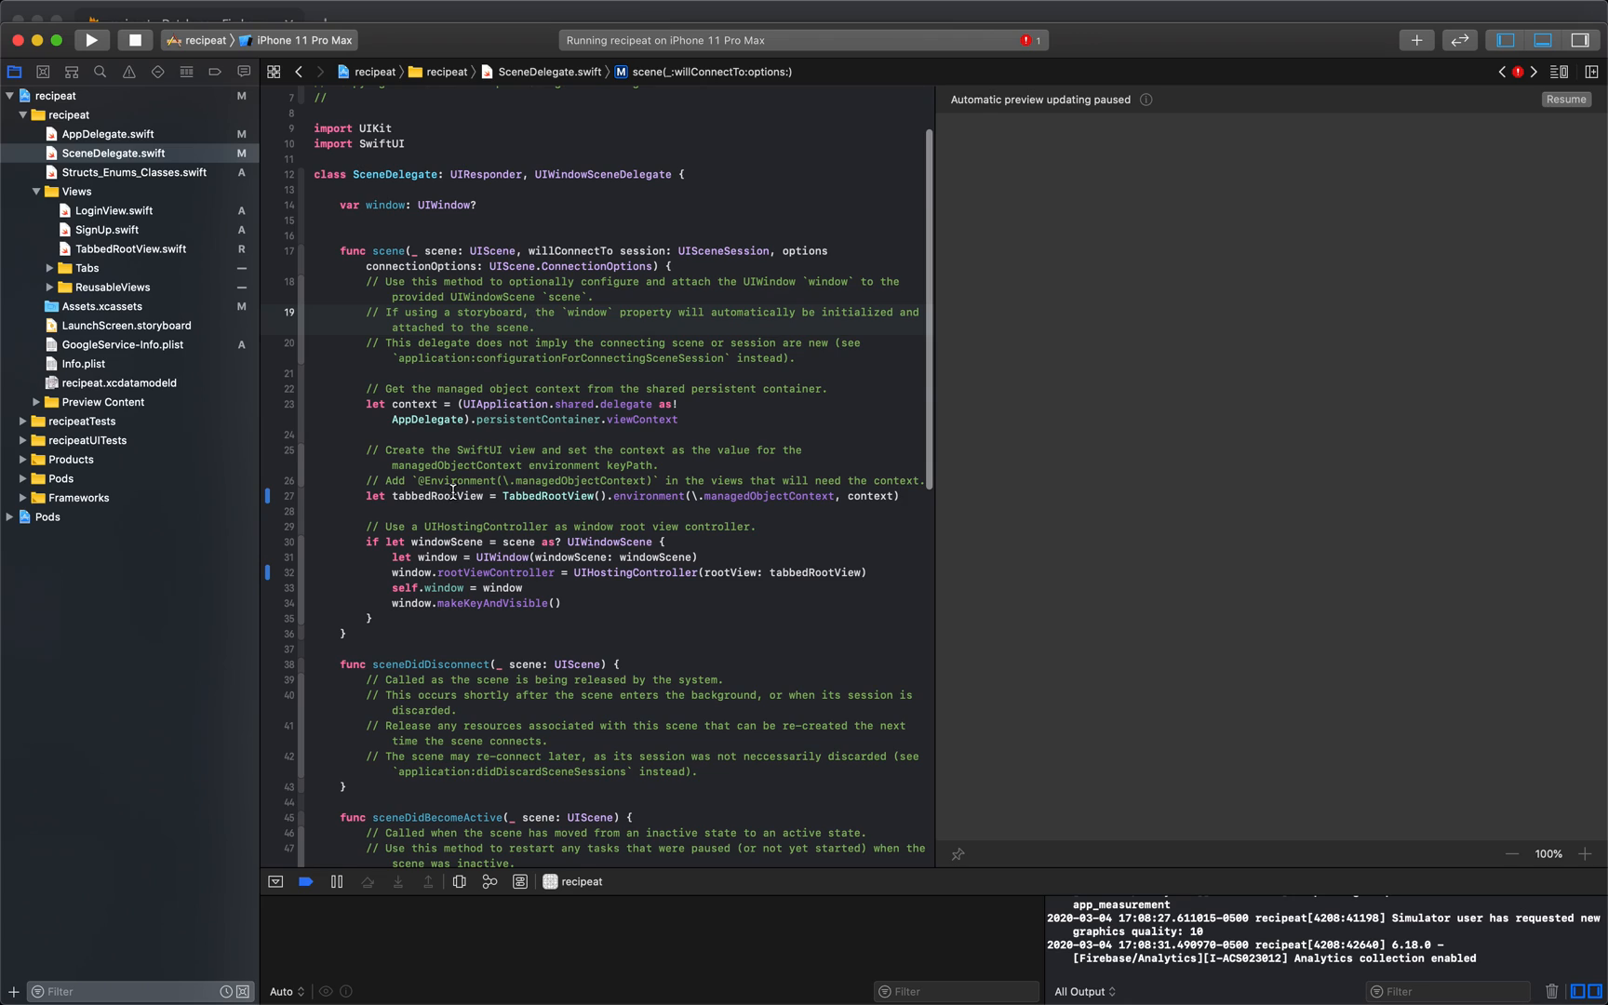
{"action": "mouse_move", "coordinate": [497, 469]}
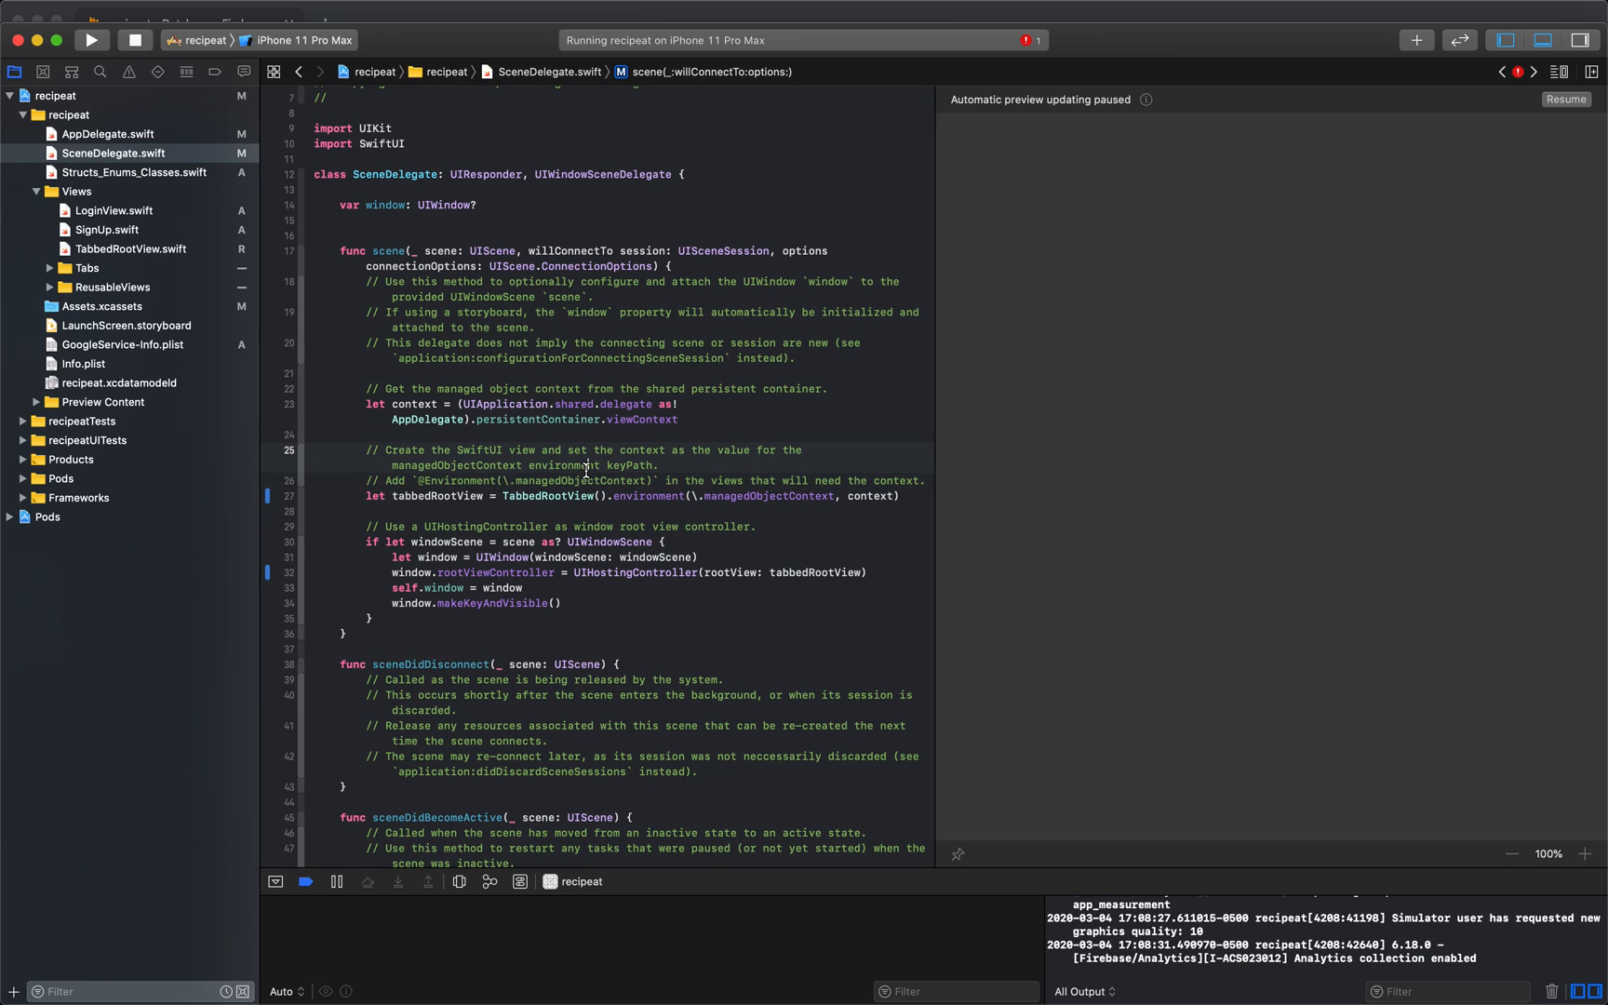
{"action": "mouse_move", "coordinate": [326, 364]}
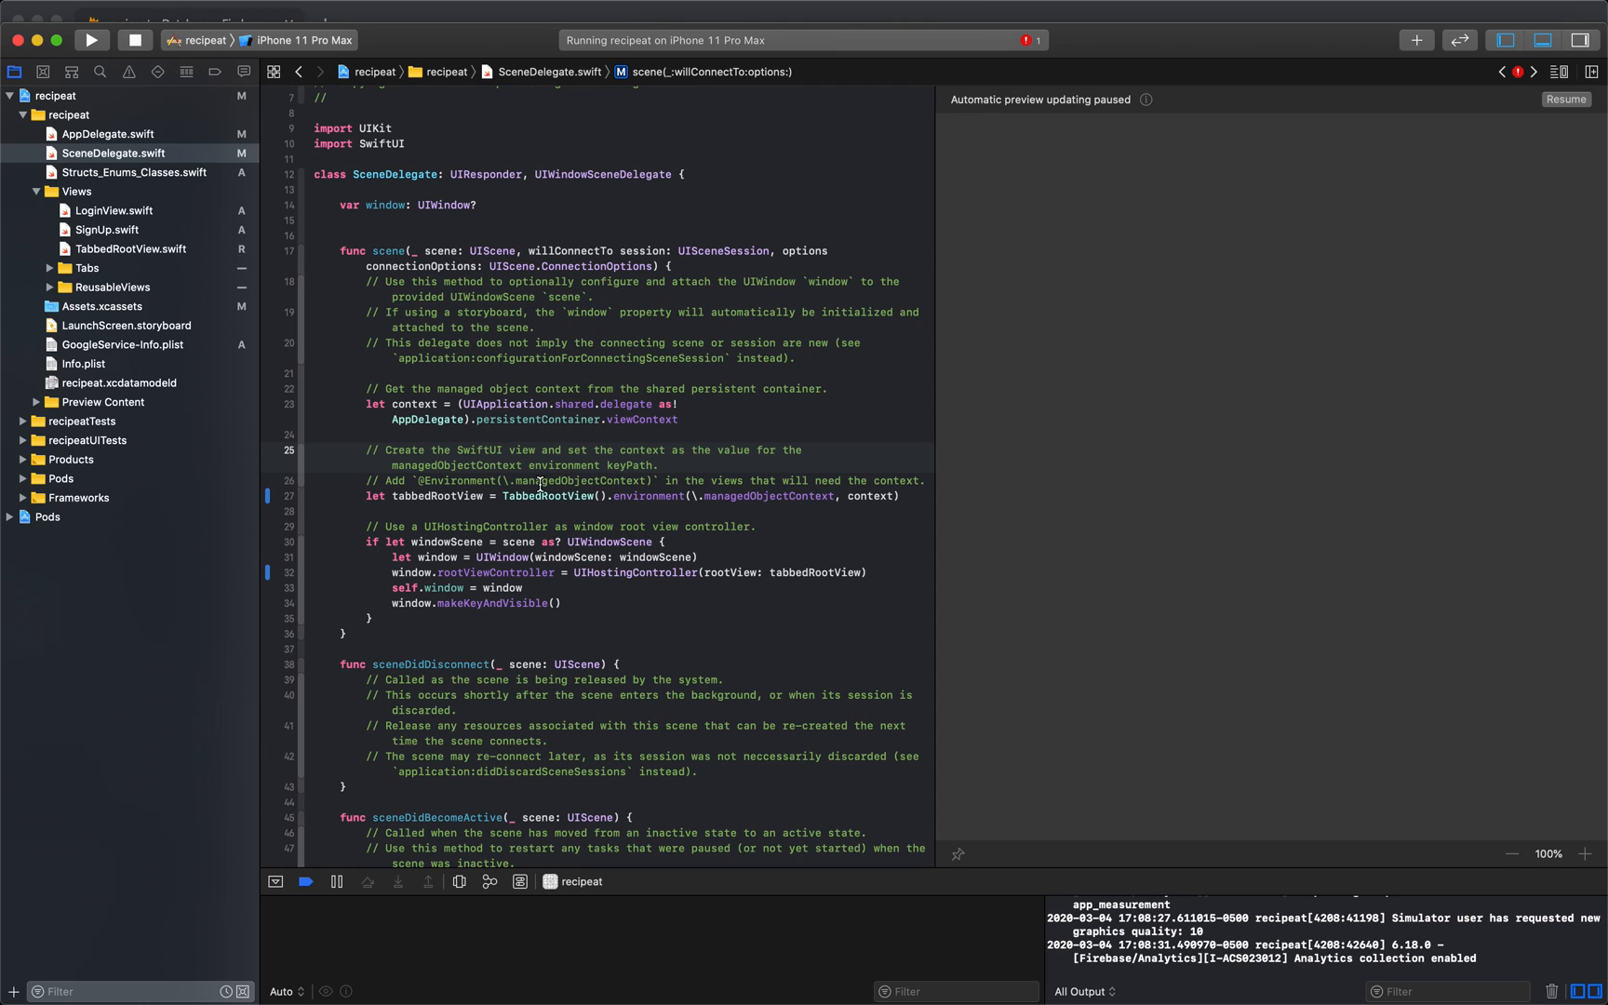
Find TabbedRootView in SceneDelegate.swift and rename tabbedRootView to signupView.
{"action": "double_click", "coordinate": [547, 496]}
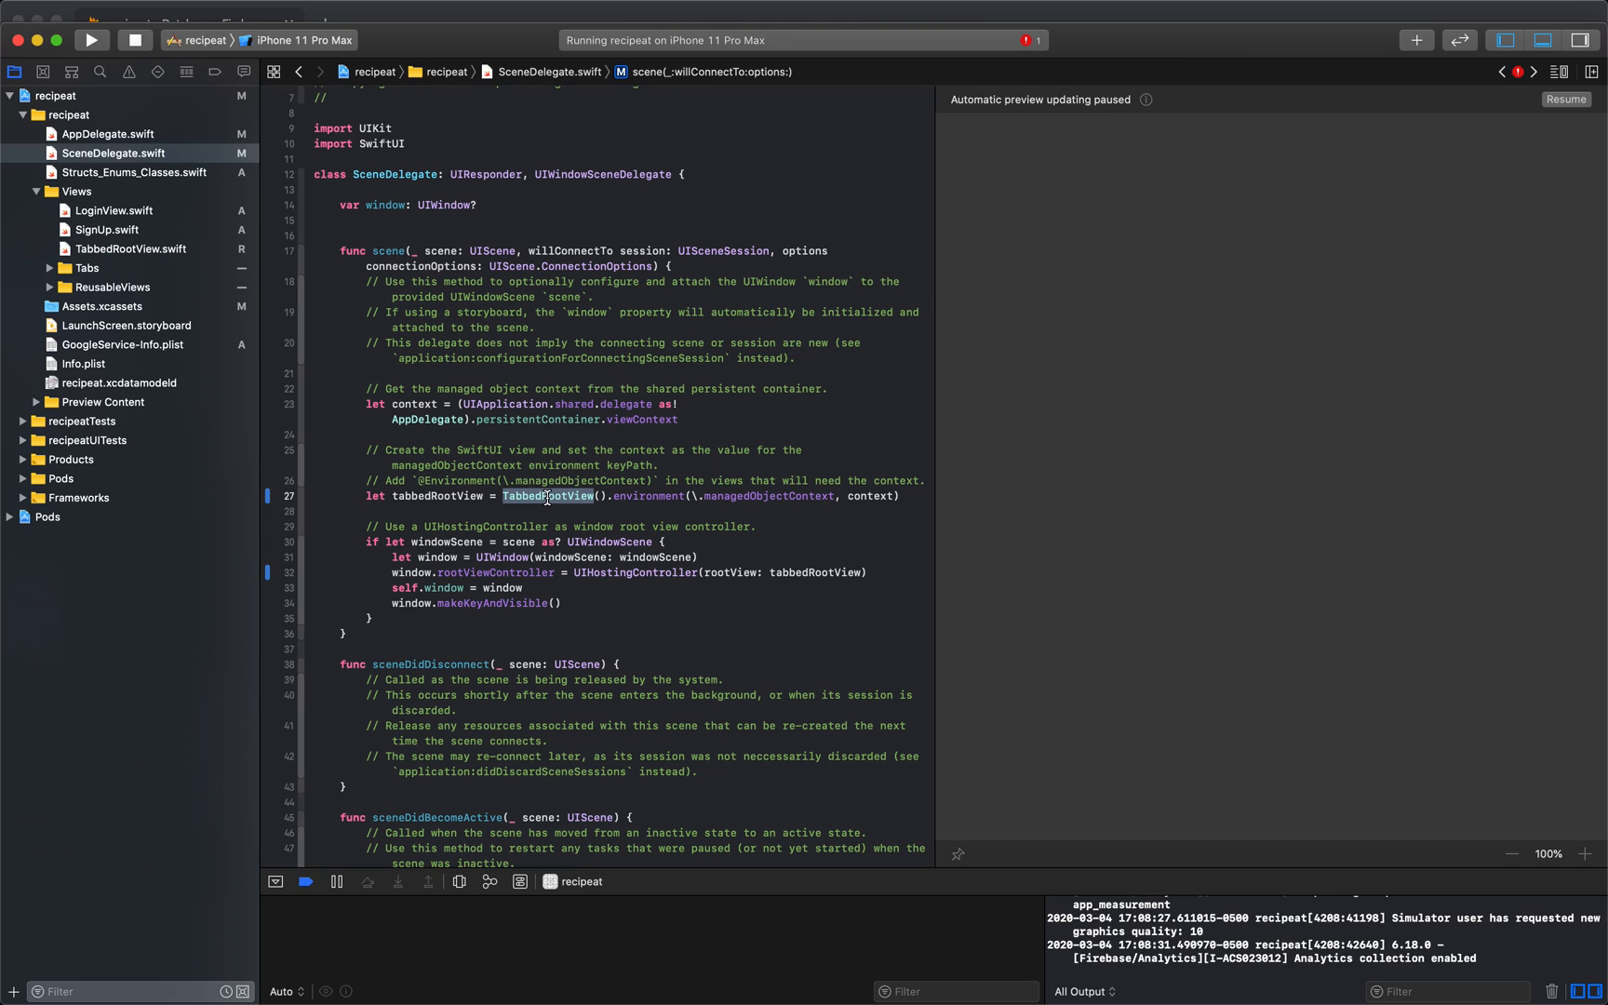
{"action": "key", "text": "cmd+f"}
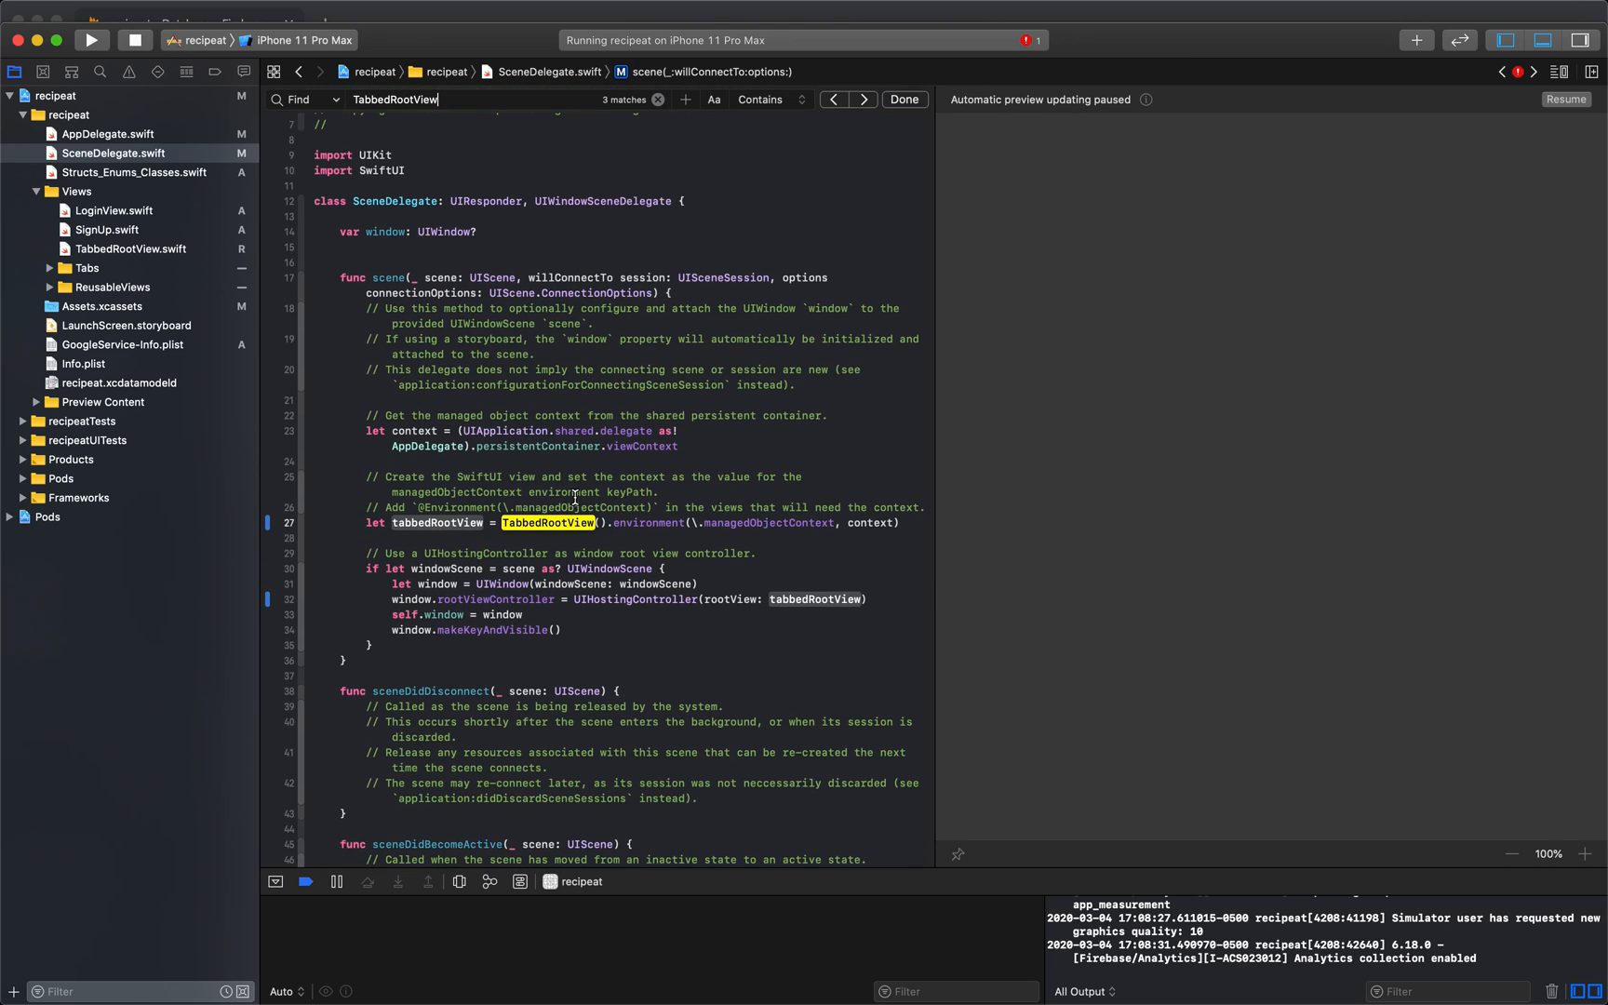
{"action": "left_click", "coordinate": [865, 100]}
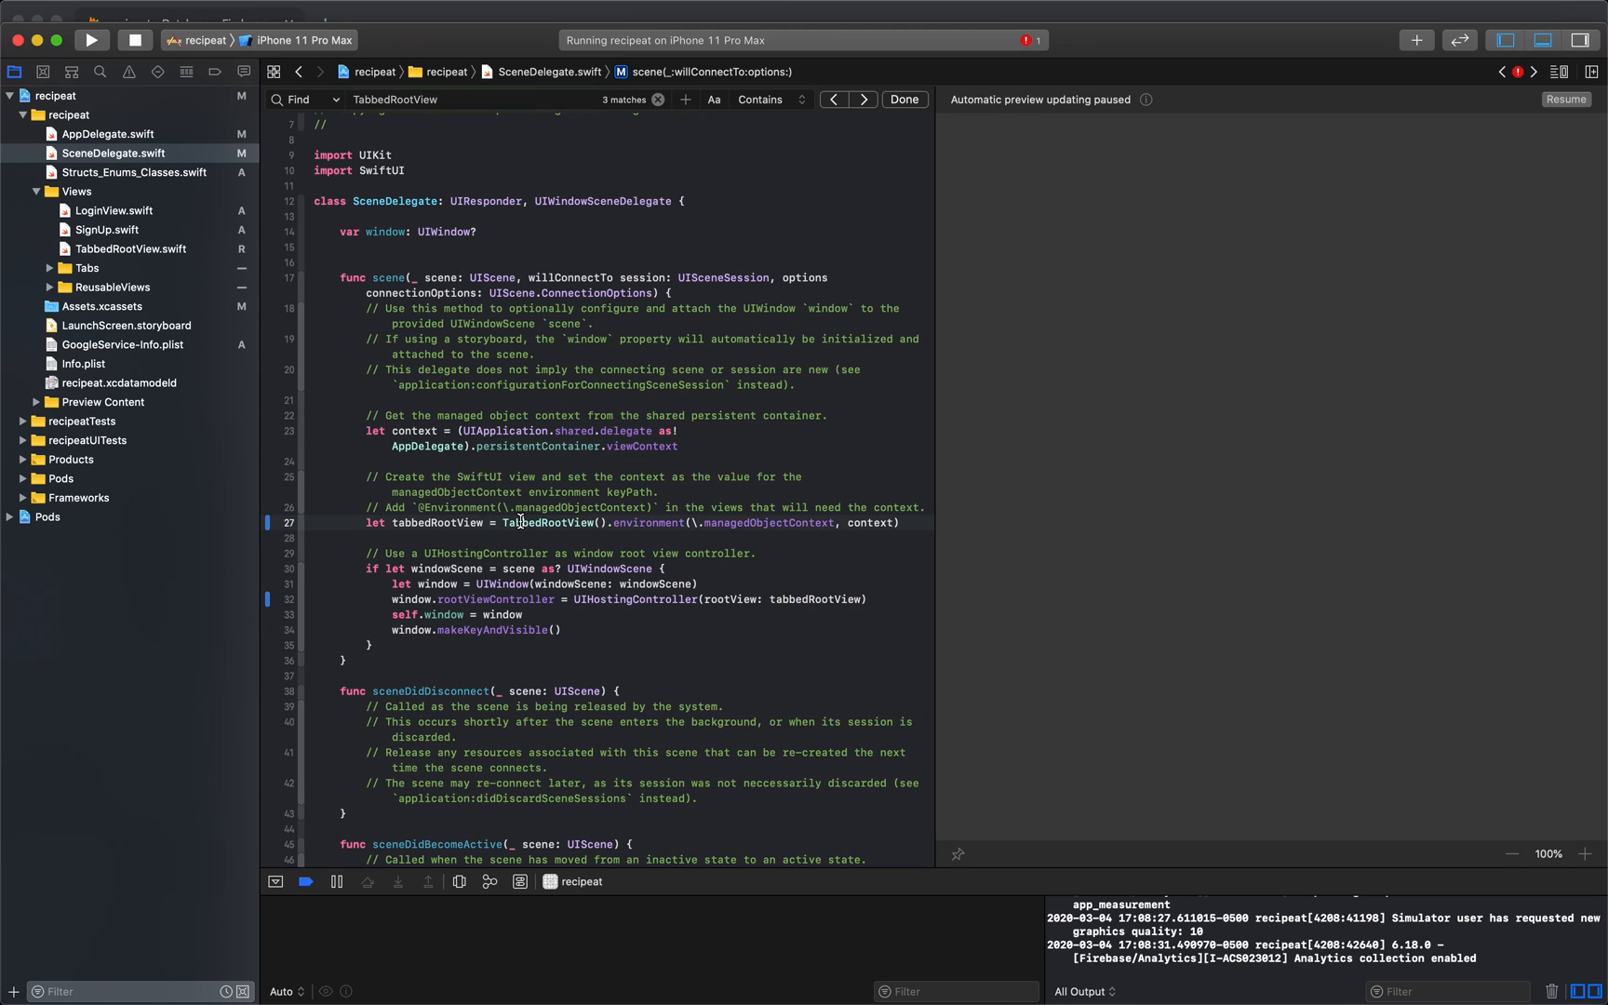
{"action": "double_click", "coordinate": [434, 523]}
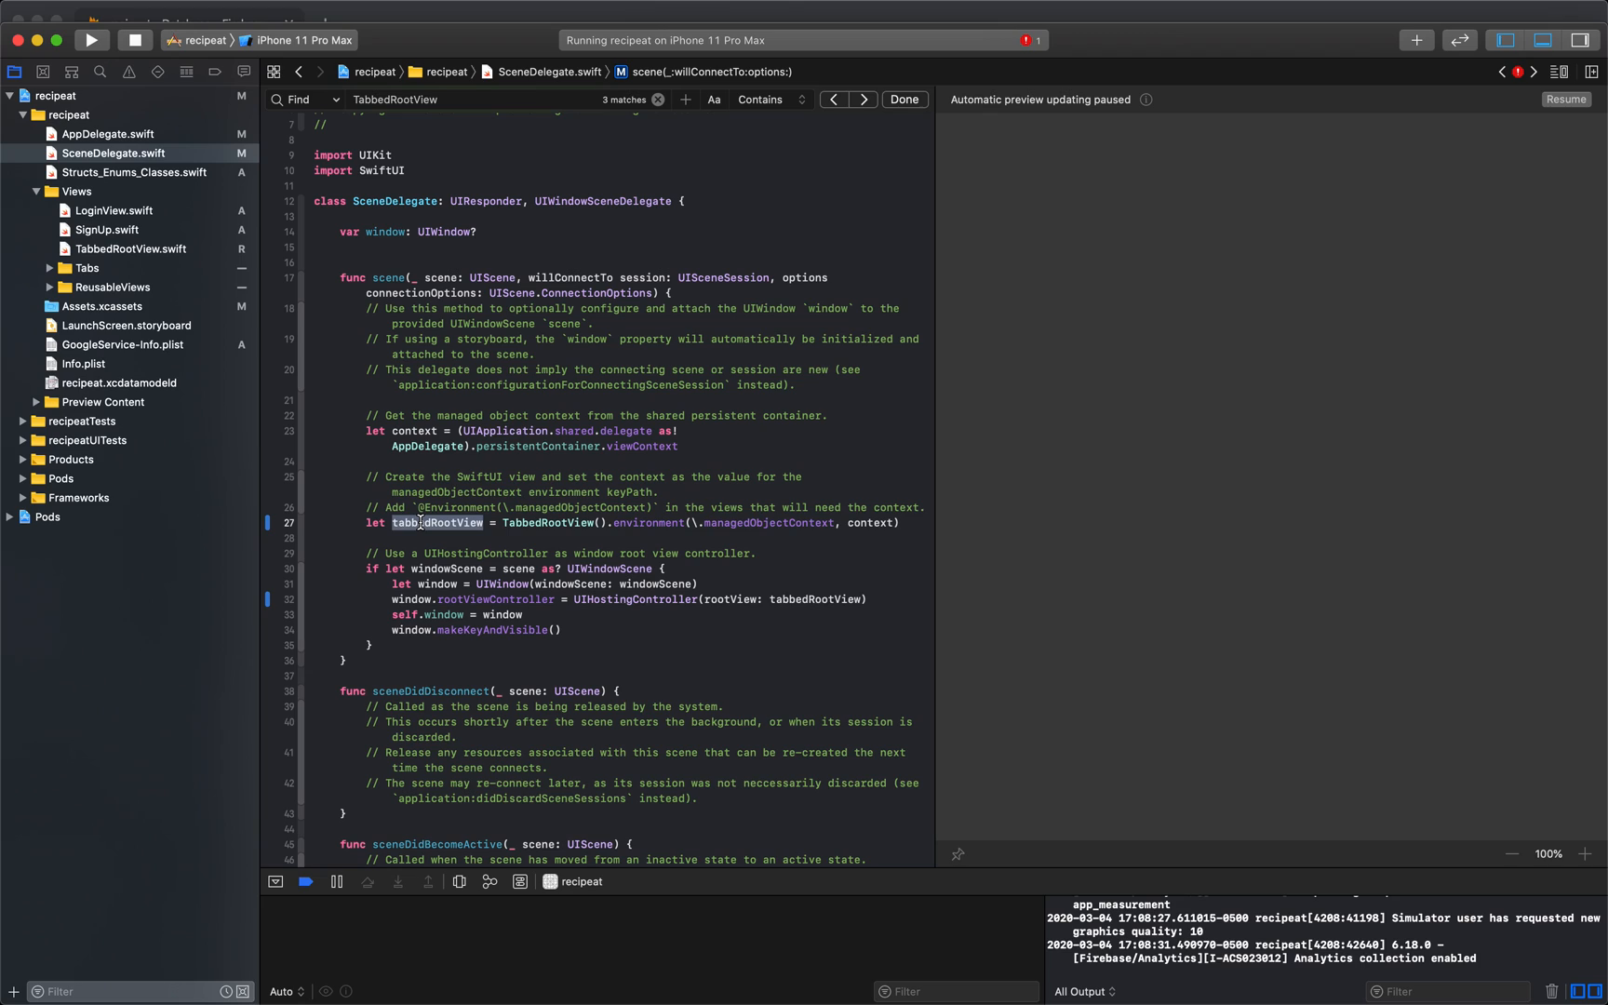
{"action": "type", "text": "signupView"}
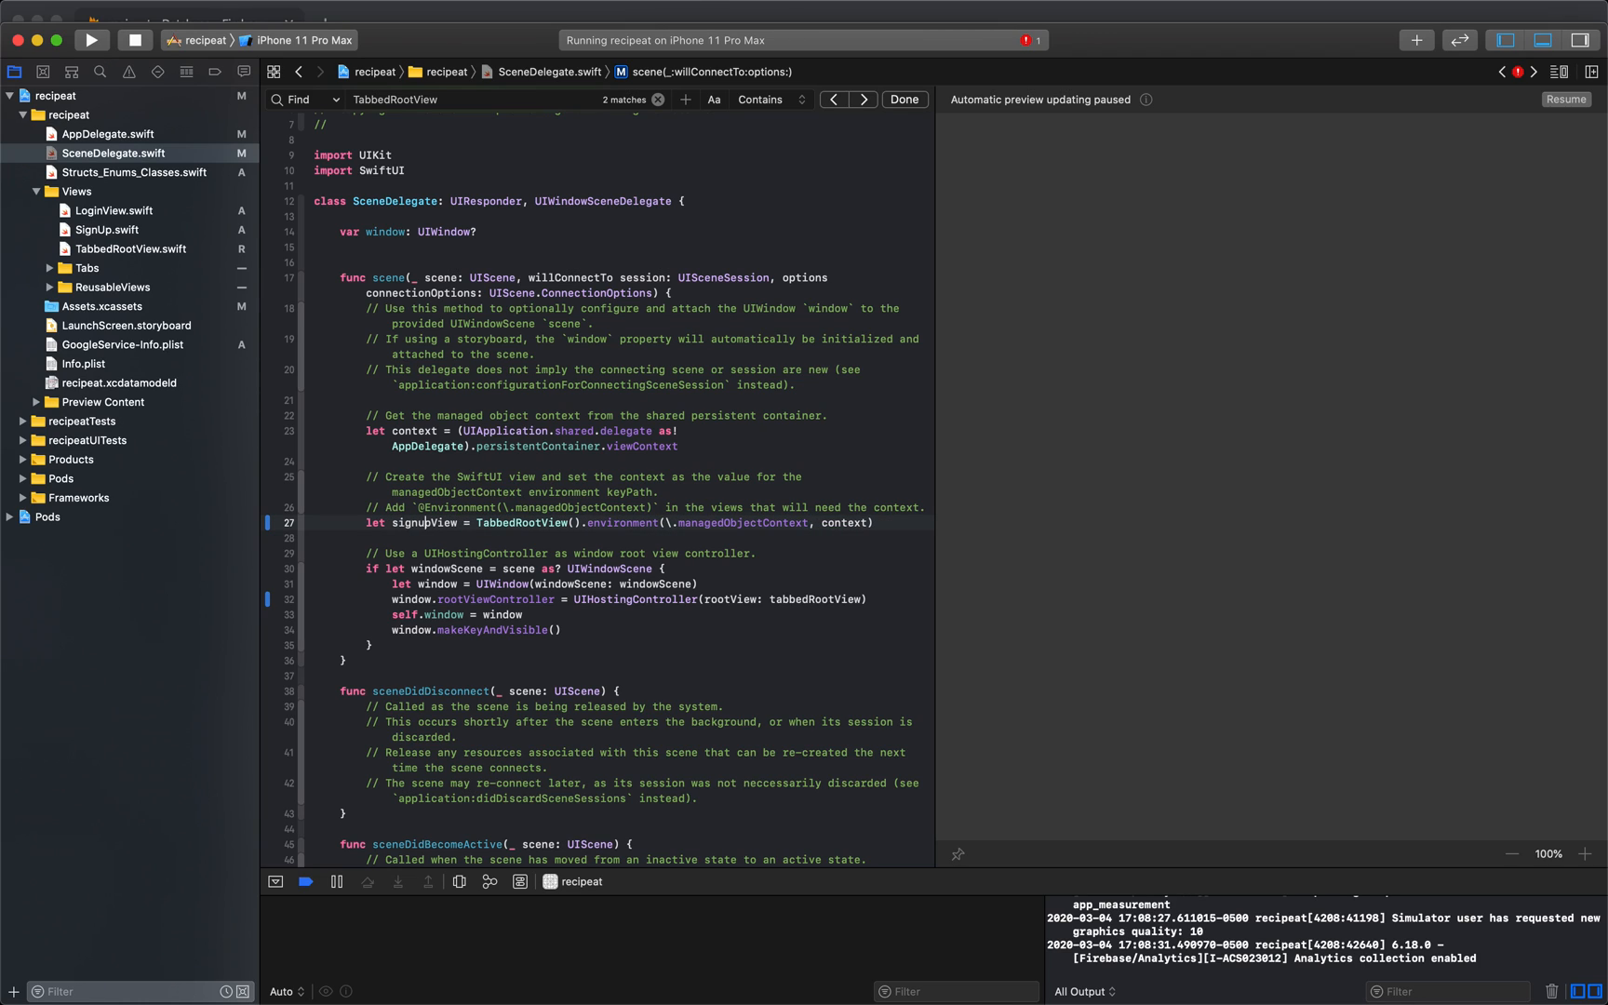
Set signupView to SignUp(), pass it as the root view, then stop and relaunch.
{"action": "double_click", "coordinate": [415, 522]}
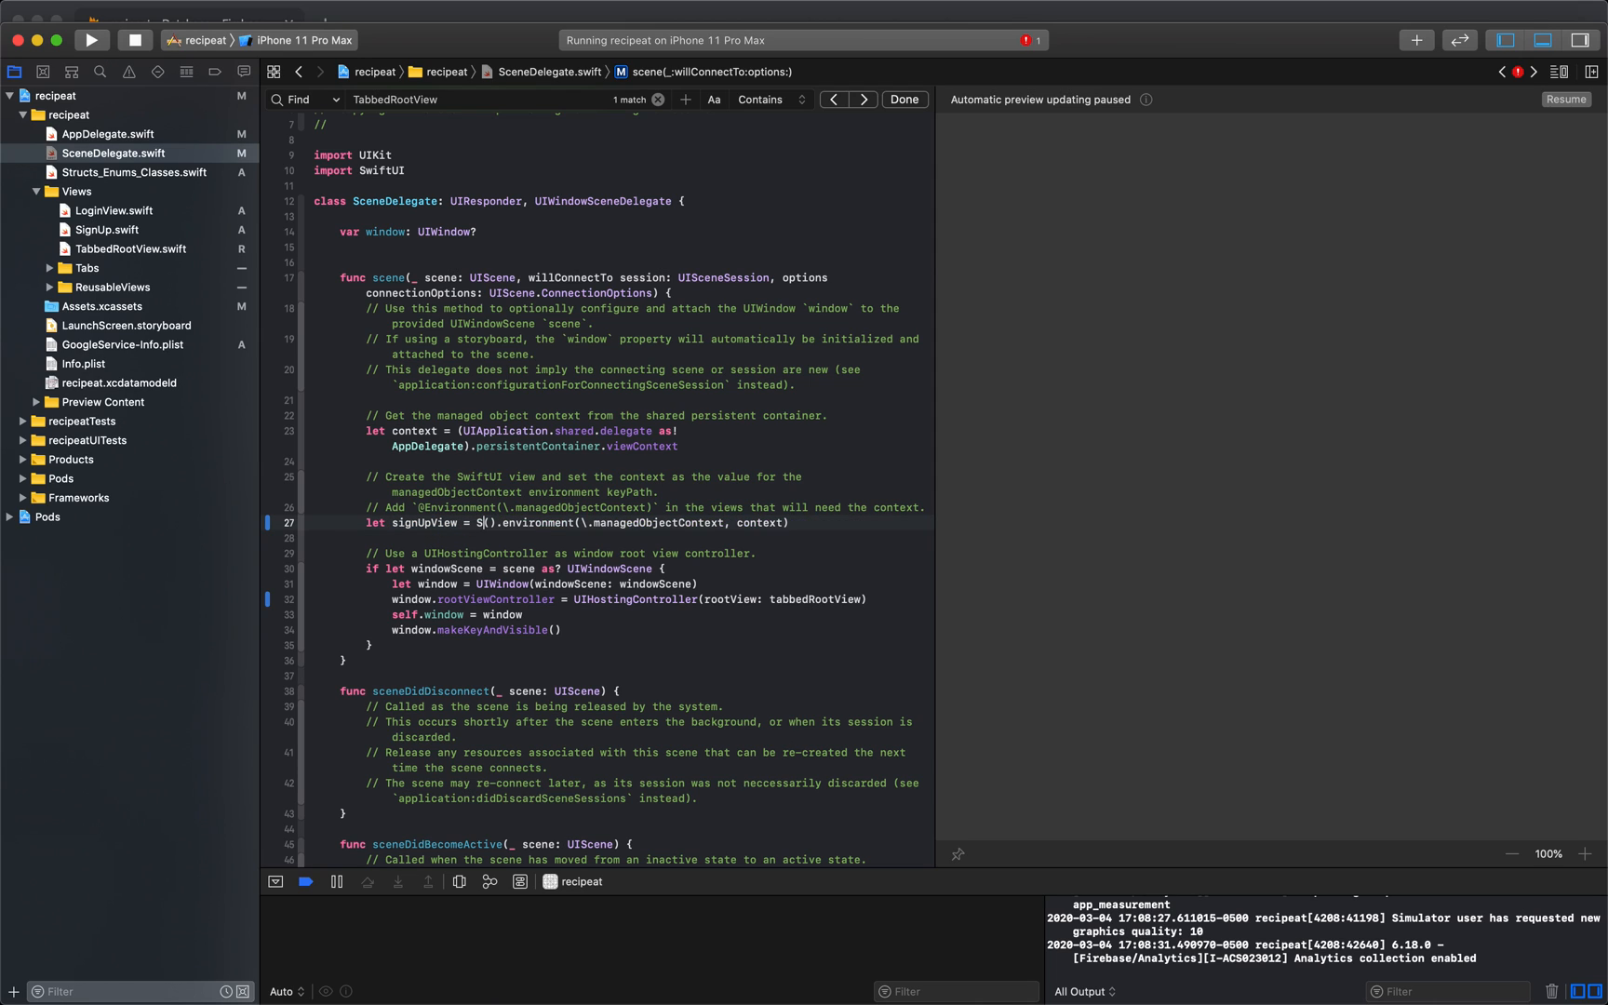
{"action": "type", "text": "ignUp"}
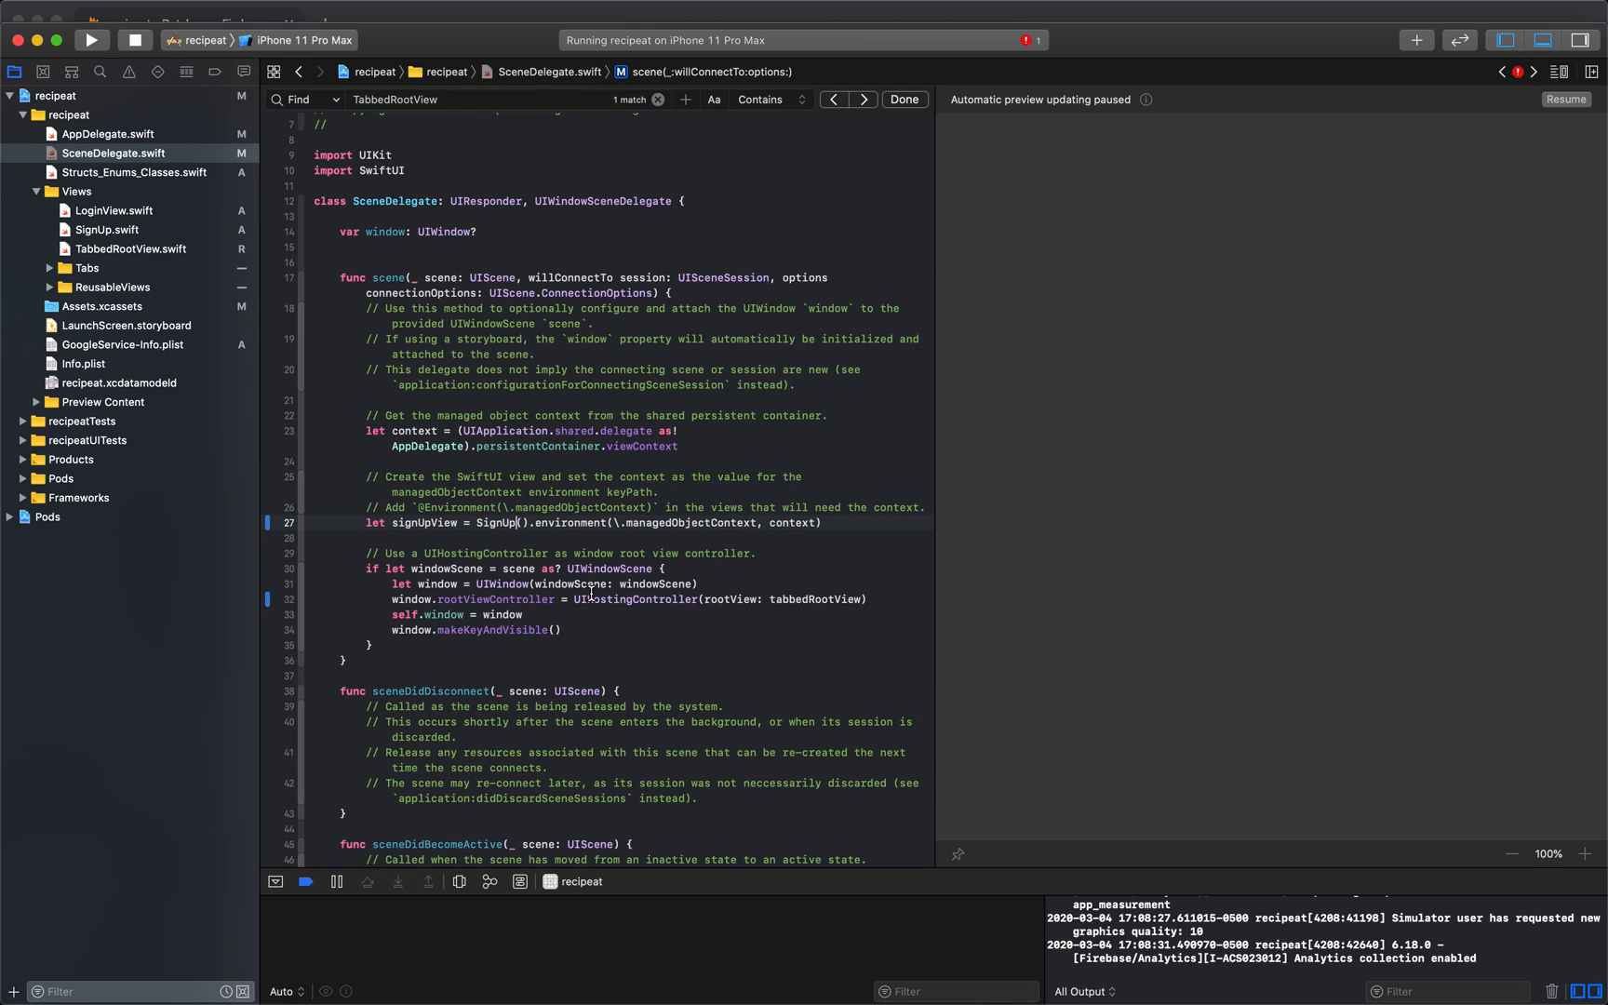
{"action": "double_click", "coordinate": [815, 599]}
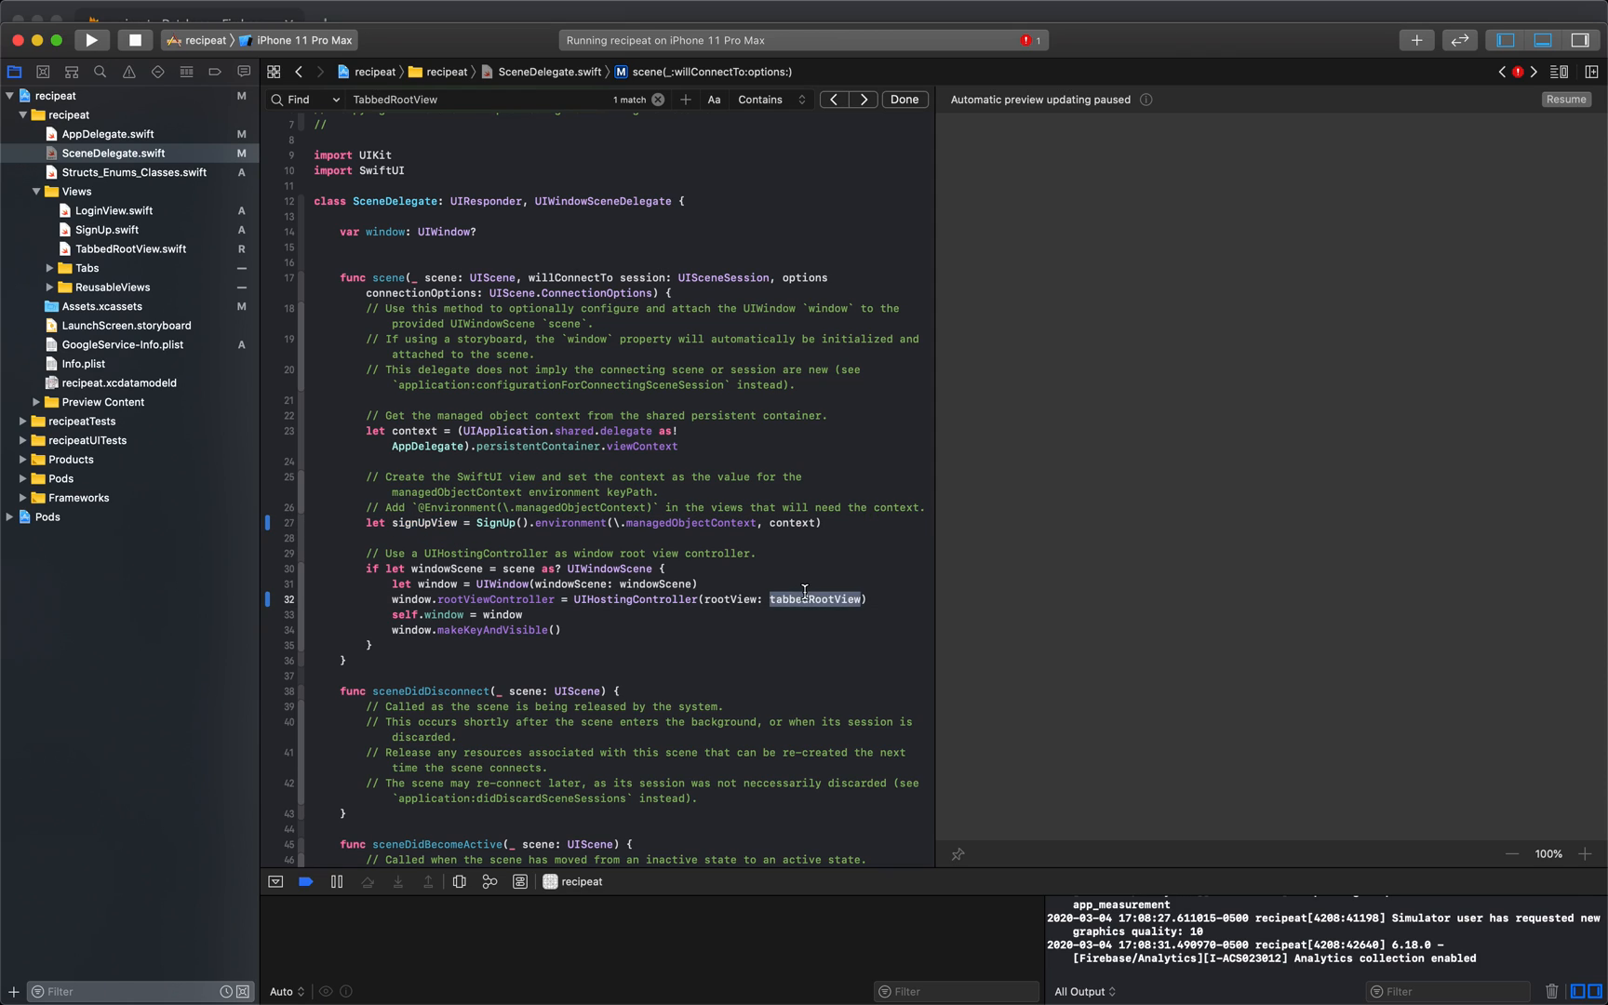
{"action": "type", "text": "sin"}
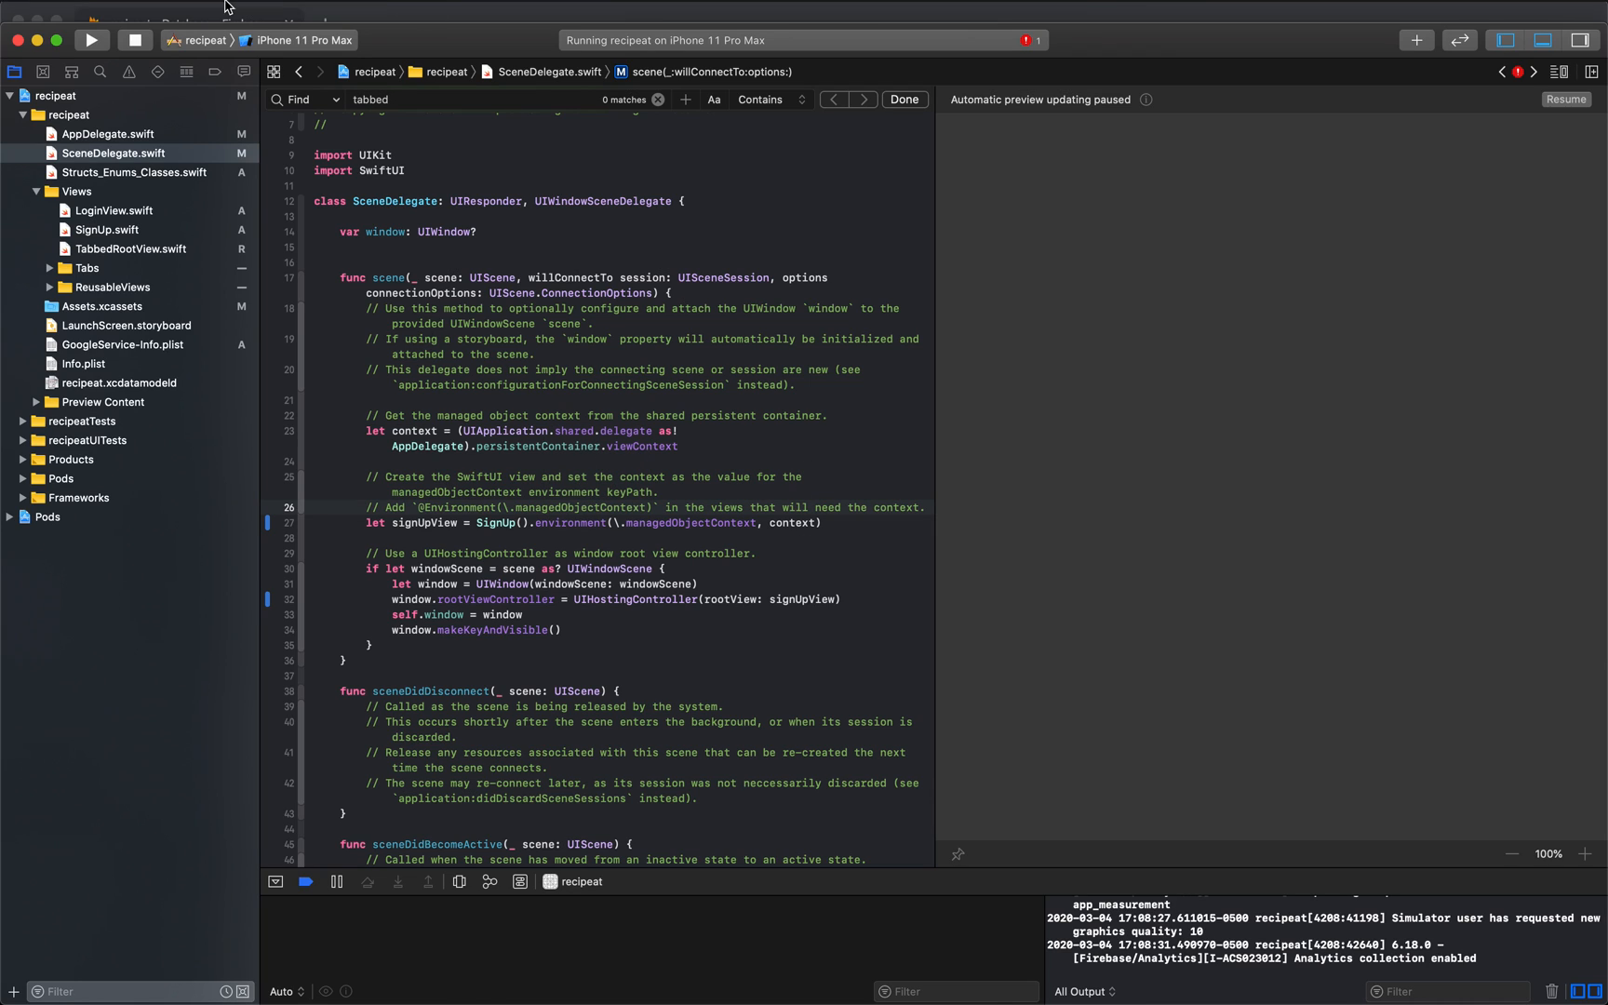
{"action": "left_click", "coordinate": [134, 40]}
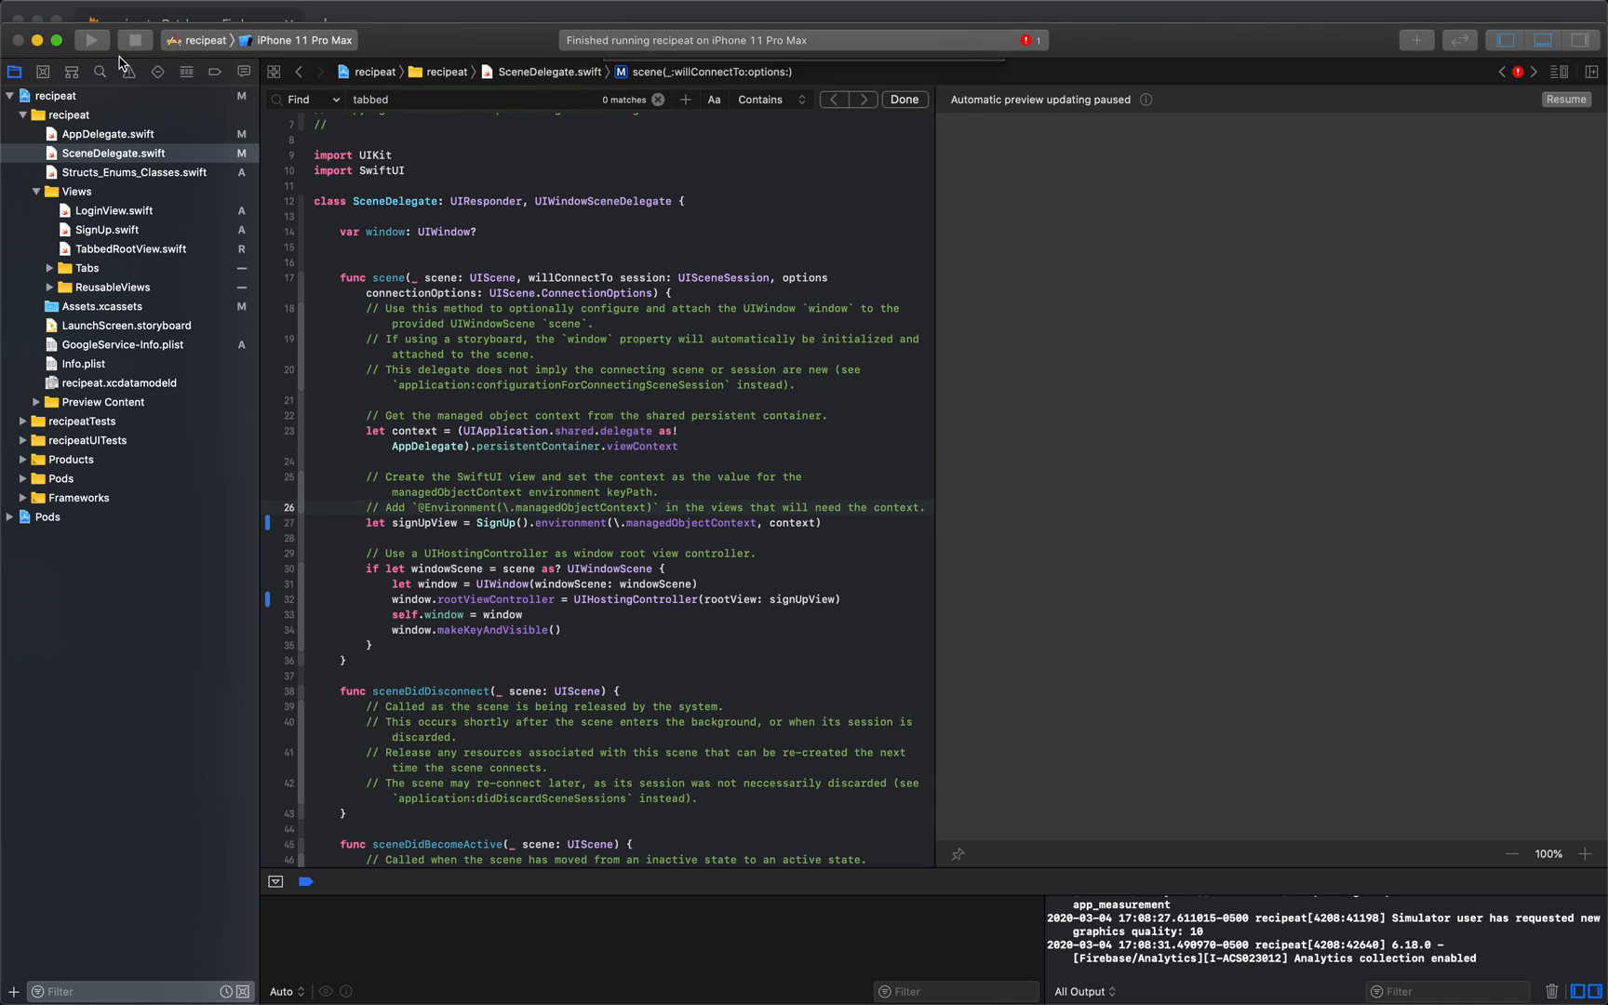
{"action": "left_click", "coordinate": [91, 40]}
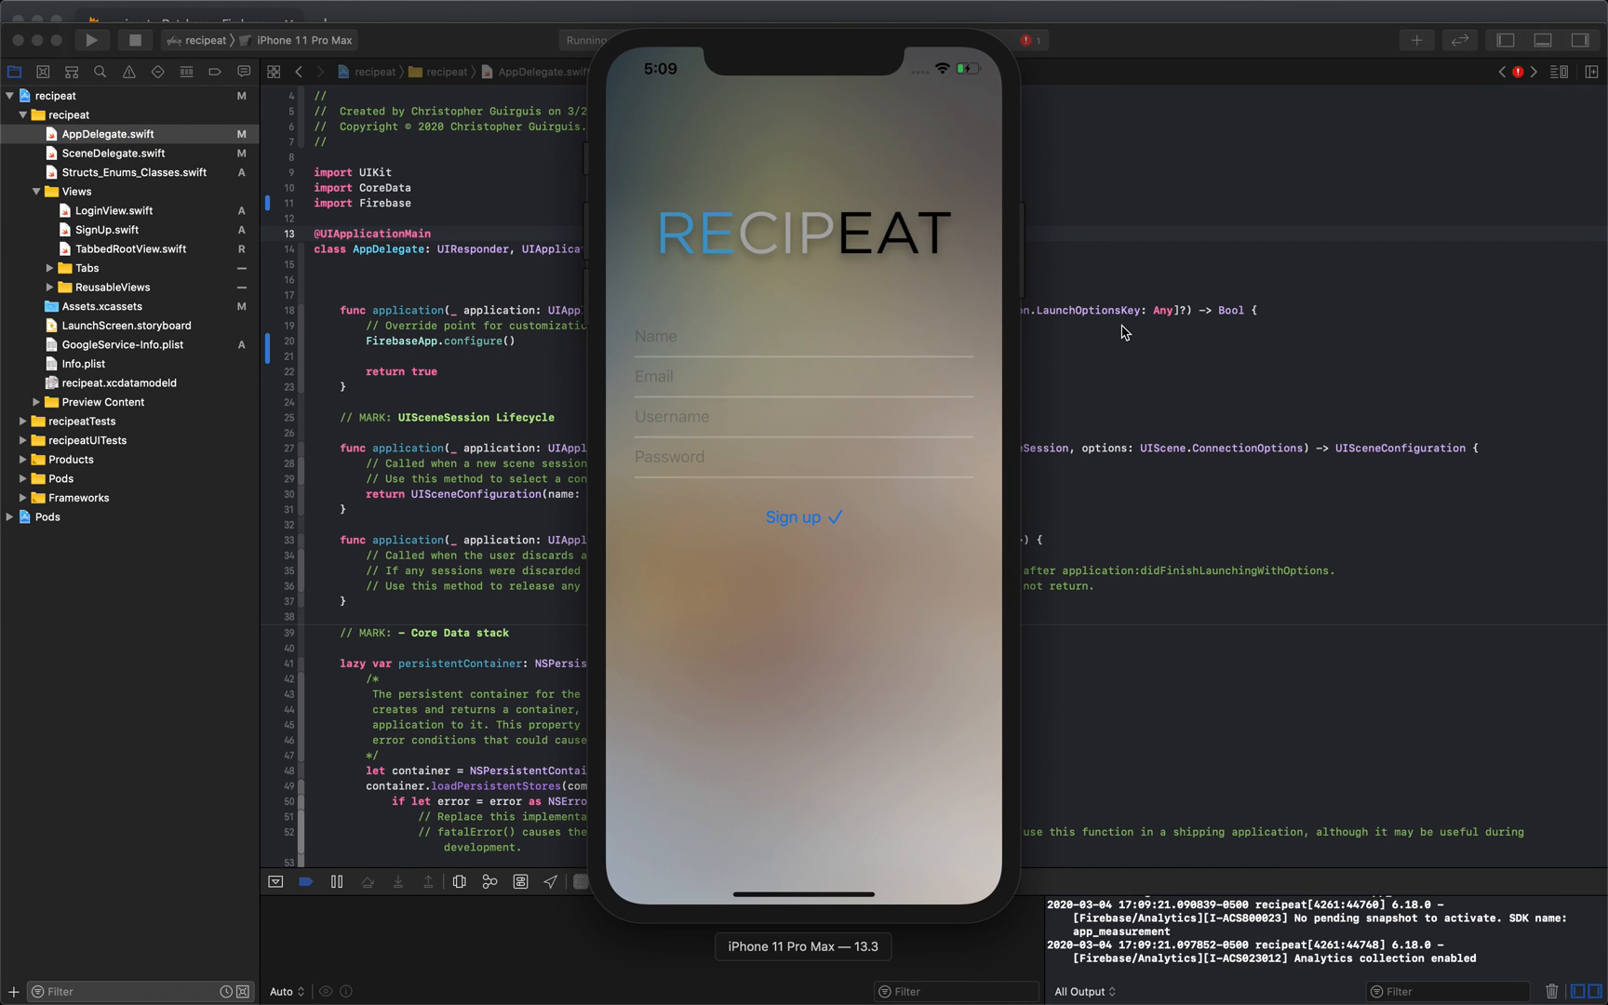
{"action": "mouse_move", "coordinate": [827, 138]}
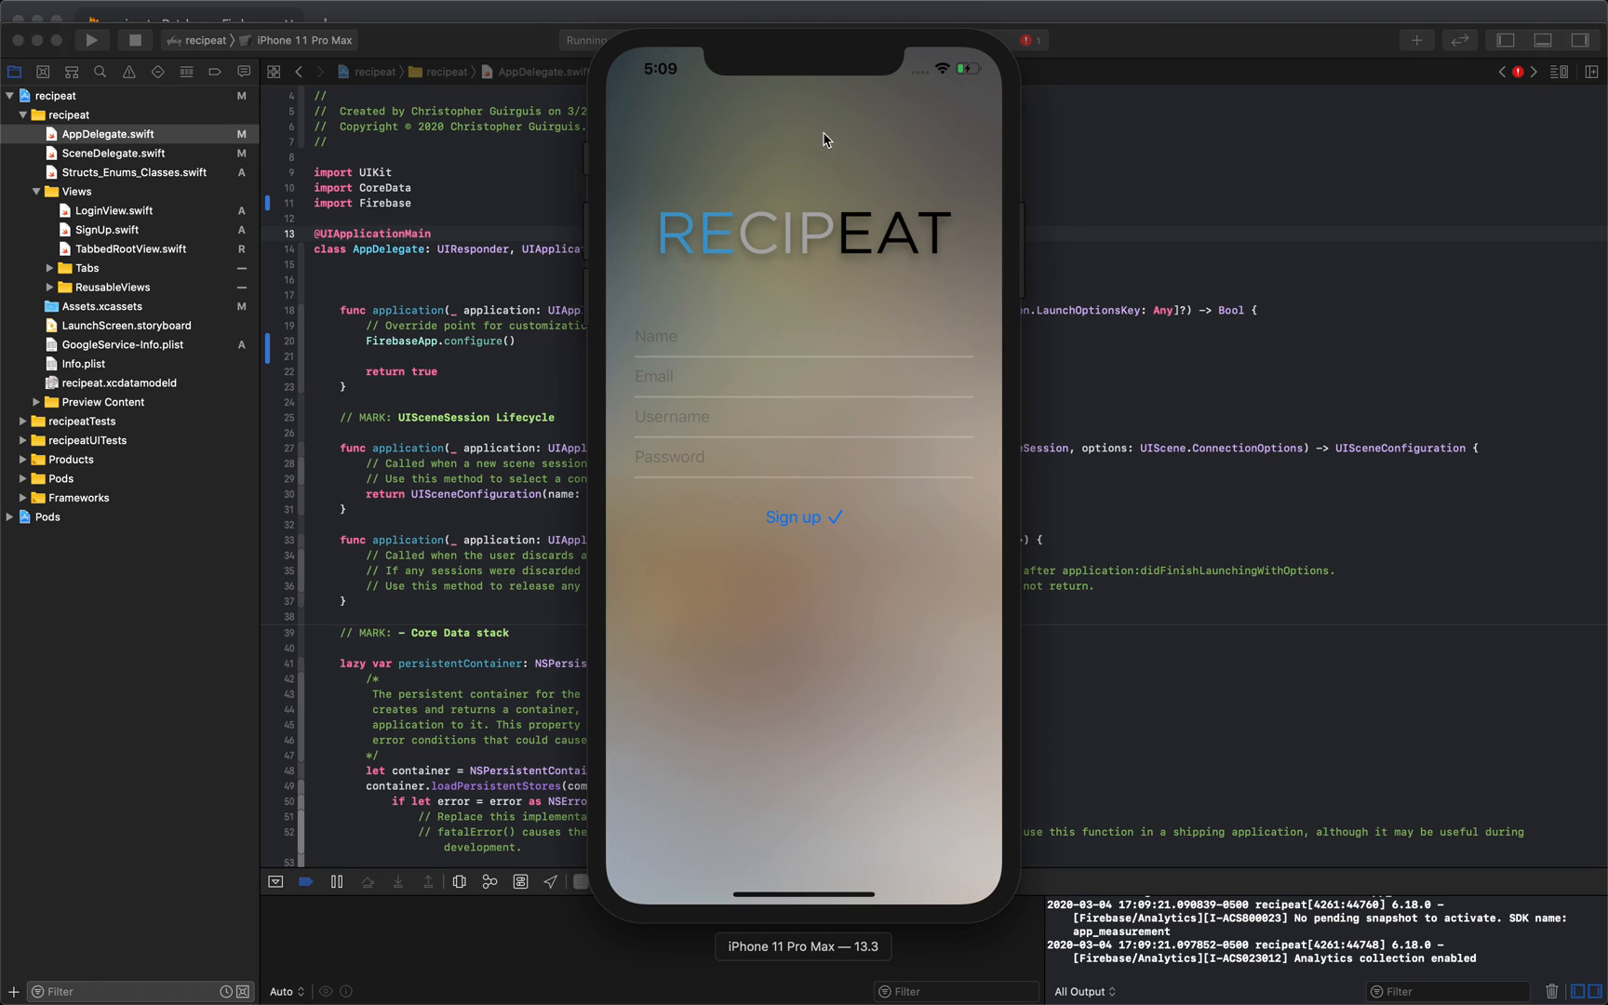
{"action": "mouse_move", "coordinate": [552, 64]}
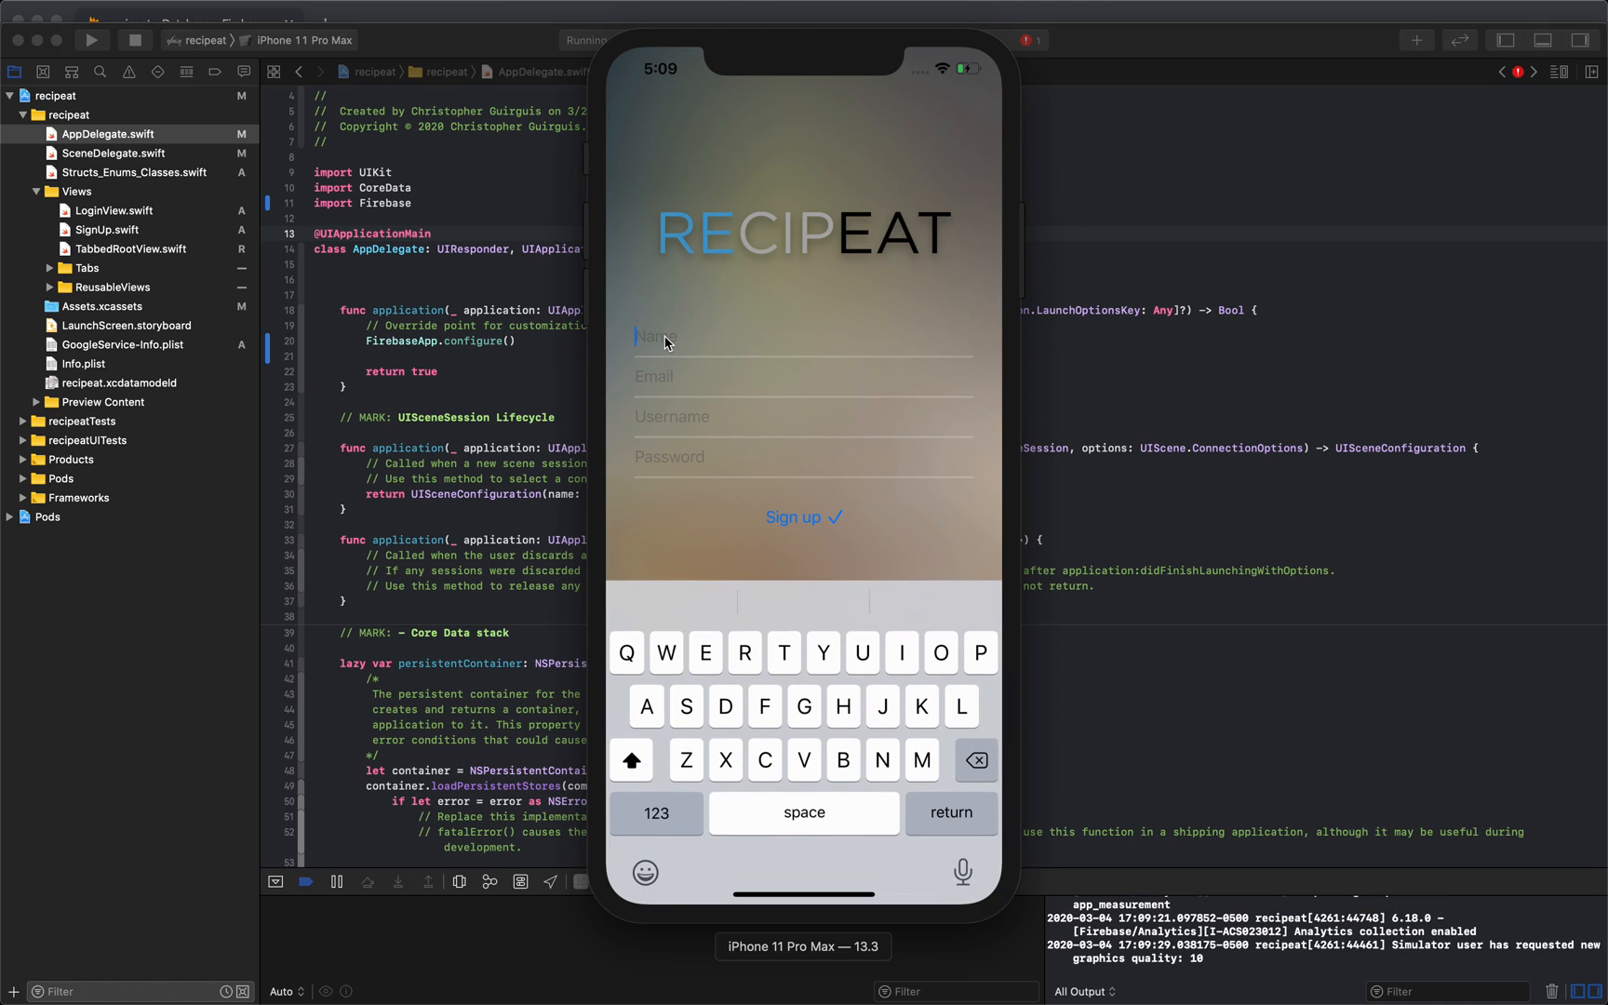
Fill in the first user's name, email and username 'cg' in the sign-up form.
{"action": "type", "text": "Chris G"}
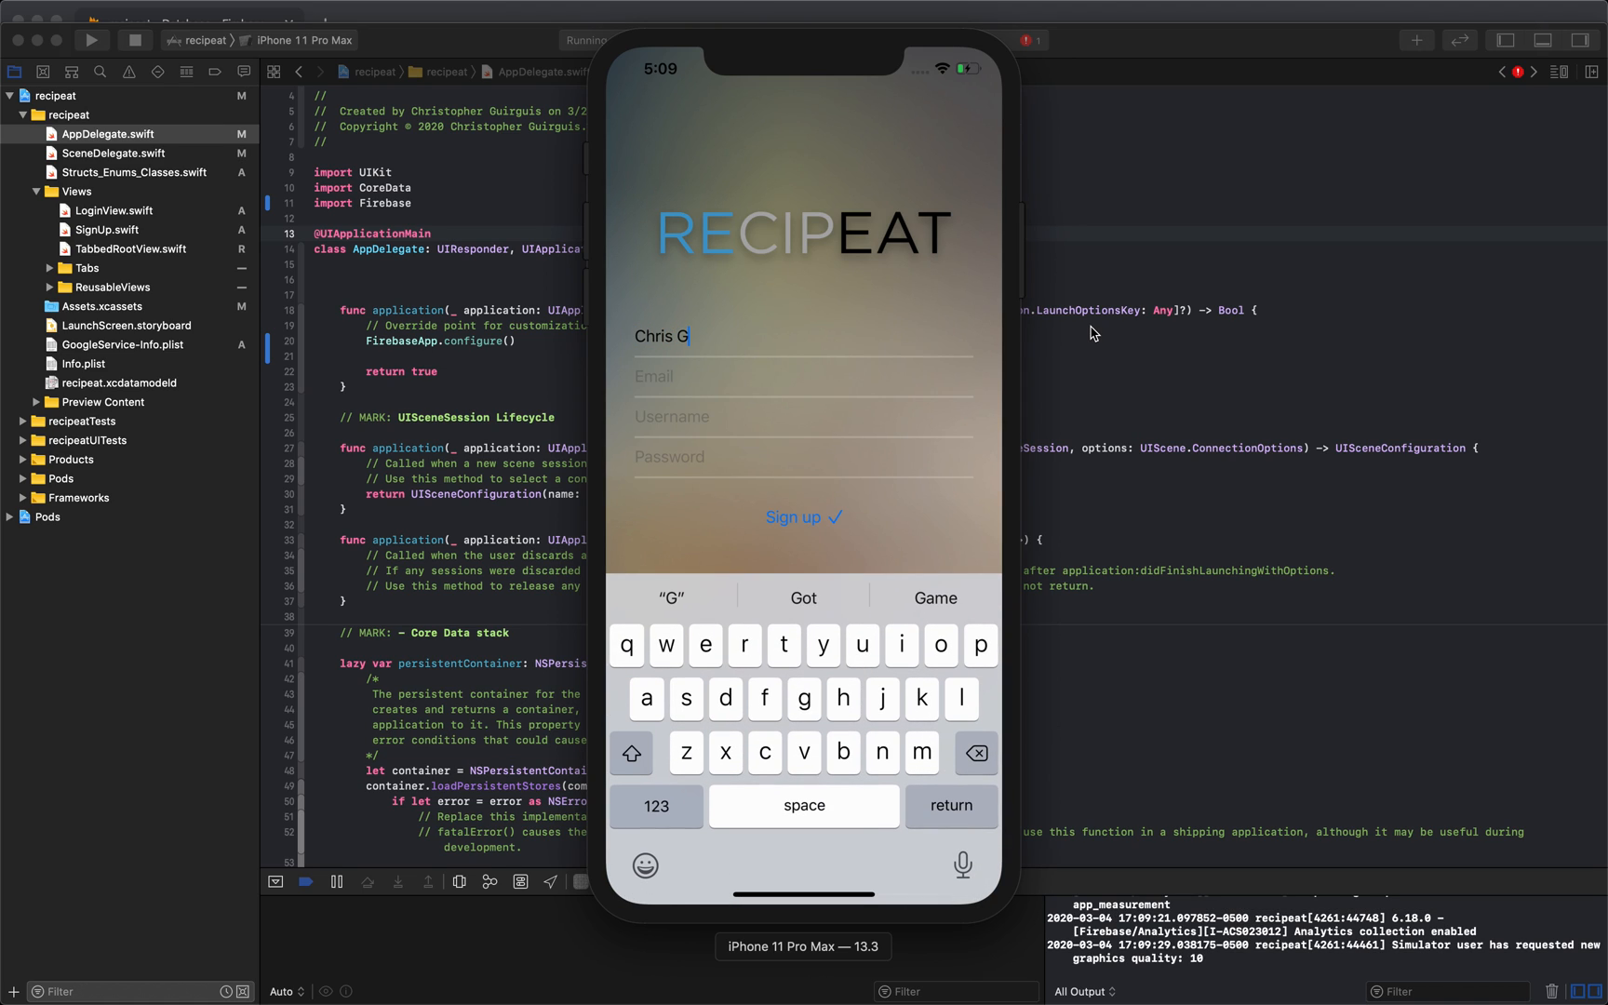
{"action": "left_click", "coordinate": [632, 753]}
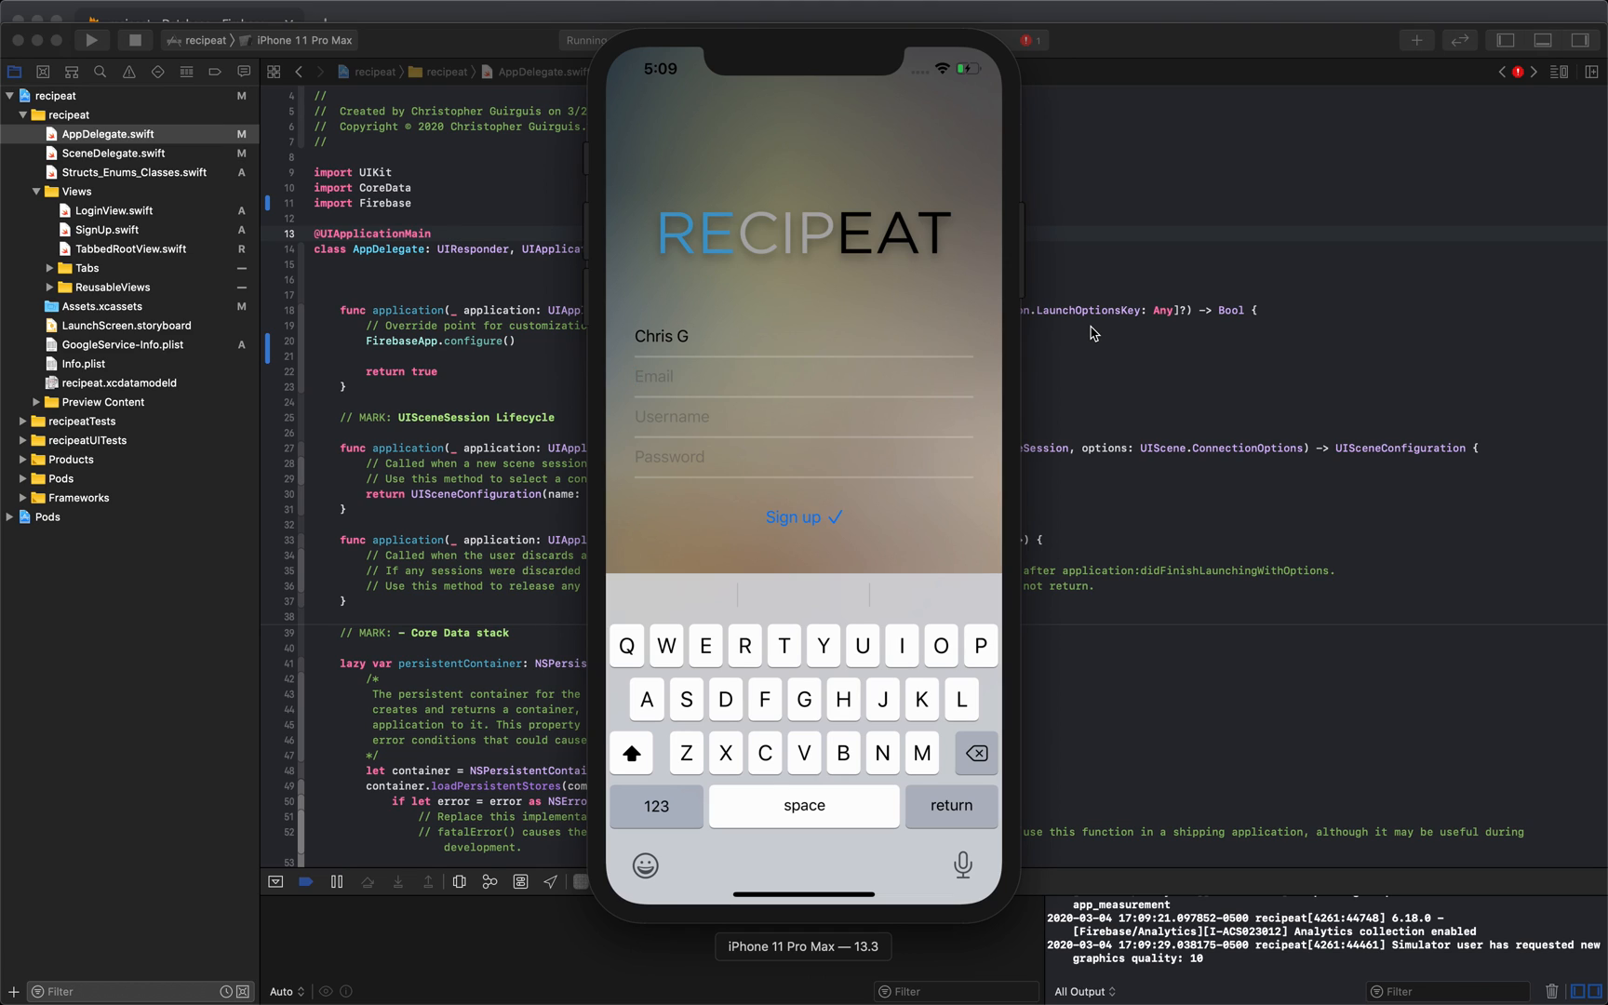
{"action": "type", "text": "Co"}
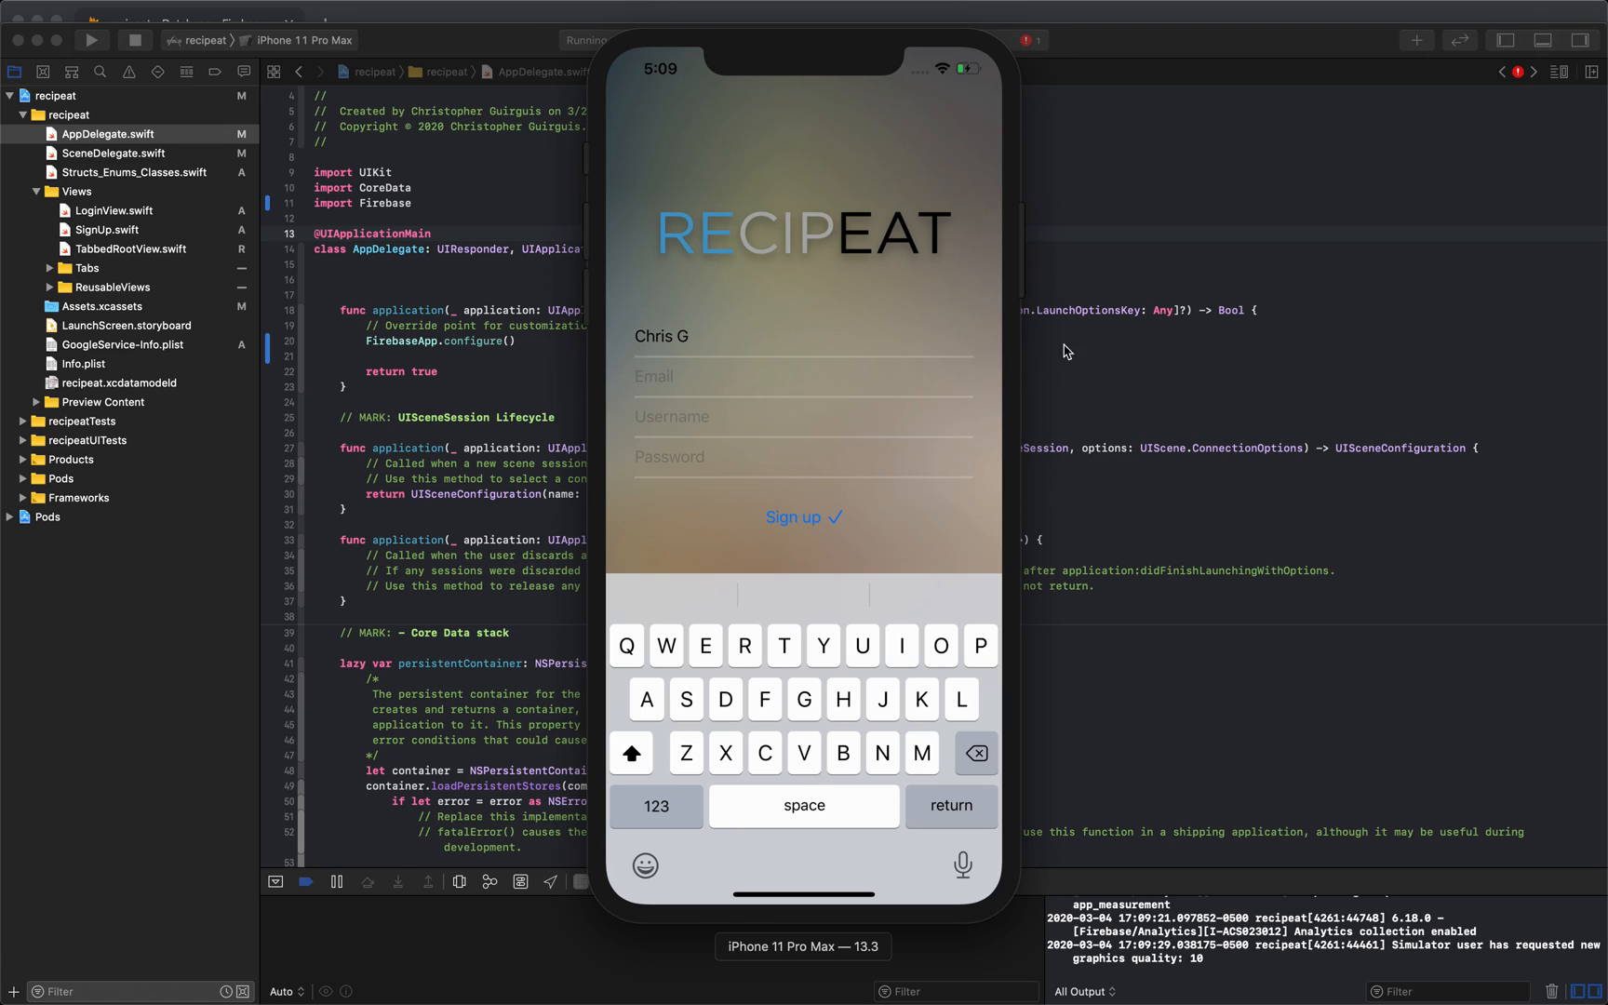
{"action": "type", "text": "CODE"}
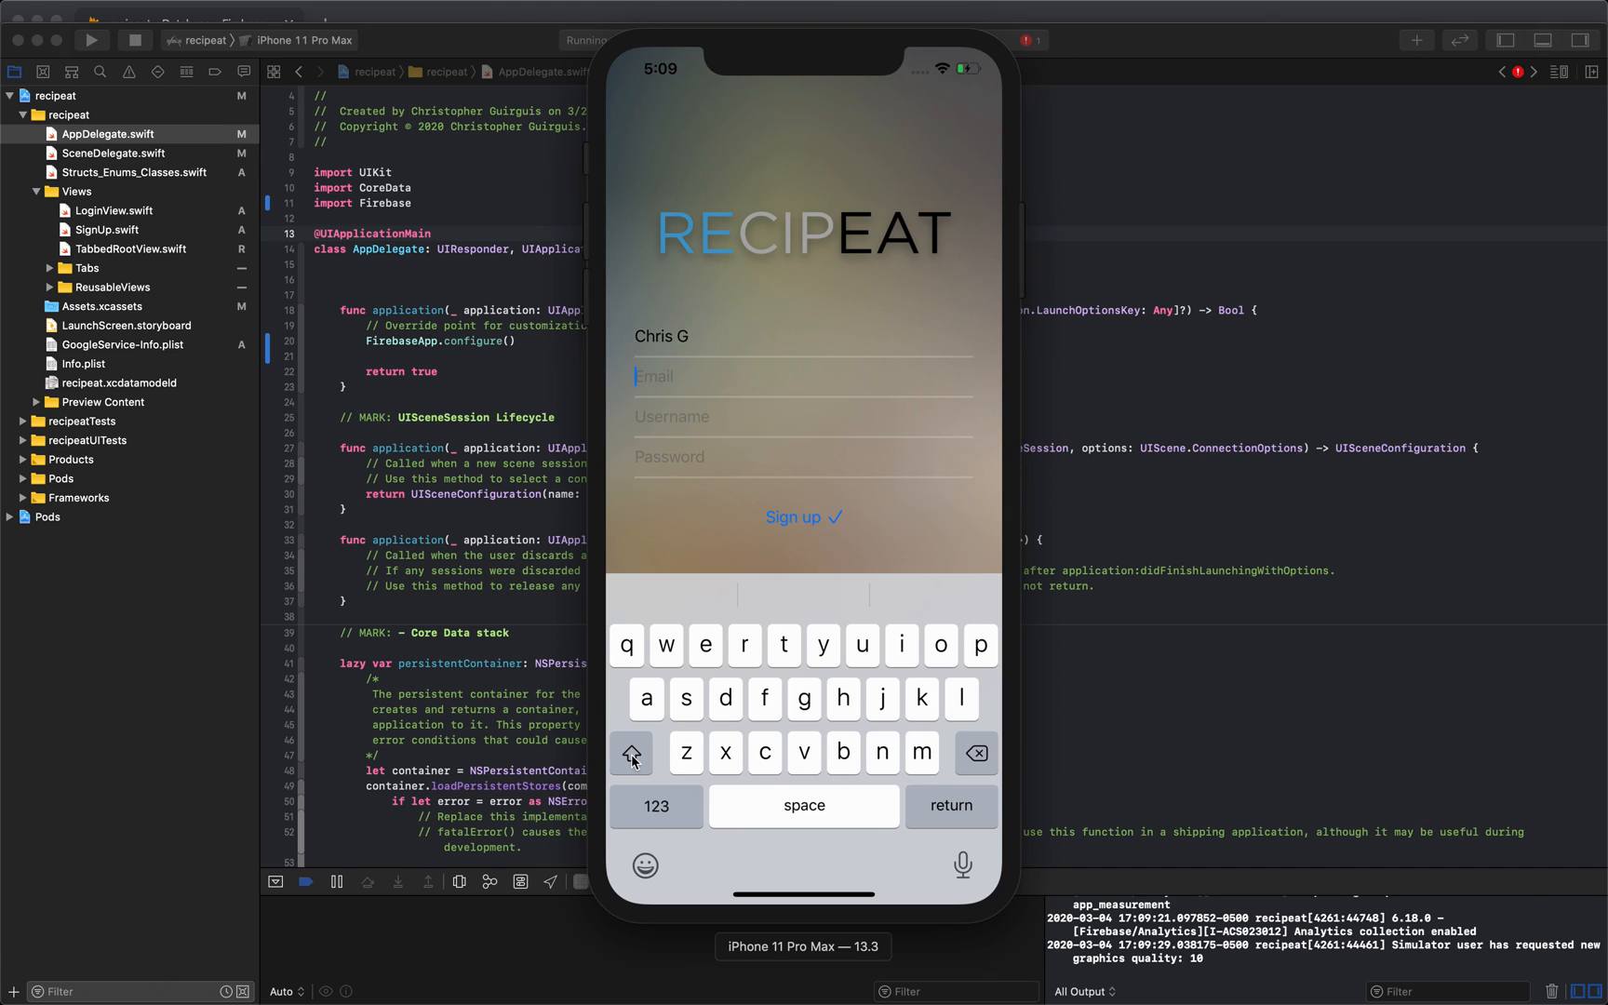
{"action": "type", "text": "CODE@"}
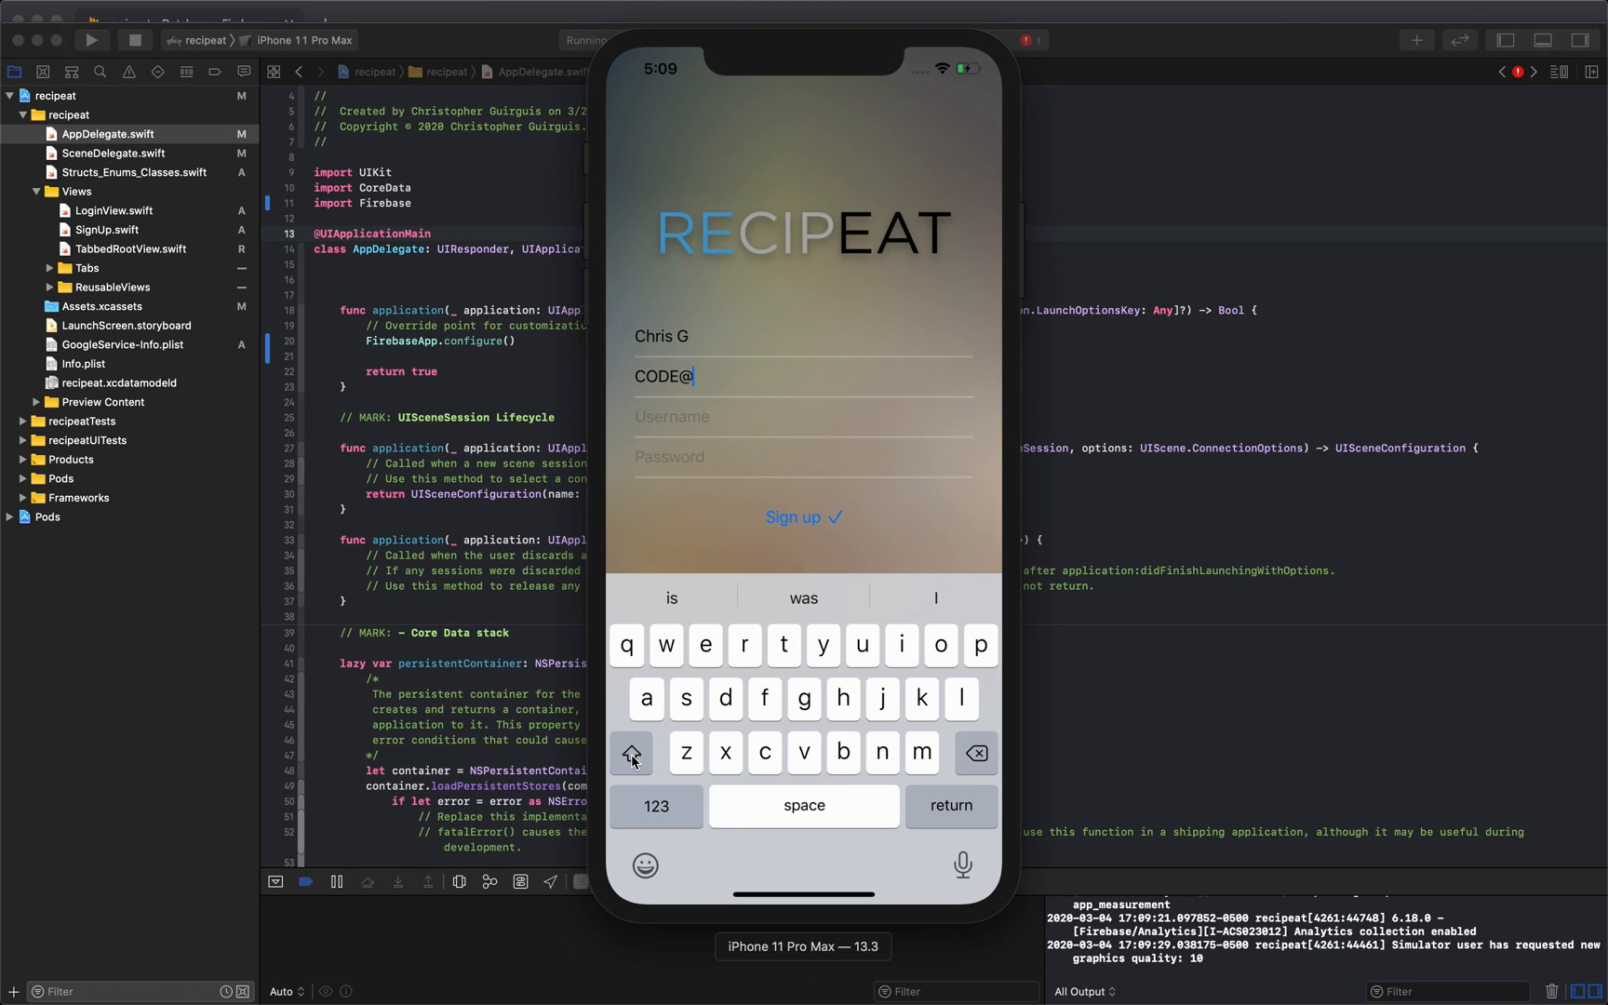
{"action": "left_click", "coordinate": [975, 753]}
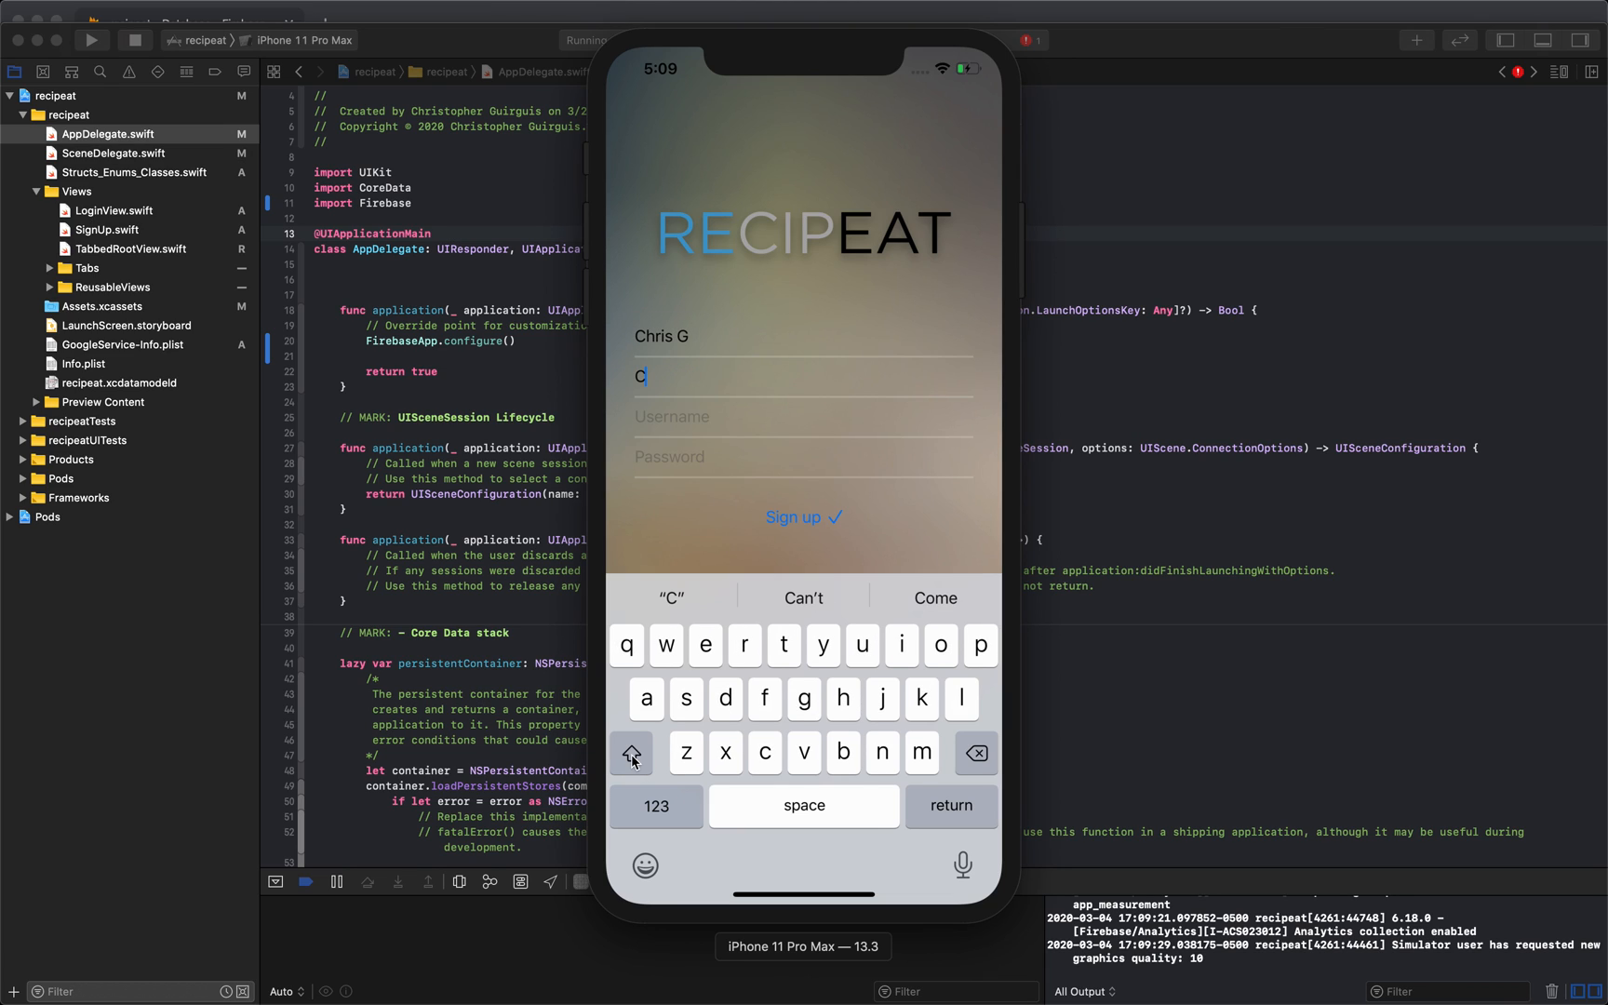
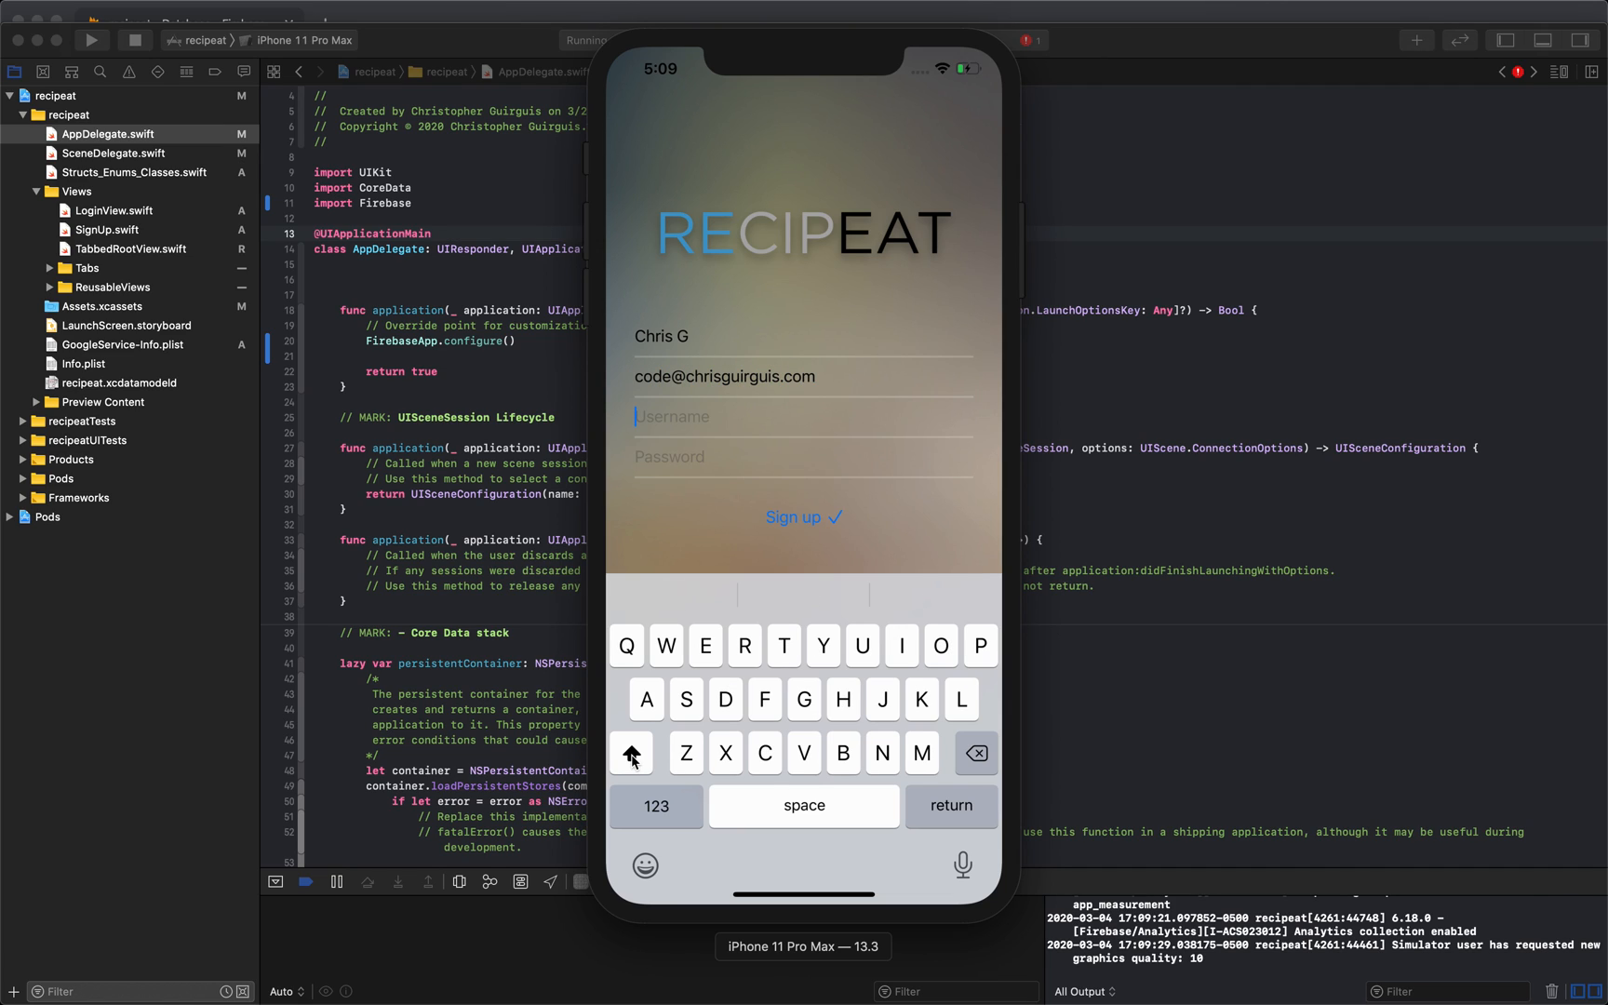
{"action": "type", "text": "Cg"}
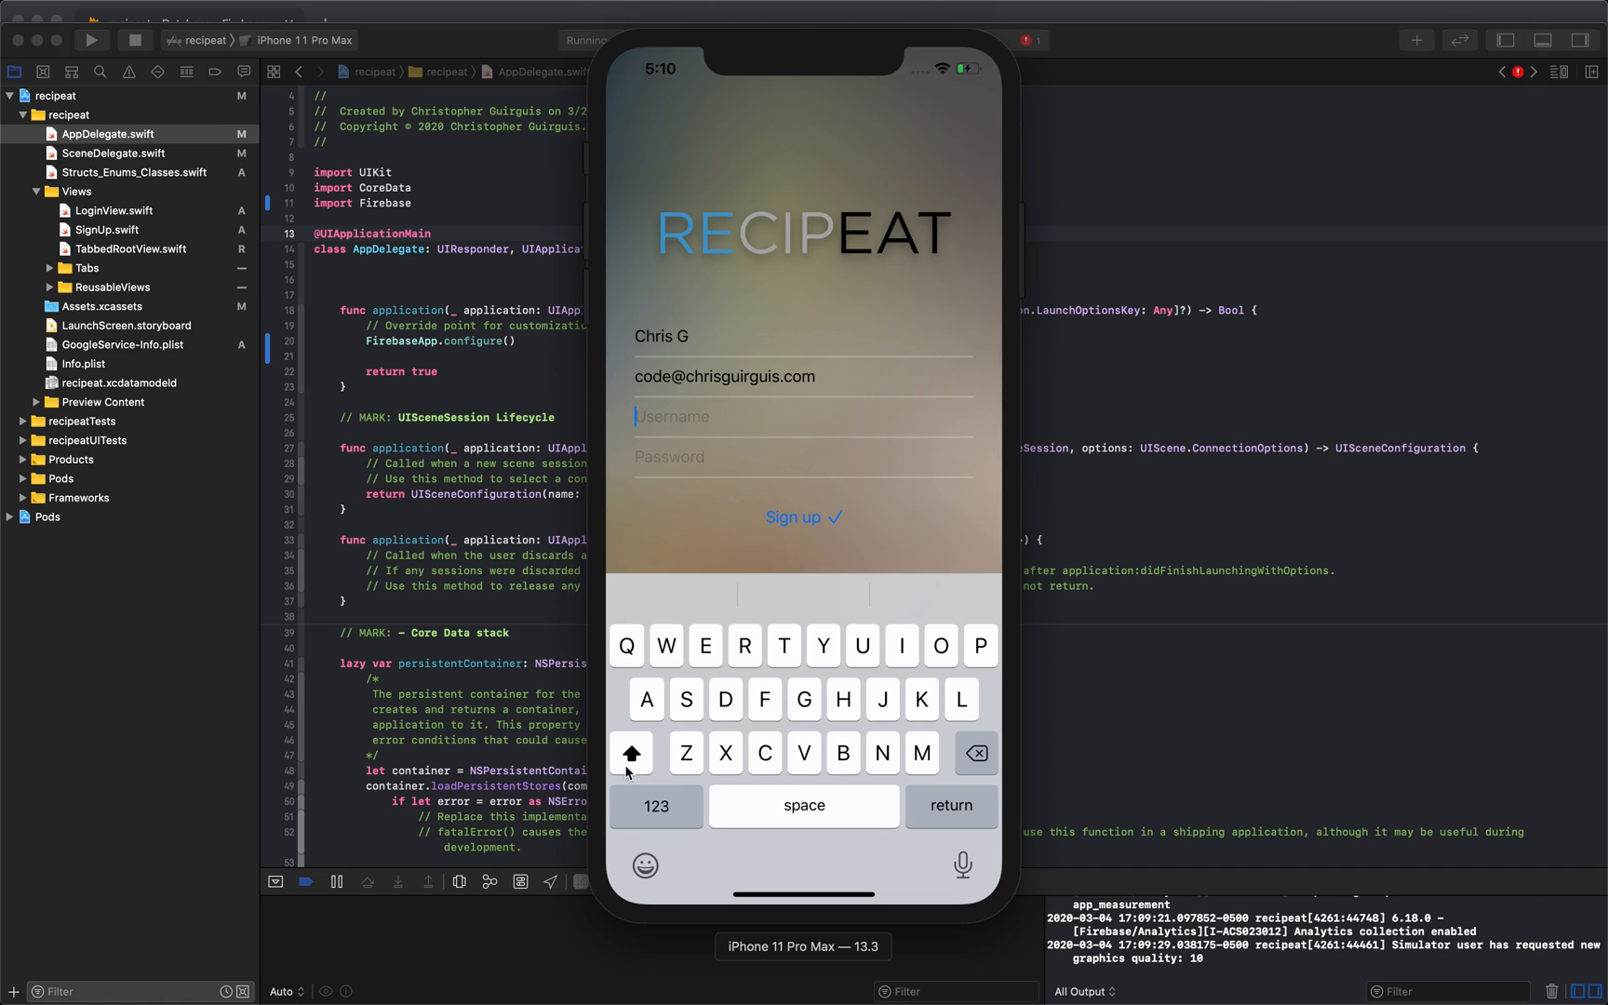
{"action": "type", "text": "cg"}
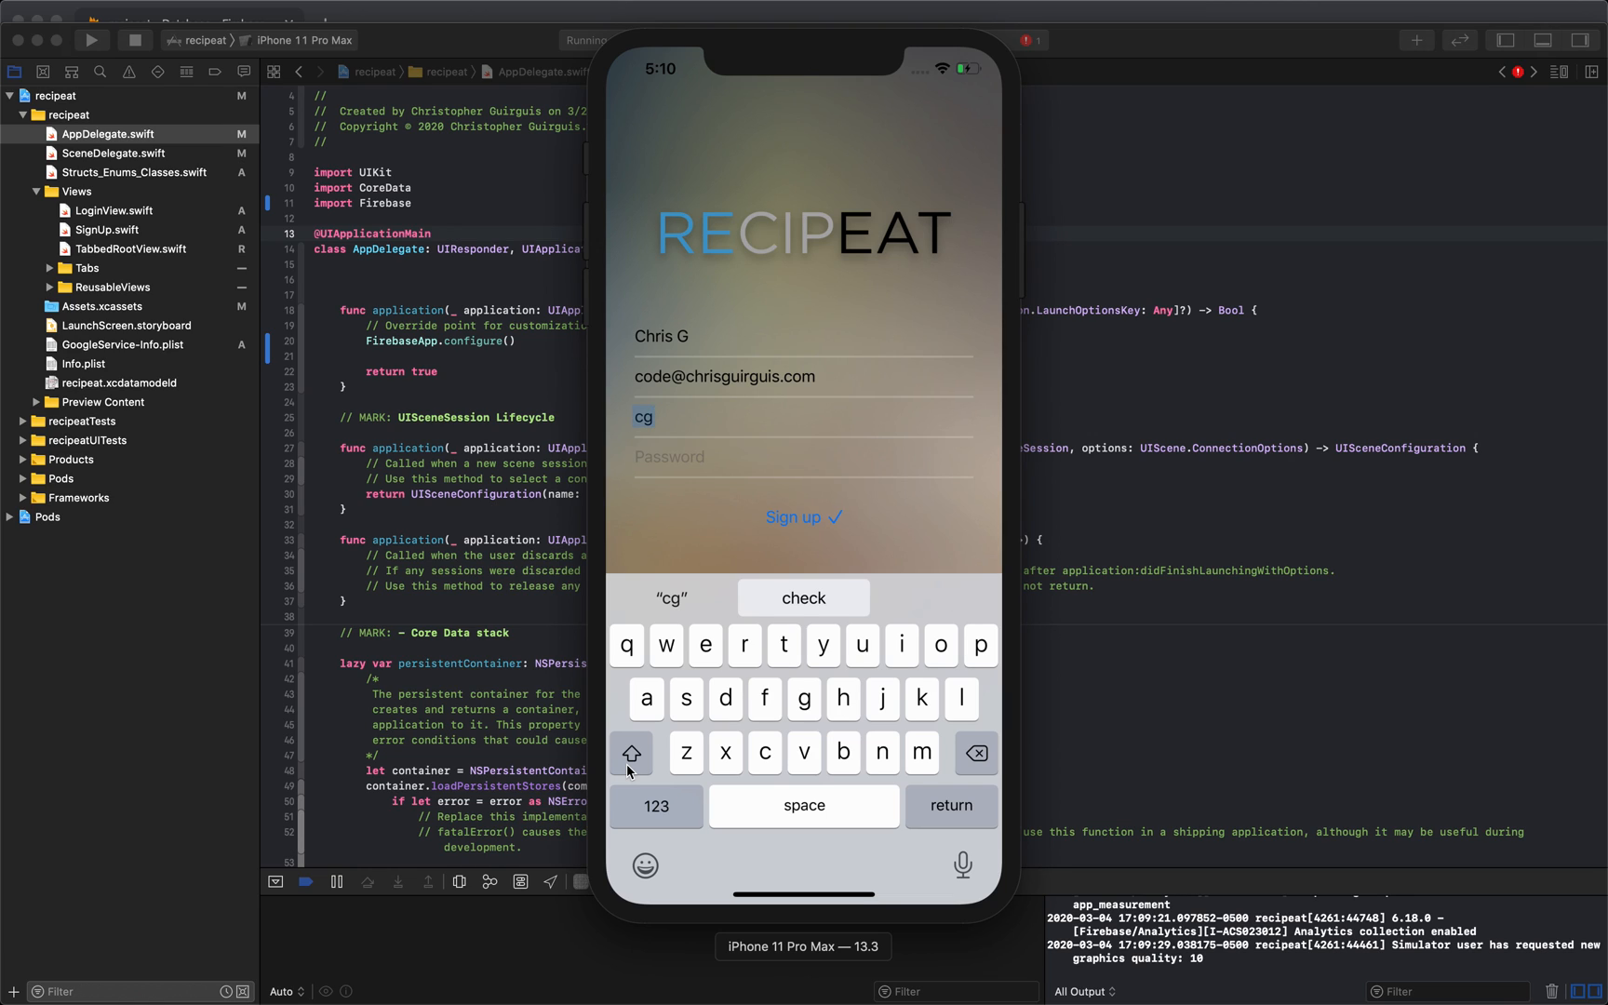
{"action": "left_click", "coordinate": [702, 452]}
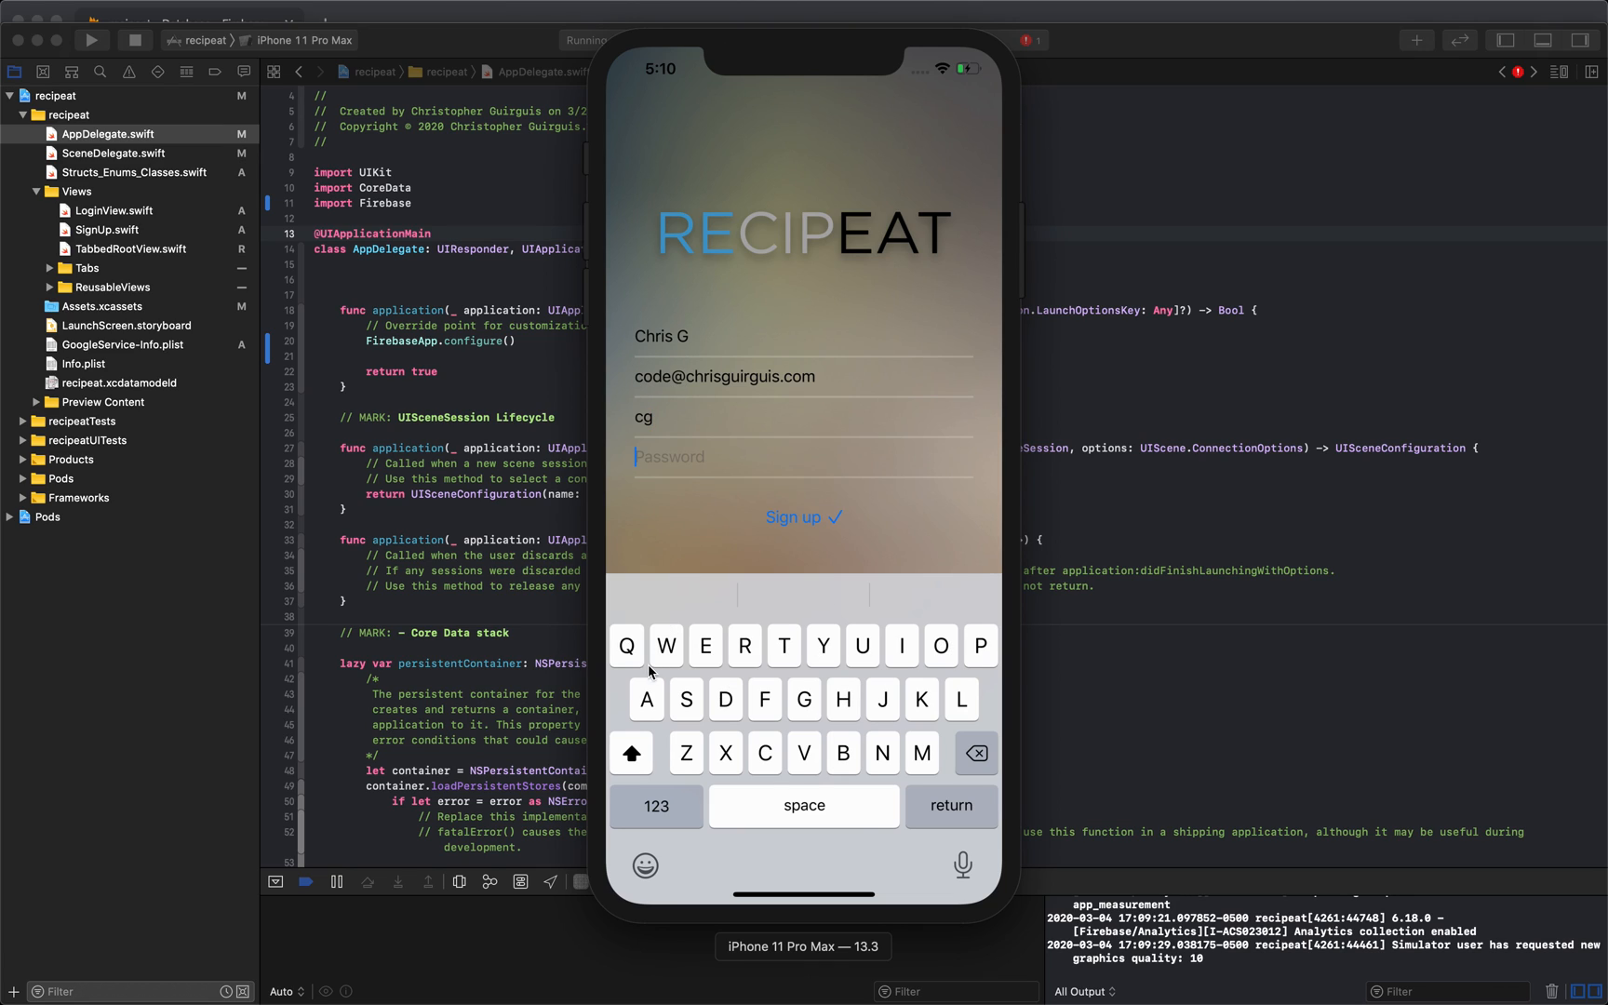
{"action": "left_click", "coordinate": [978, 645]}
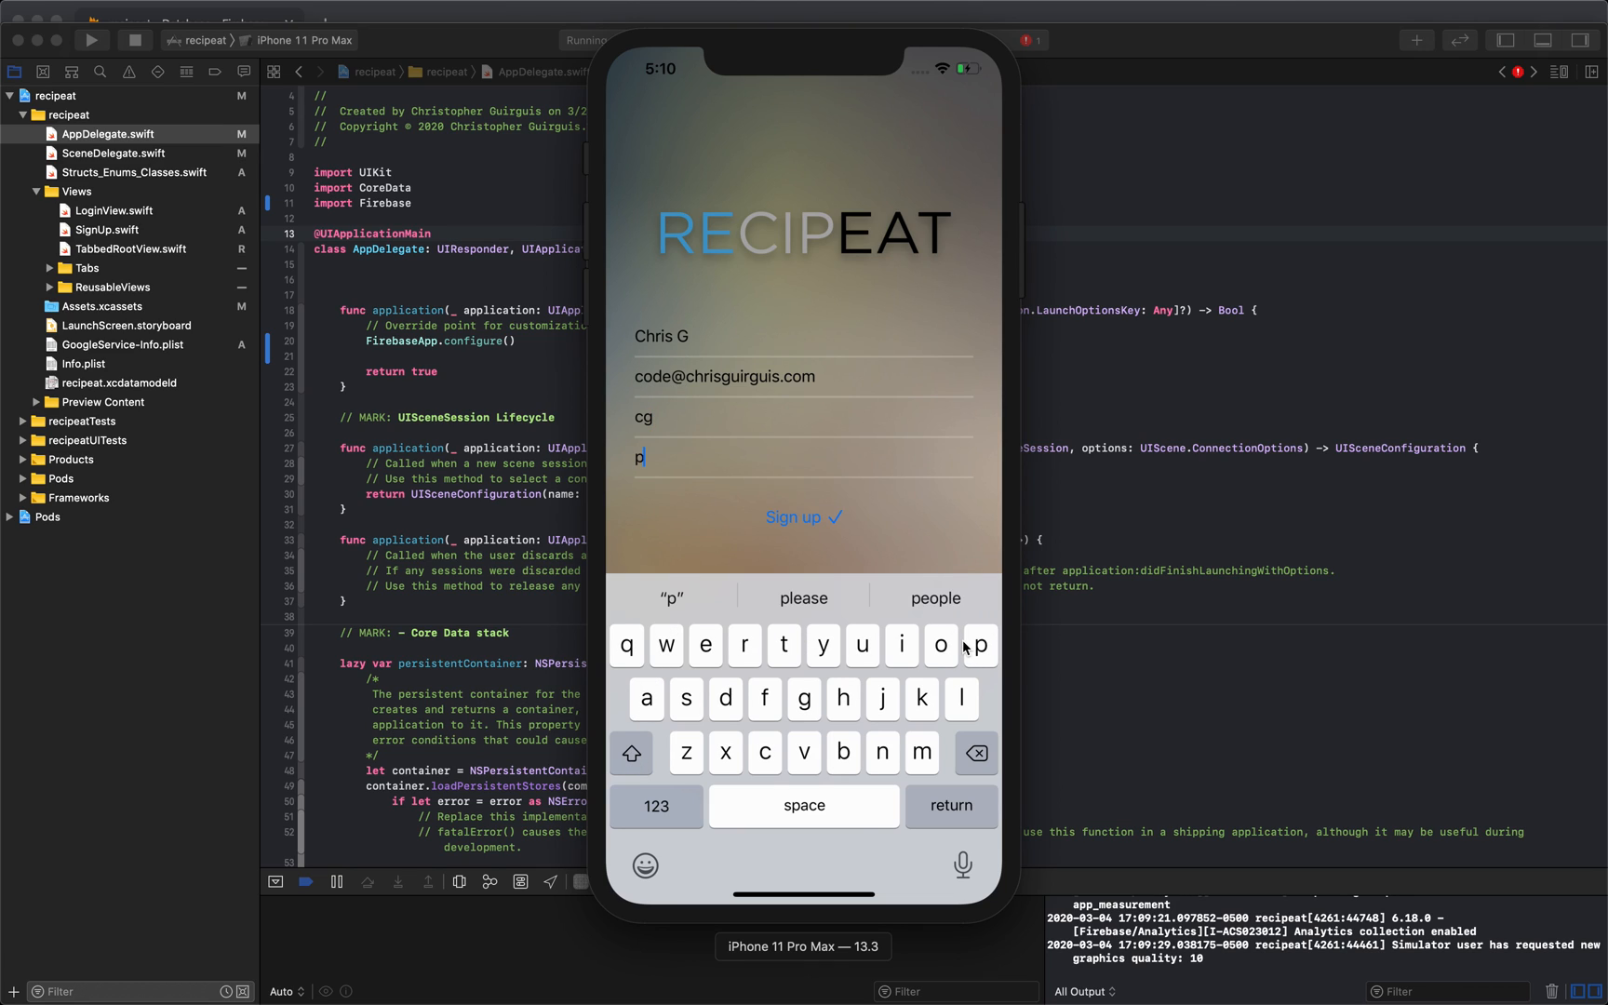
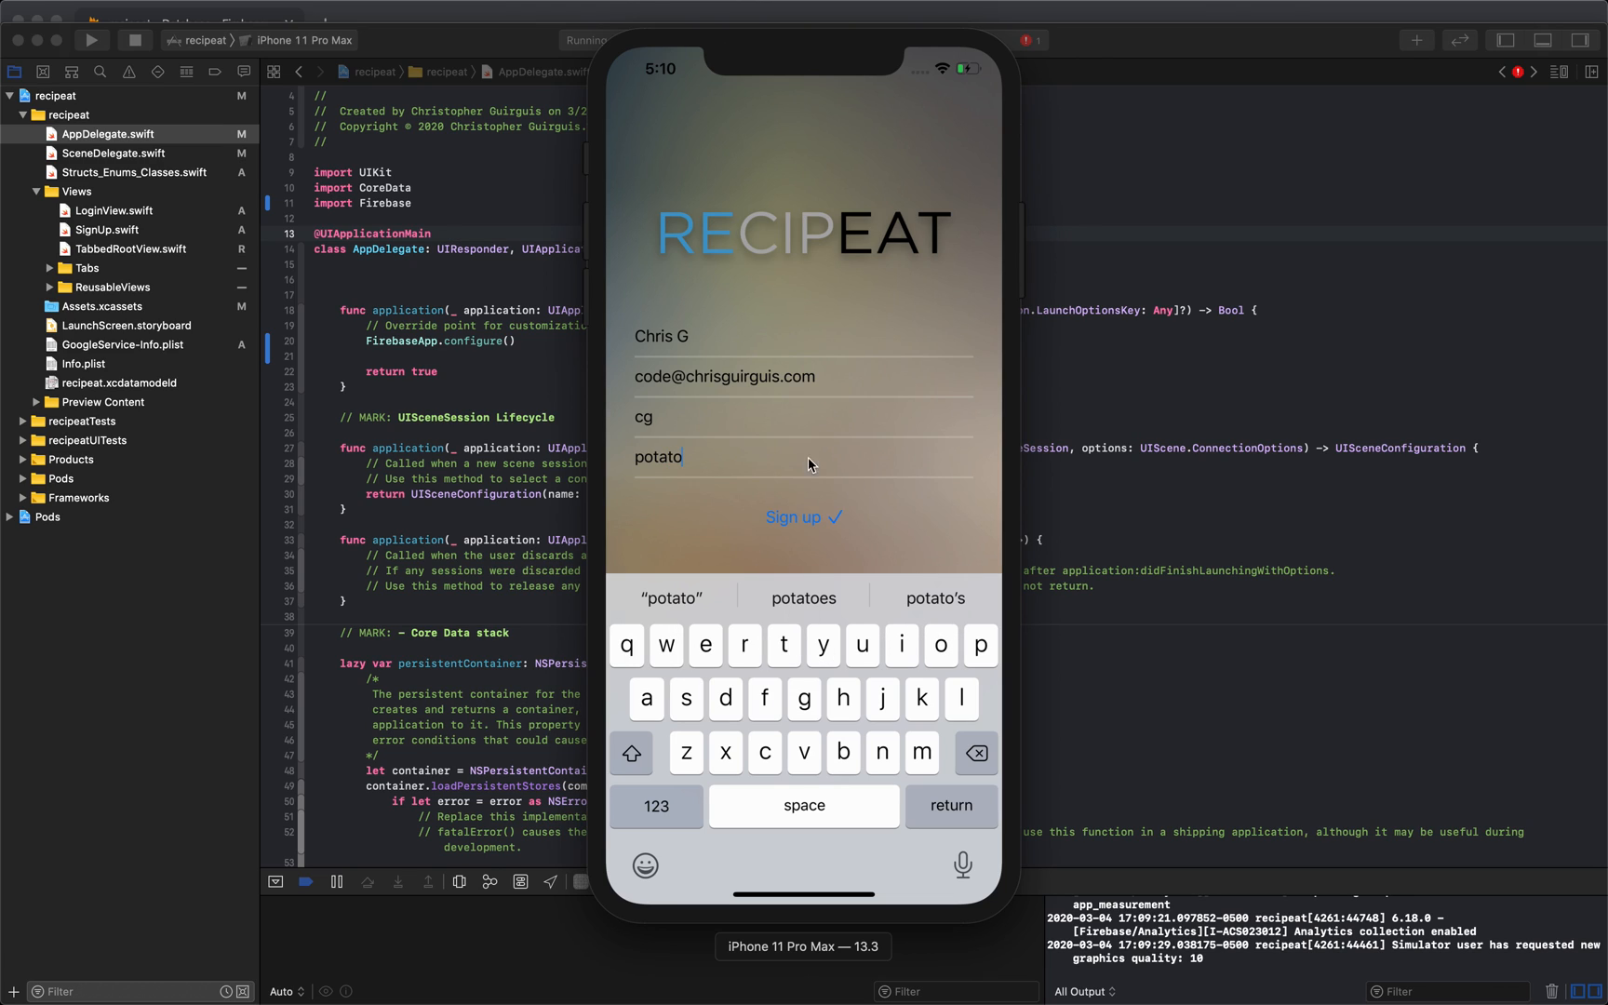
{"action": "left_click", "coordinate": [803, 516]}
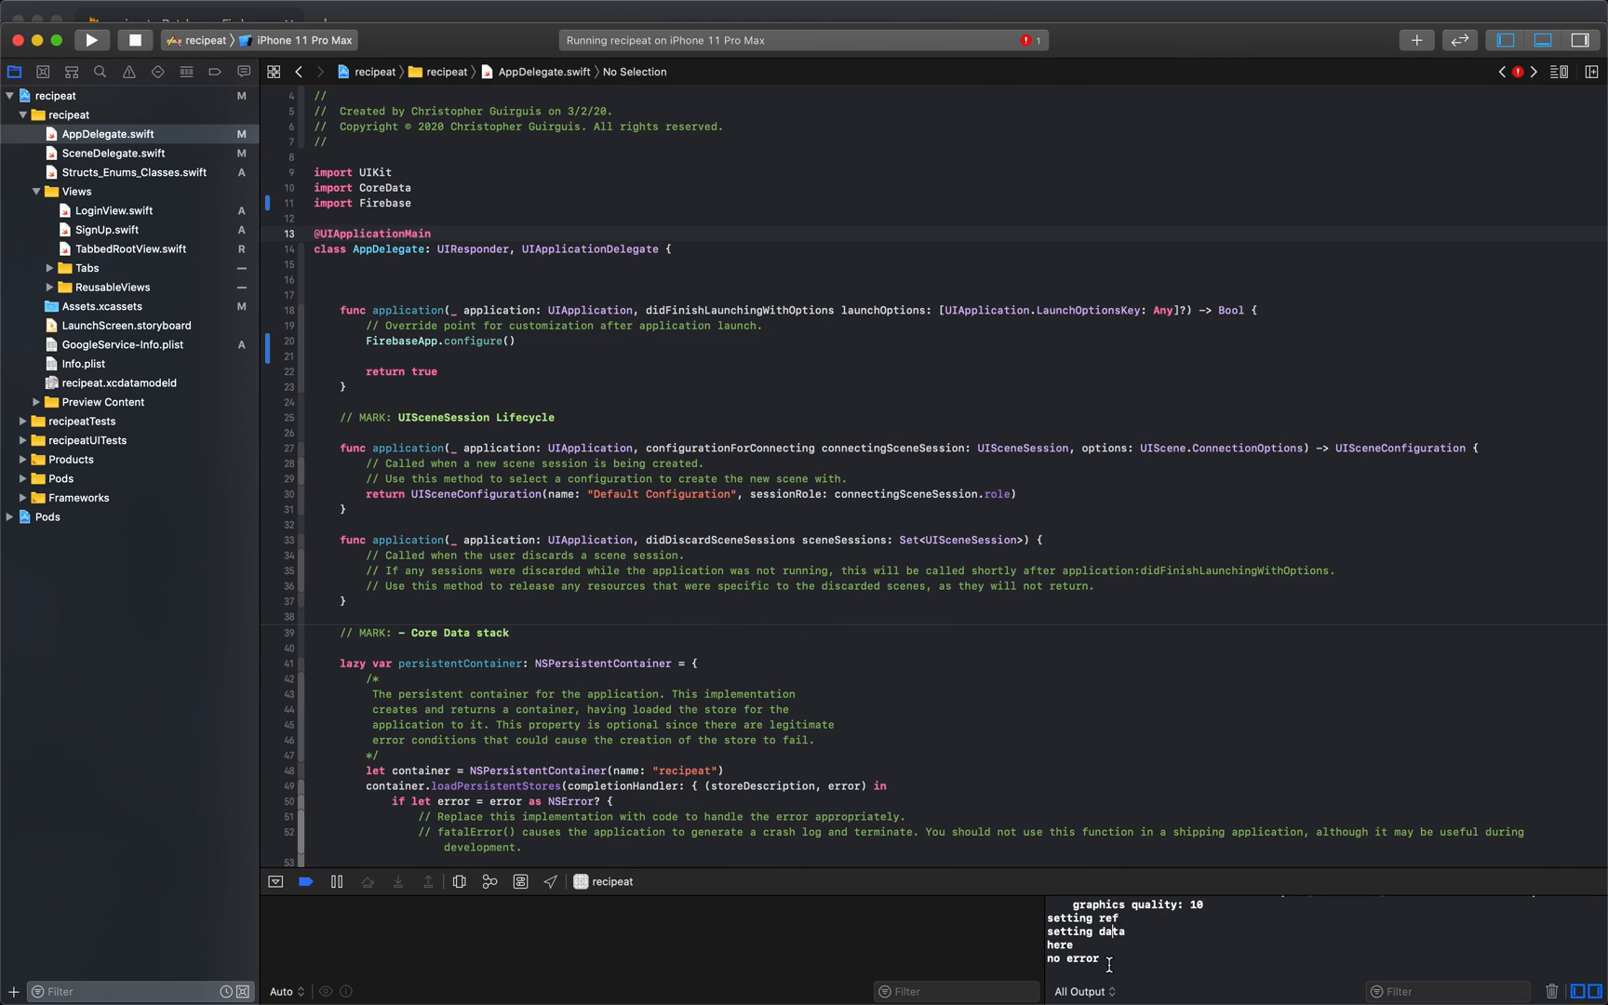
{"action": "mouse_move", "coordinate": [943, 503]}
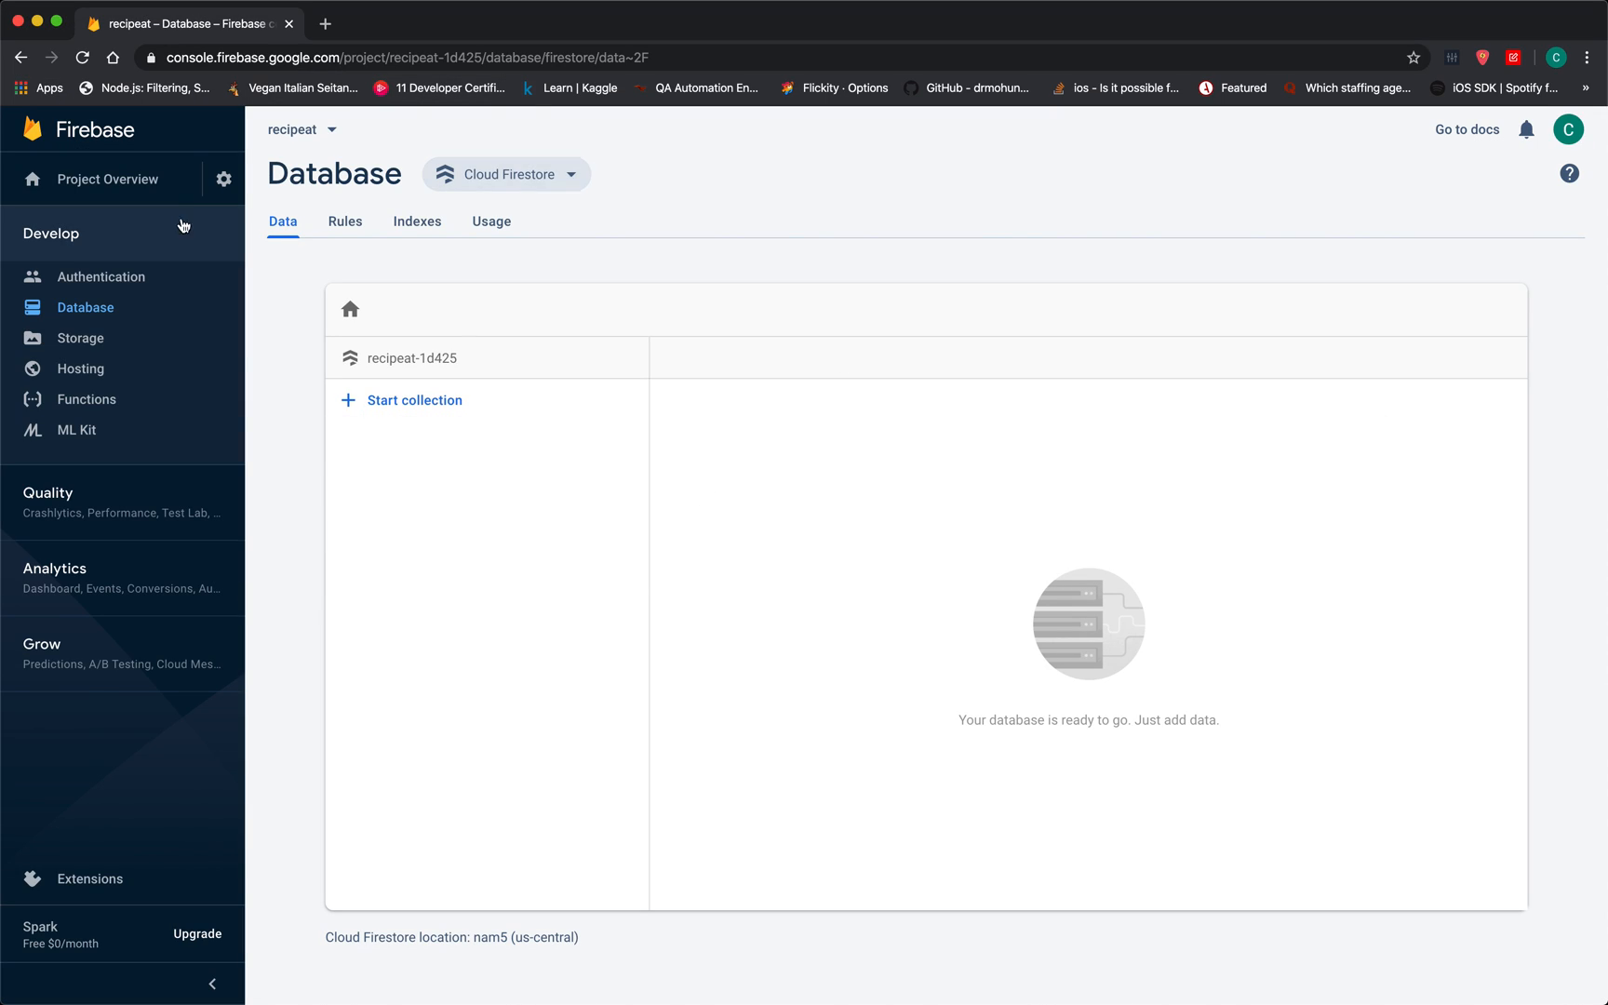
Open the users collection and its UUID document to view the name, email, password and username.
{"action": "left_click", "coordinate": [84, 308]}
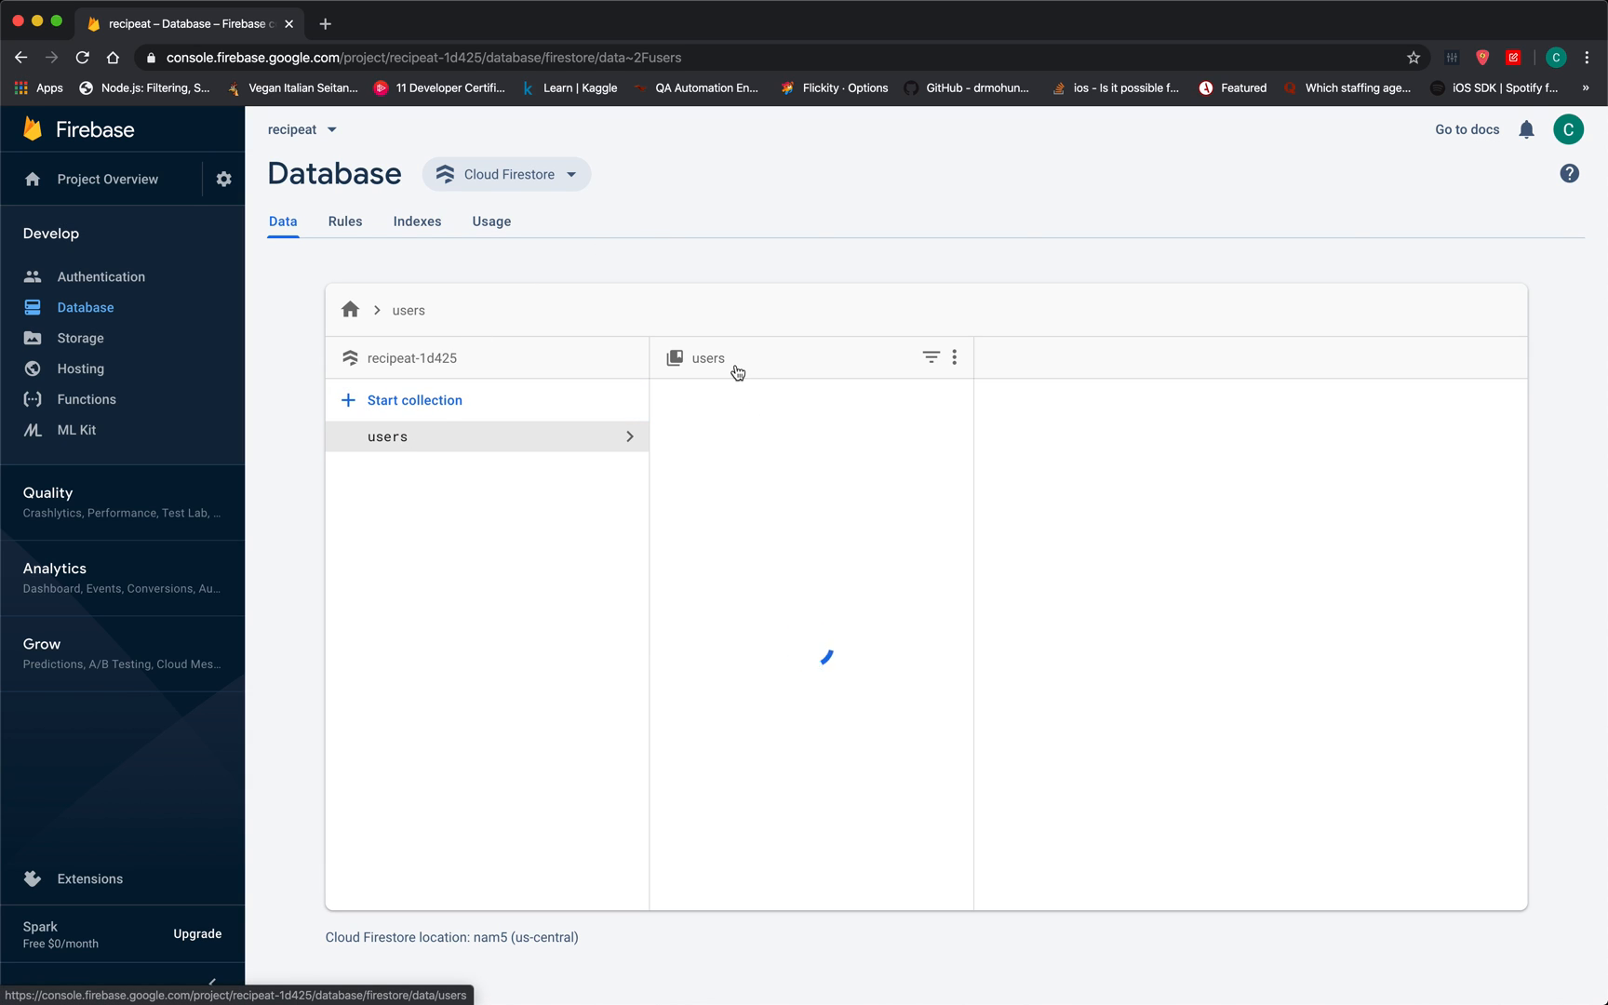
{"action": "left_click", "coordinate": [386, 435]}
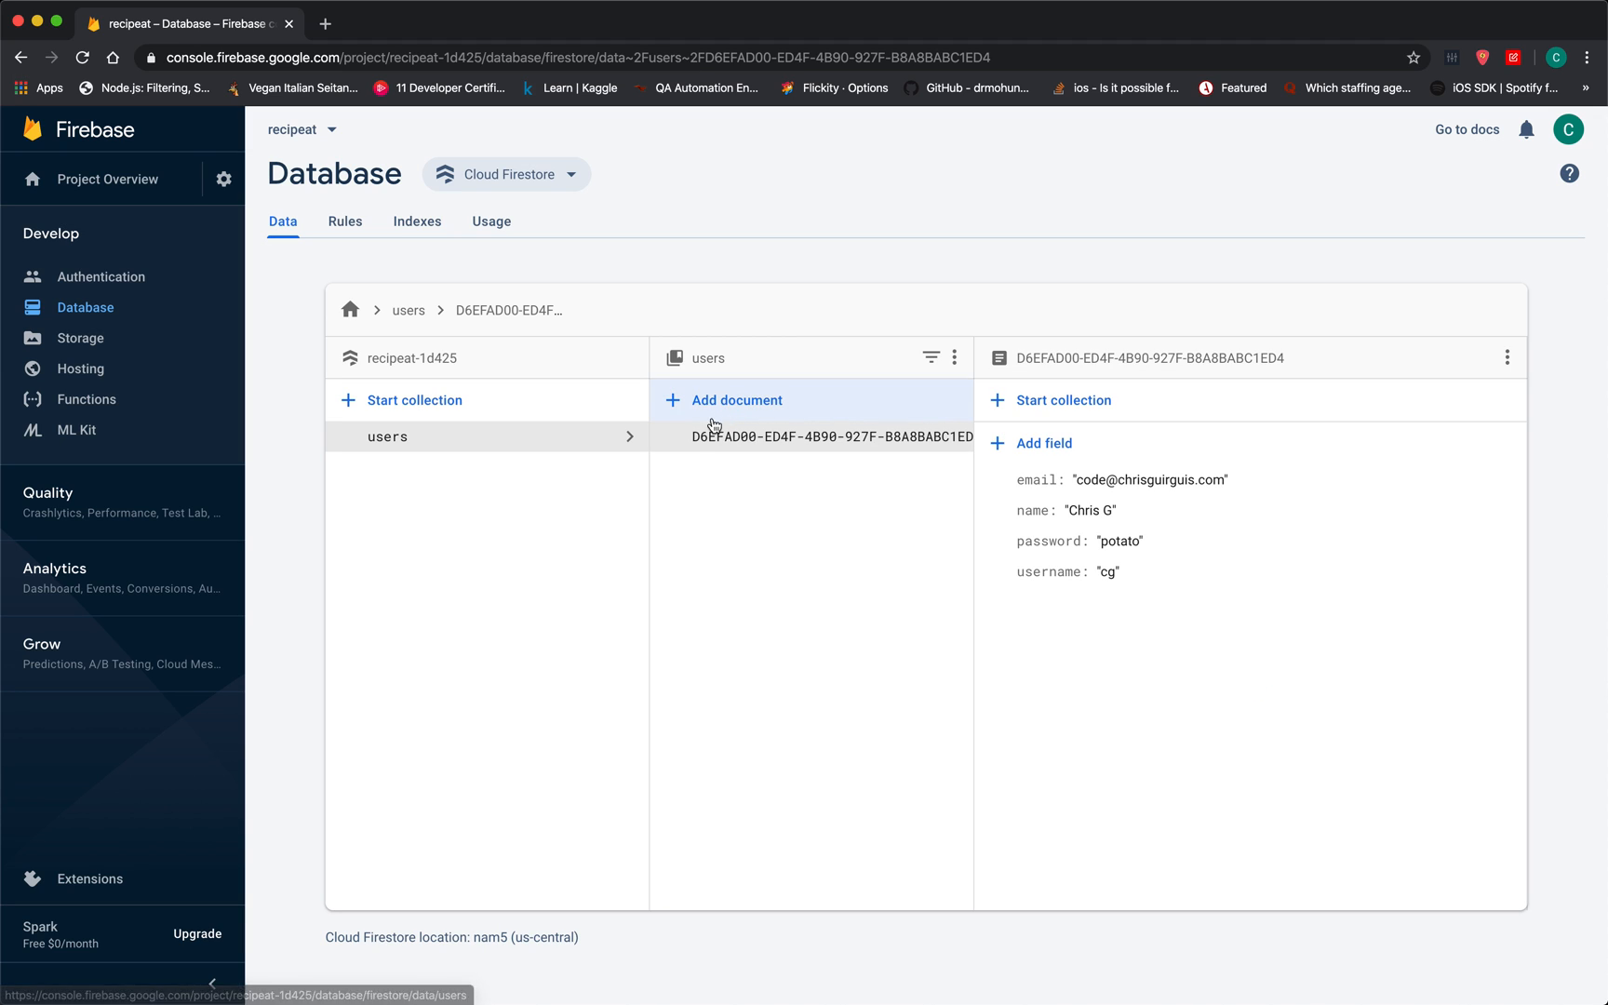
{"action": "mouse_move", "coordinate": [1165, 476]}
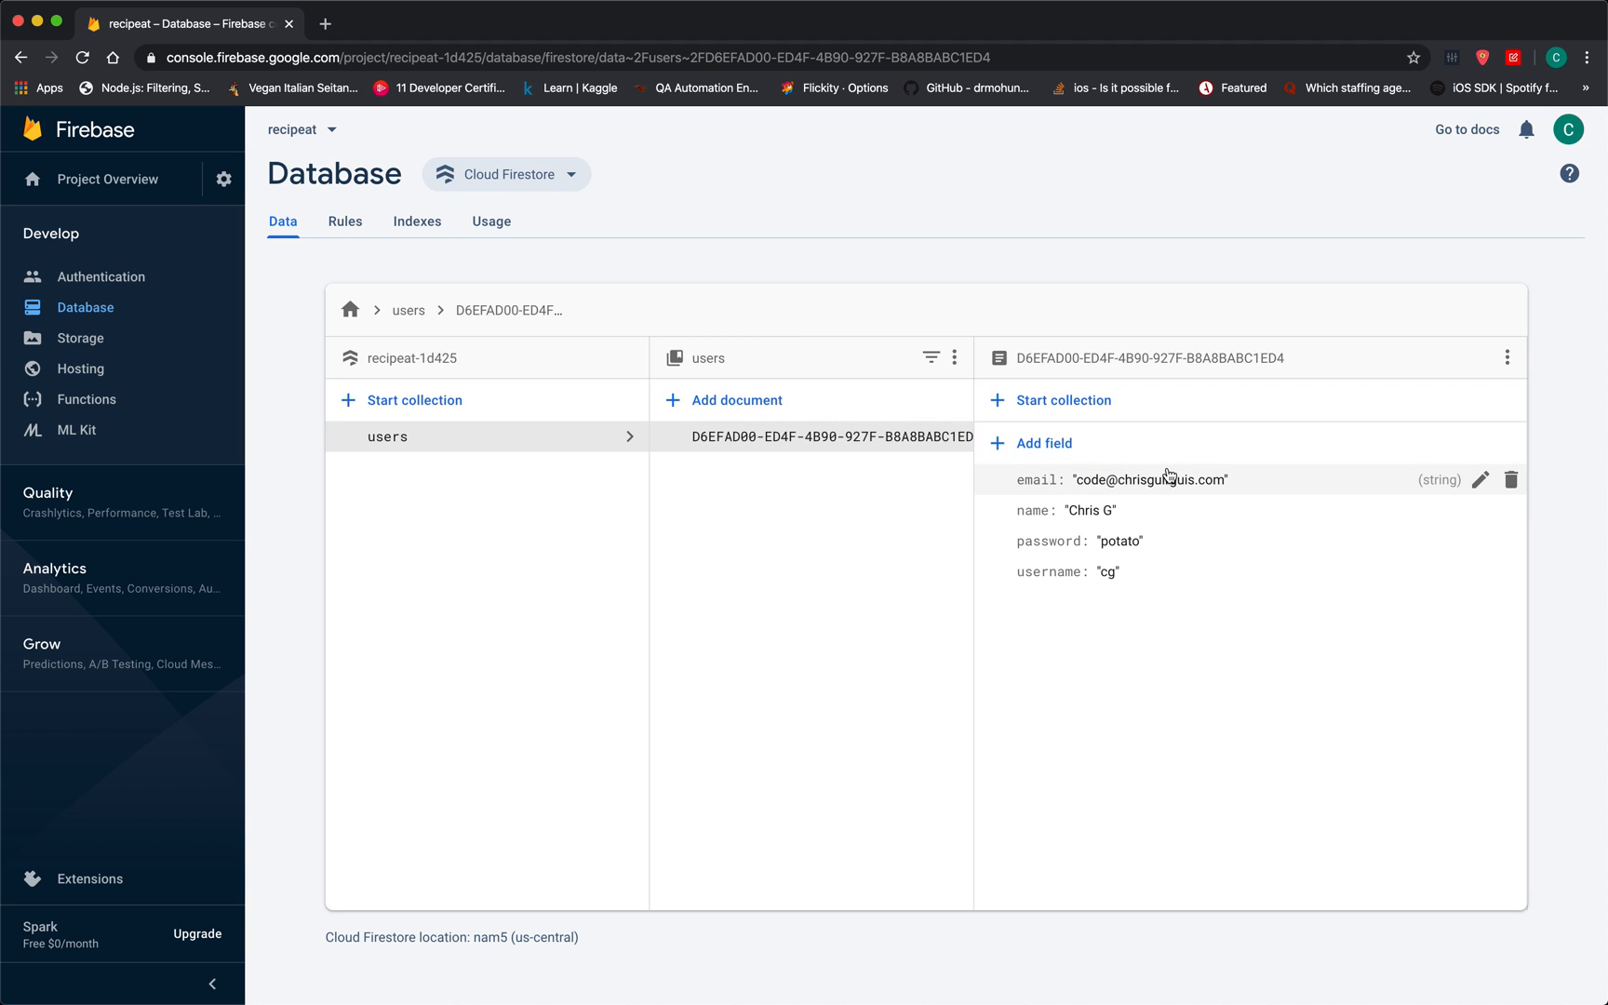
{"action": "mouse_move", "coordinate": [1116, 571]}
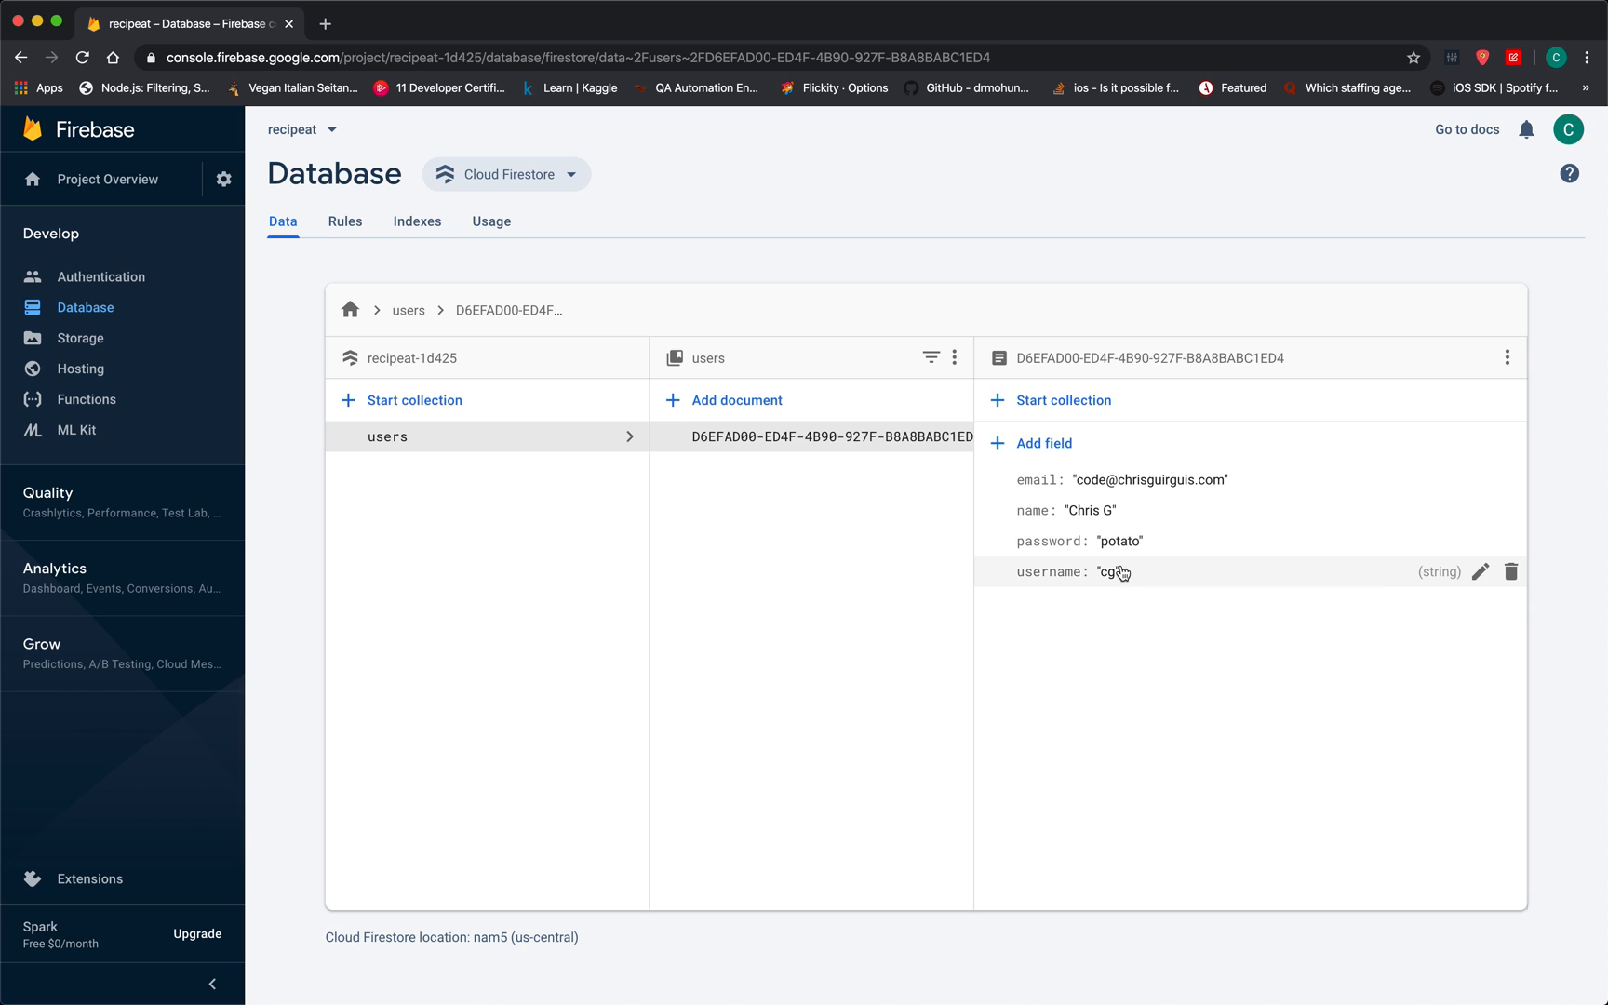
{"action": "mouse_move", "coordinate": [682, 488]}
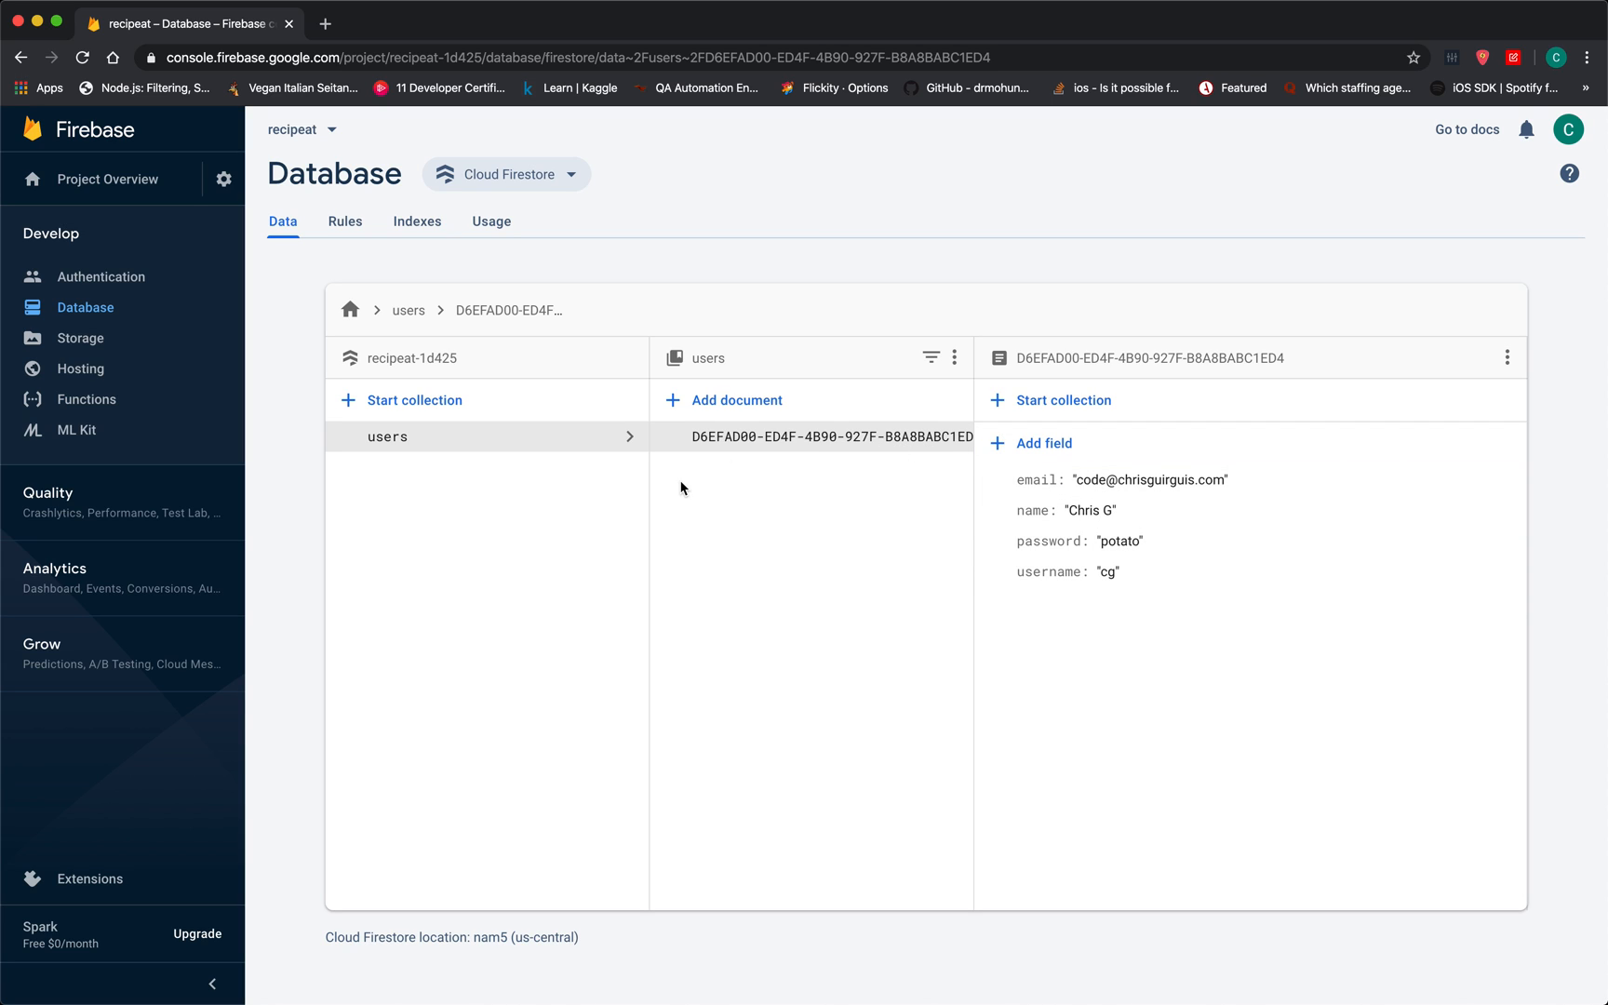
{"action": "mouse_move", "coordinate": [508, 477]}
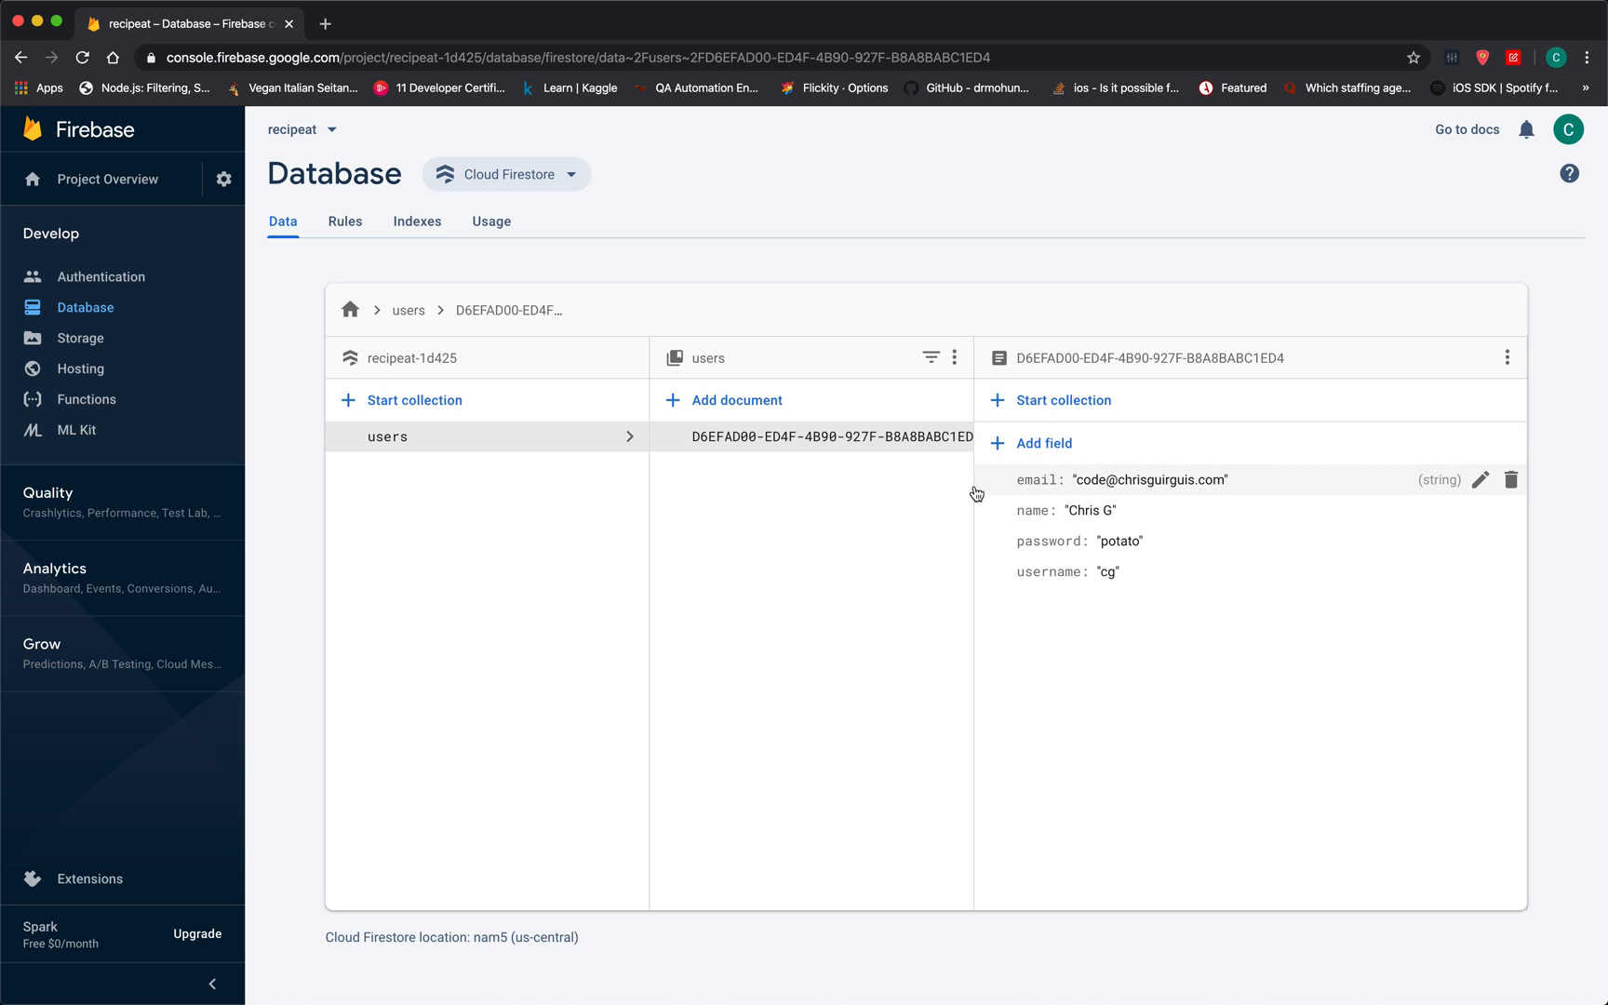
{"action": "mouse_move", "coordinate": [894, 564]}
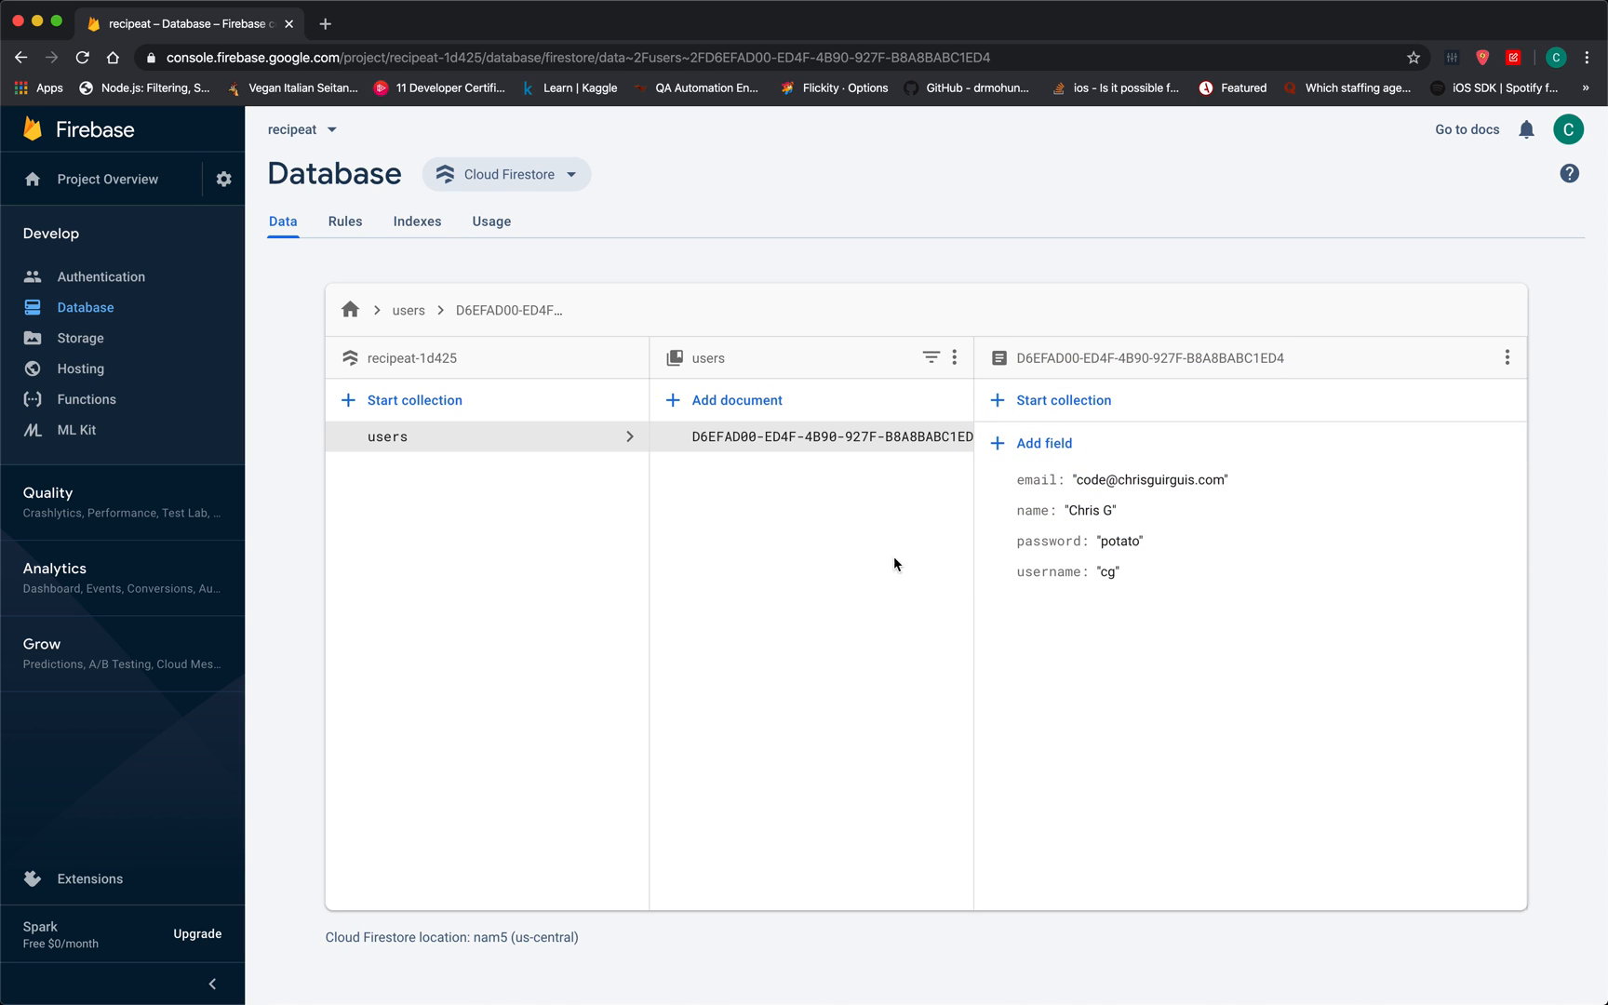
{"action": "mouse_move", "coordinate": [680, 563]}
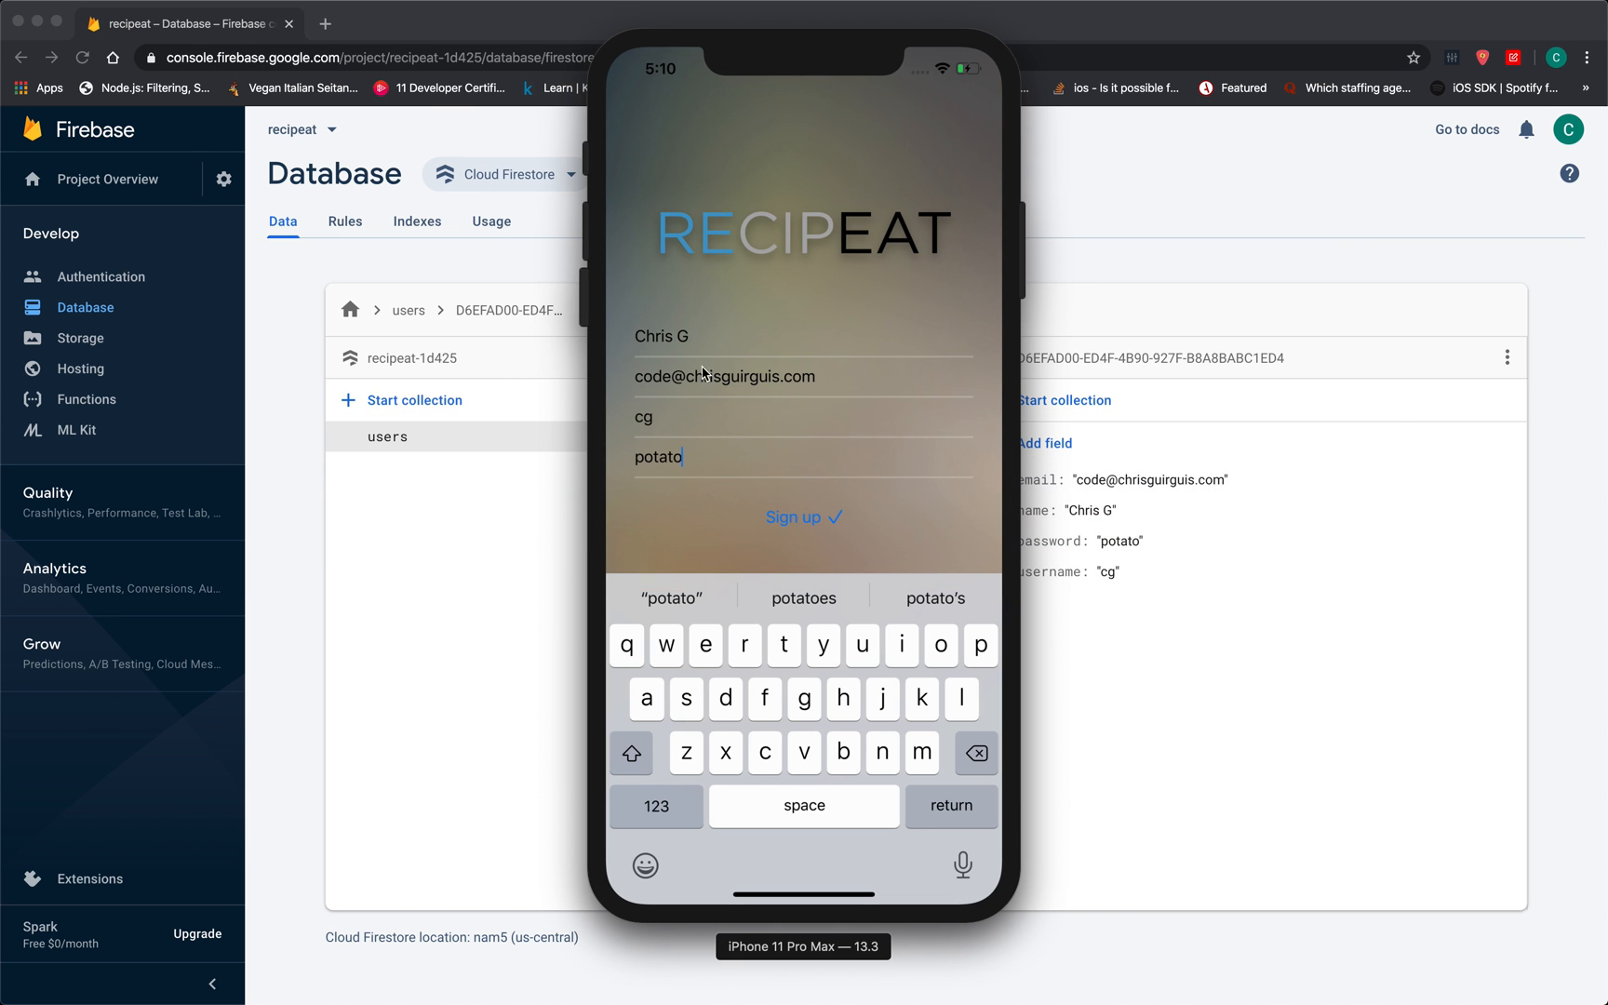
{"action": "double_click", "coordinate": [659, 335]}
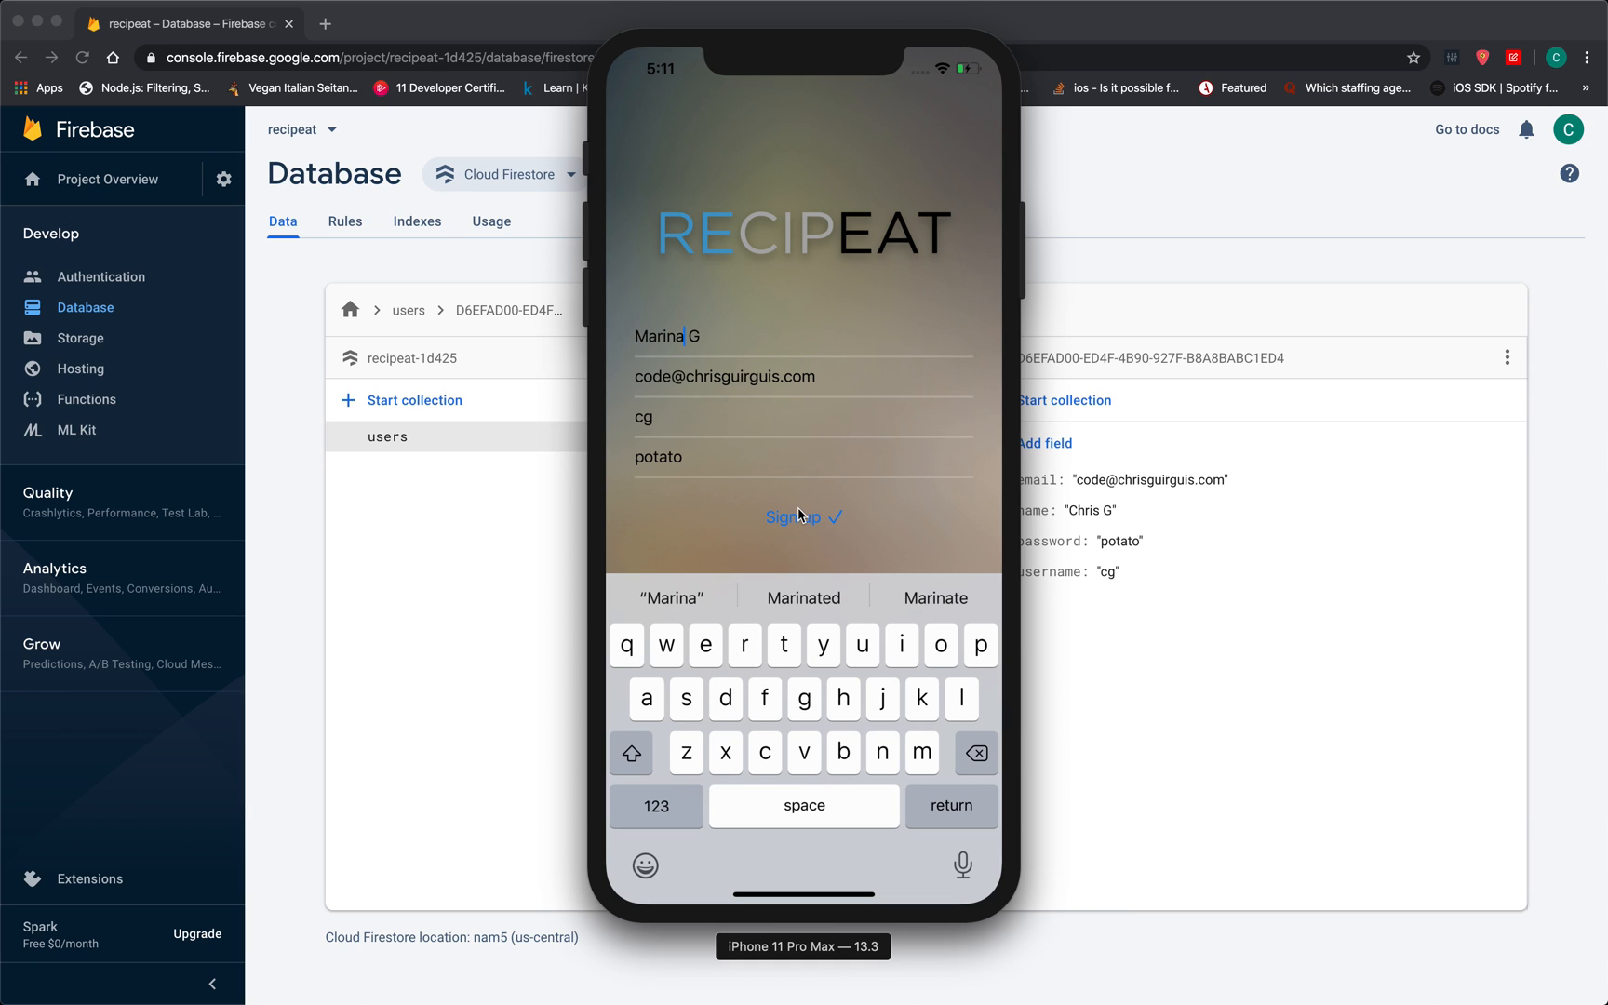
{"action": "left_click", "coordinate": [725, 376]}
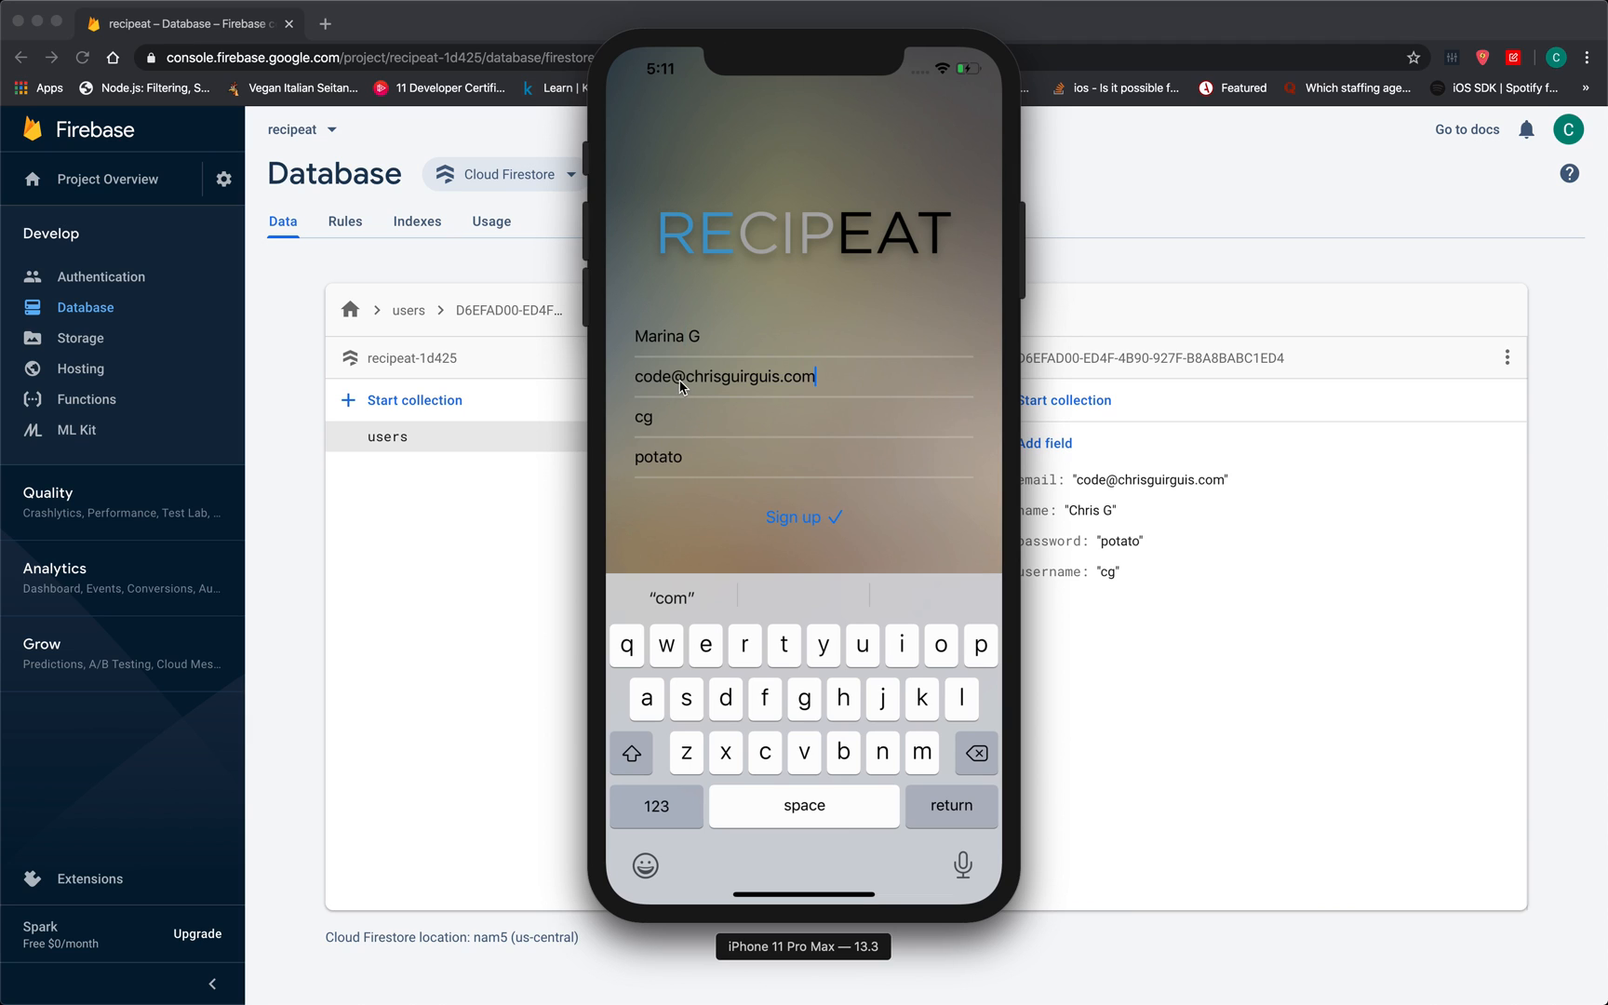
{"action": "left_click", "coordinate": [631, 752]}
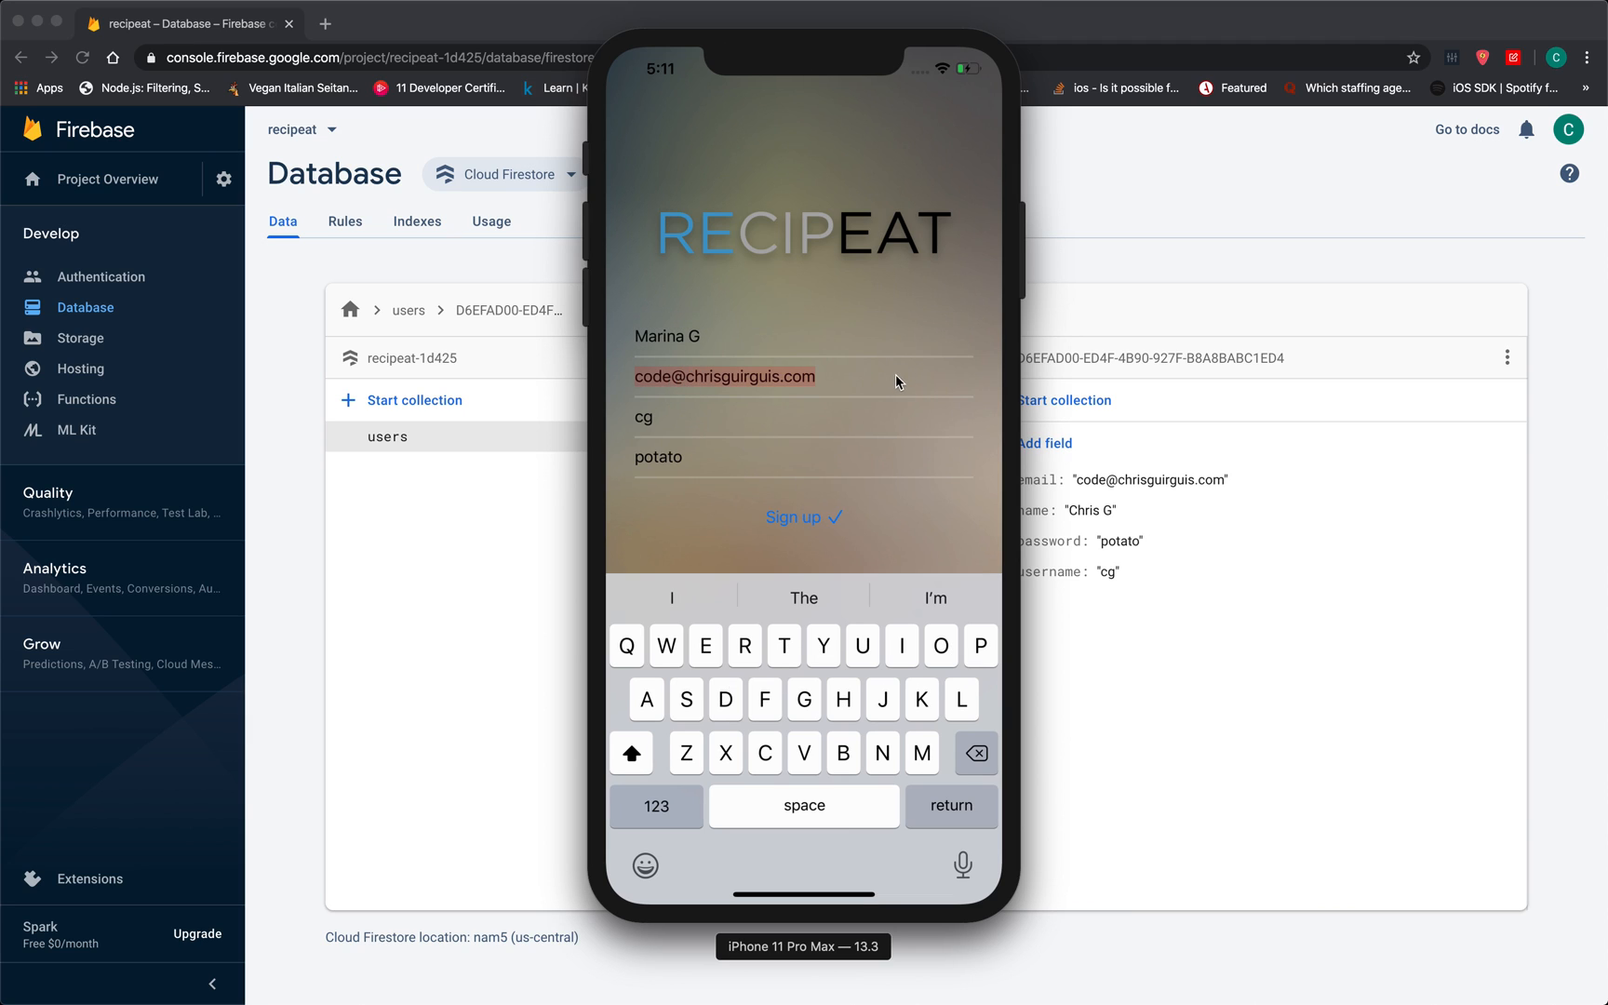
{"action": "left_click", "coordinate": [723, 376]}
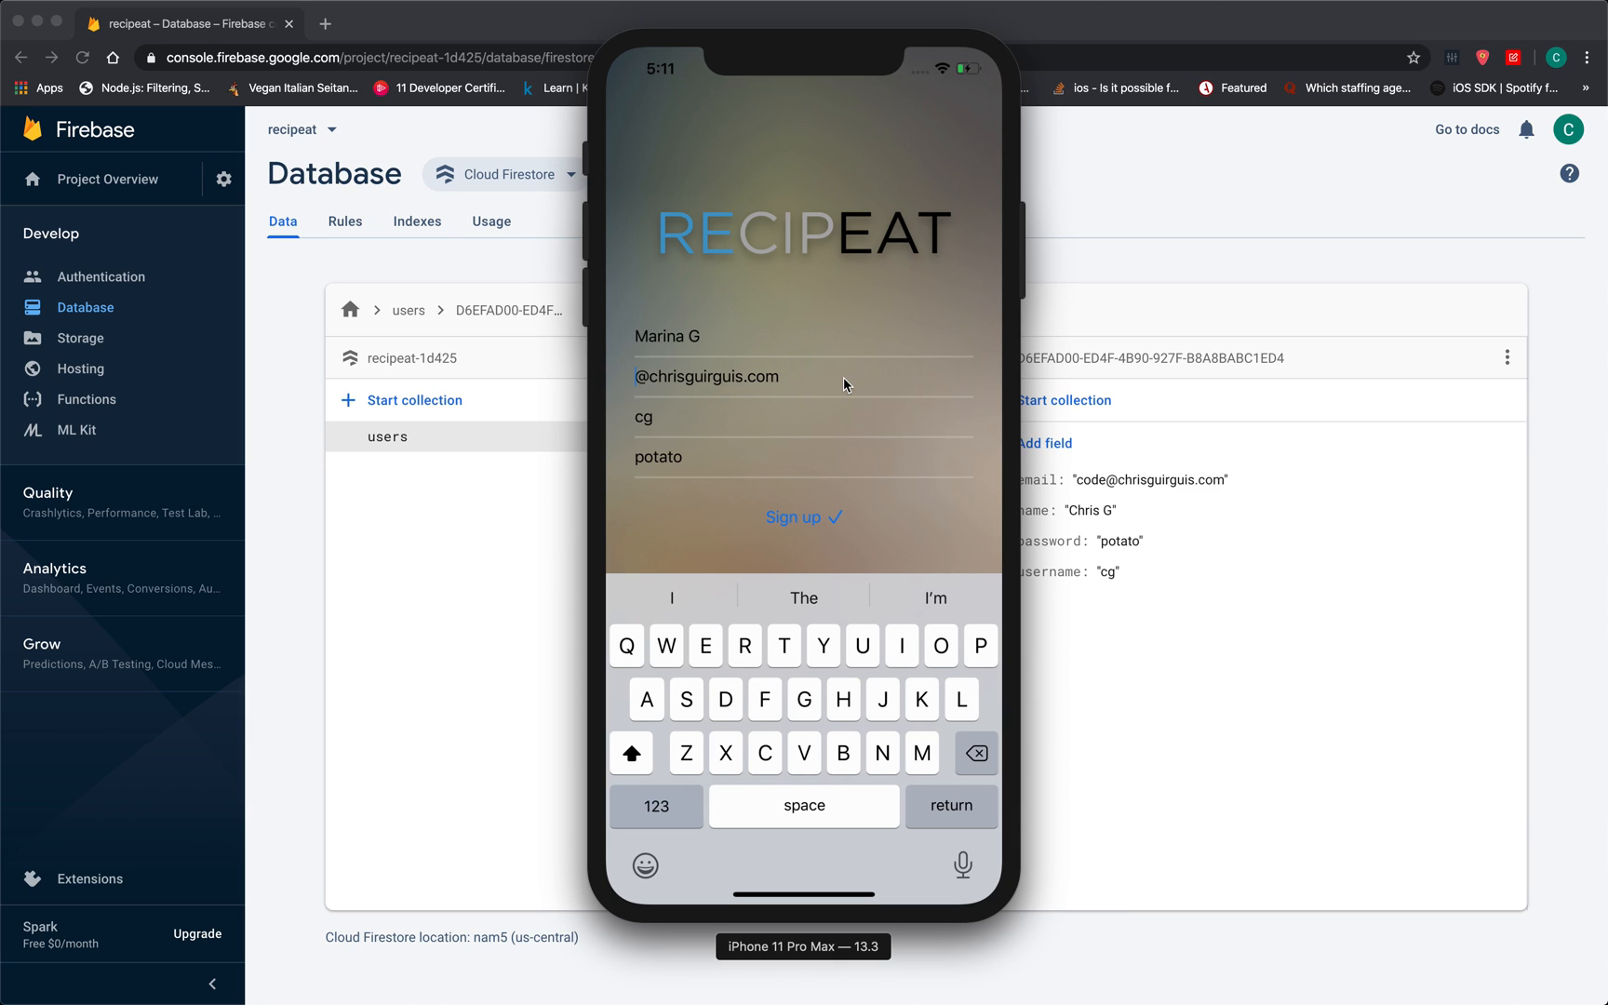
{"action": "type", "text": "marina"}
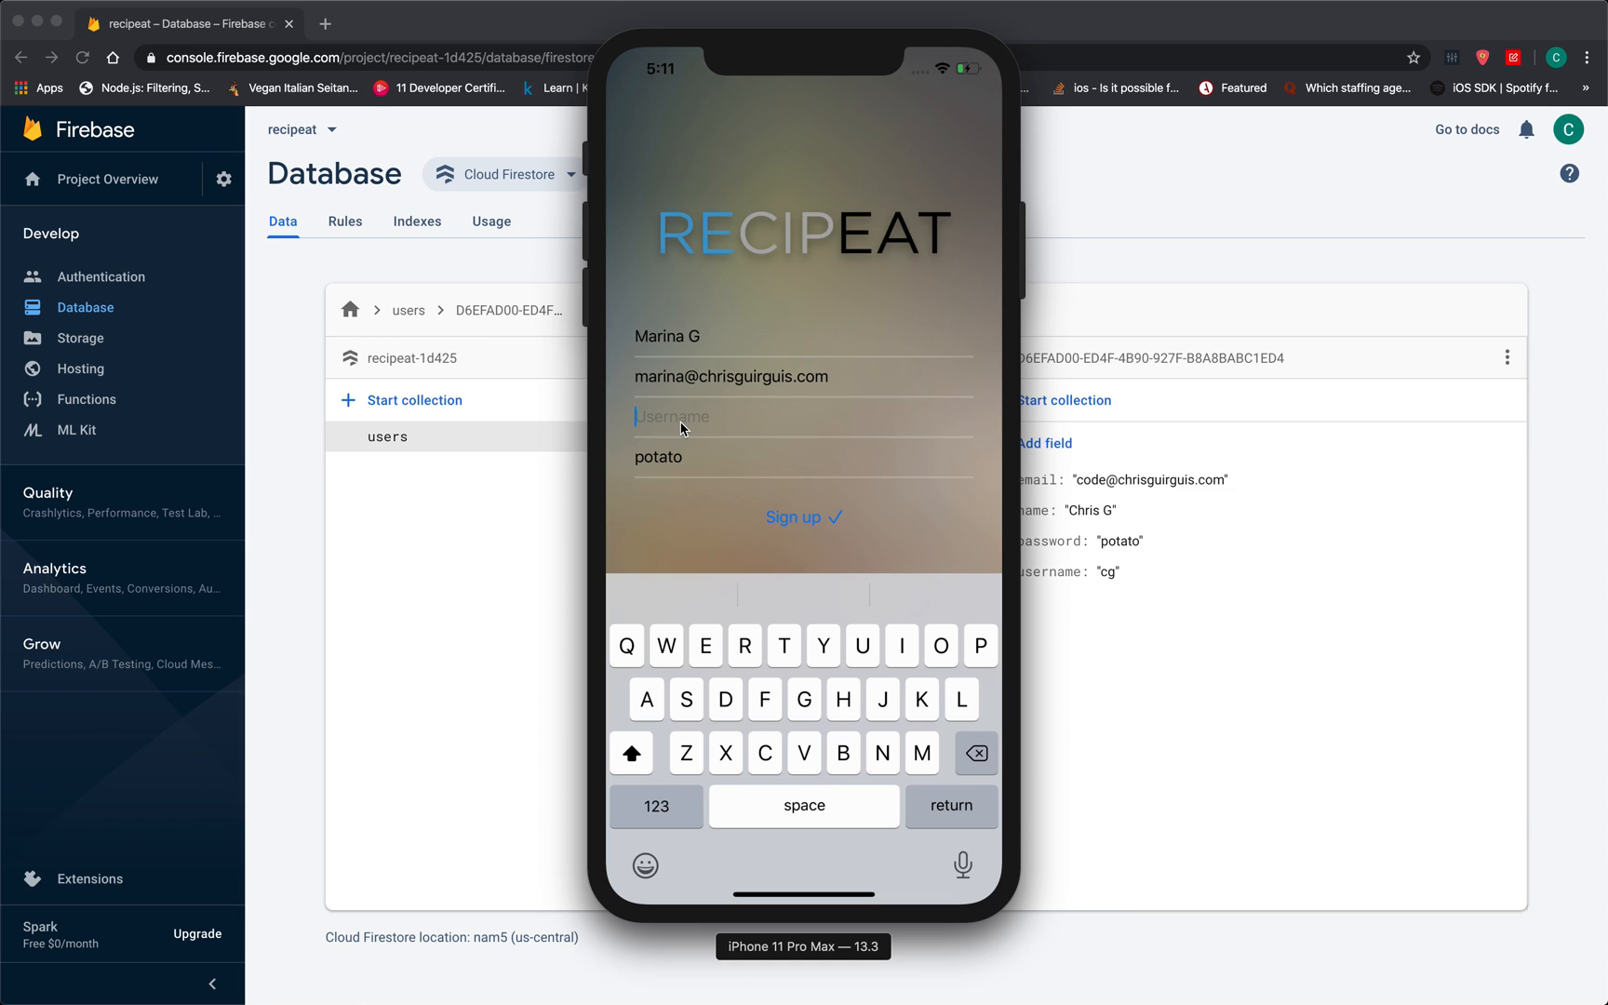
{"action": "type", "text": "mg"}
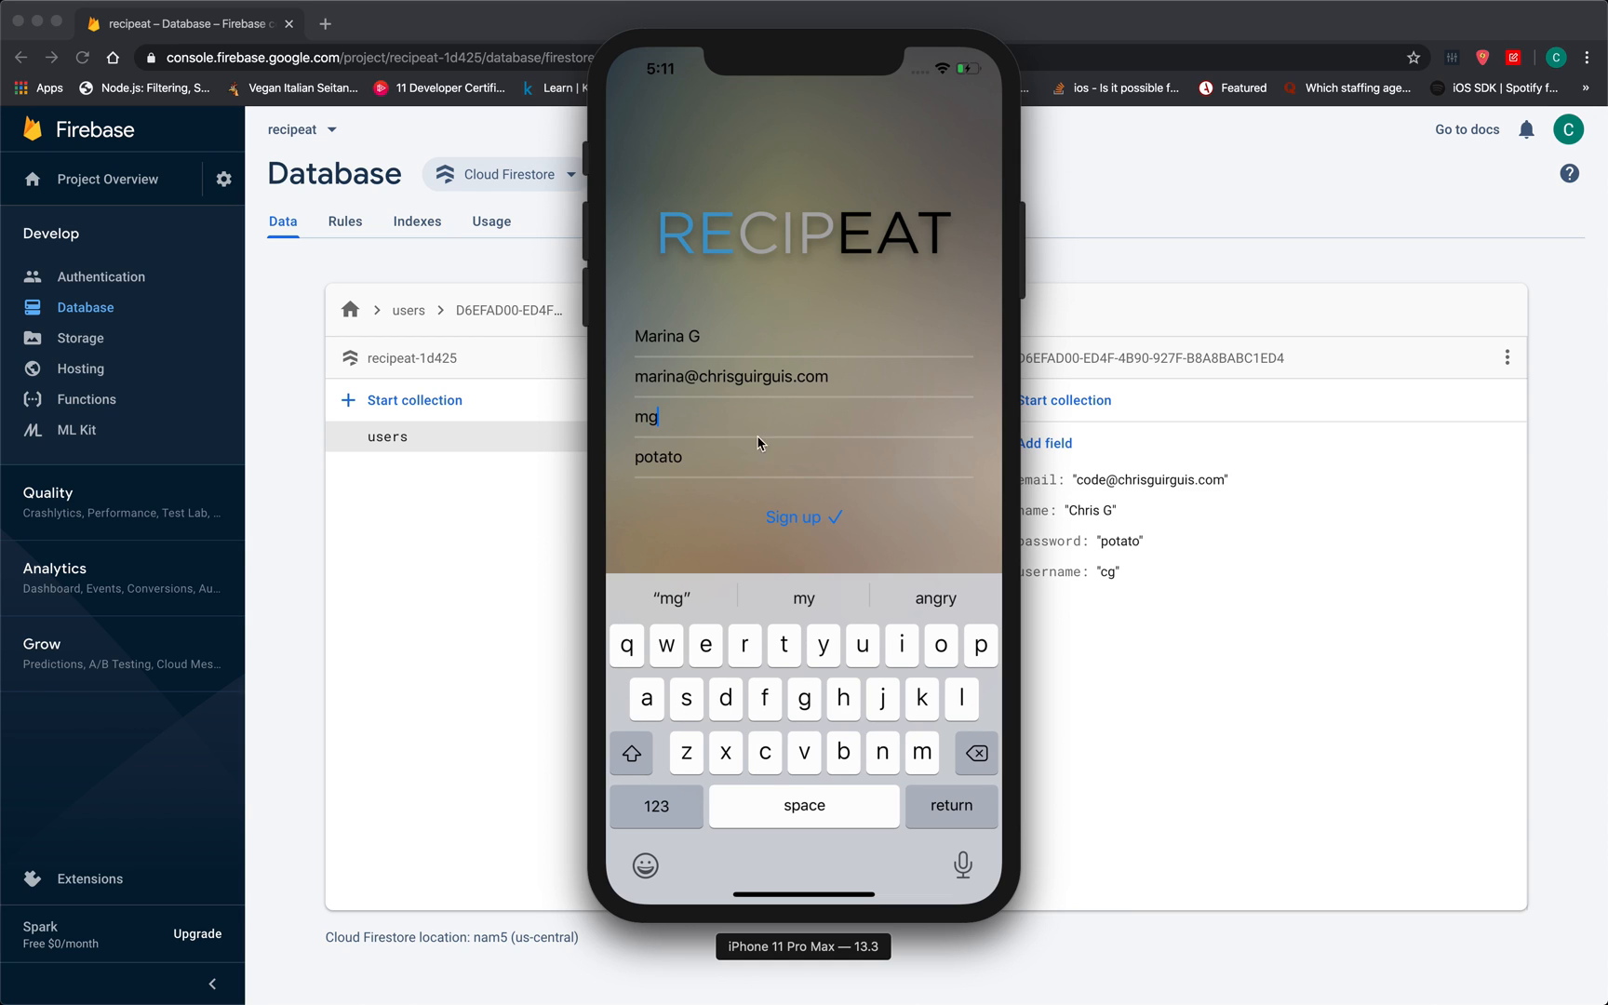
{"action": "left_click", "coordinate": [803, 456]}
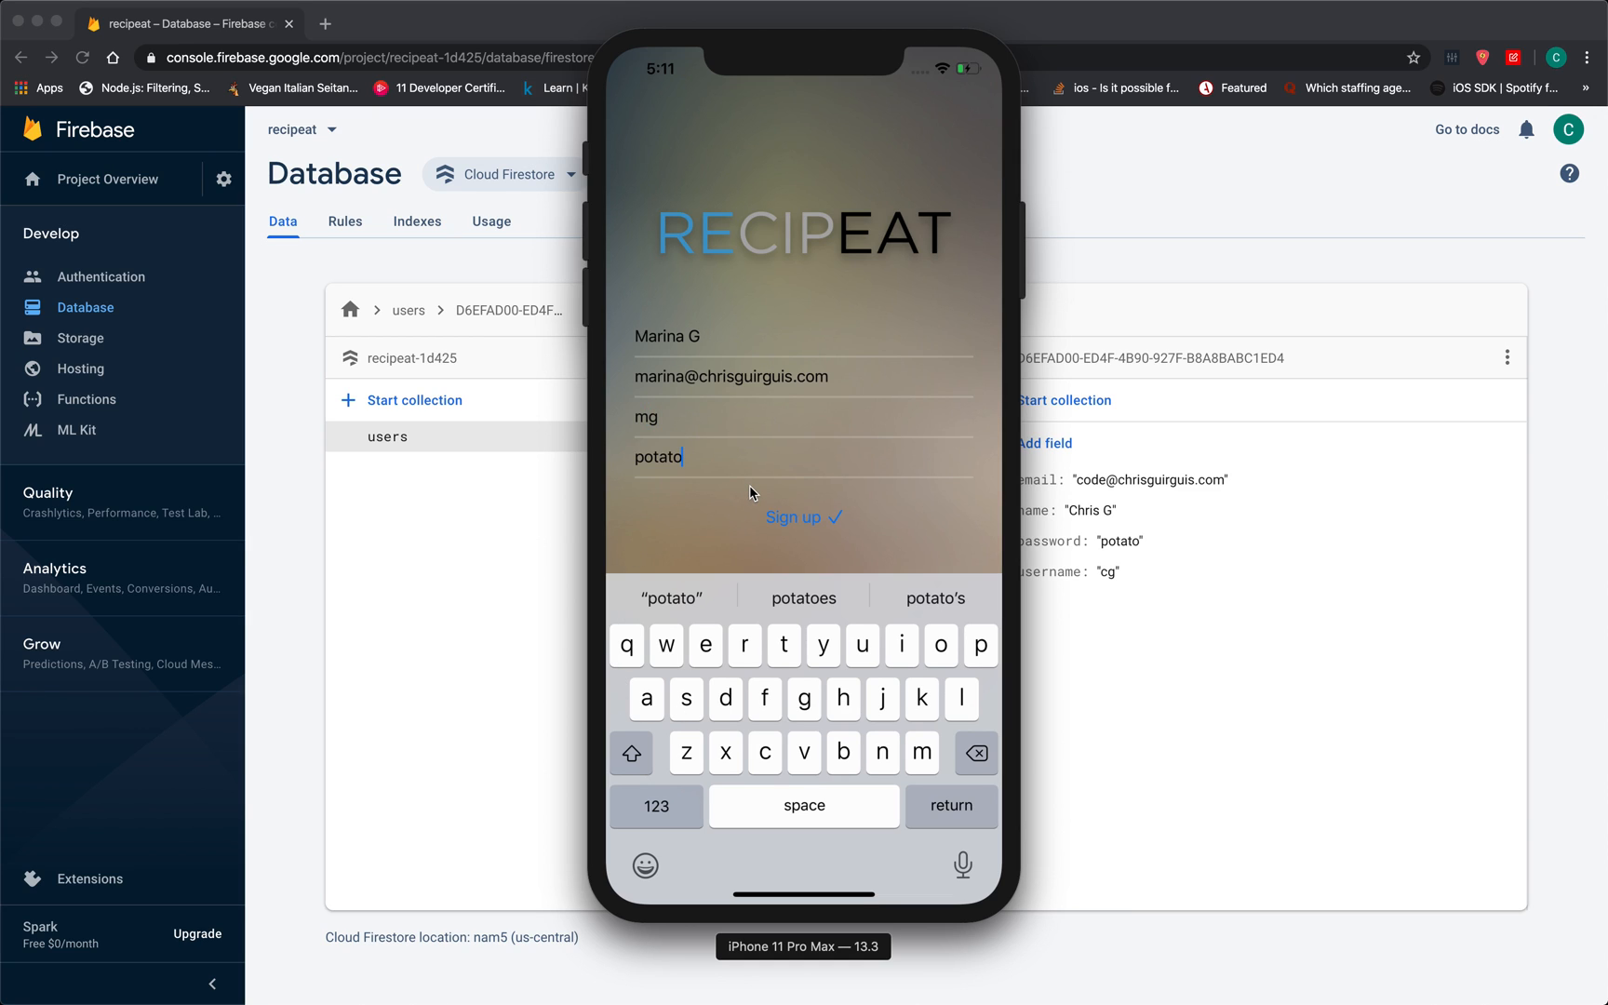
{"action": "type", "text": "2"}
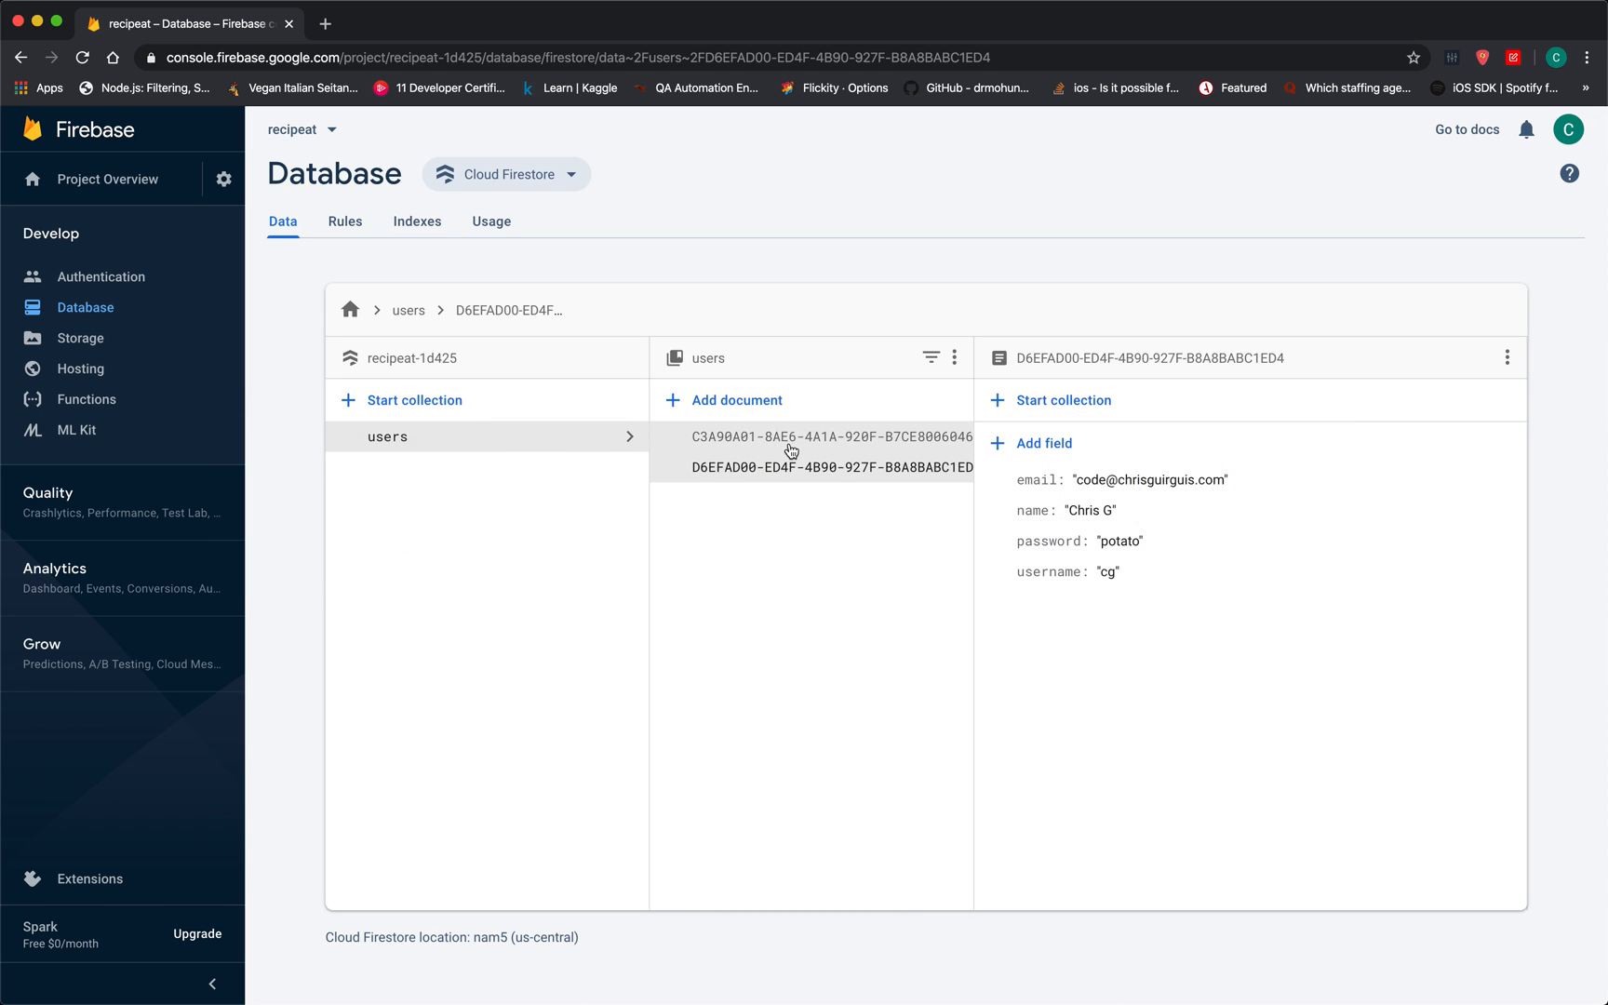
{"action": "mouse_move", "coordinate": [741, 484]}
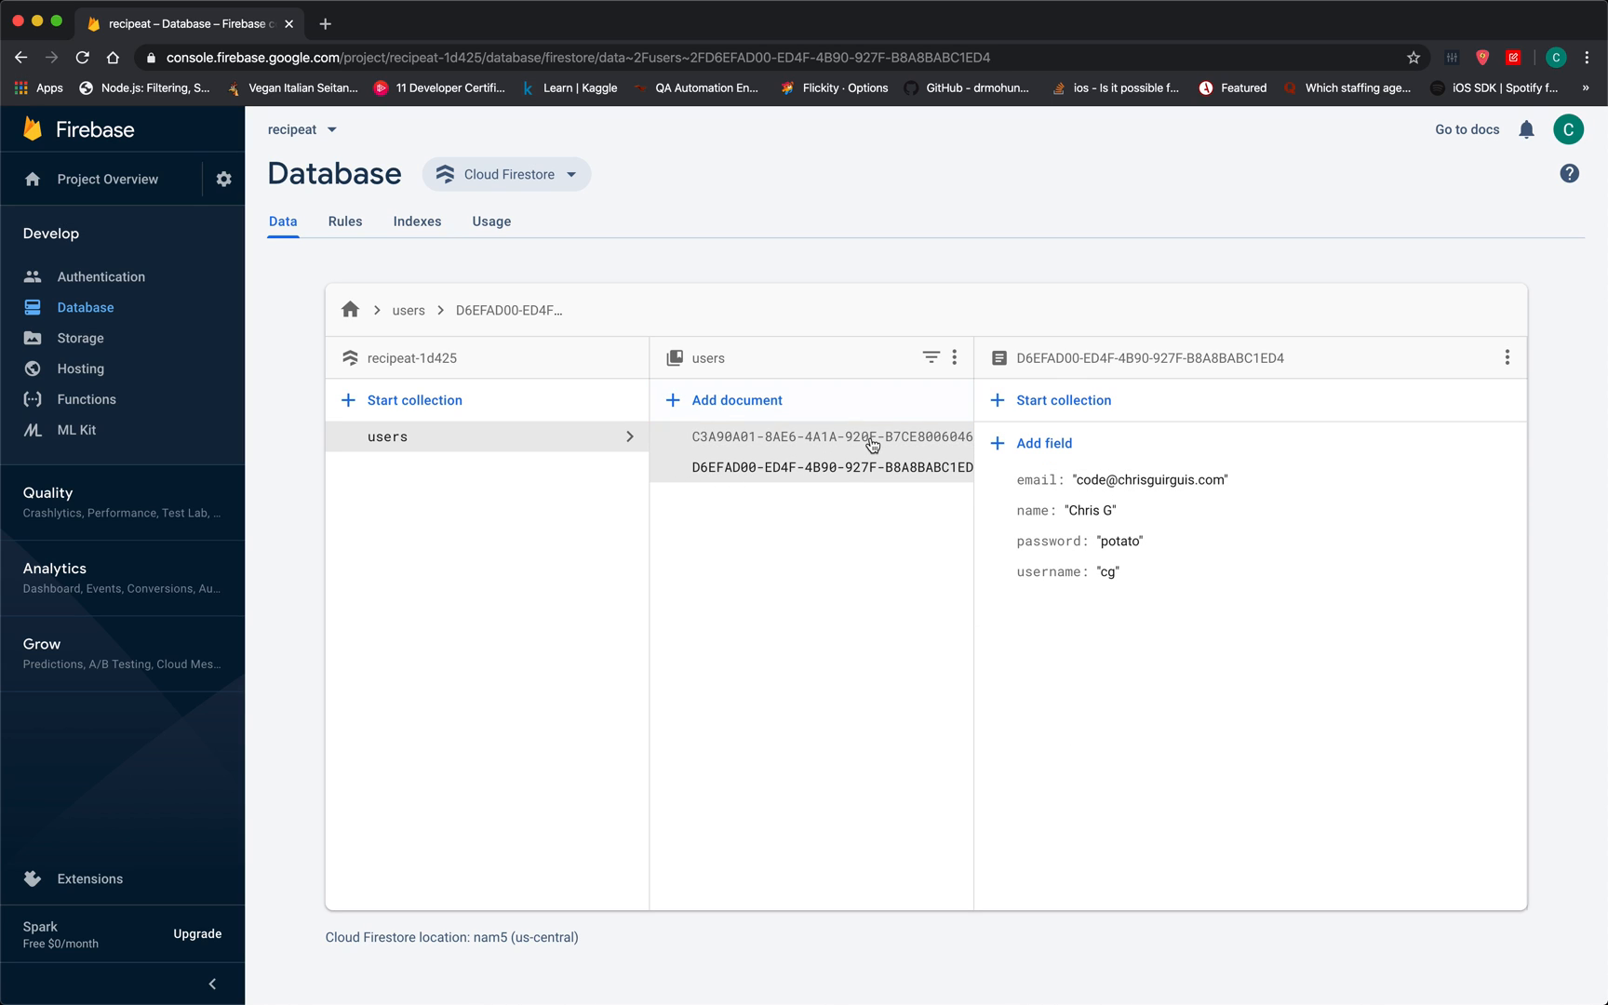
{"action": "left_click", "coordinate": [831, 436]}
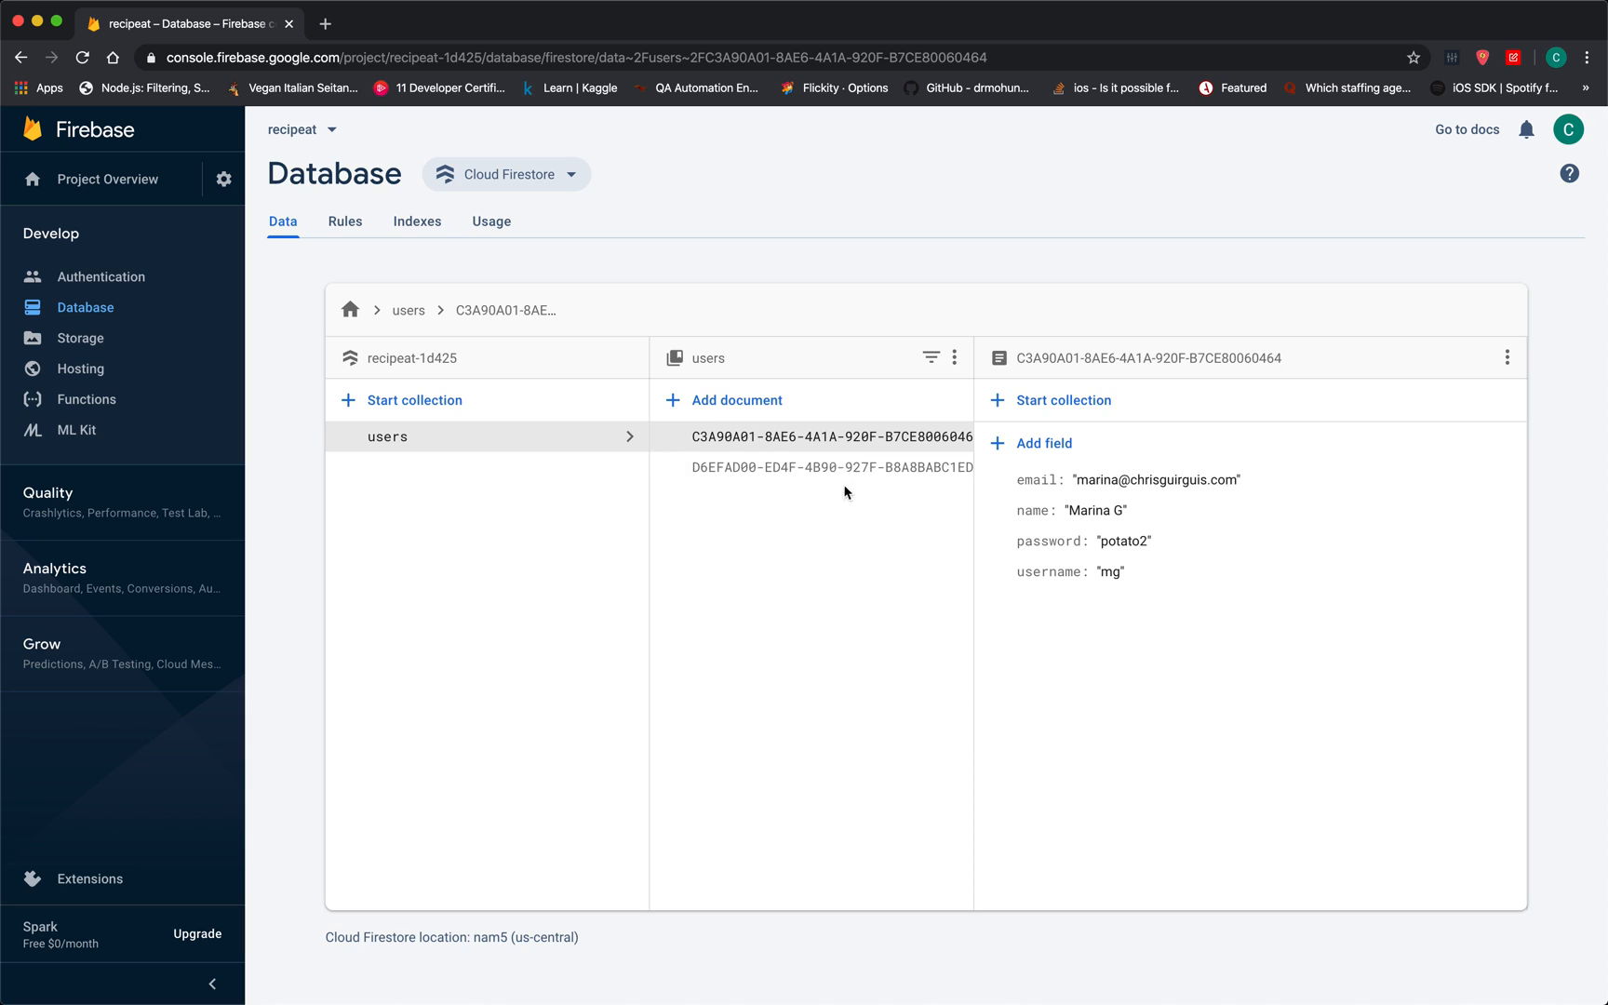
{"action": "mouse_move", "coordinate": [803, 503]}
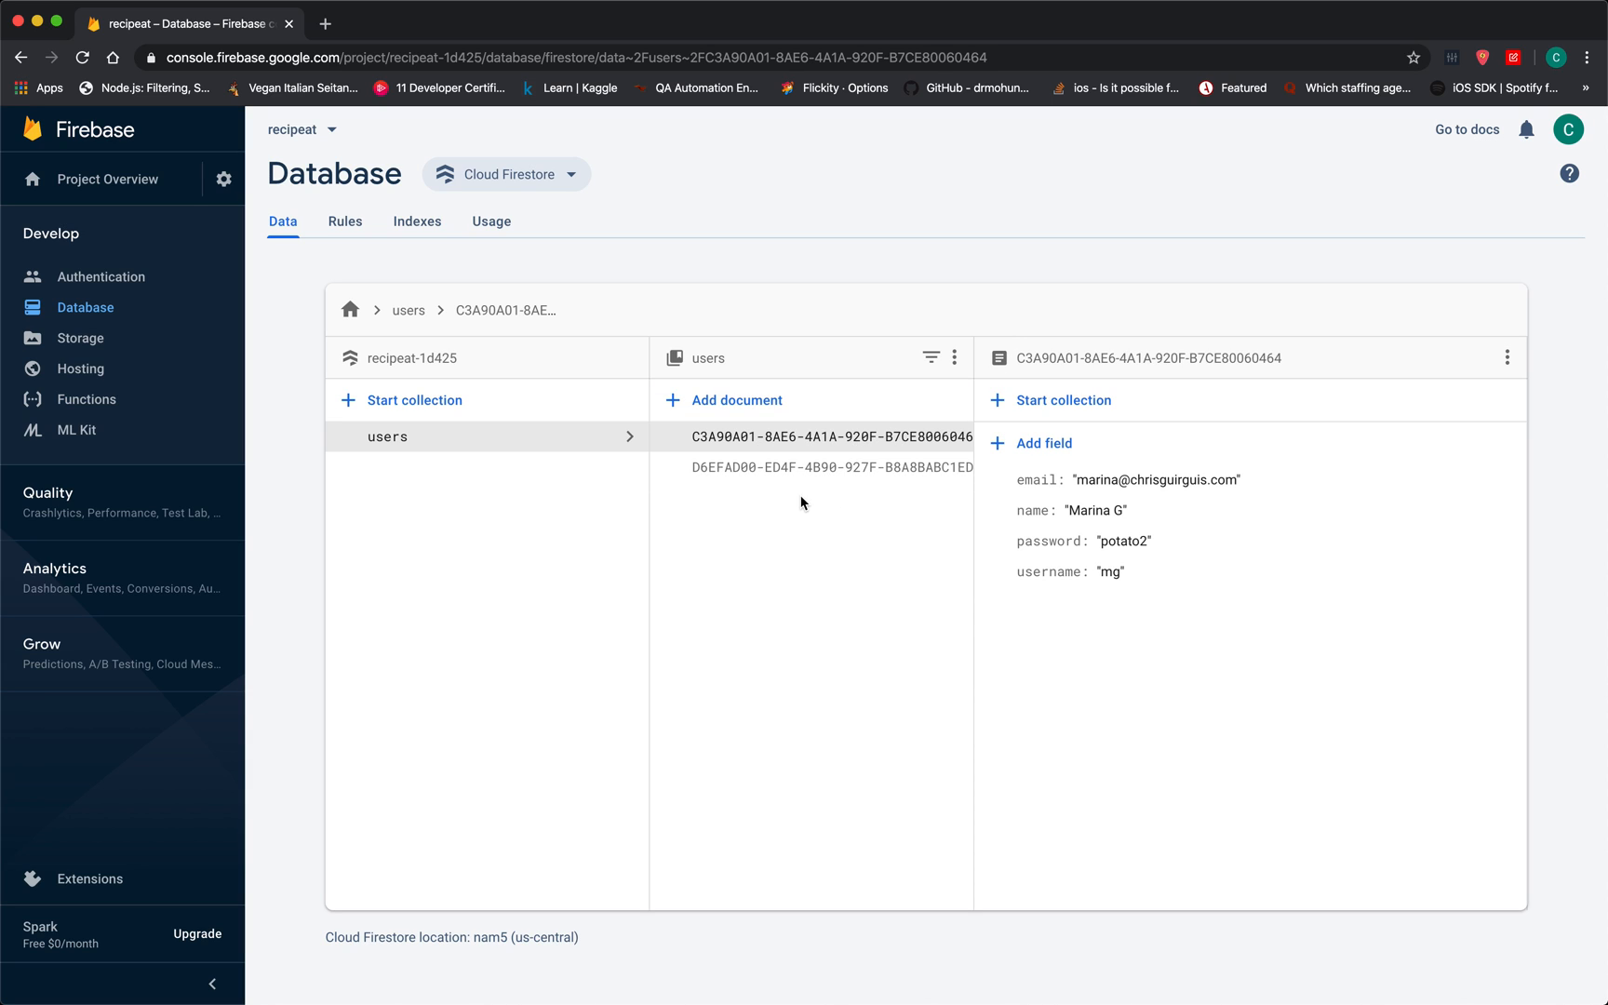
{"action": "mouse_move", "coordinate": [758, 514]}
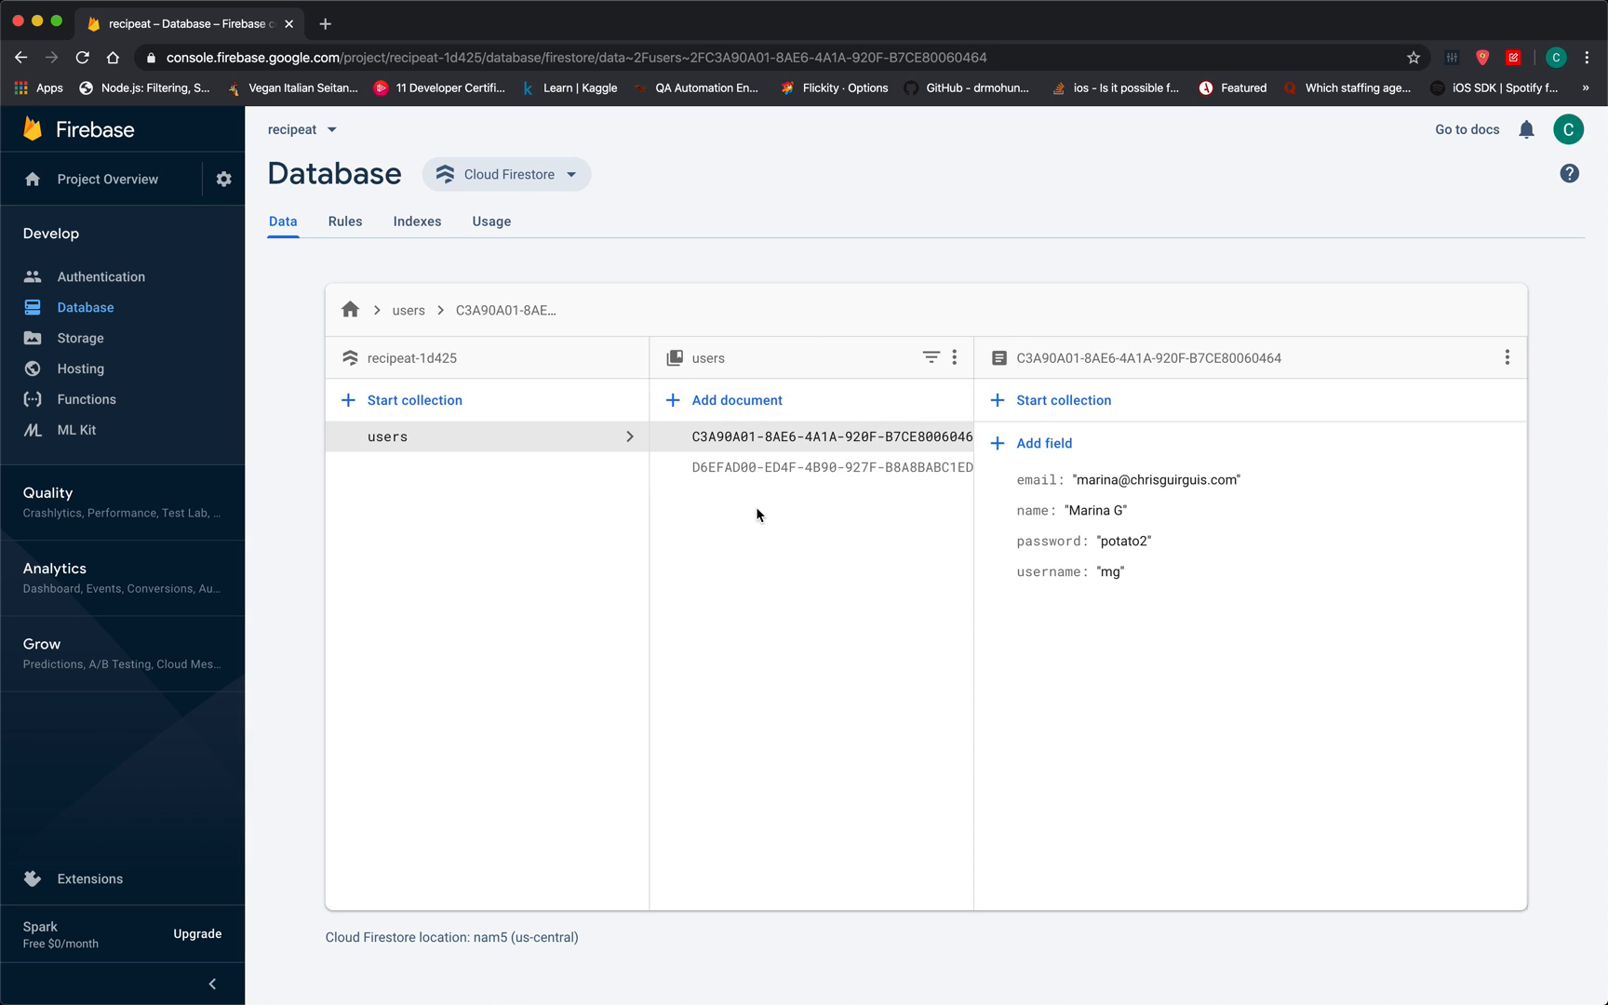
{"action": "mouse_move", "coordinate": [813, 467]}
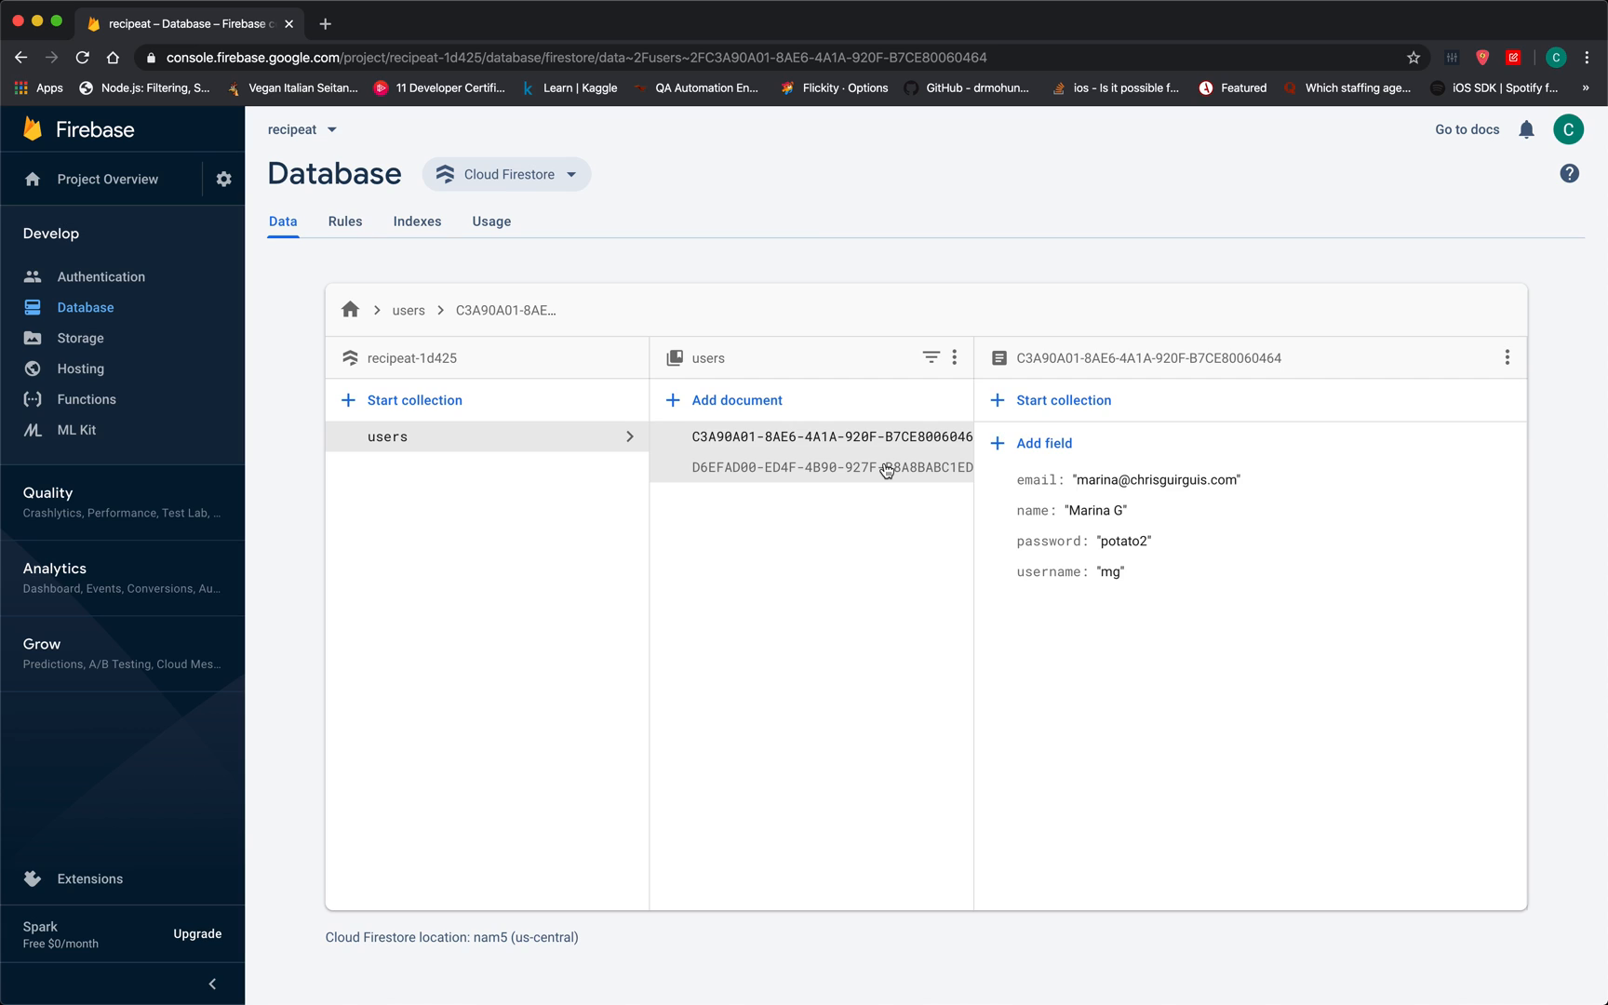
{"action": "mouse_move", "coordinate": [772, 743]}
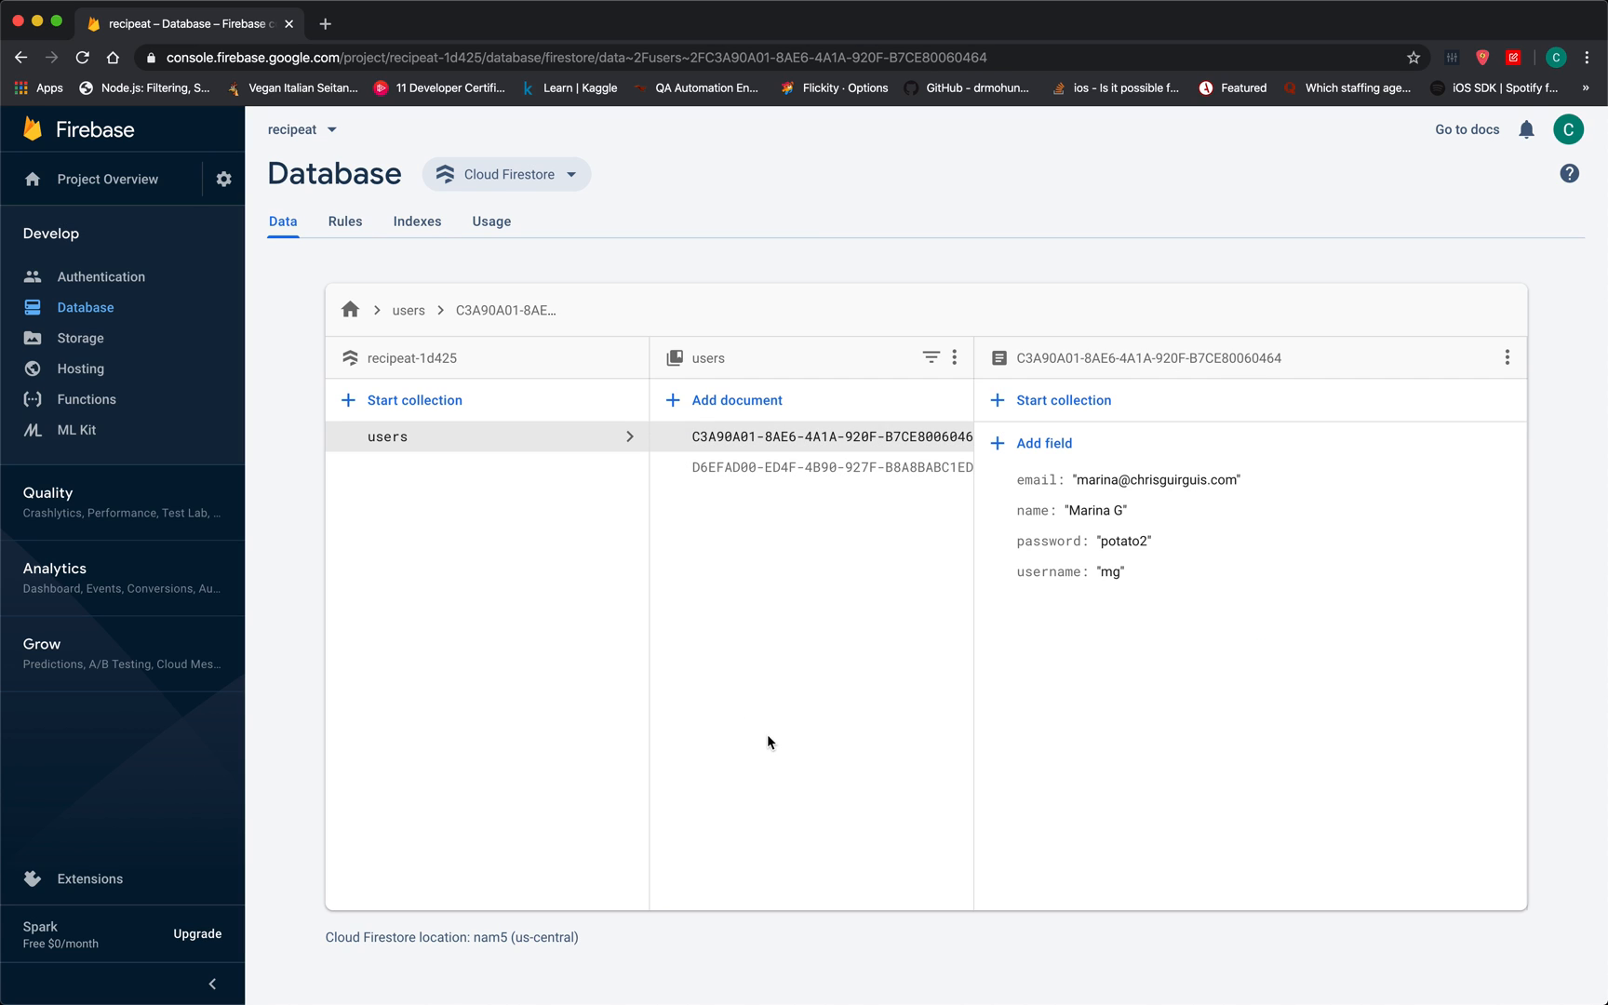